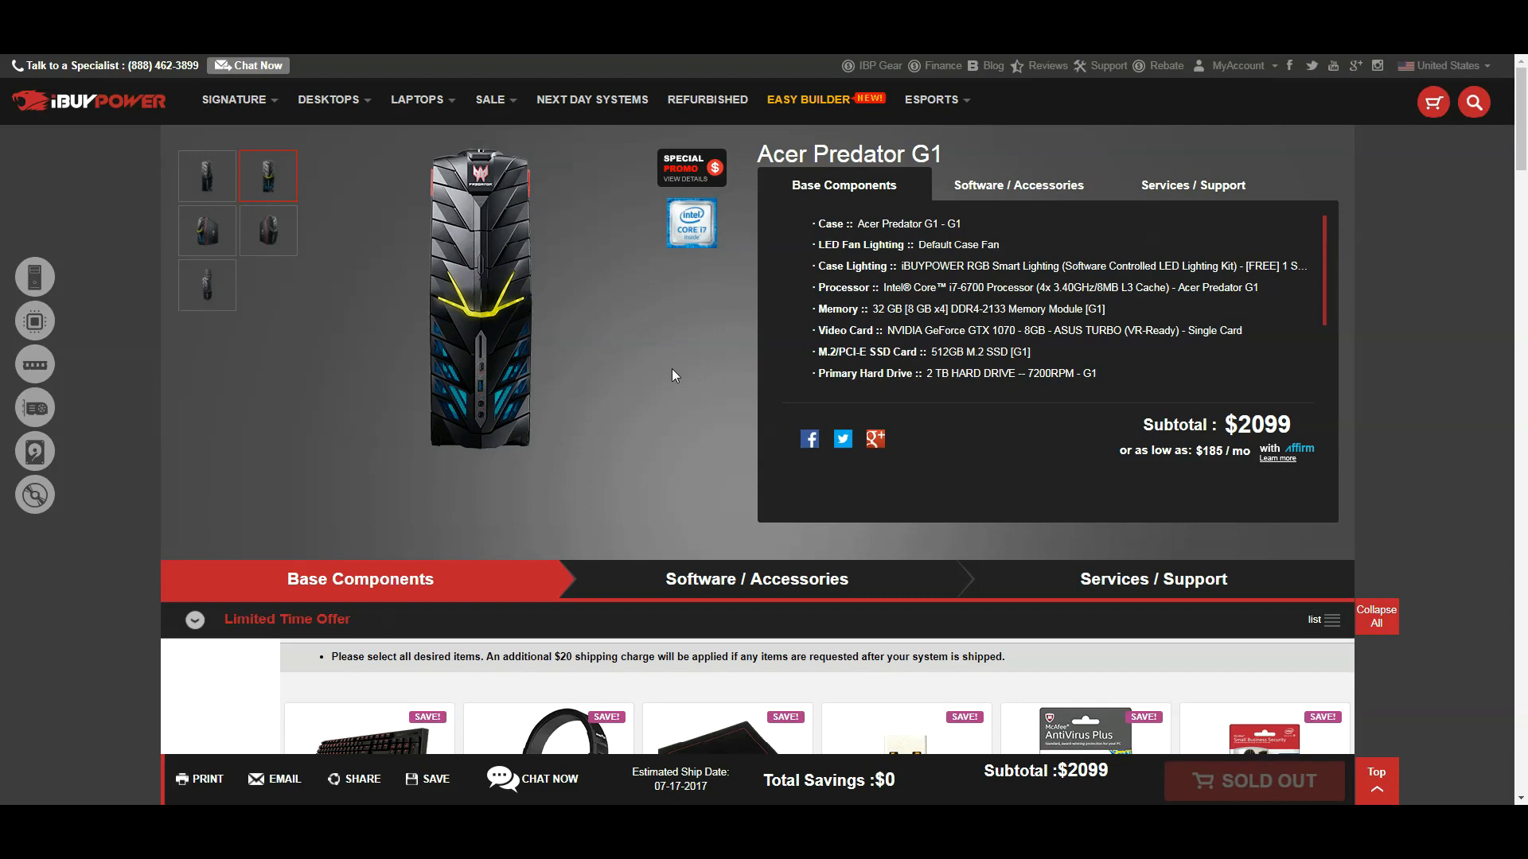
mouse_move(156, 315)
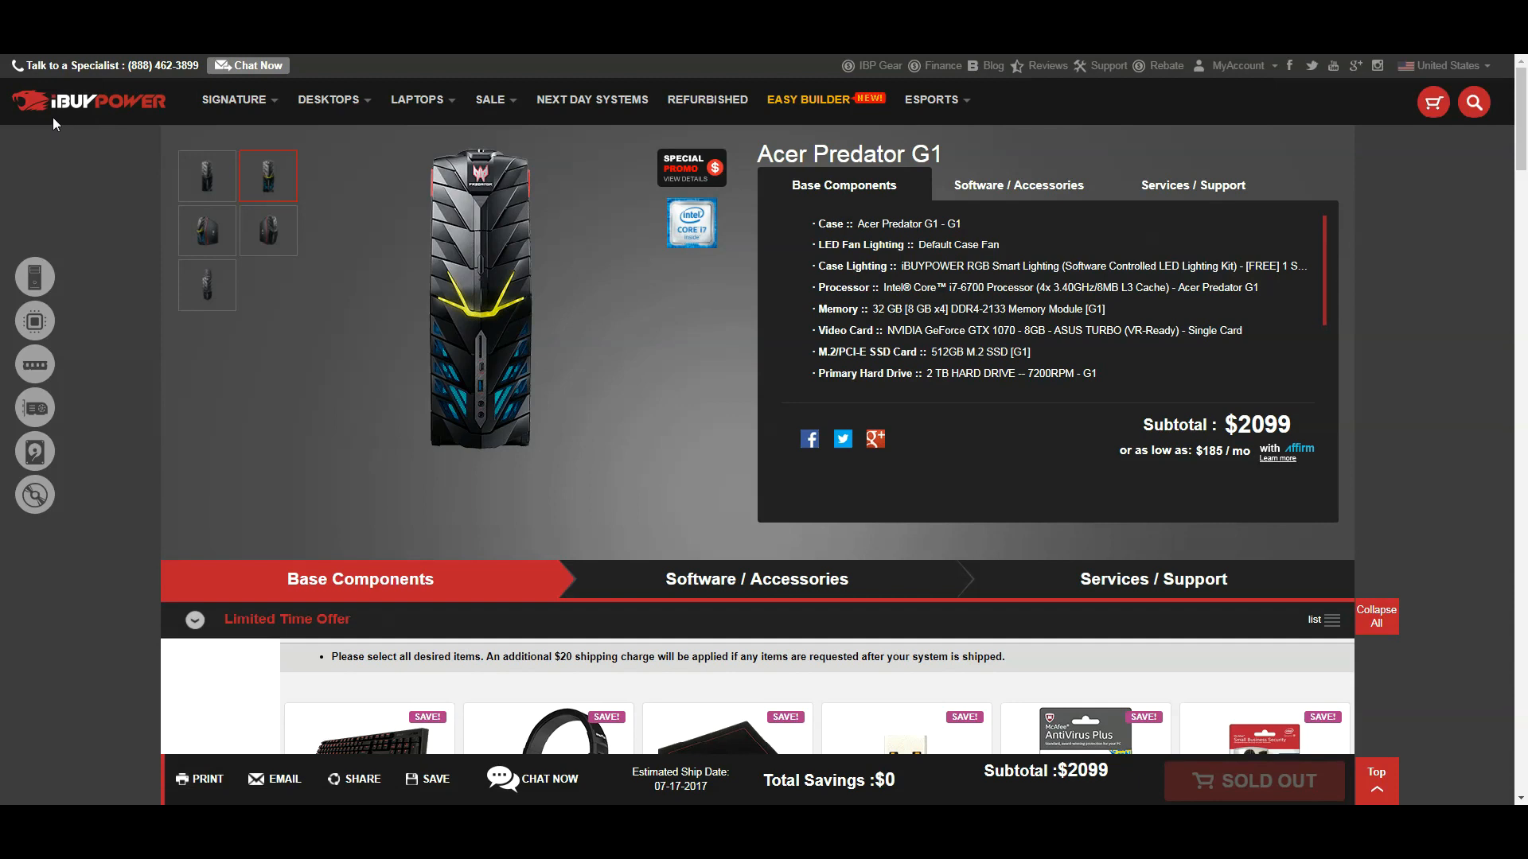
mouse_move(149, 124)
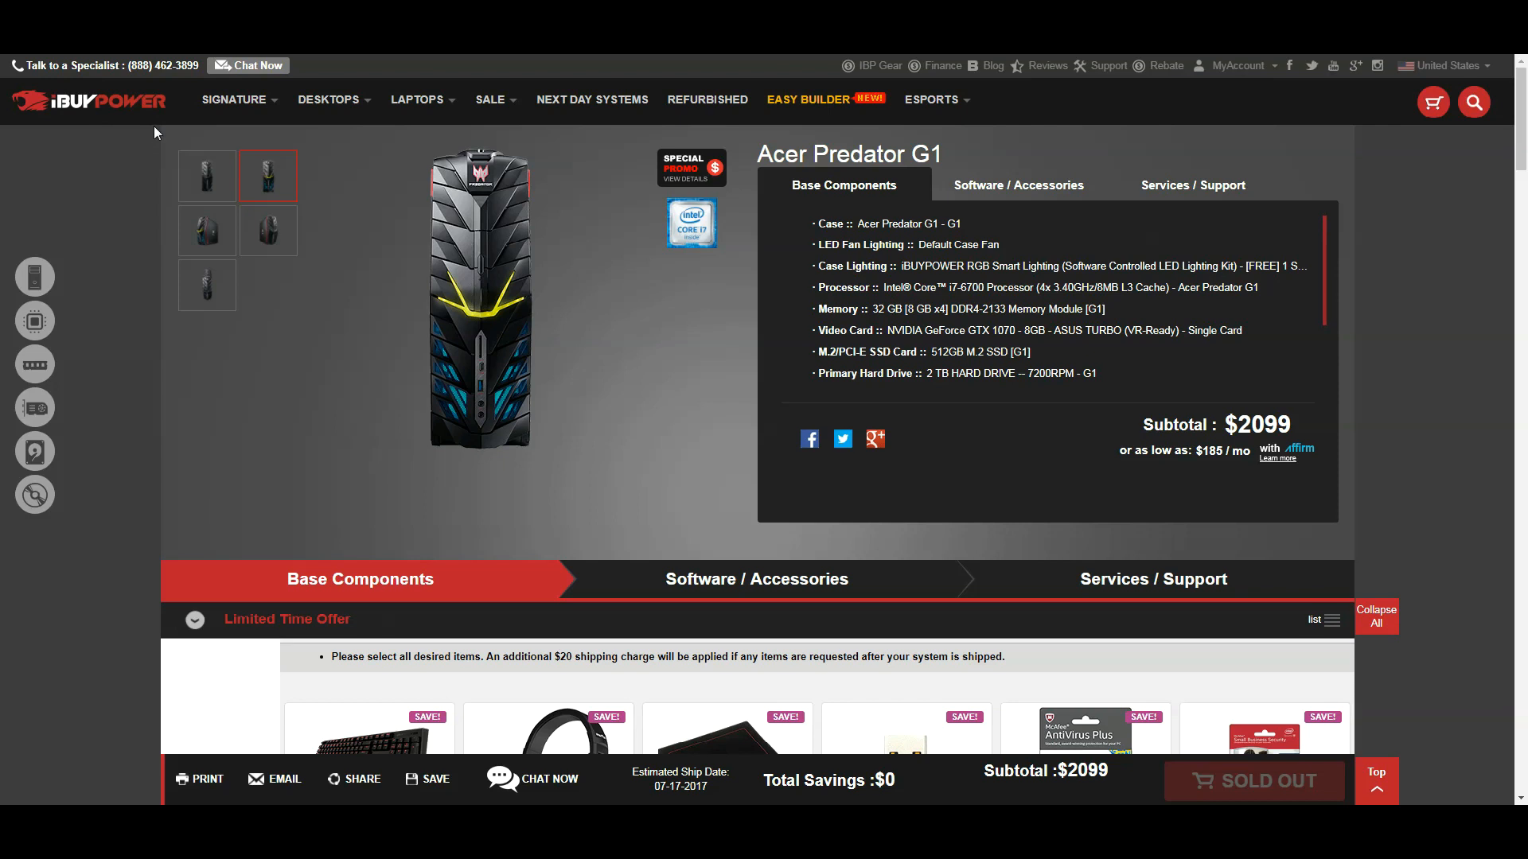
mouse_move(162, 129)
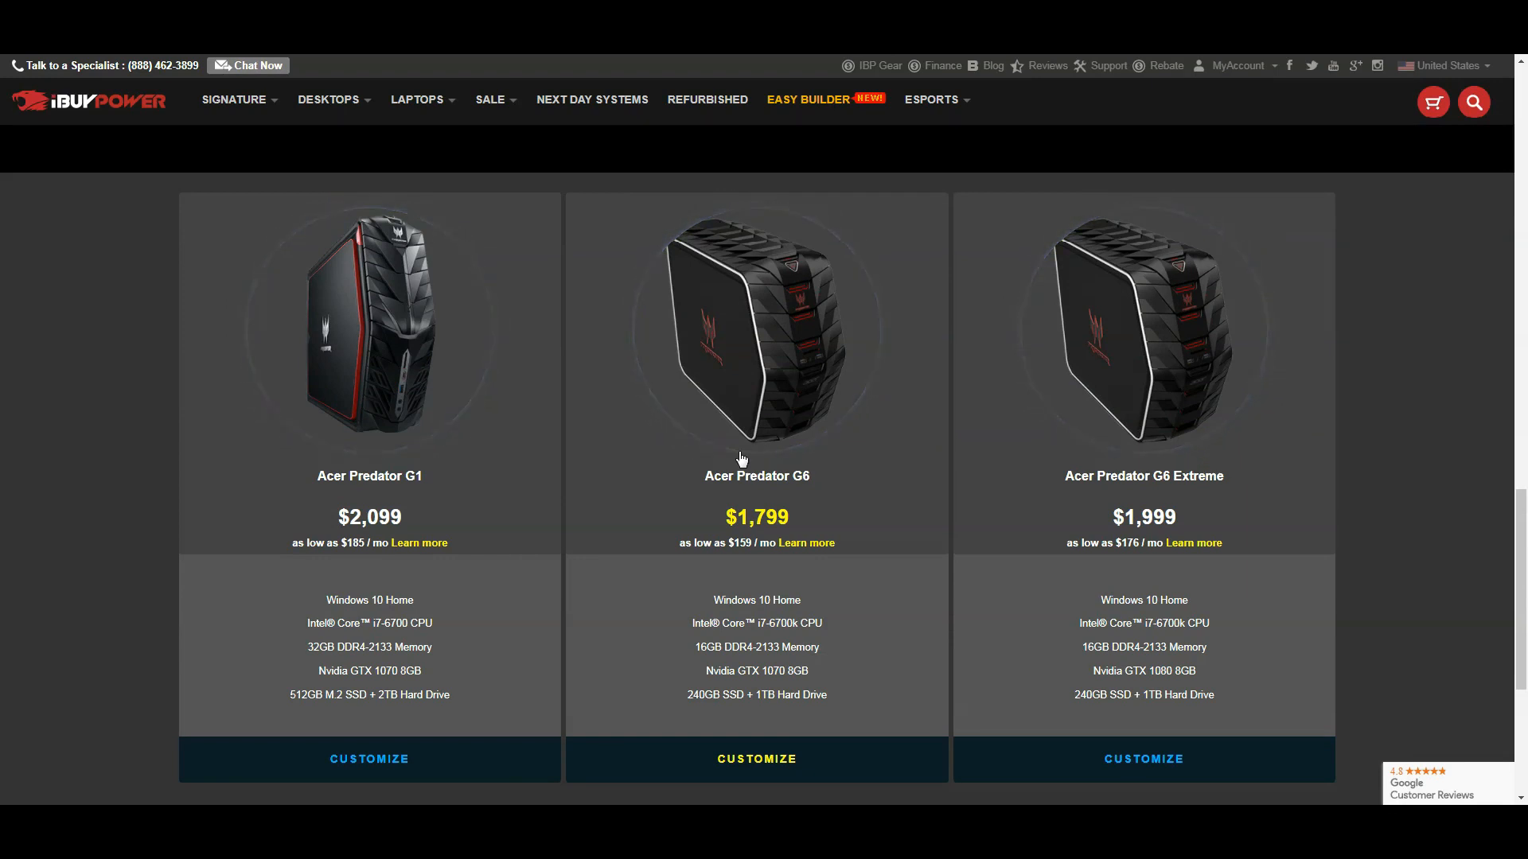
scroll("down", 3)
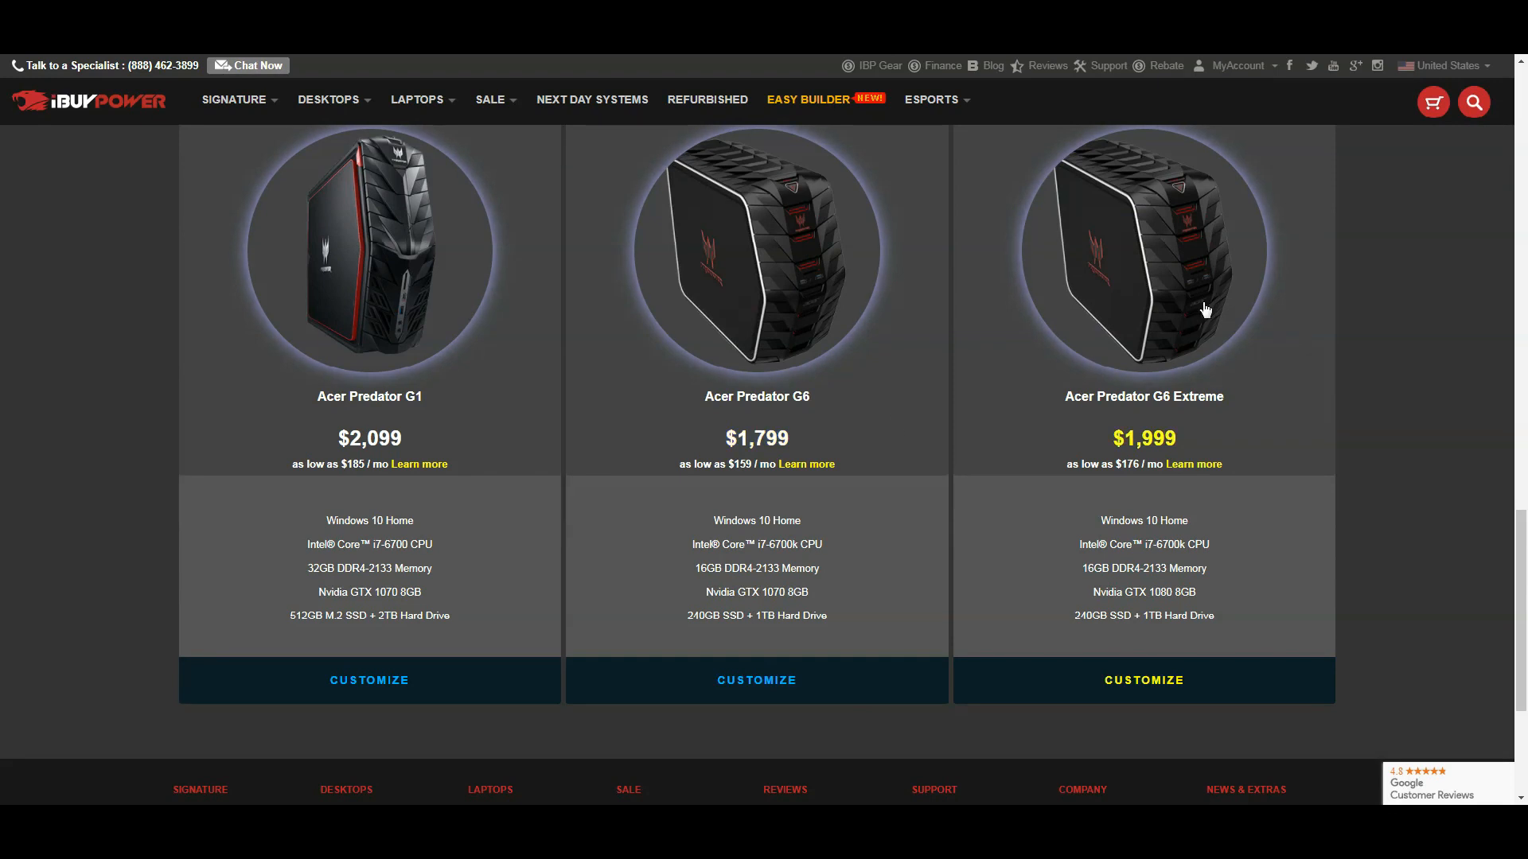
mouse_move(1183, 284)
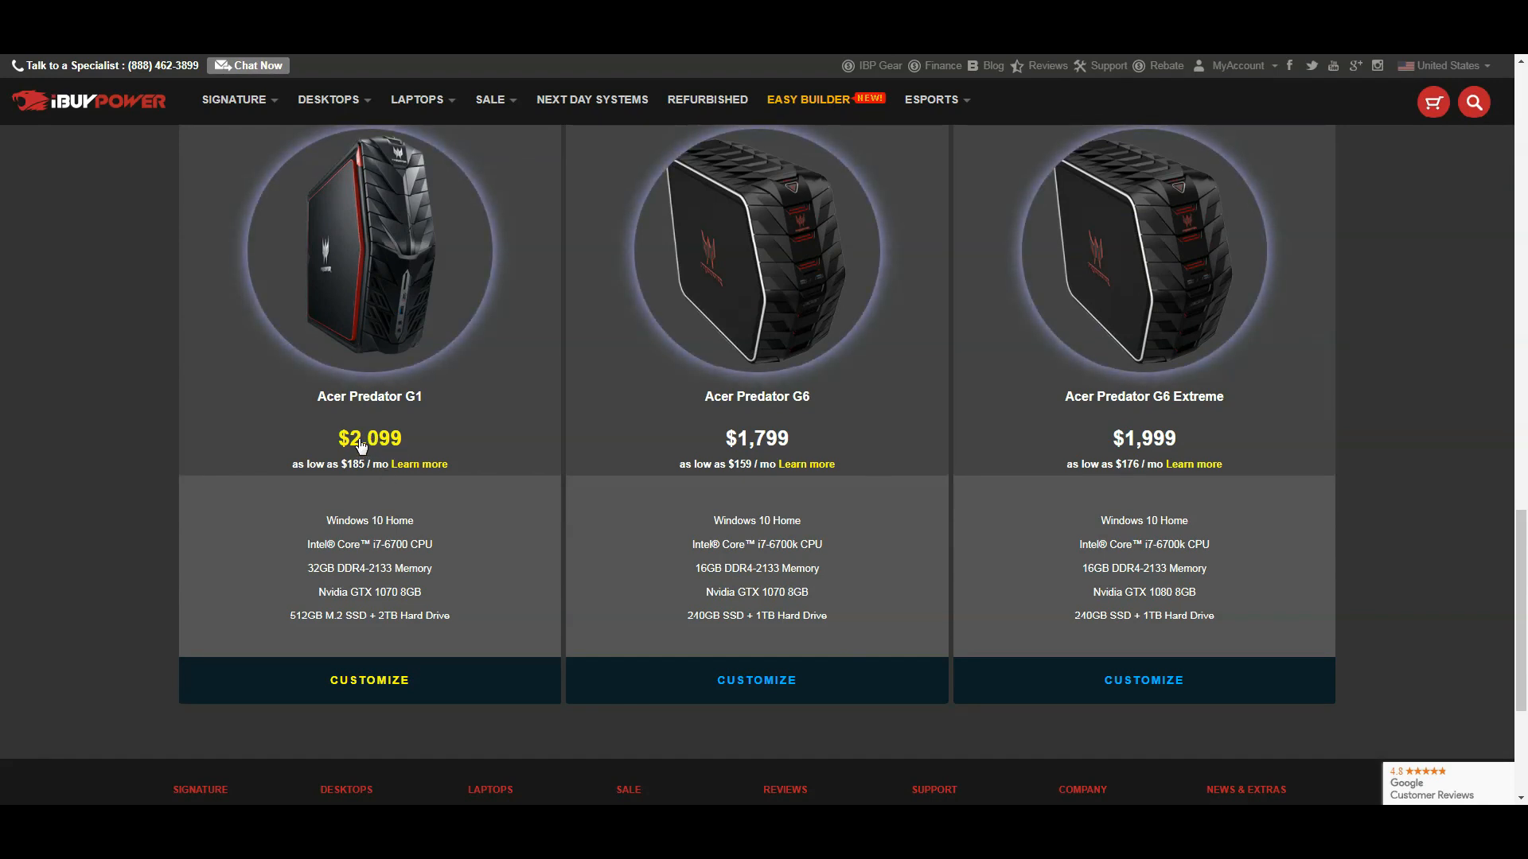
mouse_move(370, 680)
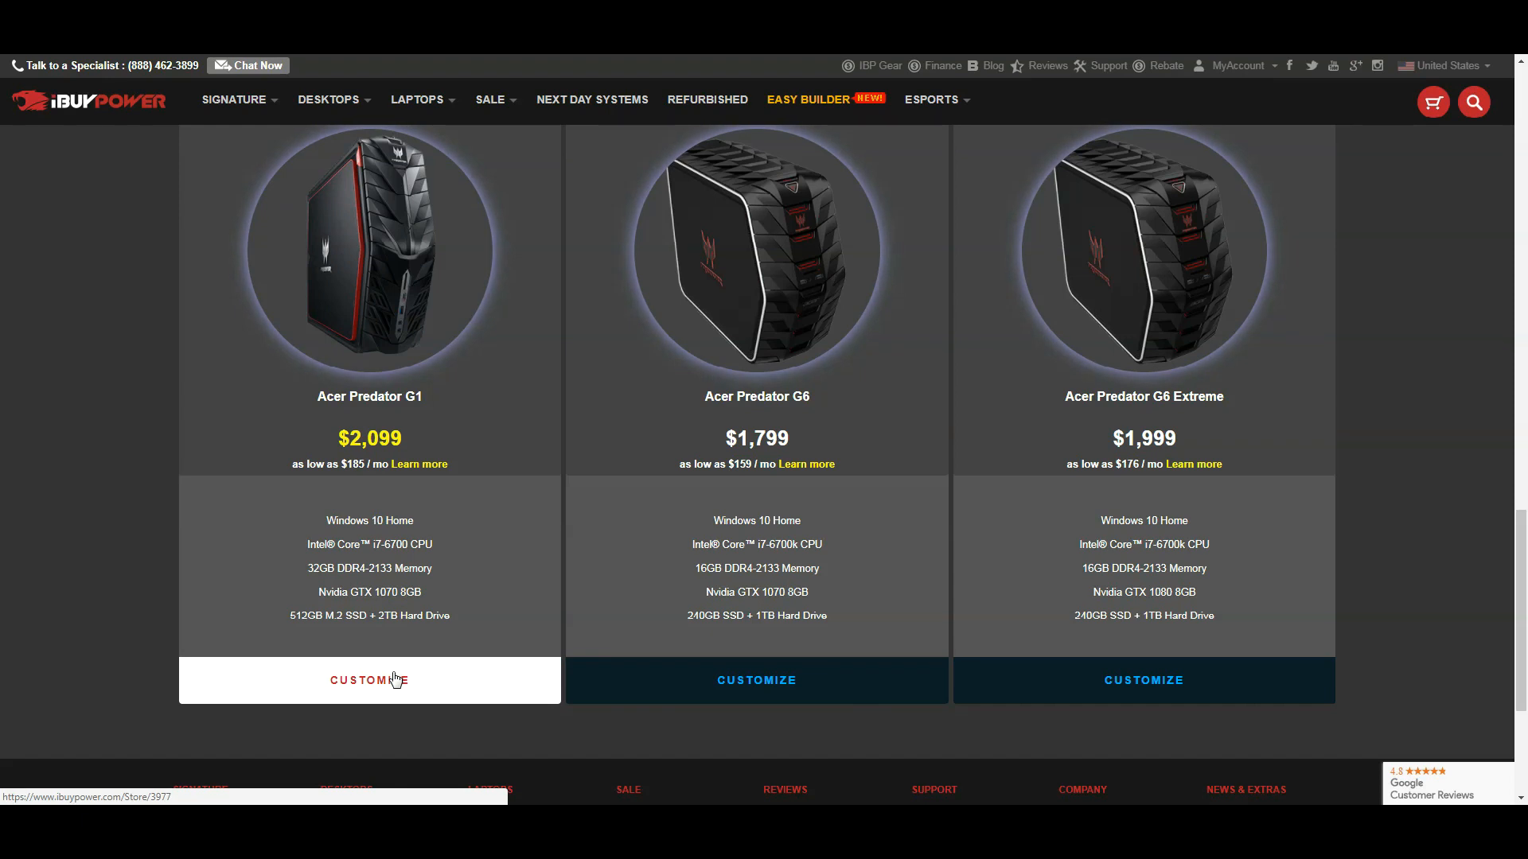
Step: Start customizing the Acer Predator G1 and review its $2,099 base component list
left_click(368, 680)
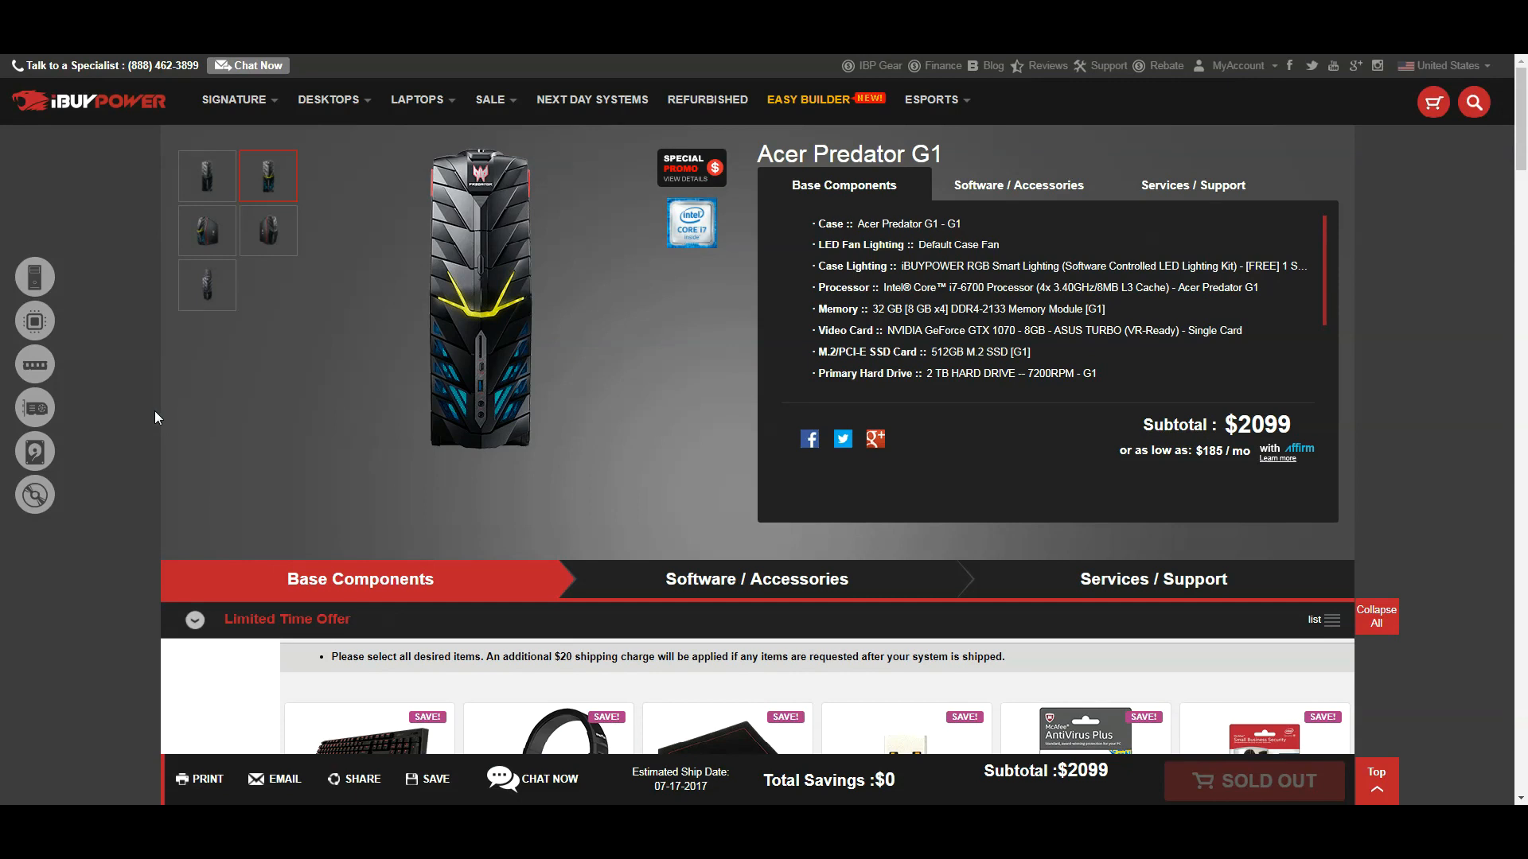
scroll("down", 3)
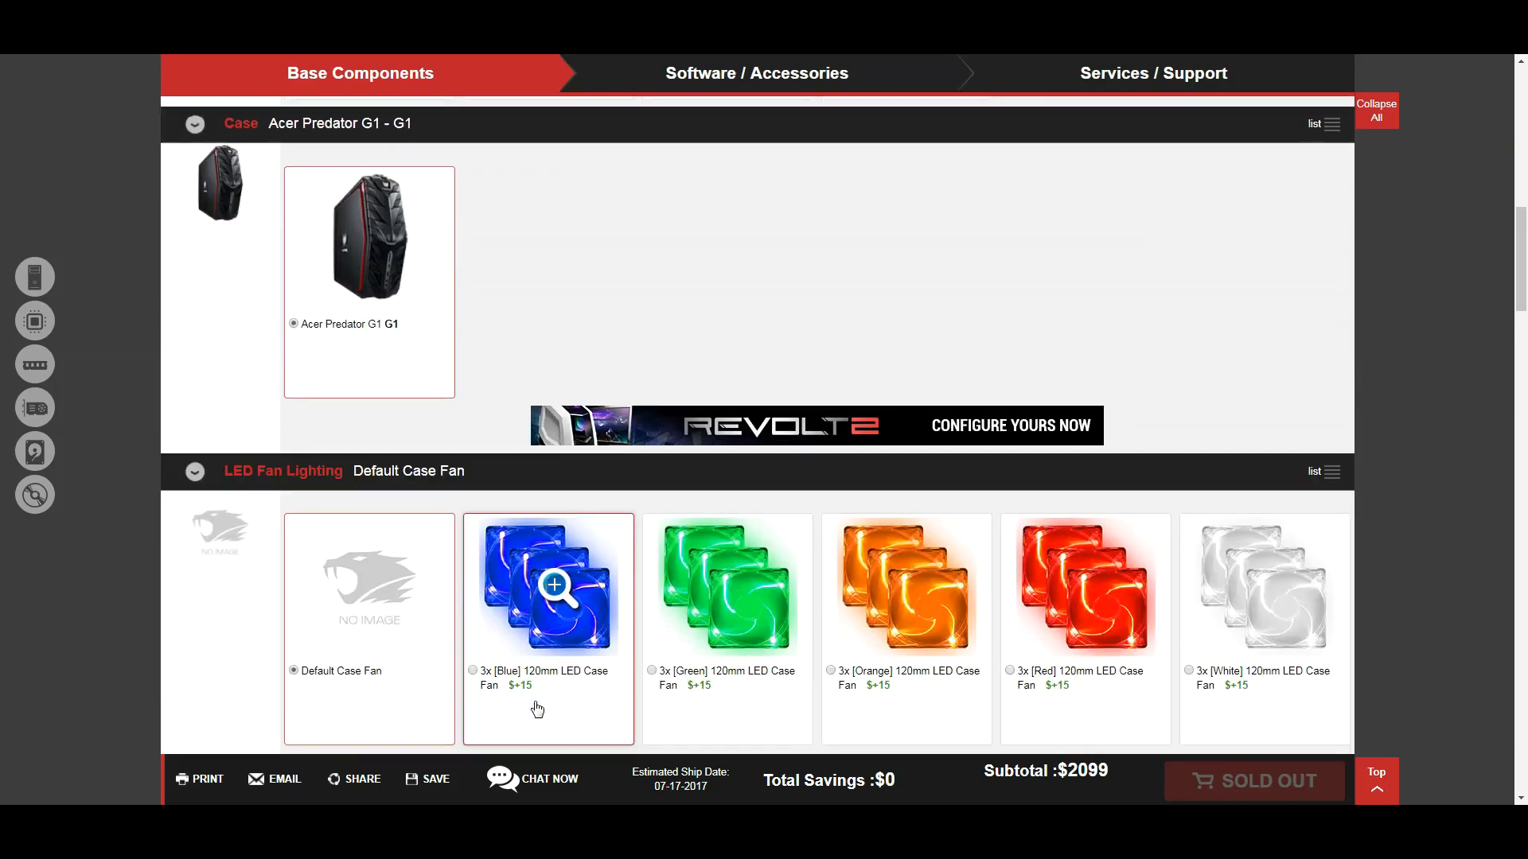
scroll("down", 3)
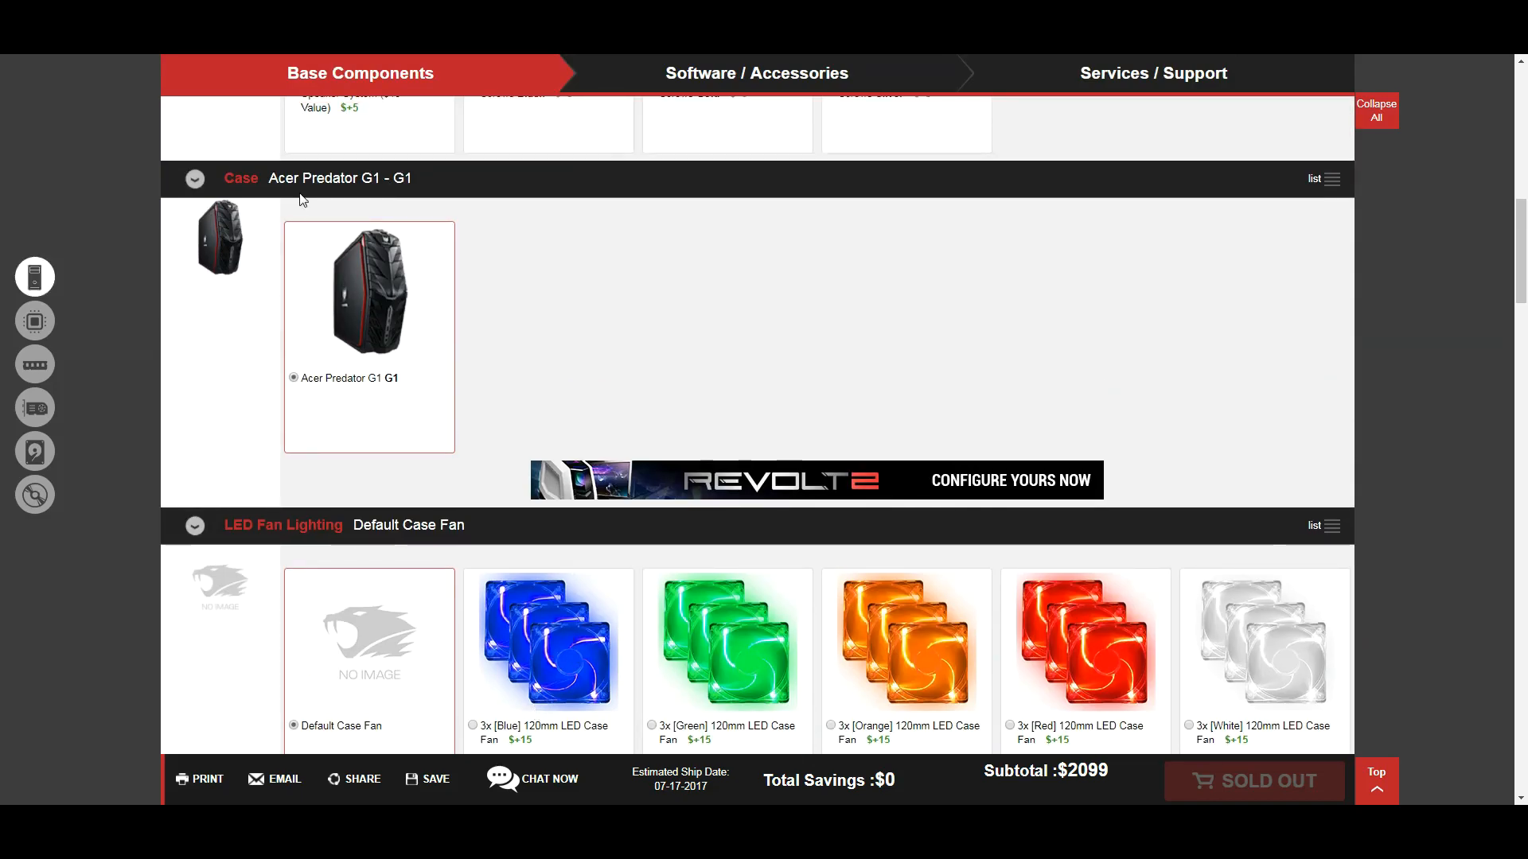
mouse_move(372, 292)
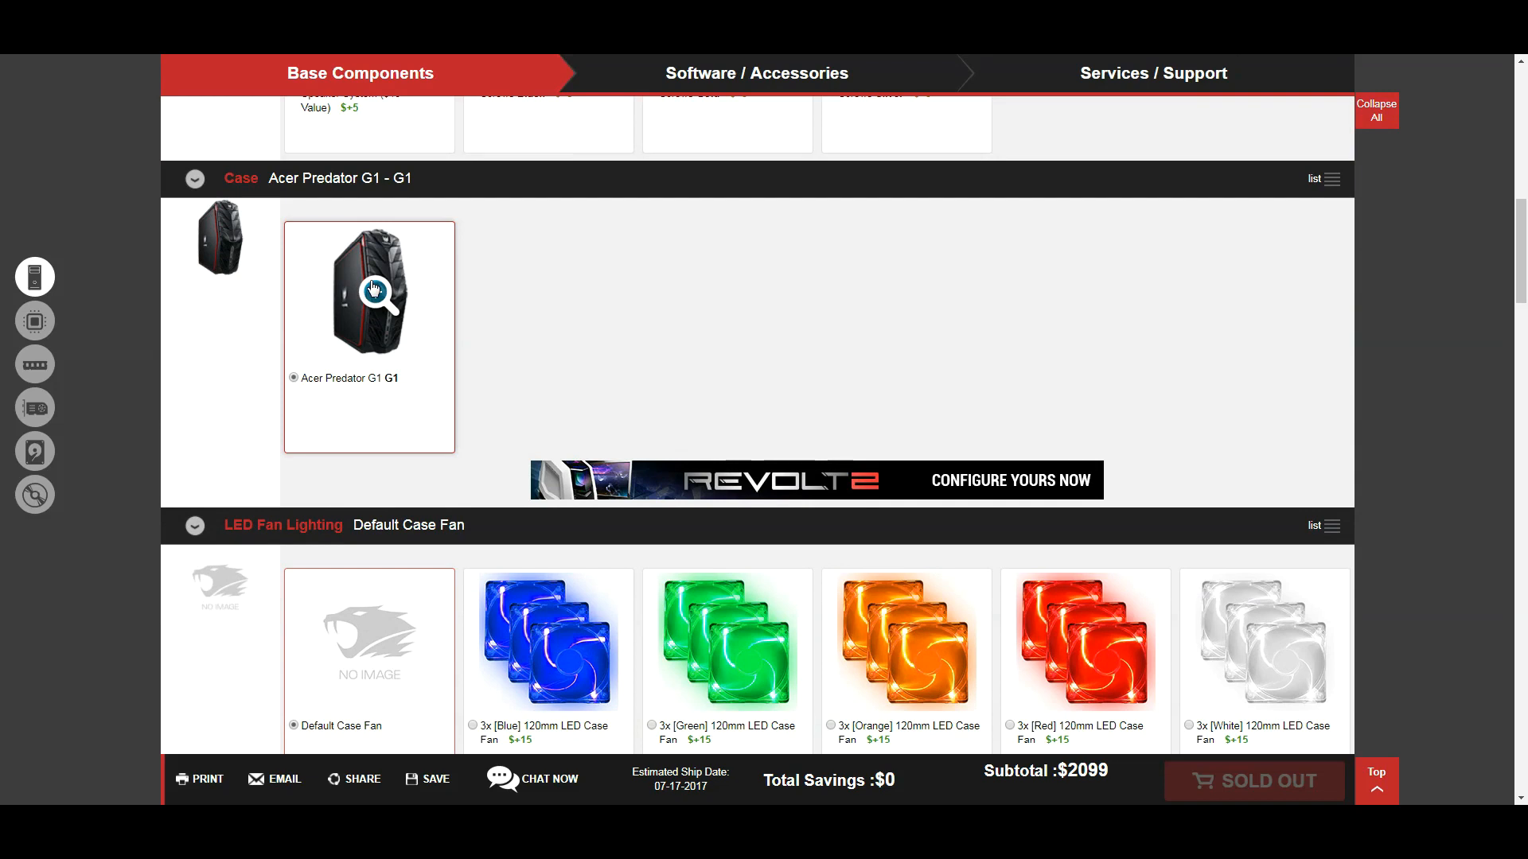
scroll("down", 3)
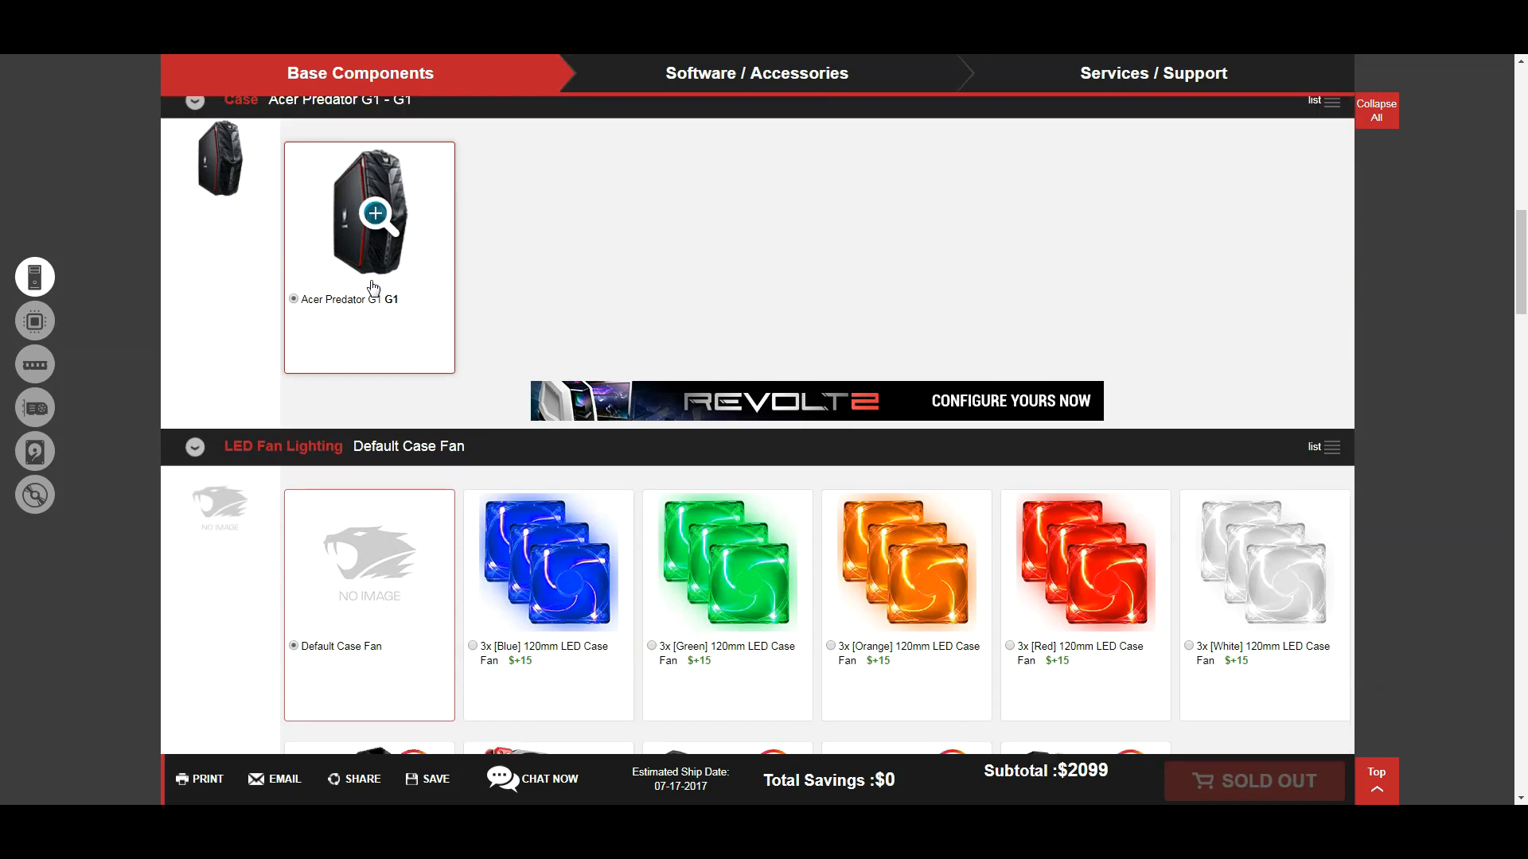
scroll("down", 3)
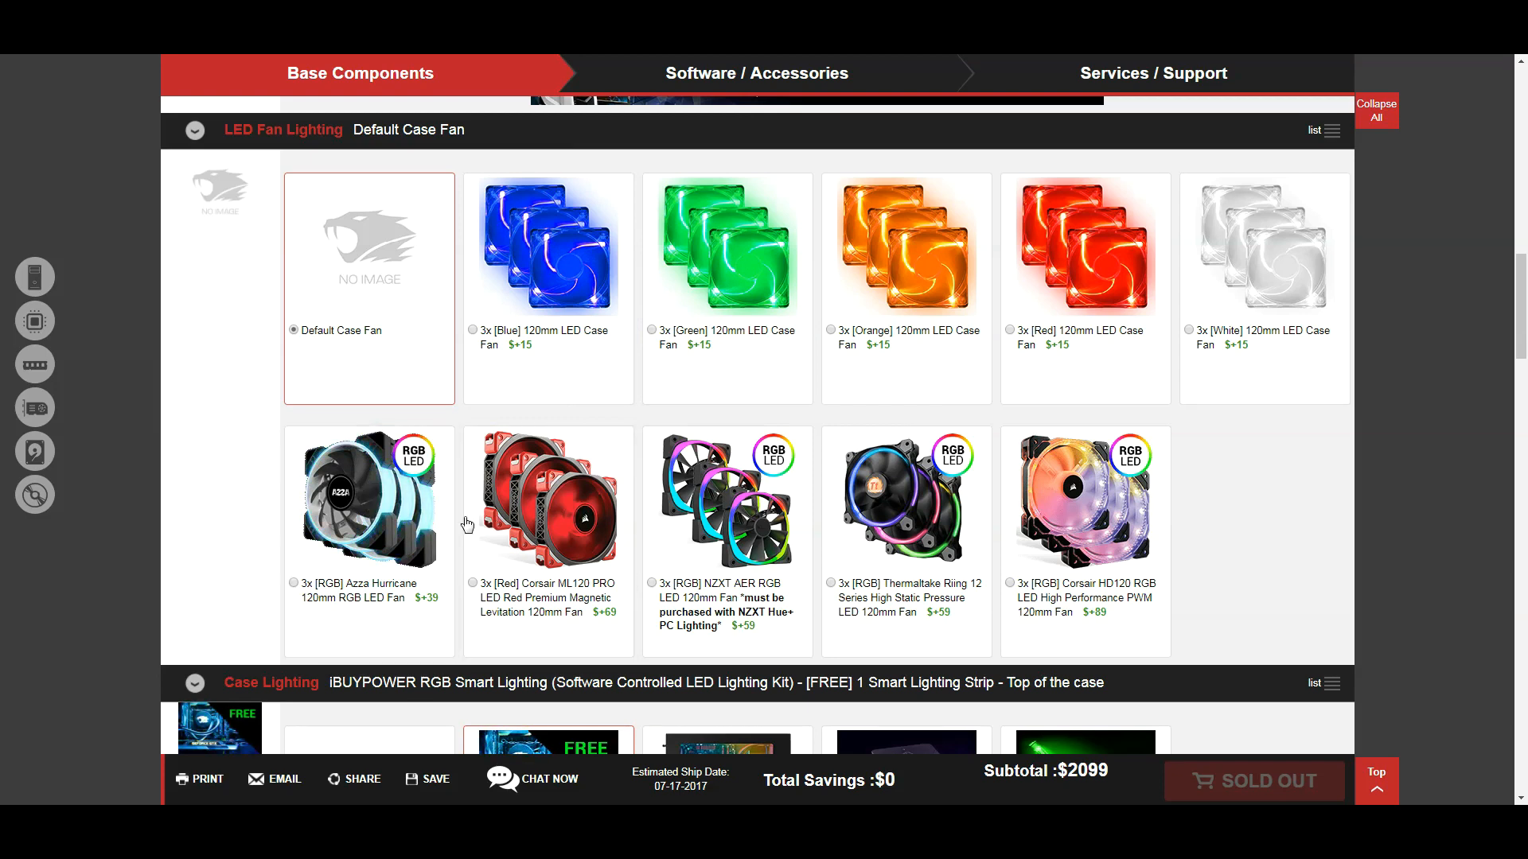
scroll("up", 3)
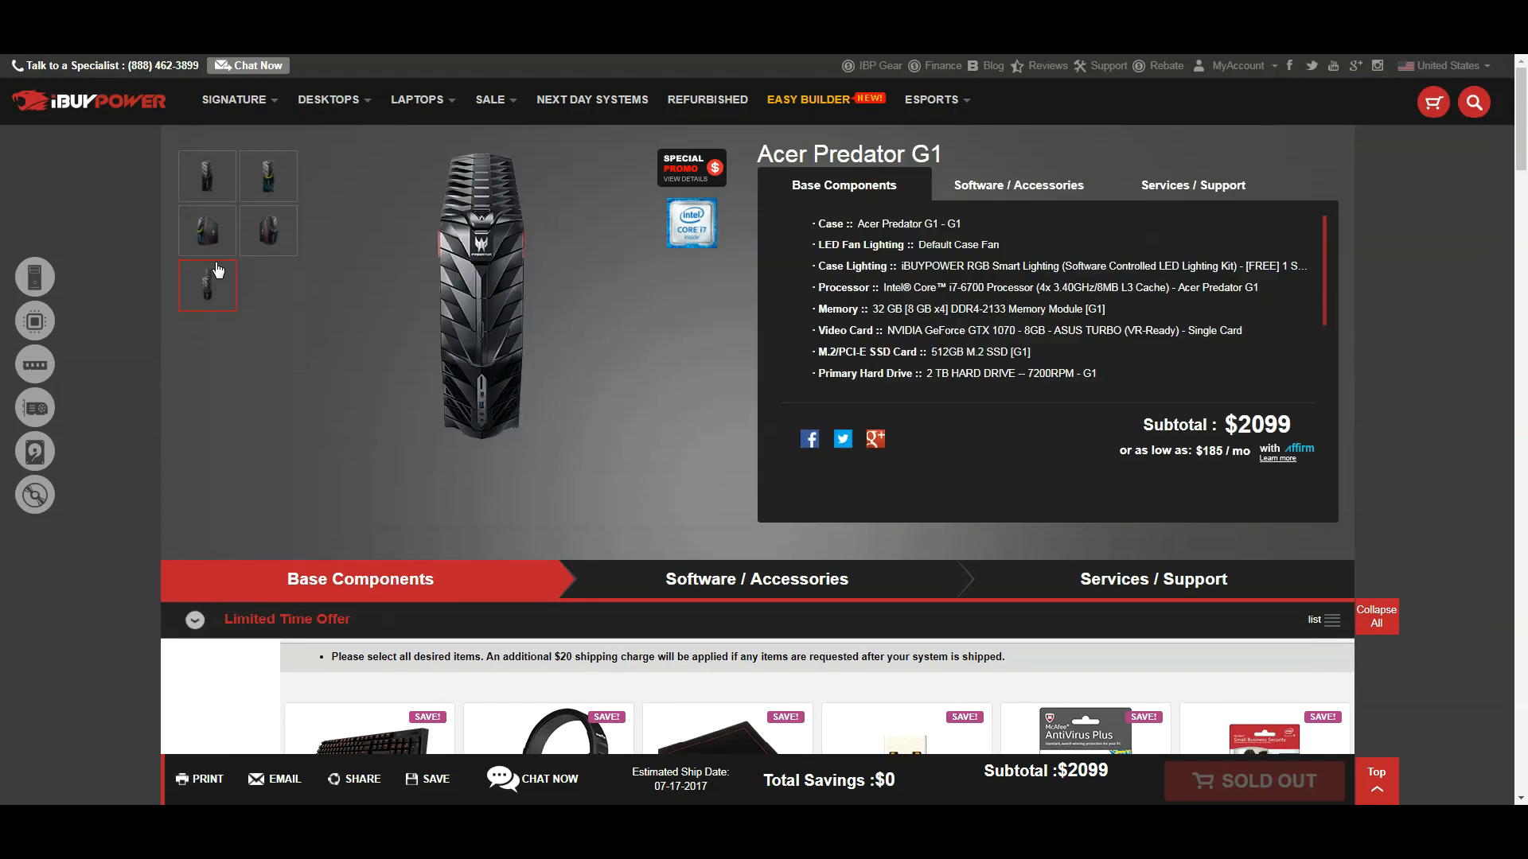
left_click(268, 230)
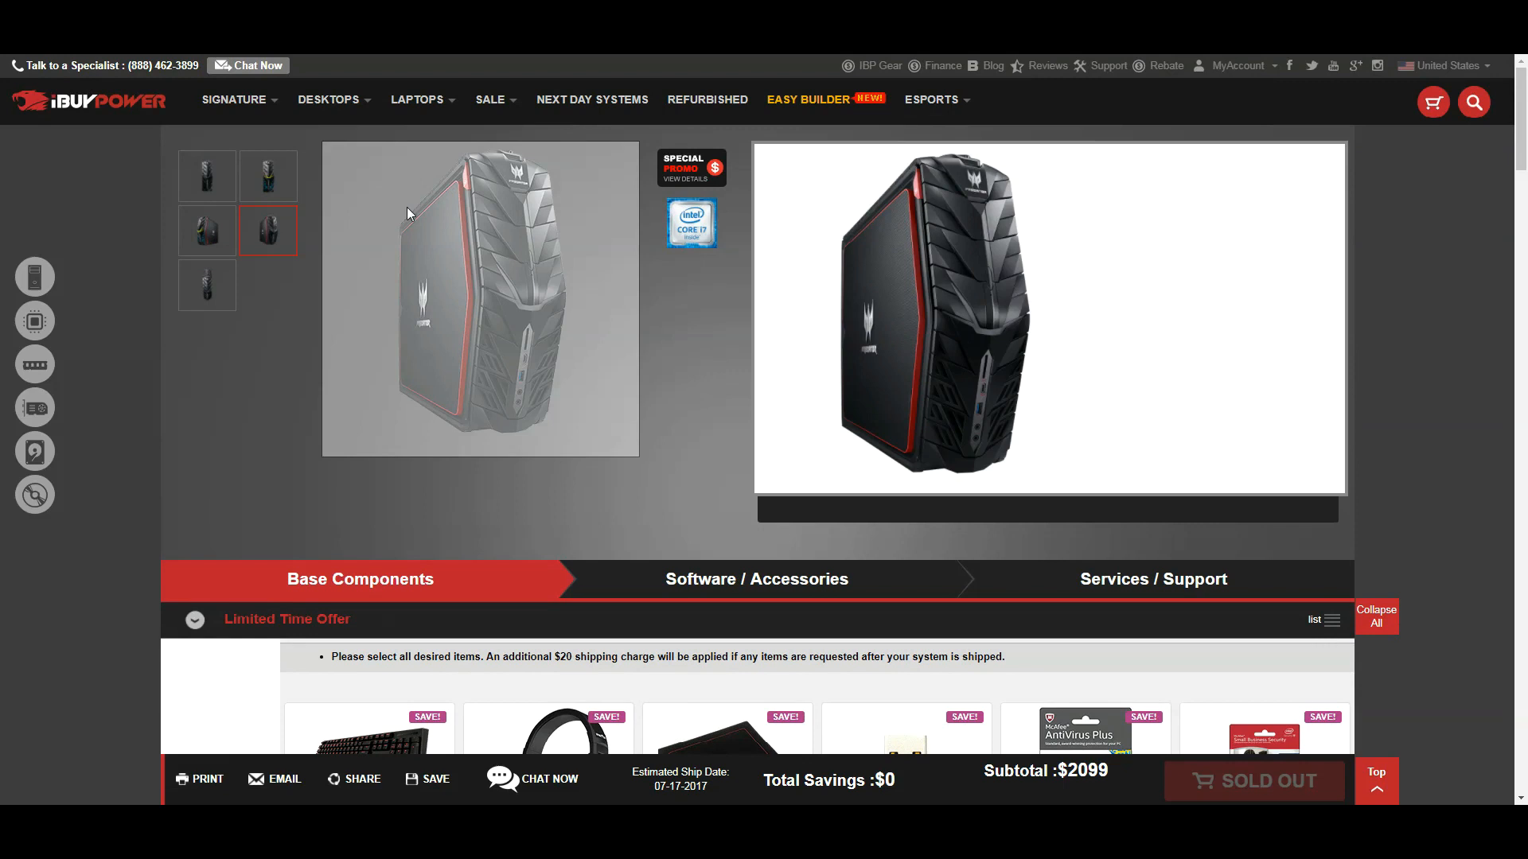
scroll("down", 3)
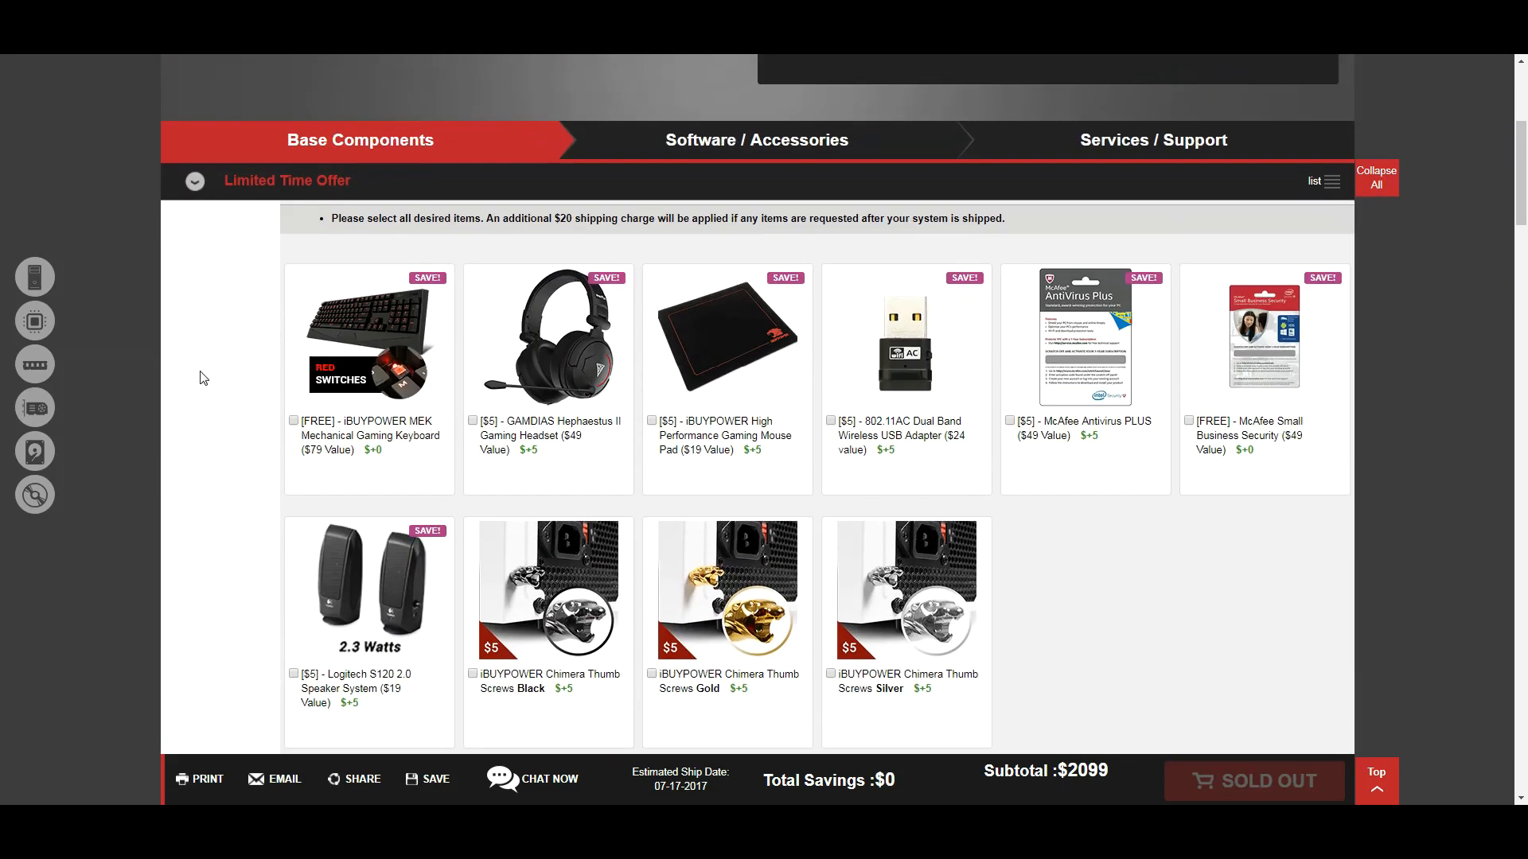
scroll("down", 3)
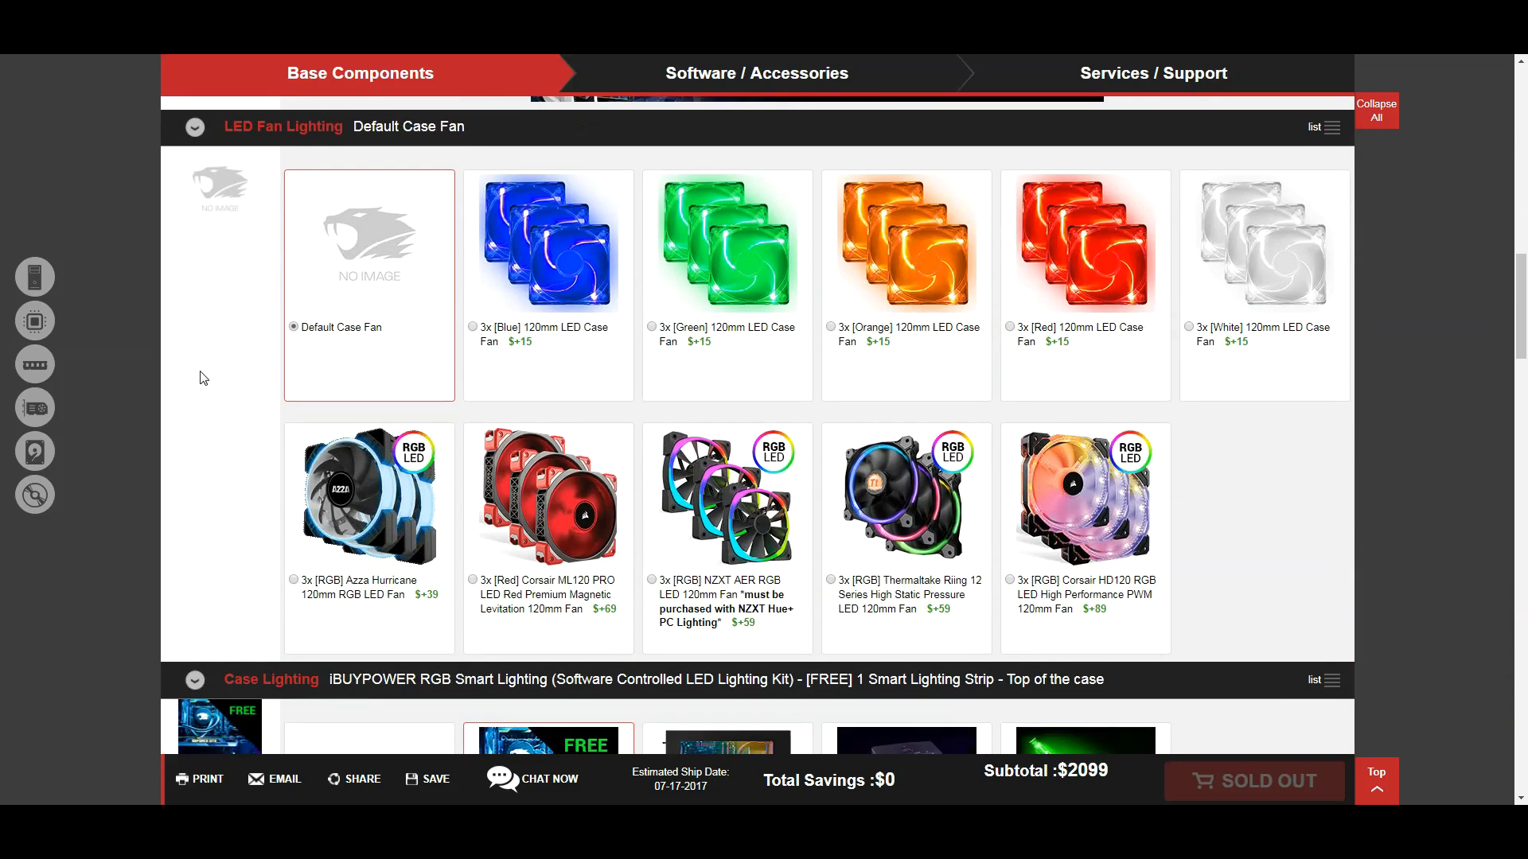
scroll("down", 3)
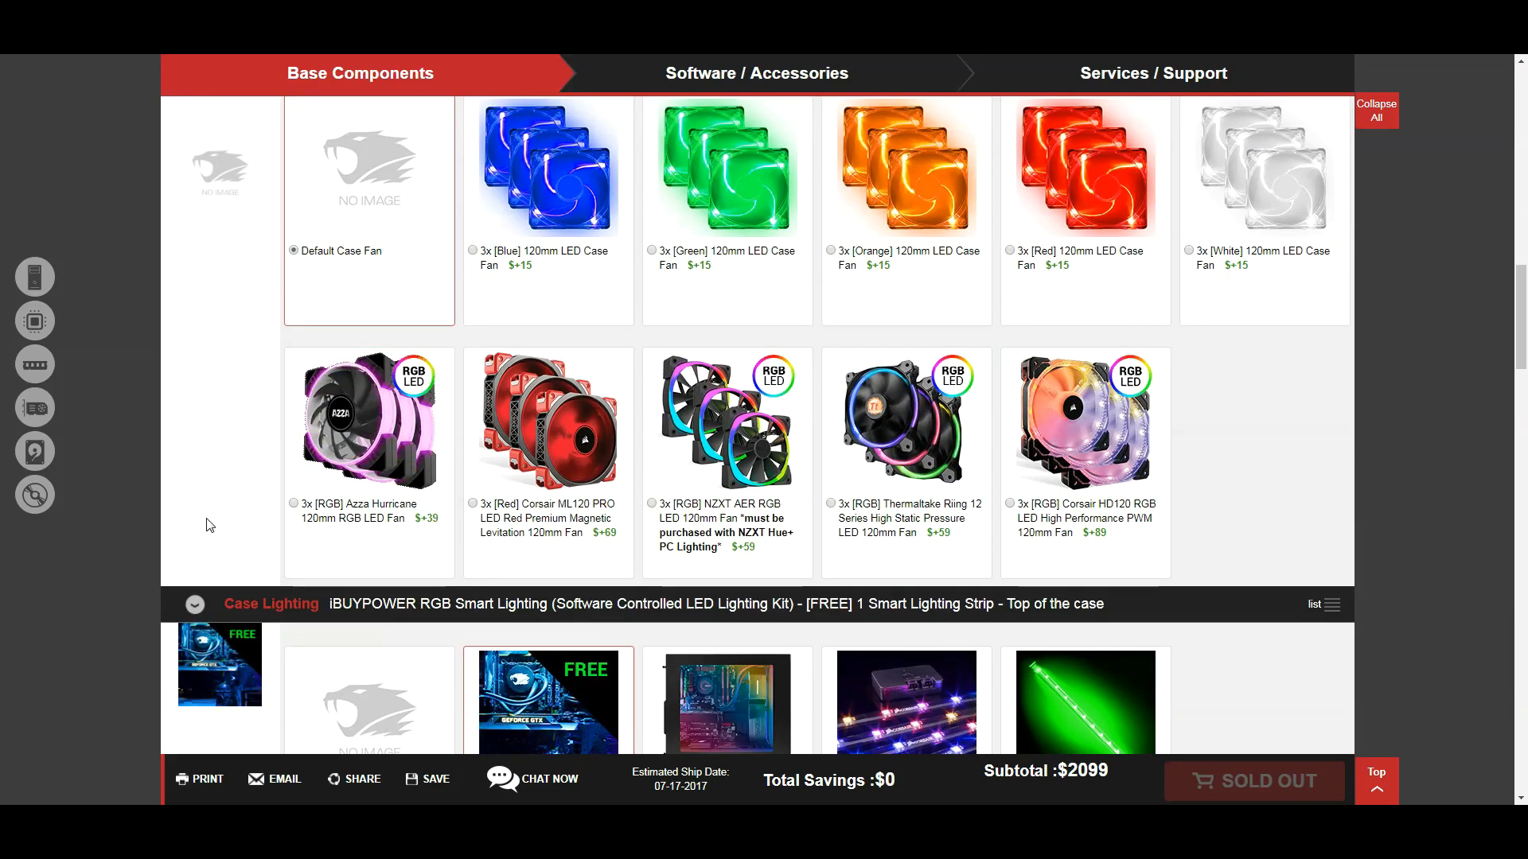
Step: Choose the 3x RGB Azza Hurricane 120mm LED fans, bringing the subtotal to $2,138
left_click(292, 505)
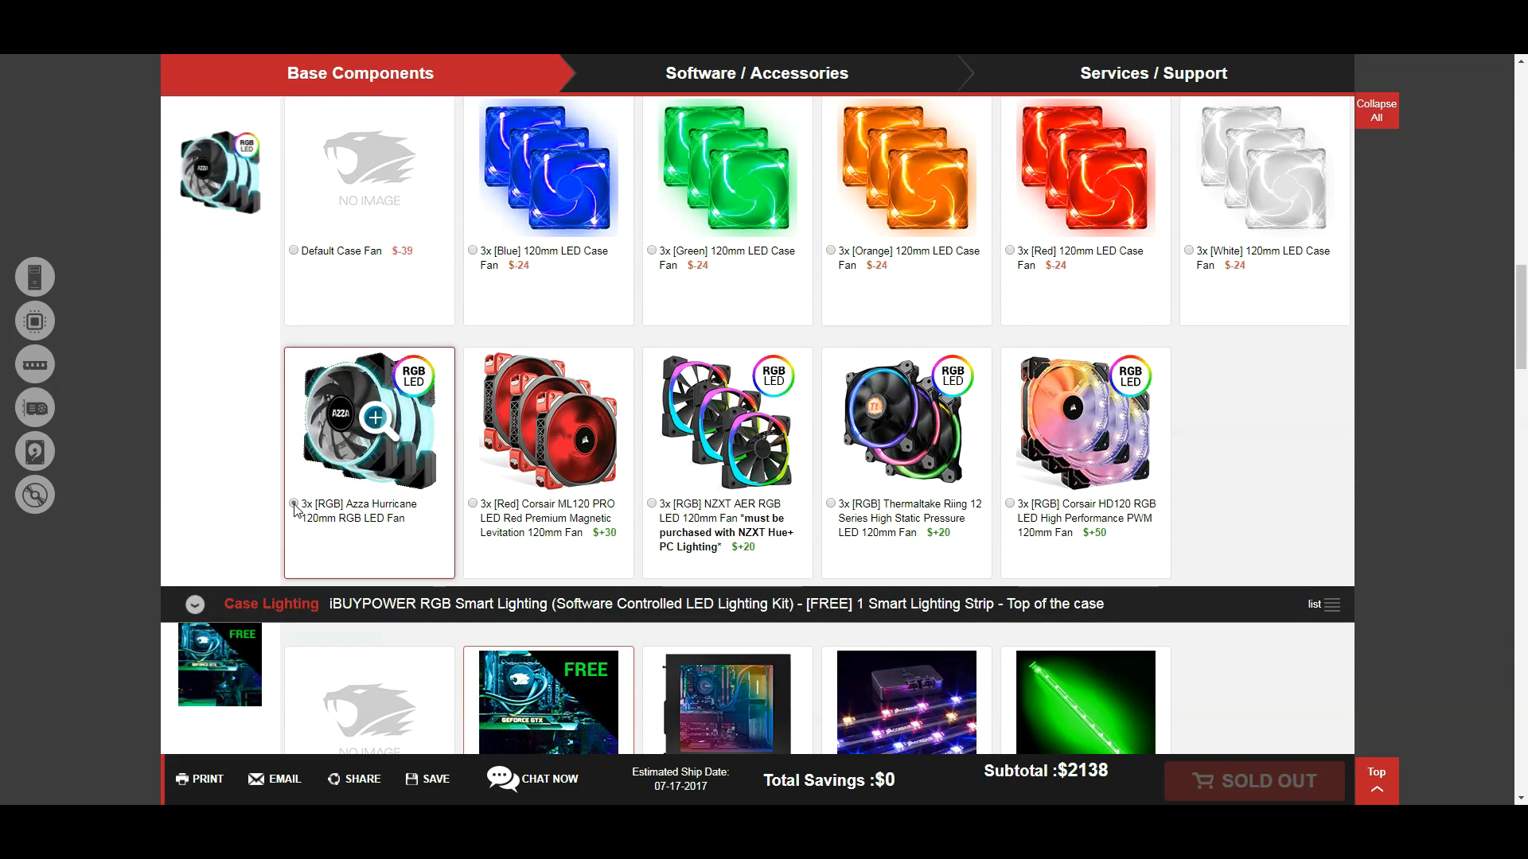
scroll("down", 3)
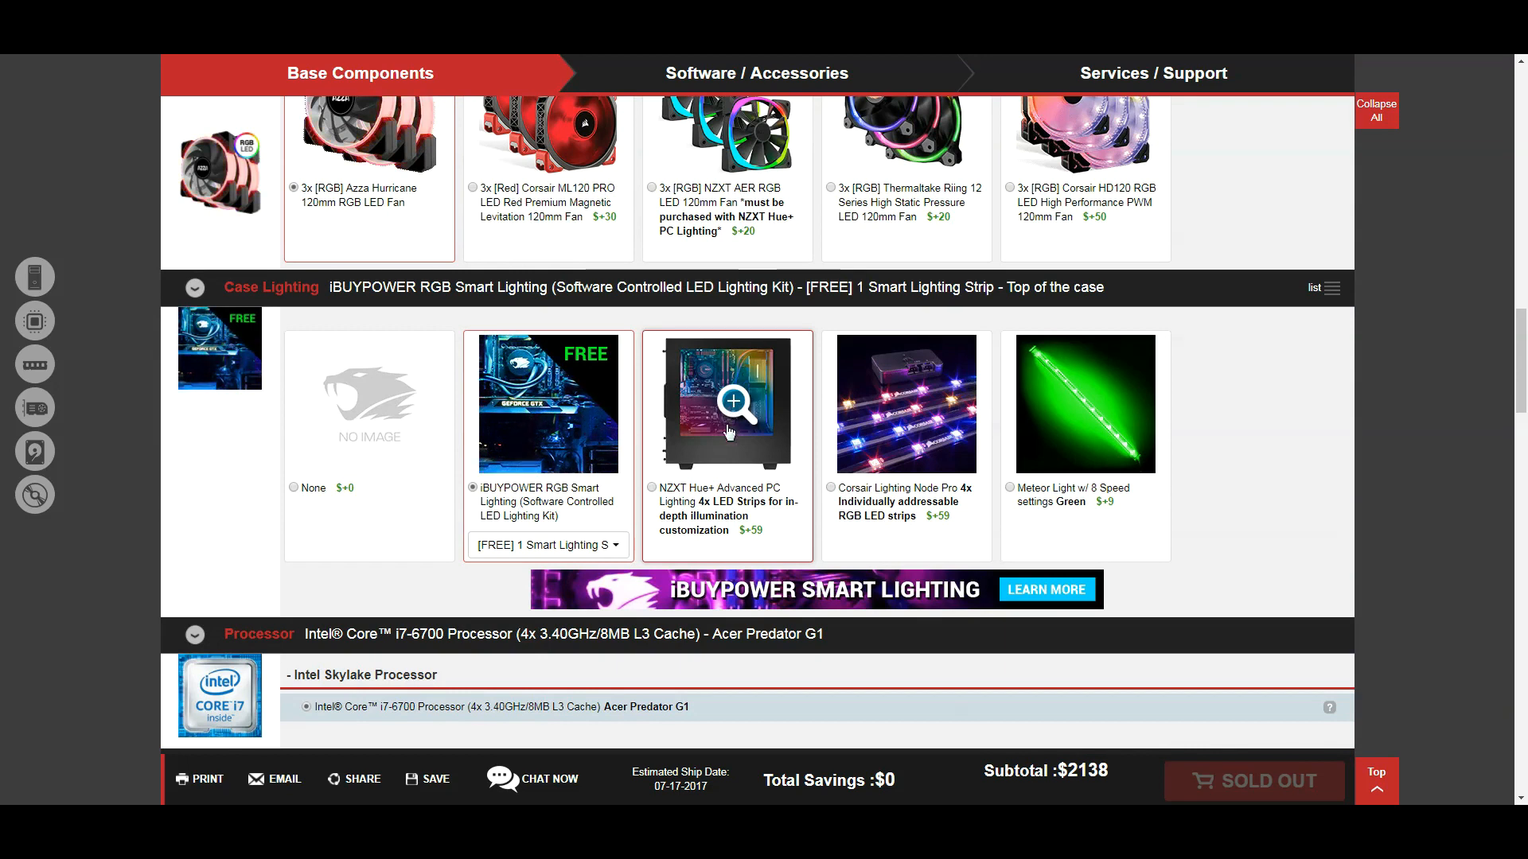
mouse_move(740, 371)
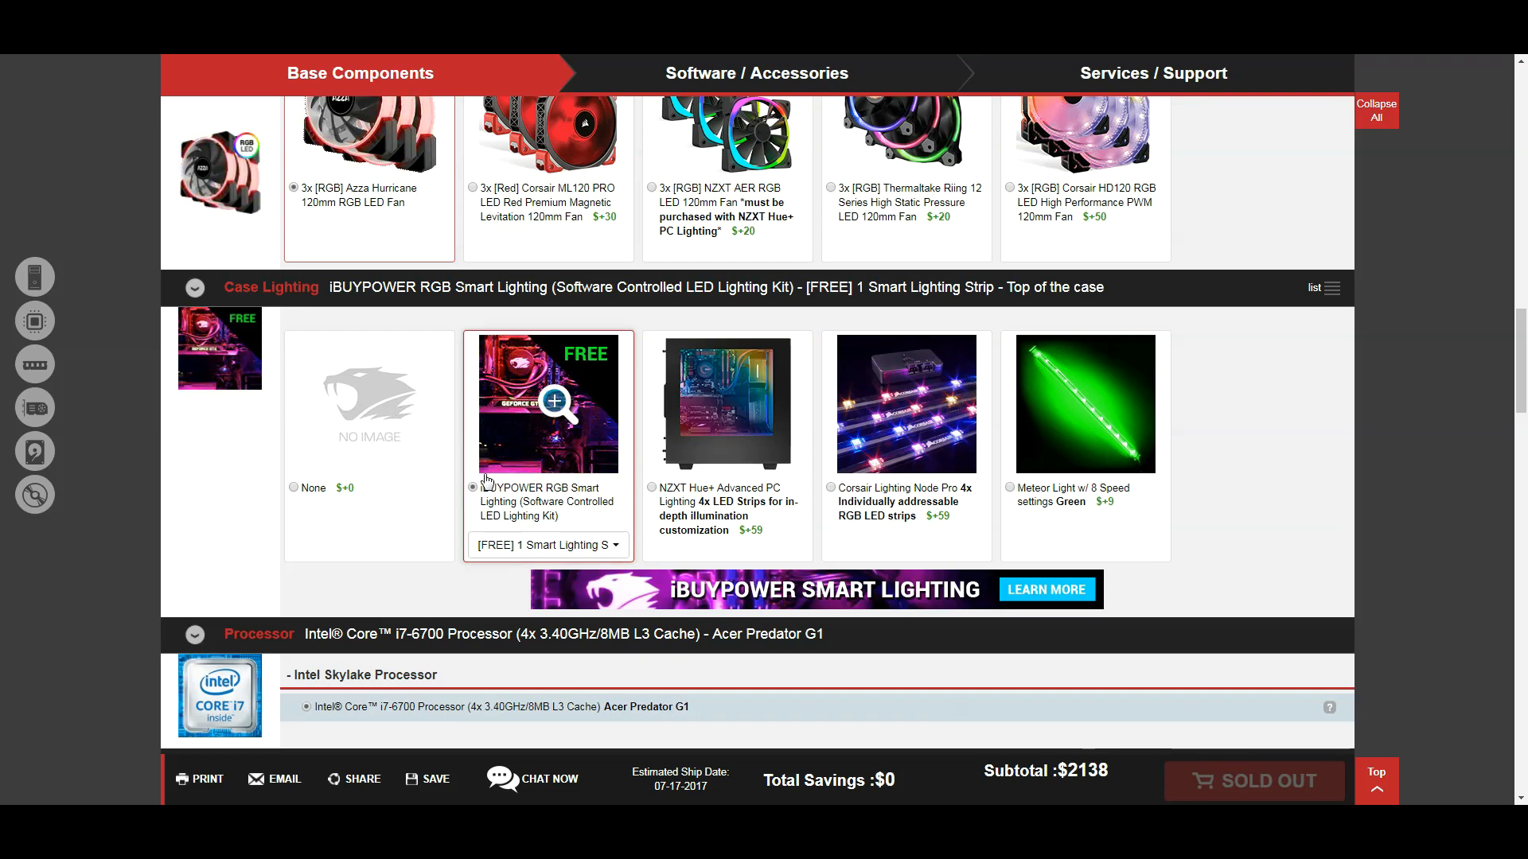
scroll("down", 3)
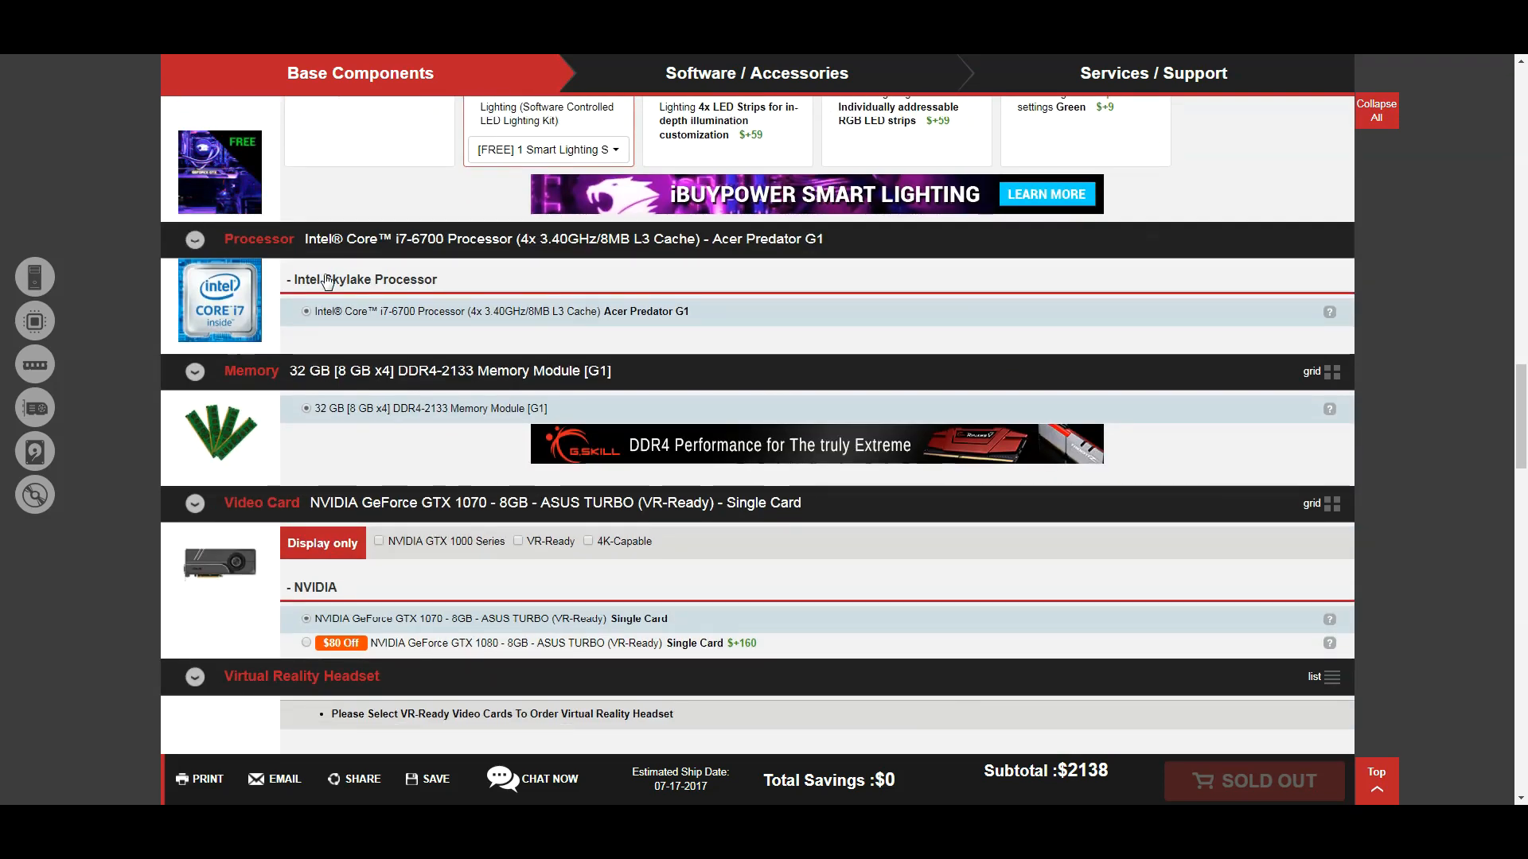
mouse_move(331, 437)
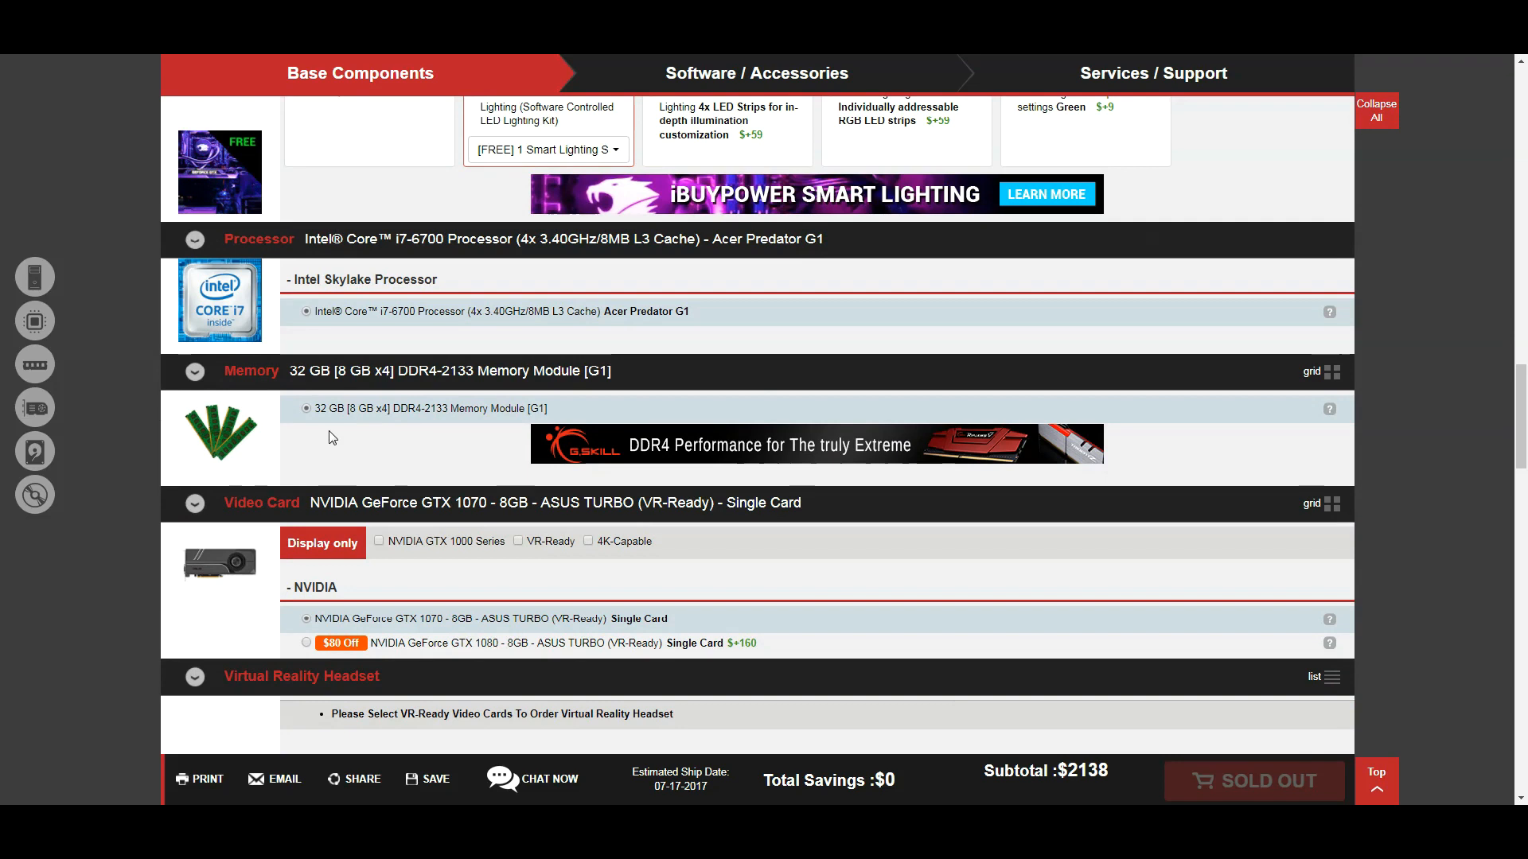
scroll("down", 3)
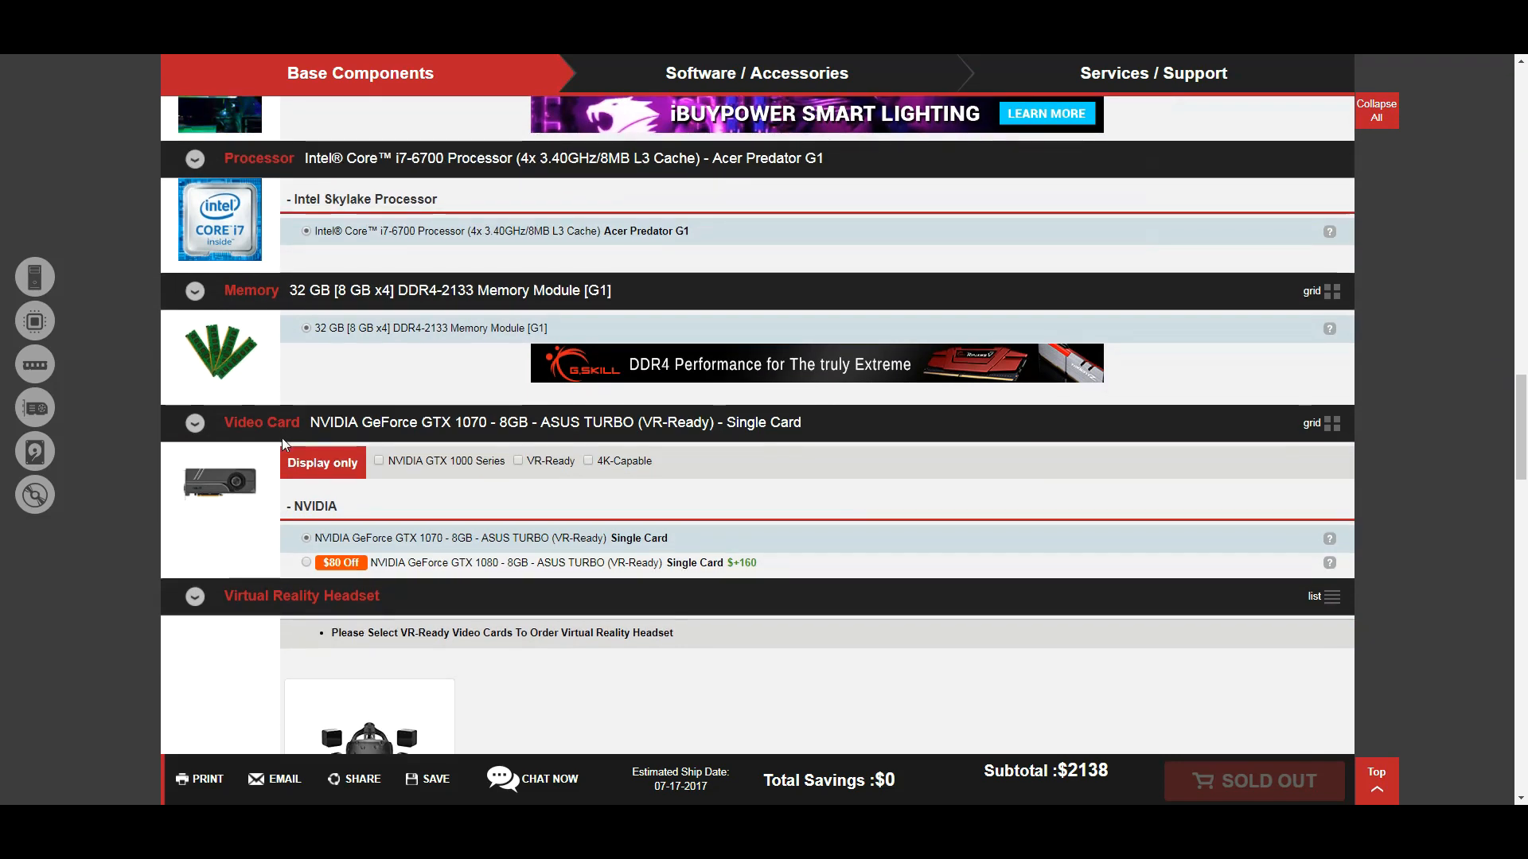
scroll("down", 3)
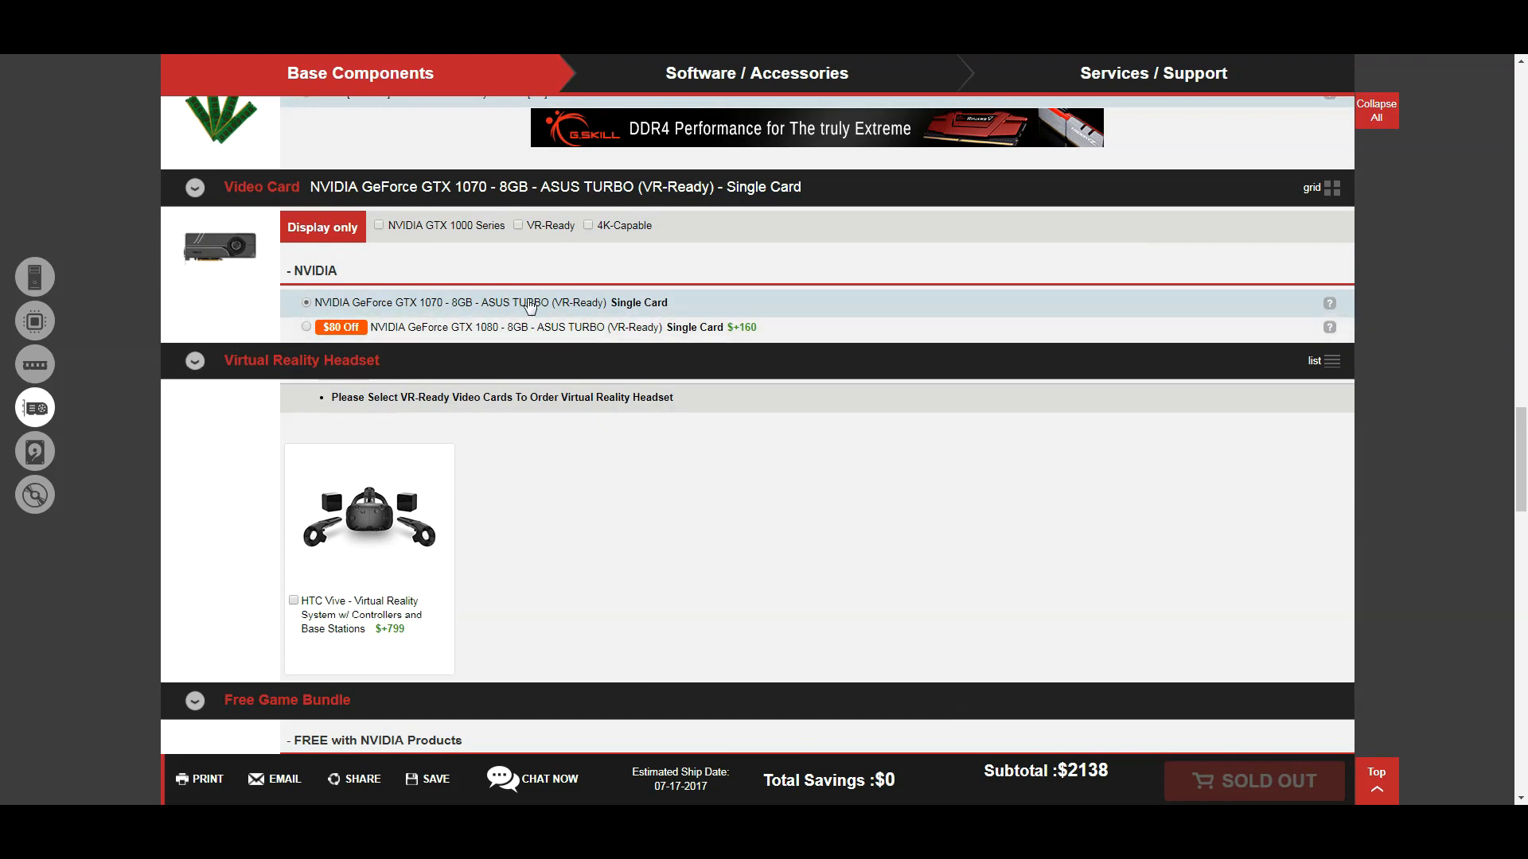
mouse_move(338, 320)
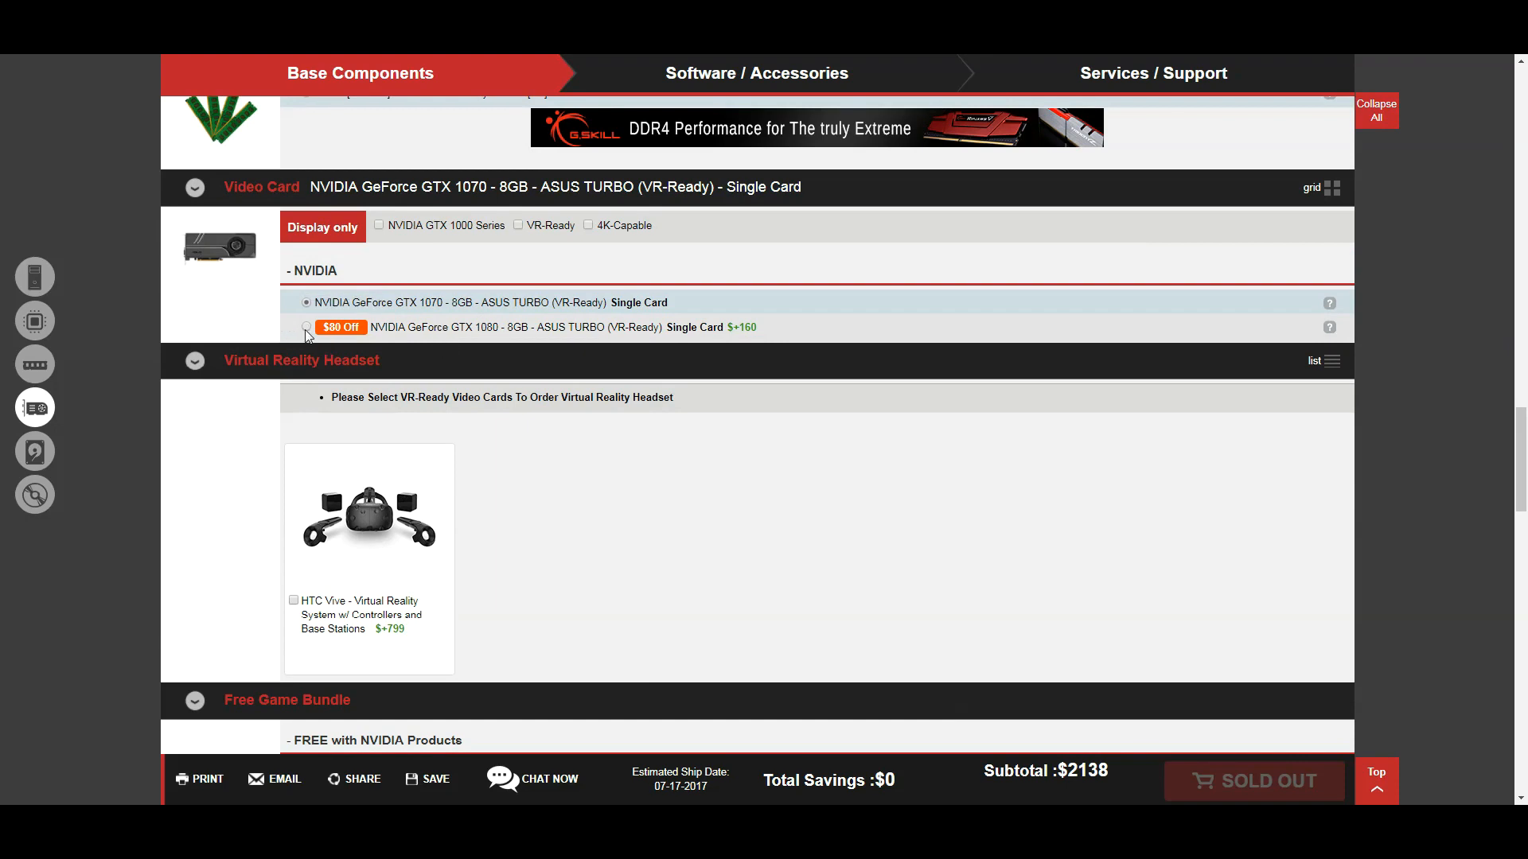
left_click(308, 327)
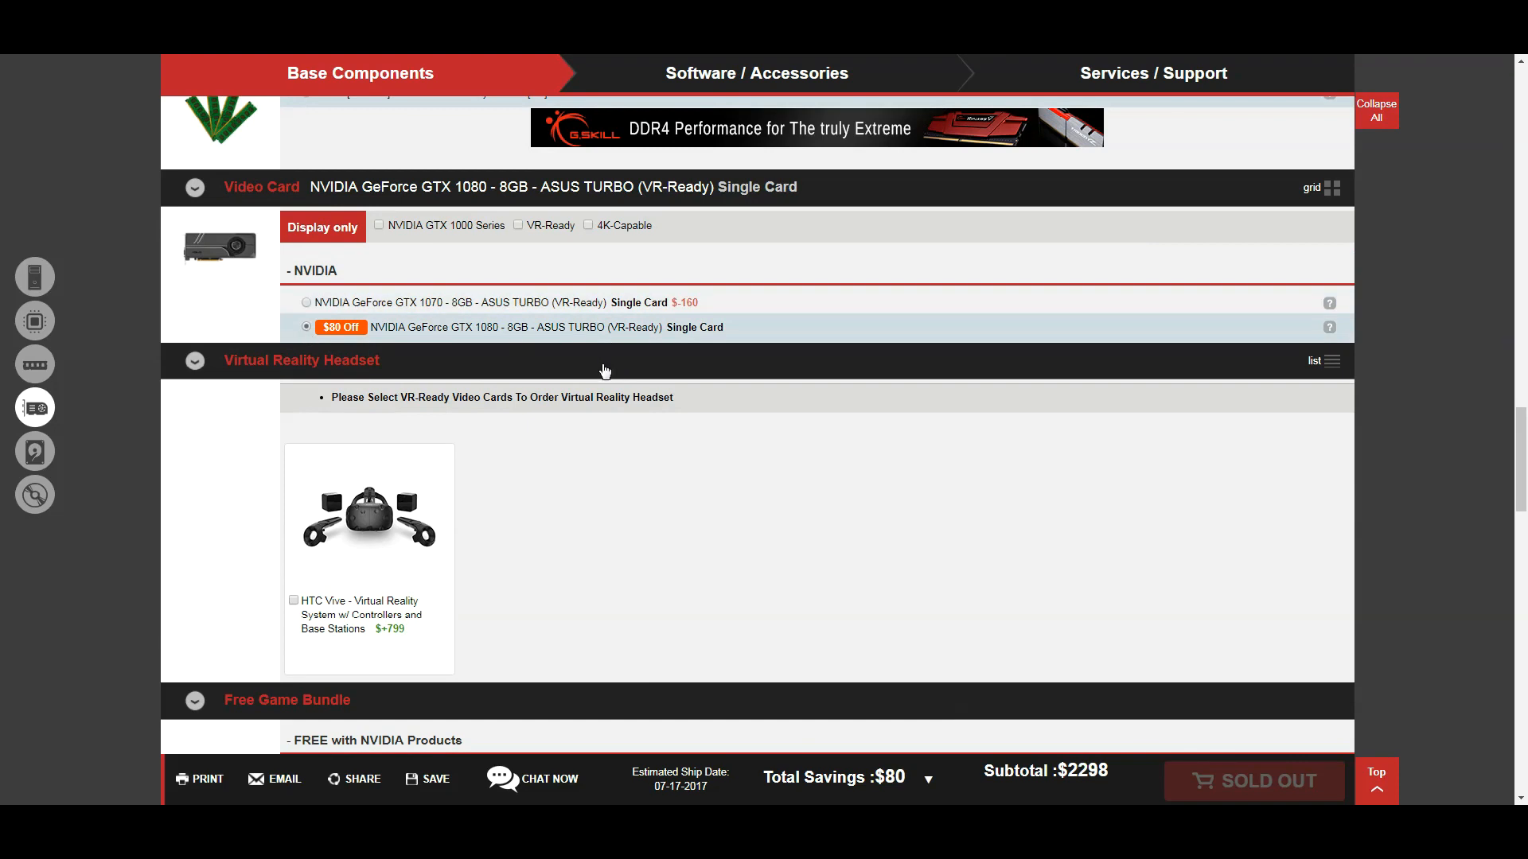
mouse_move(558, 363)
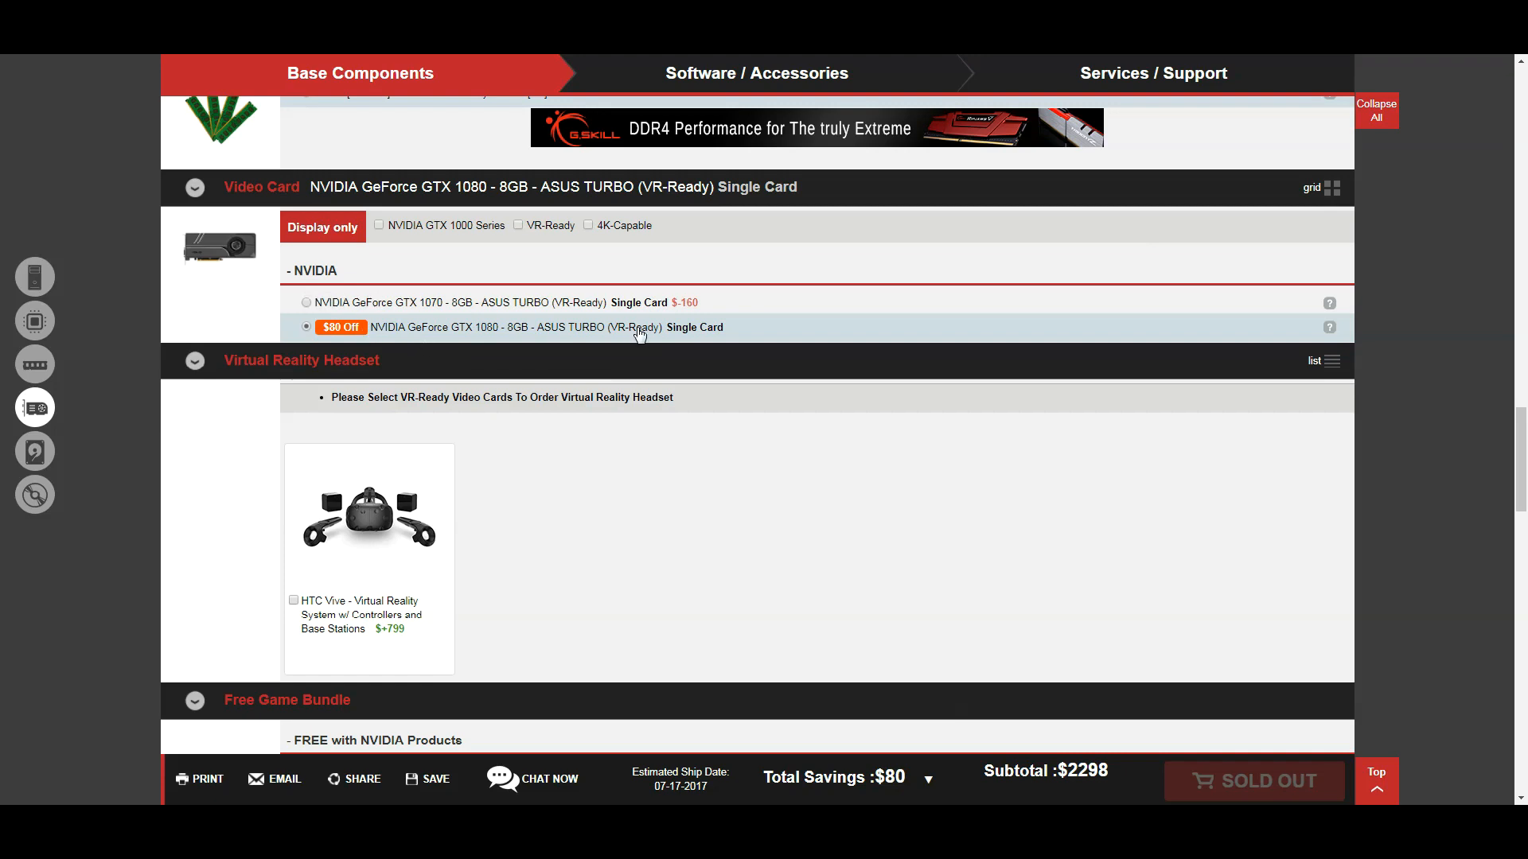
mouse_move(406, 306)
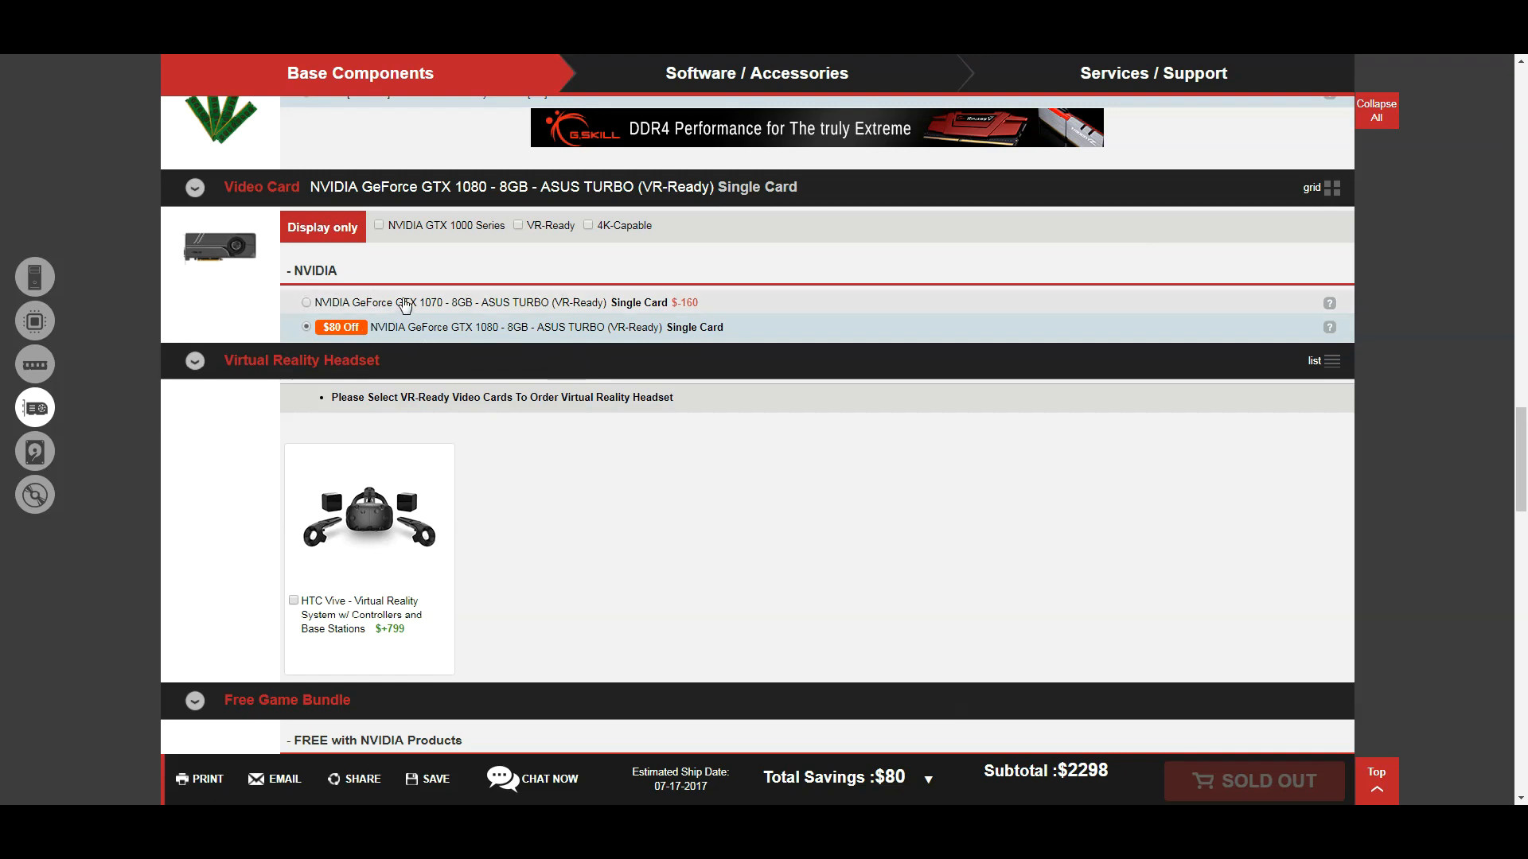
scroll("down", 3)
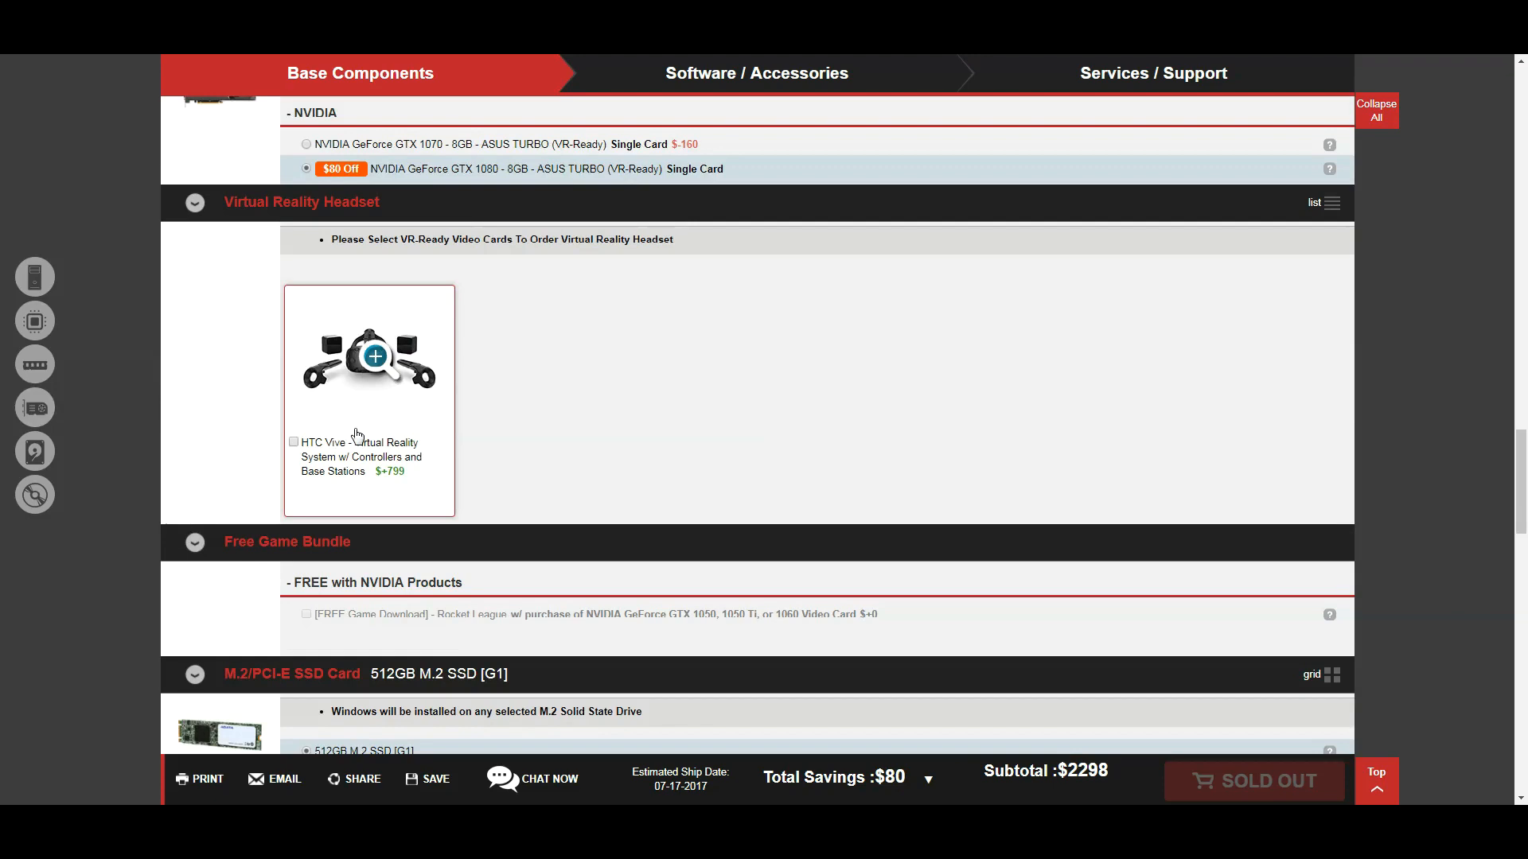
mouse_move(253, 482)
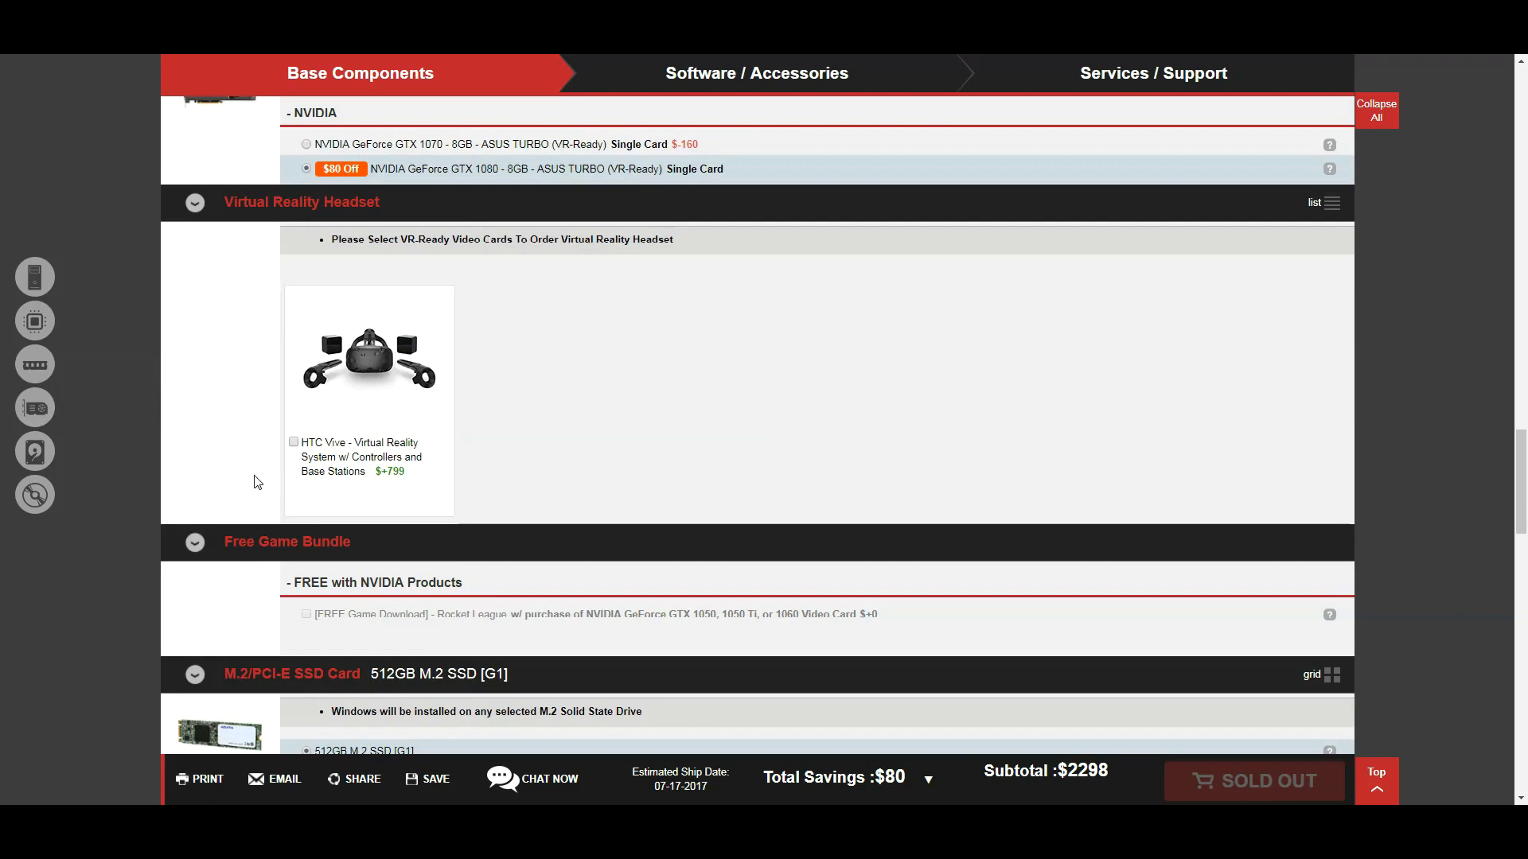
mouse_move(258, 189)
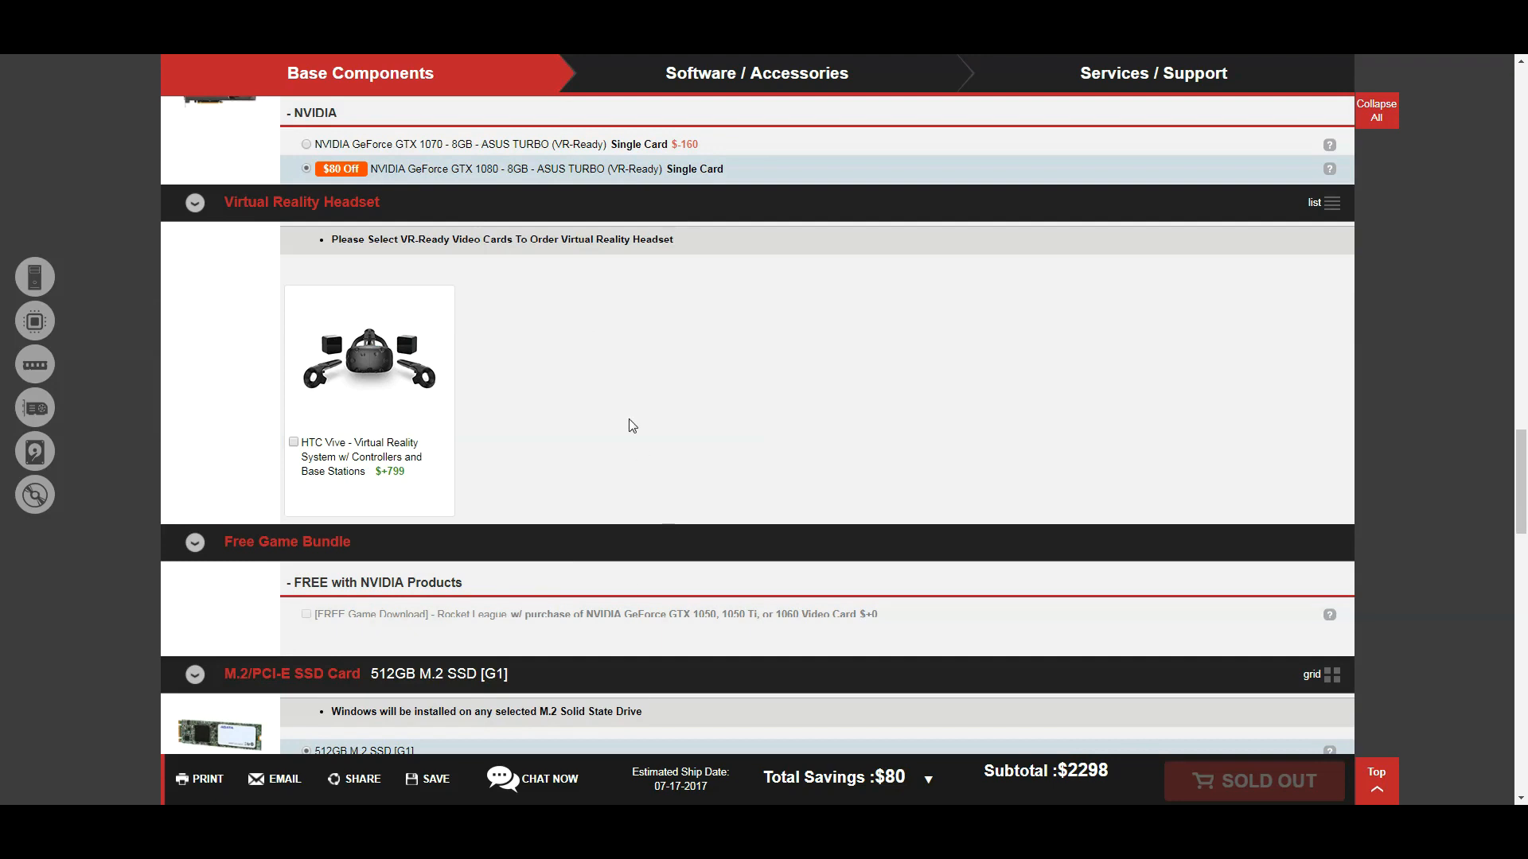
mouse_move(630, 416)
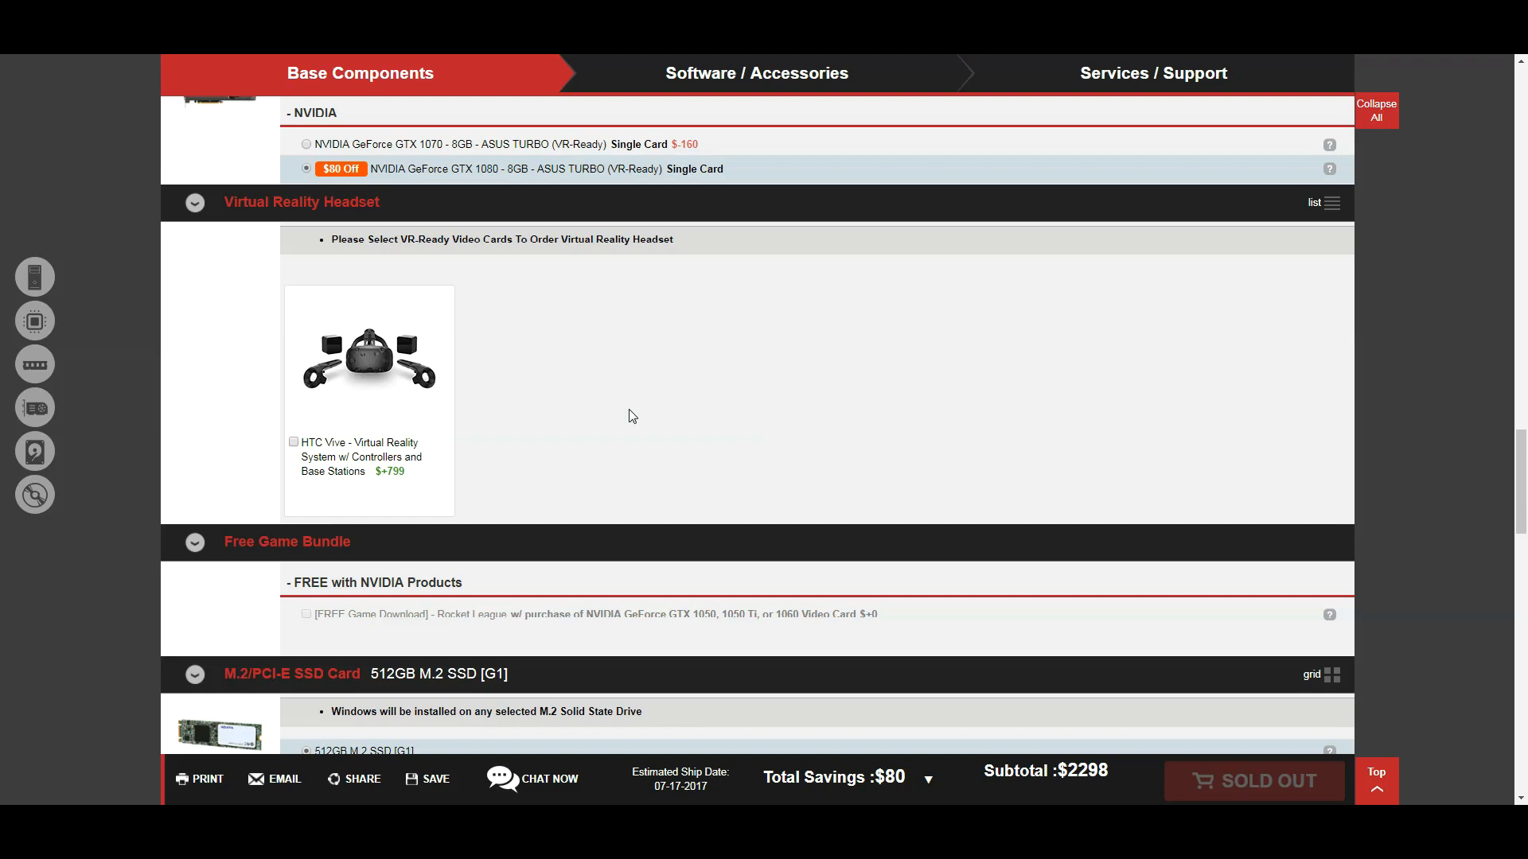
scroll("down", 3)
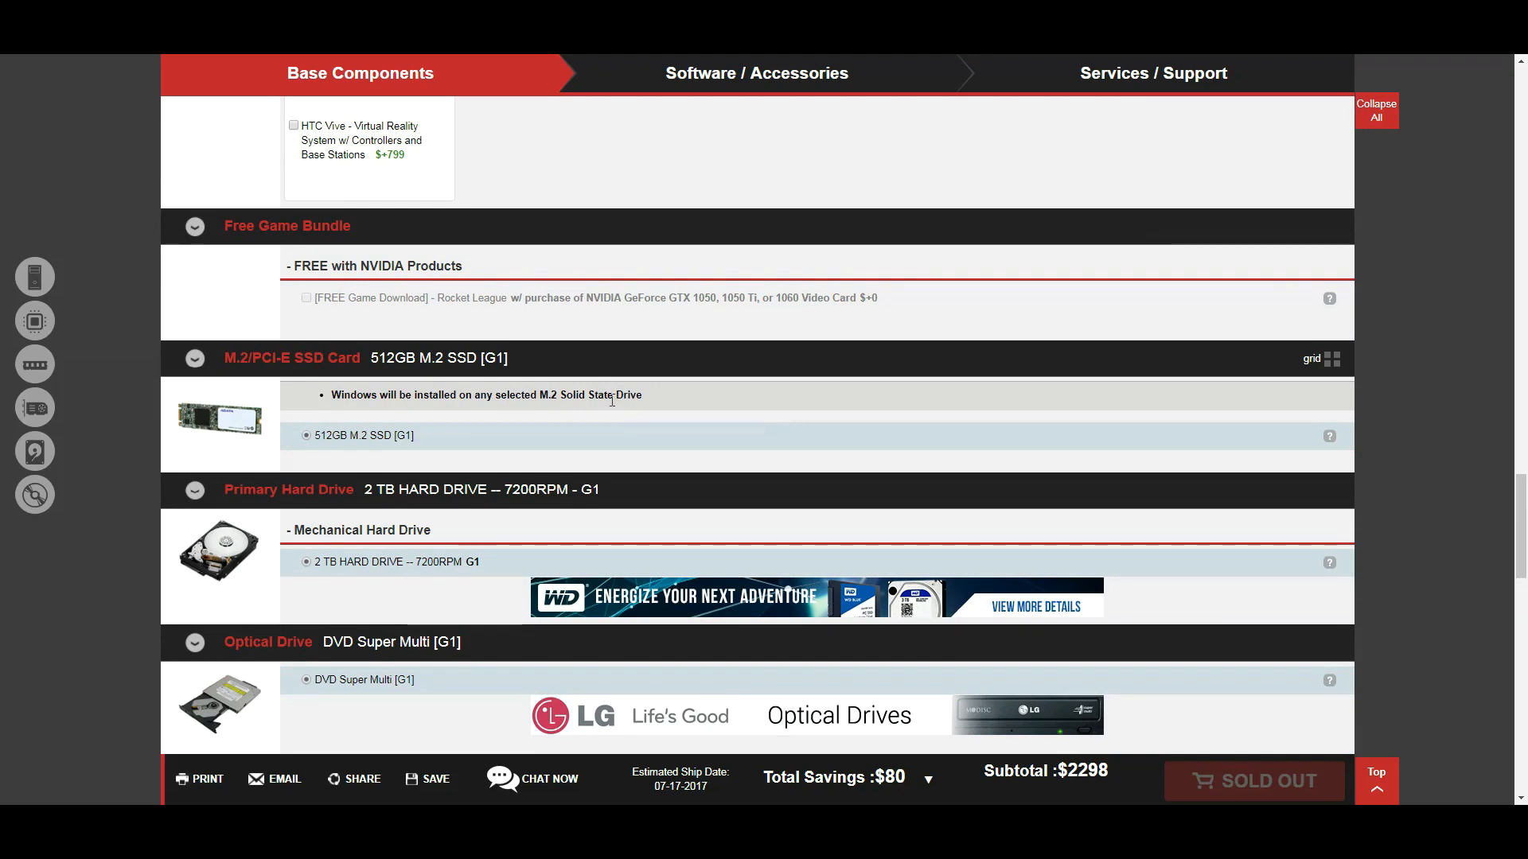
mouse_move(247, 301)
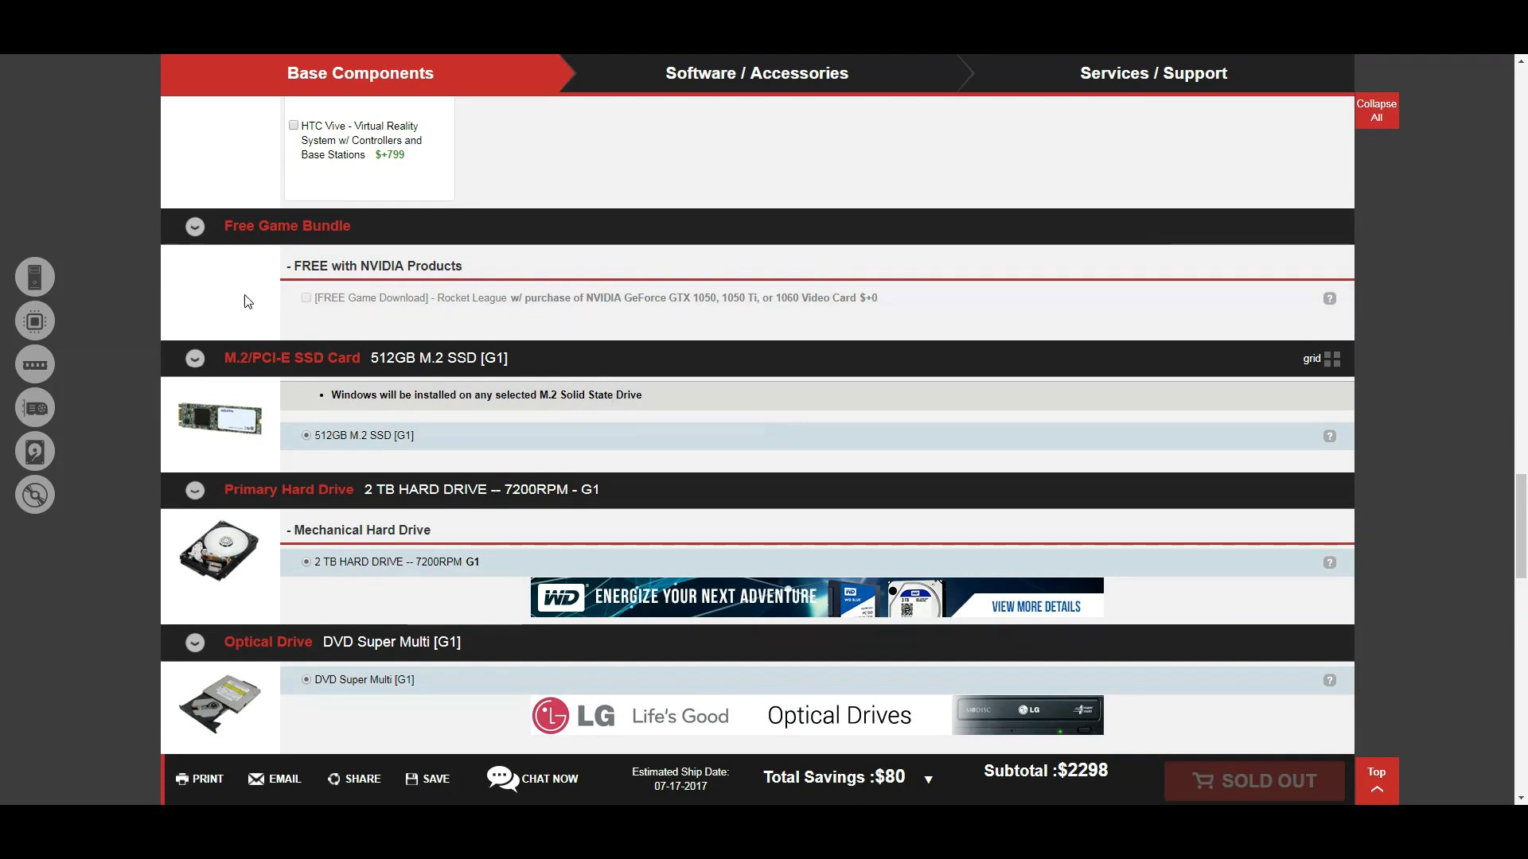
mouse_move(279, 302)
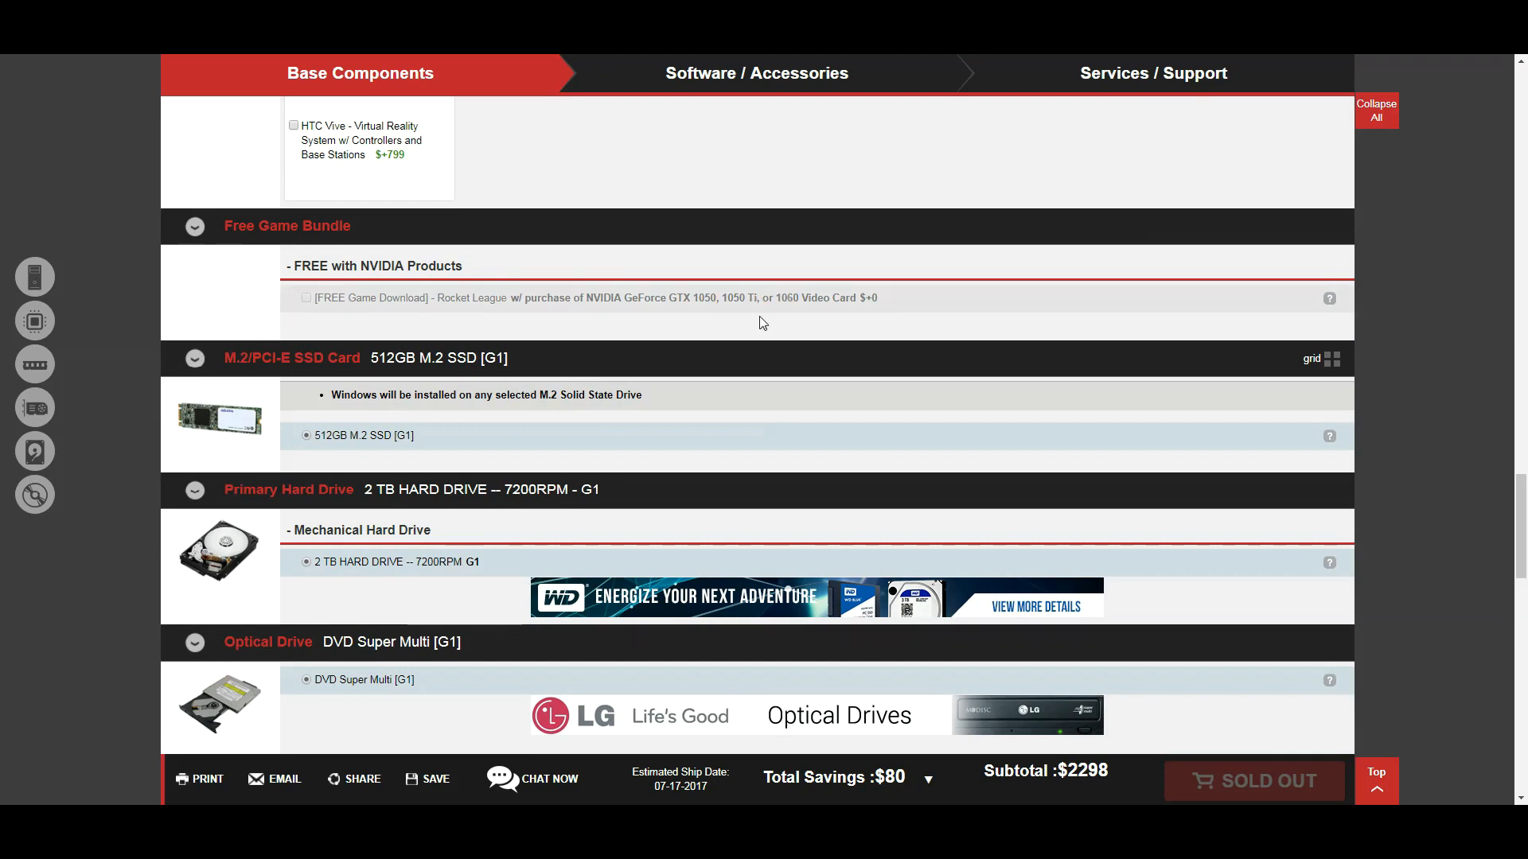
mouse_move(731, 317)
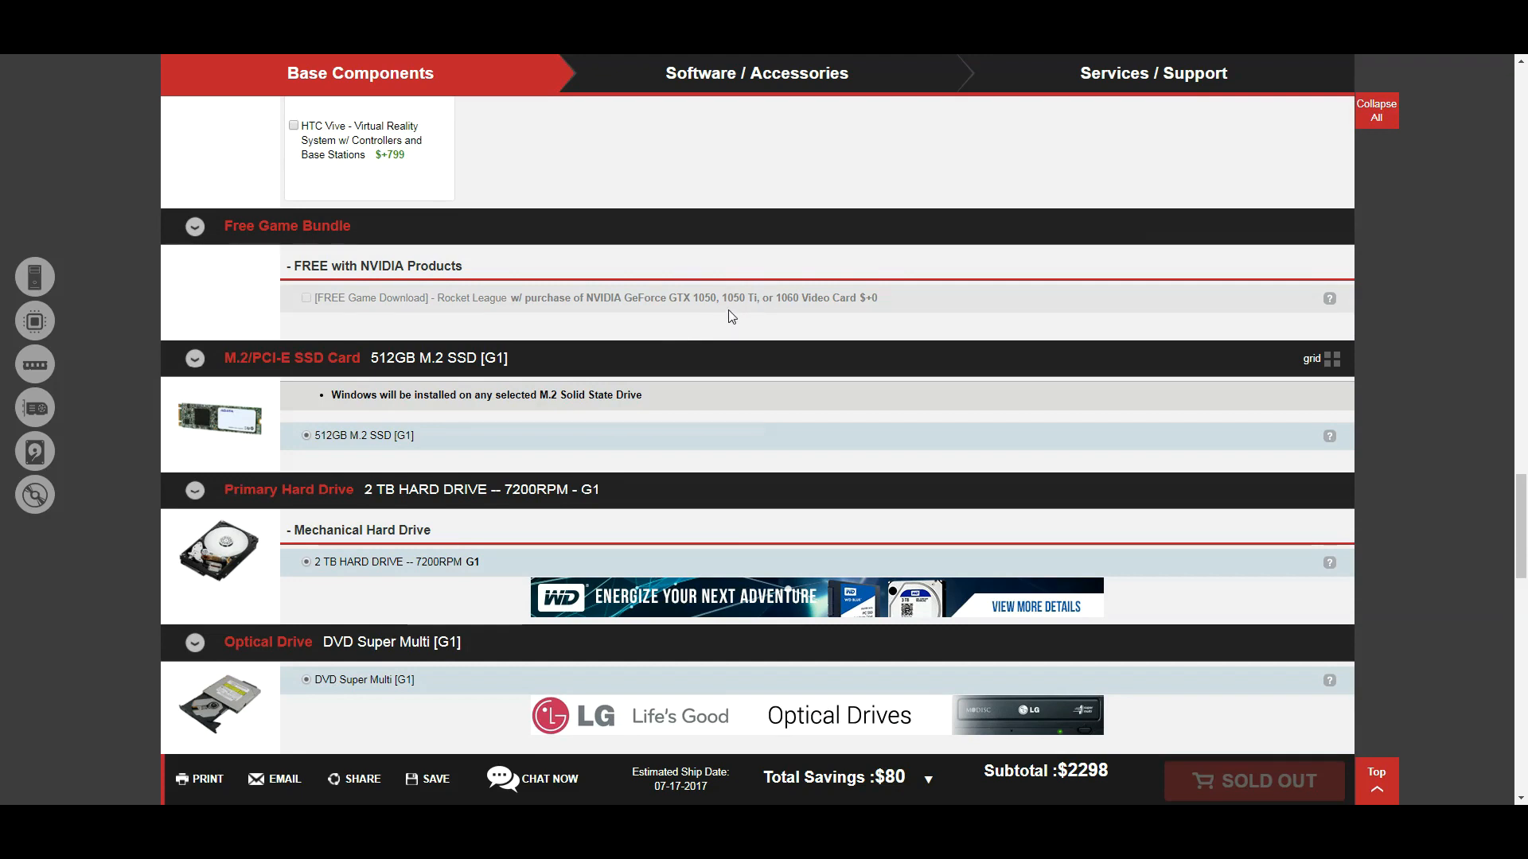
mouse_move(635, 302)
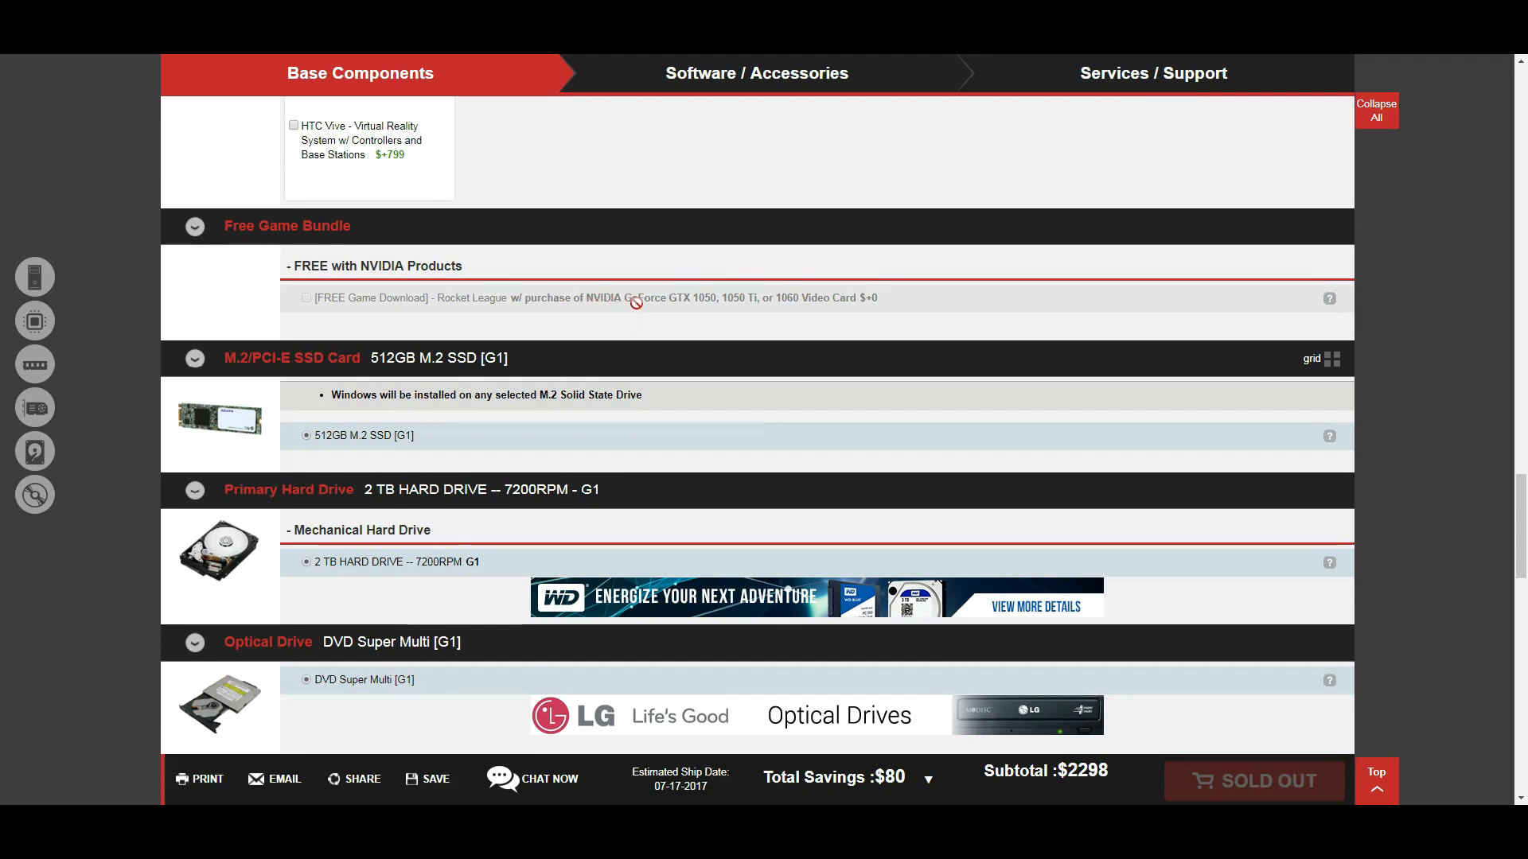
mouse_move(717, 318)
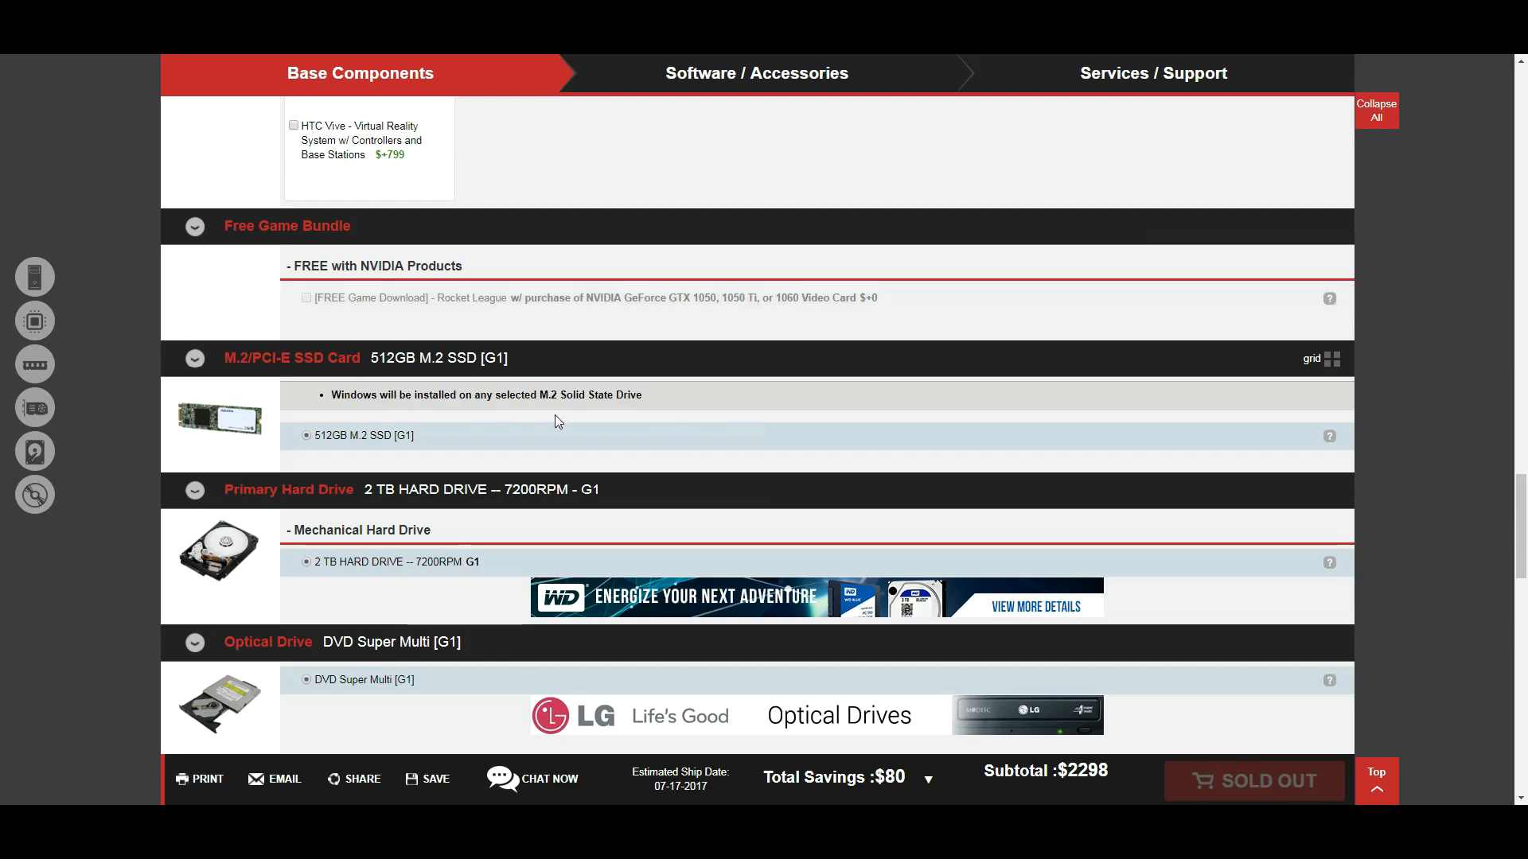
mouse_move(506, 458)
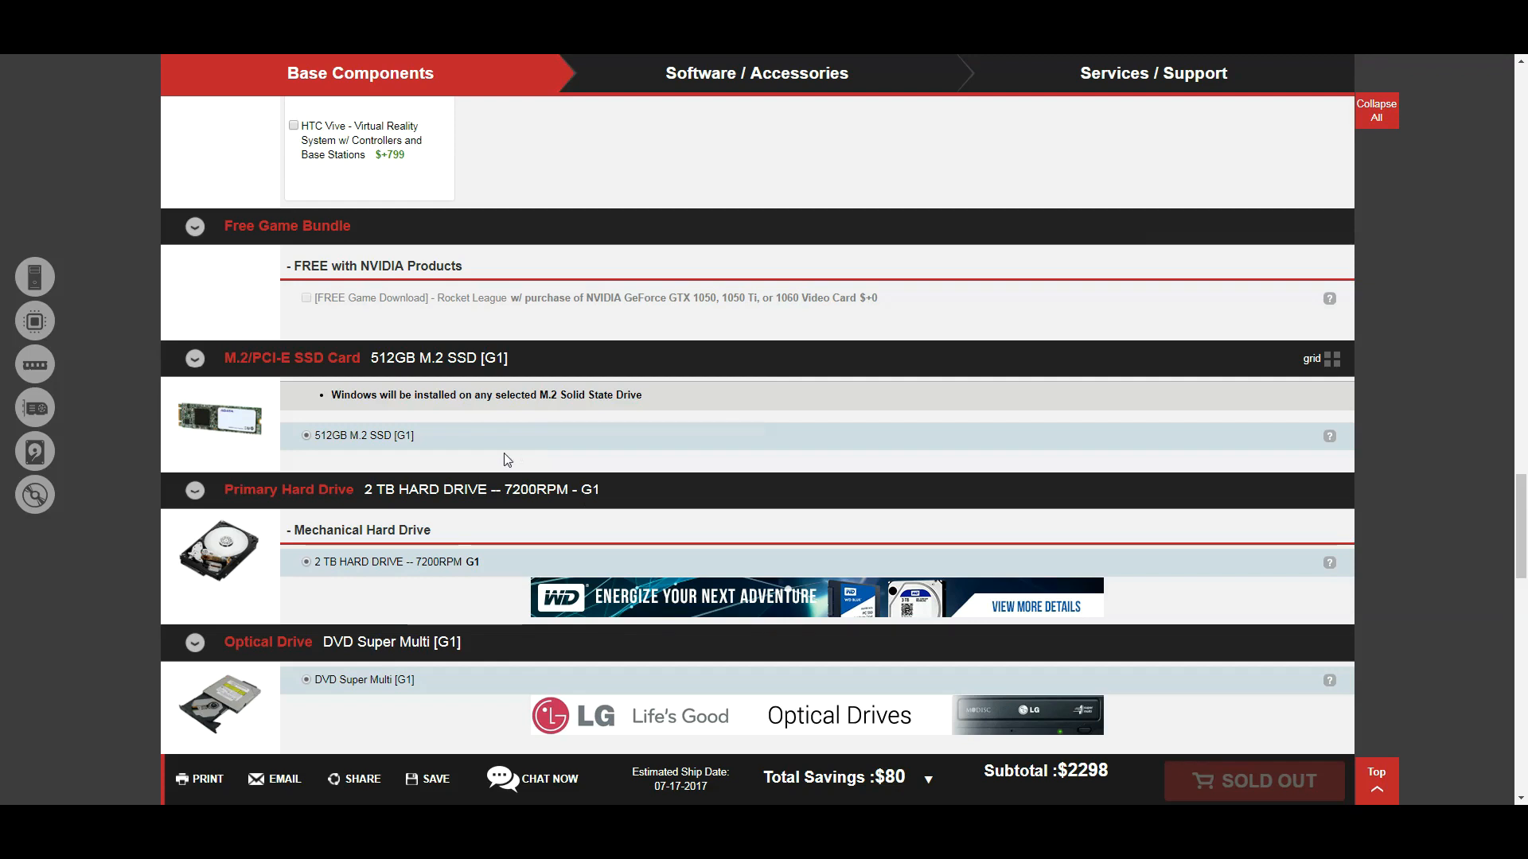
scroll("down", 3)
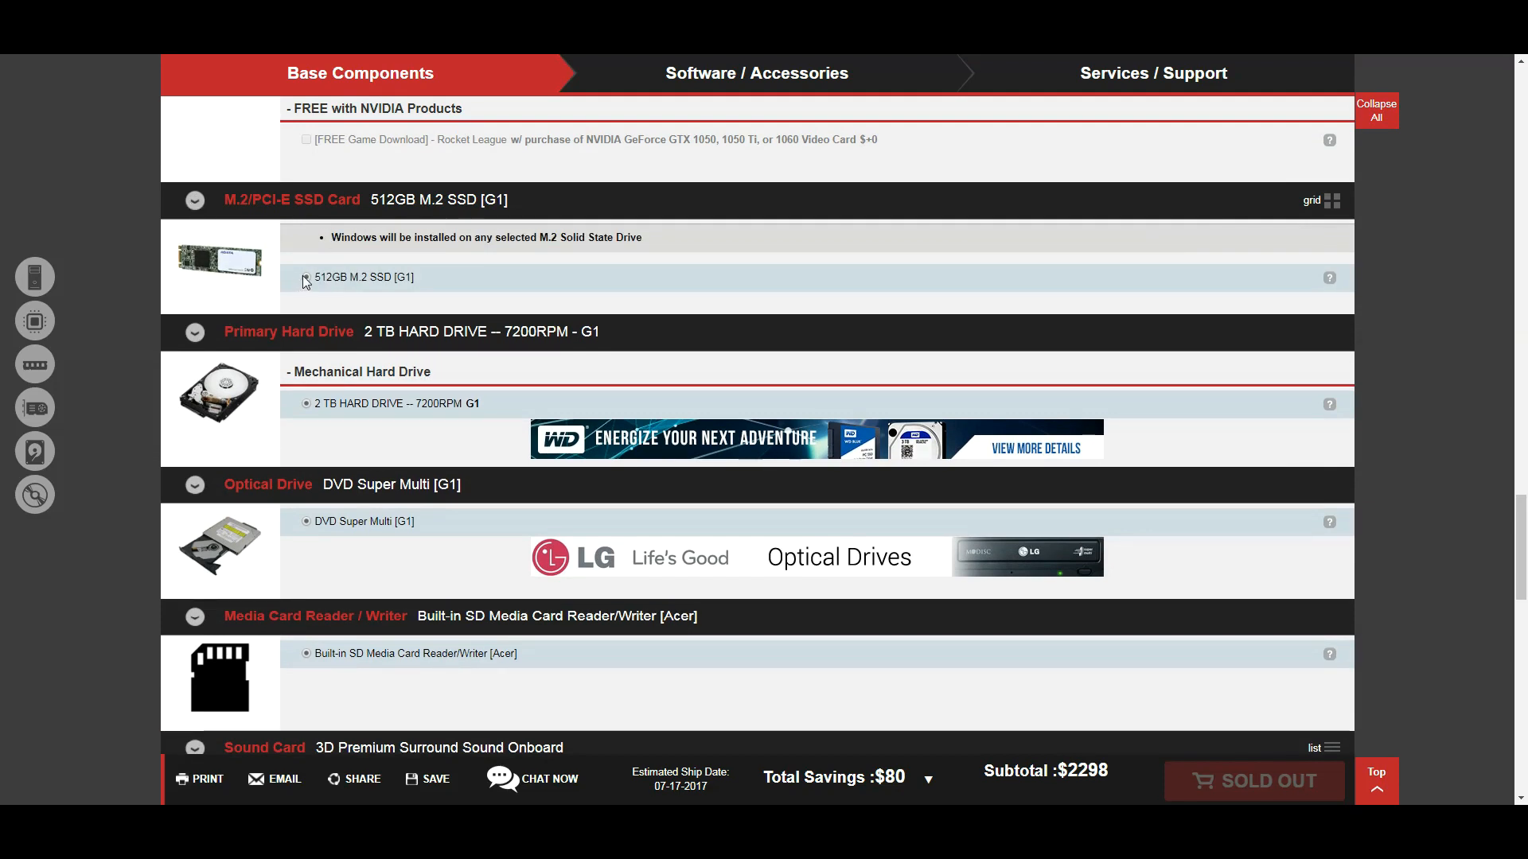
mouse_move(444, 269)
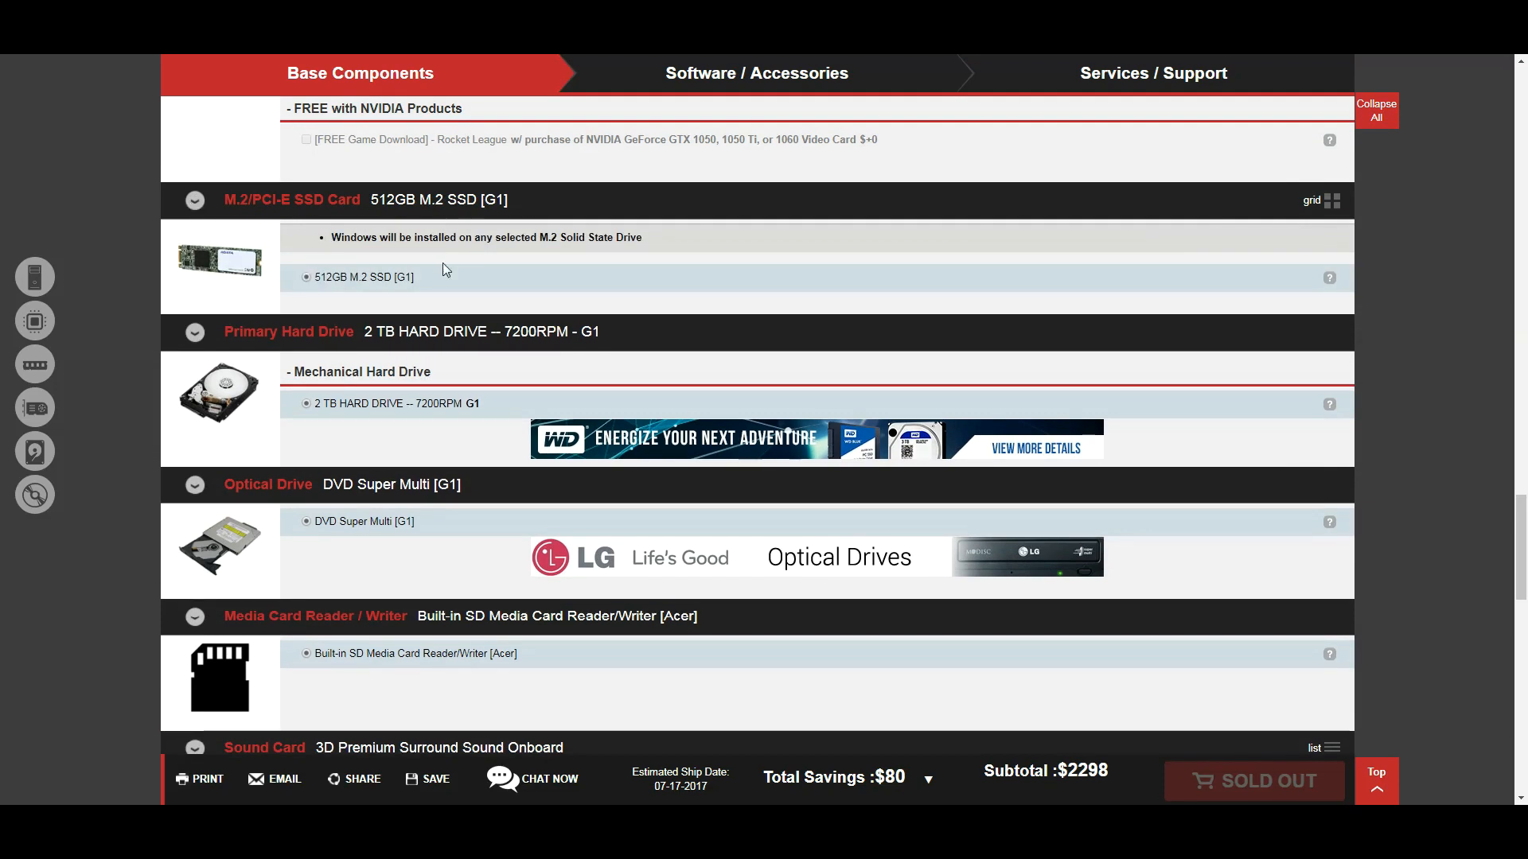
mouse_move(388, 287)
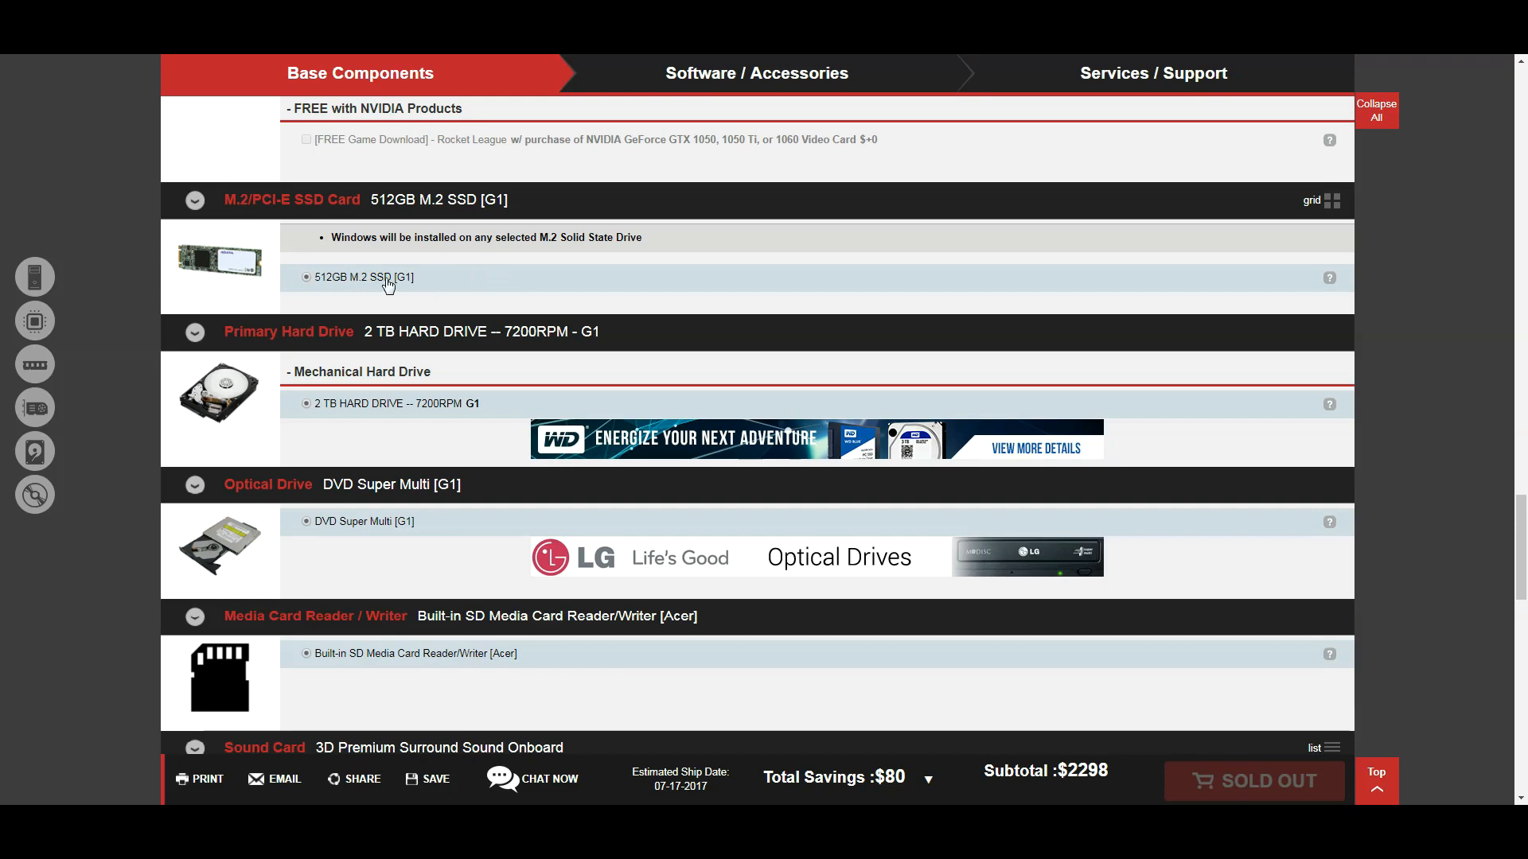
scroll("down", 3)
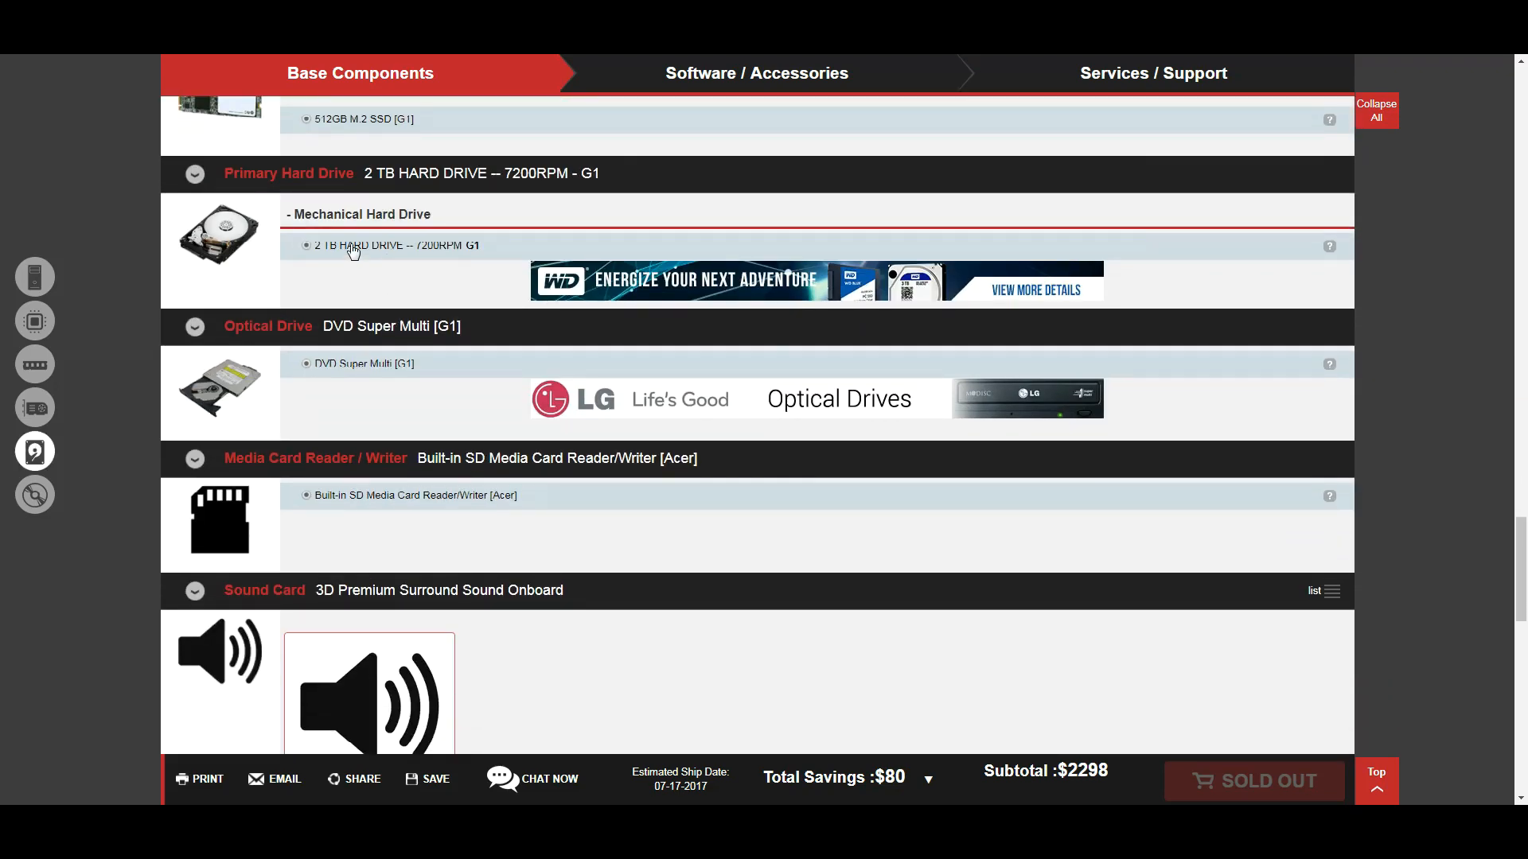
mouse_move(327, 254)
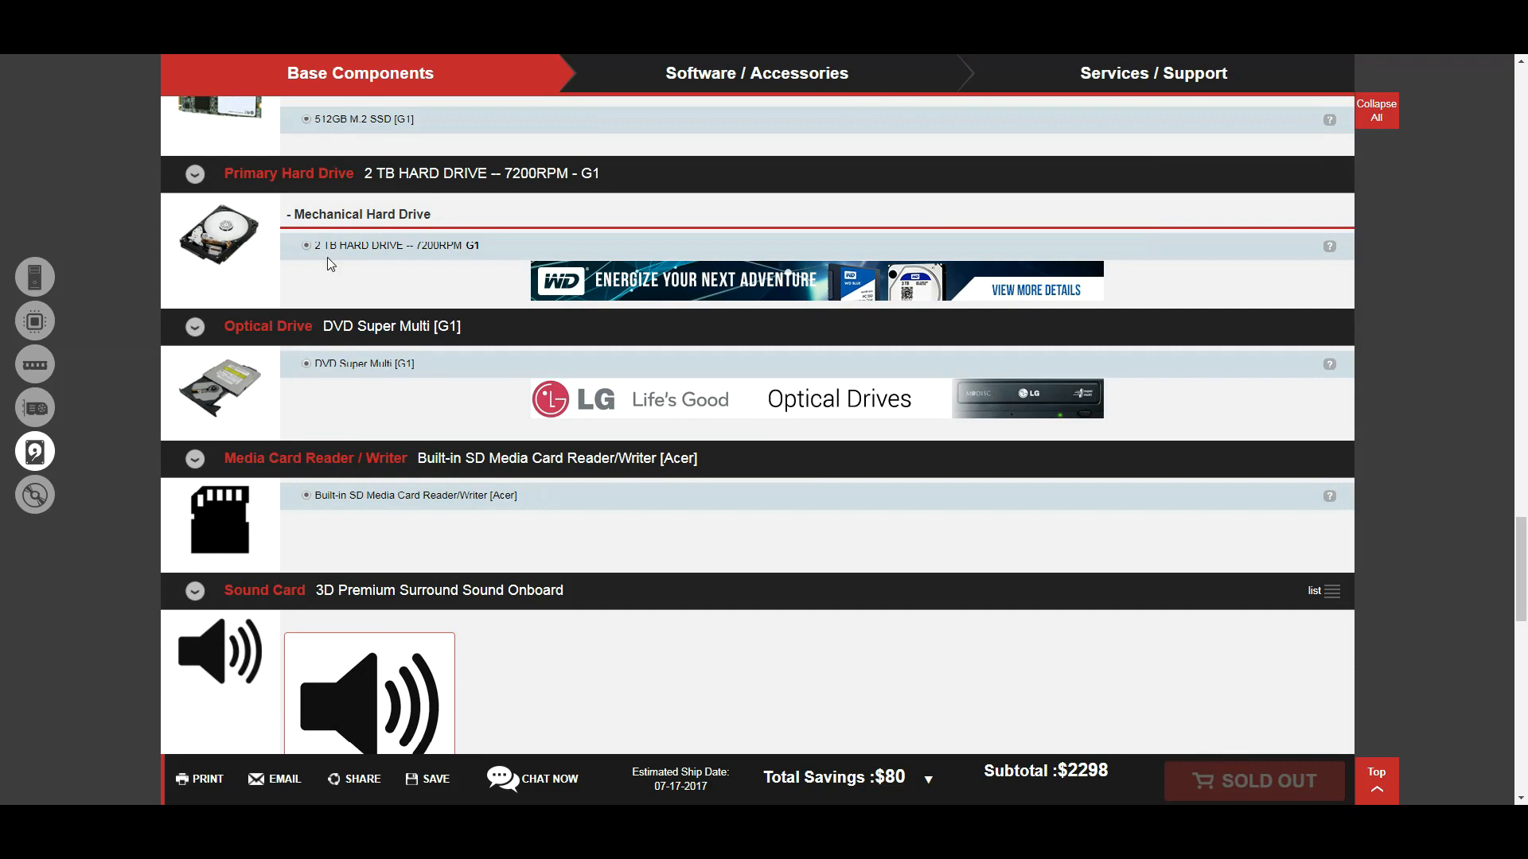
scroll("down", 3)
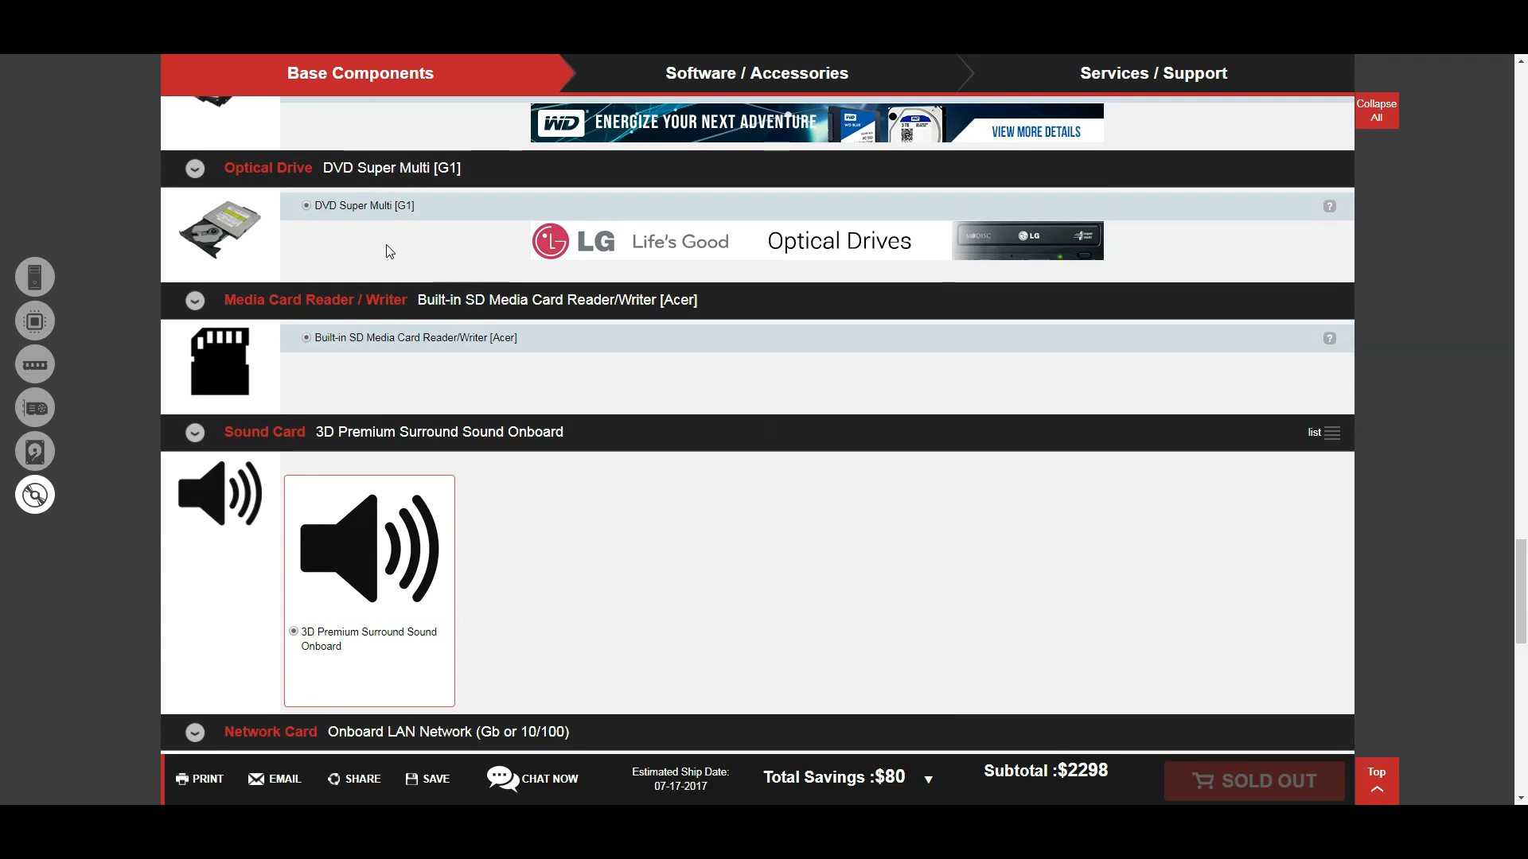
scroll("down", 3)
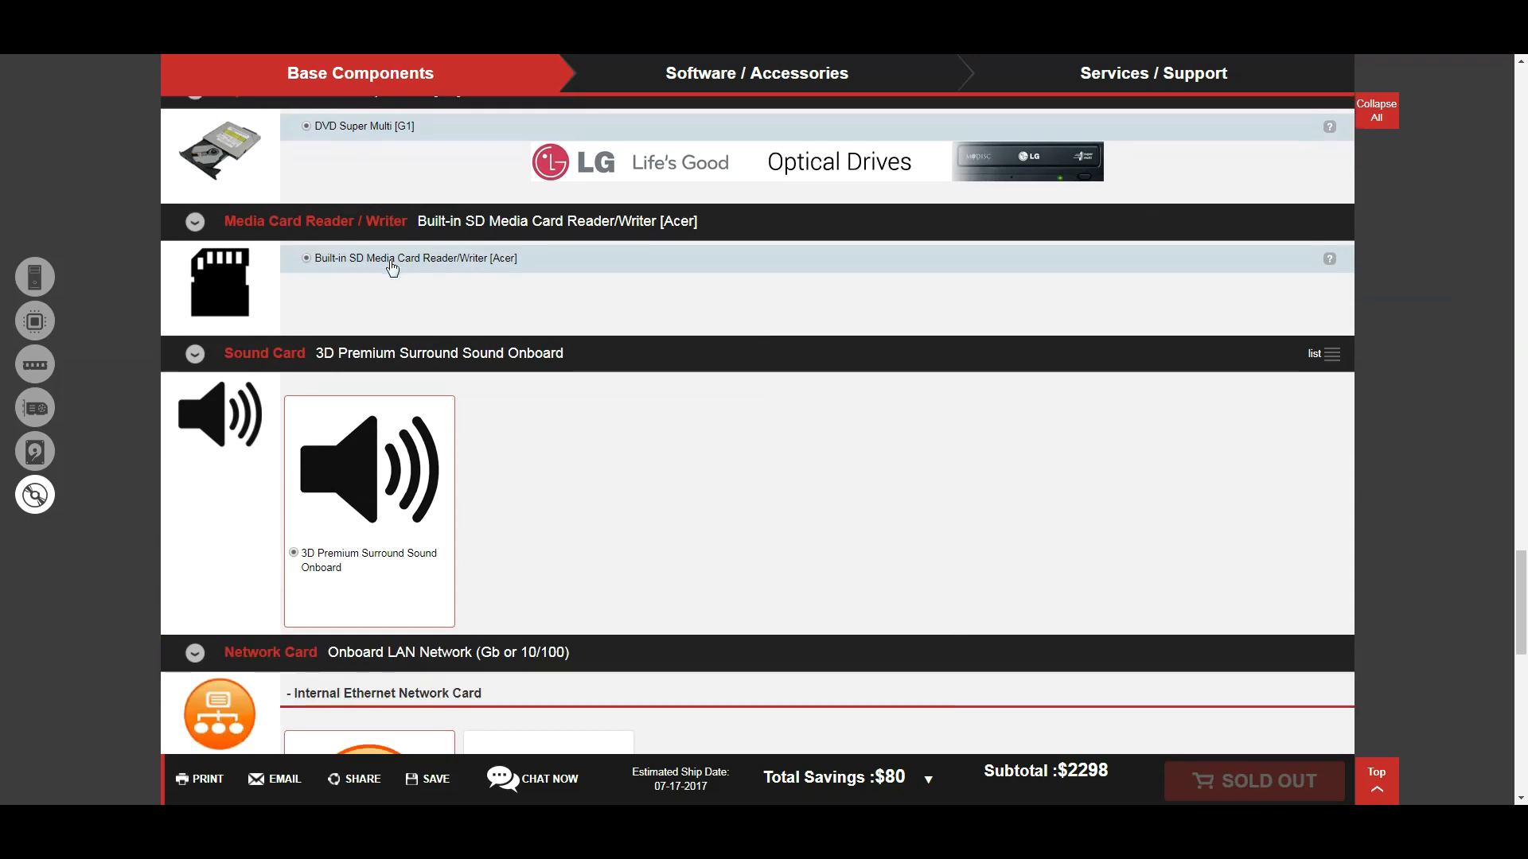
scroll("down", 3)
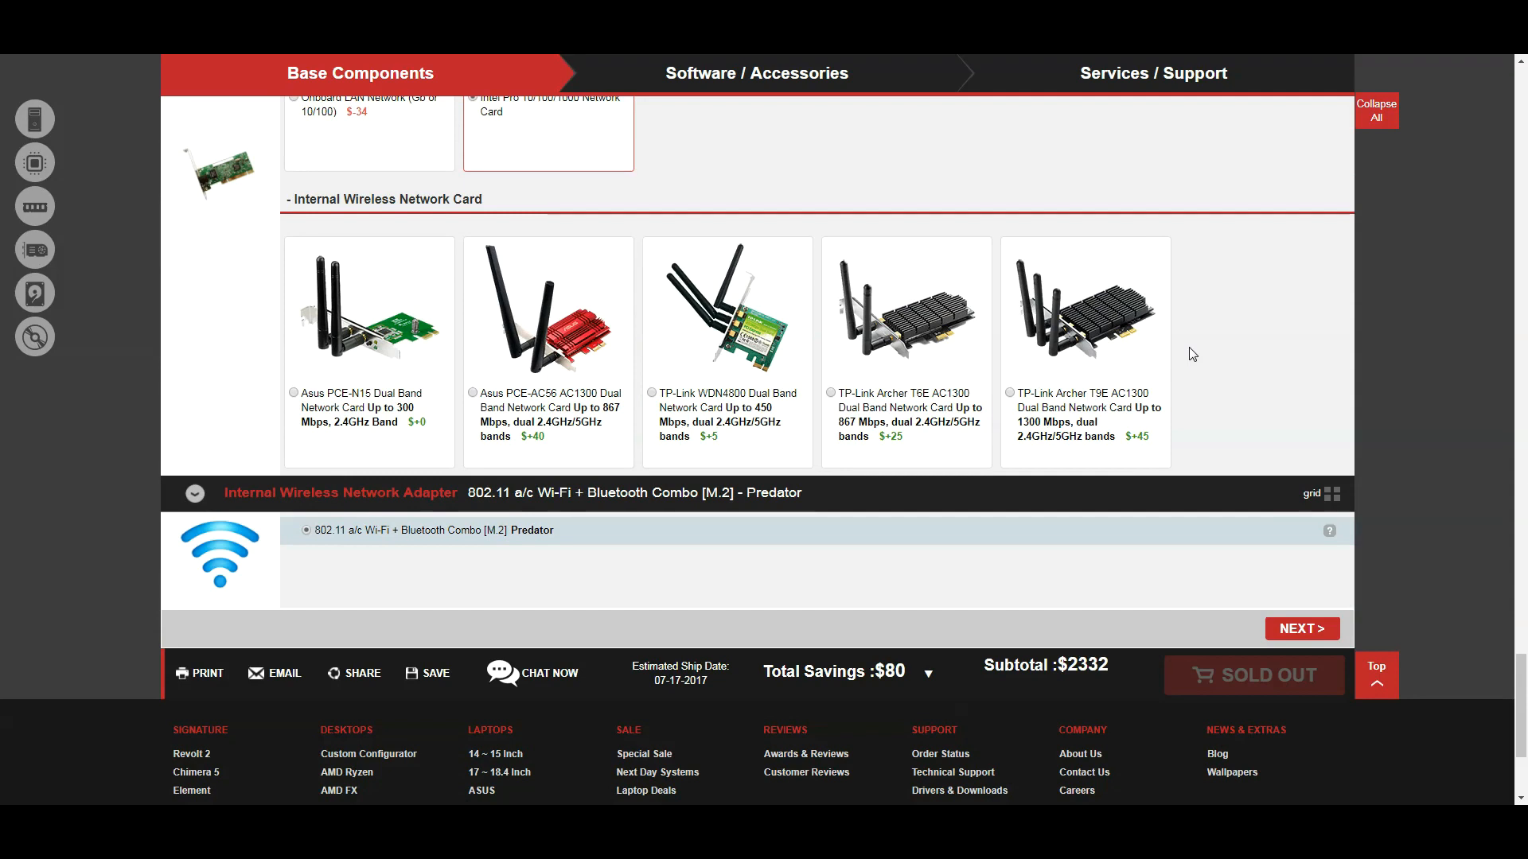
mouse_move(1191, 355)
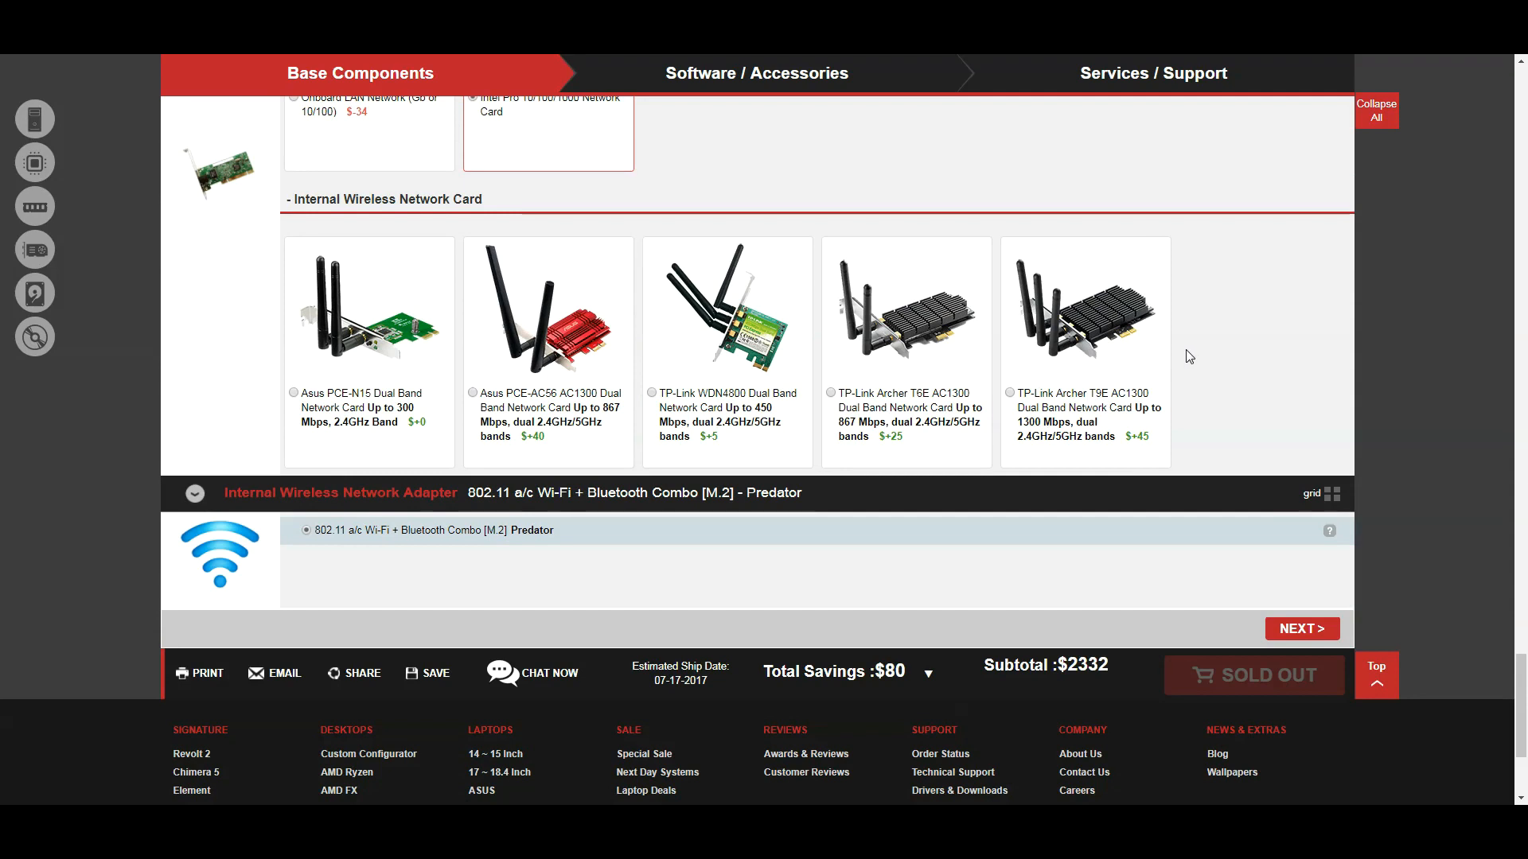
Step: Add the TP-Link Archer T9E AC1300 wireless card ($2,377 subtotal) and continue to Software / Accessories
left_click(1083, 308)
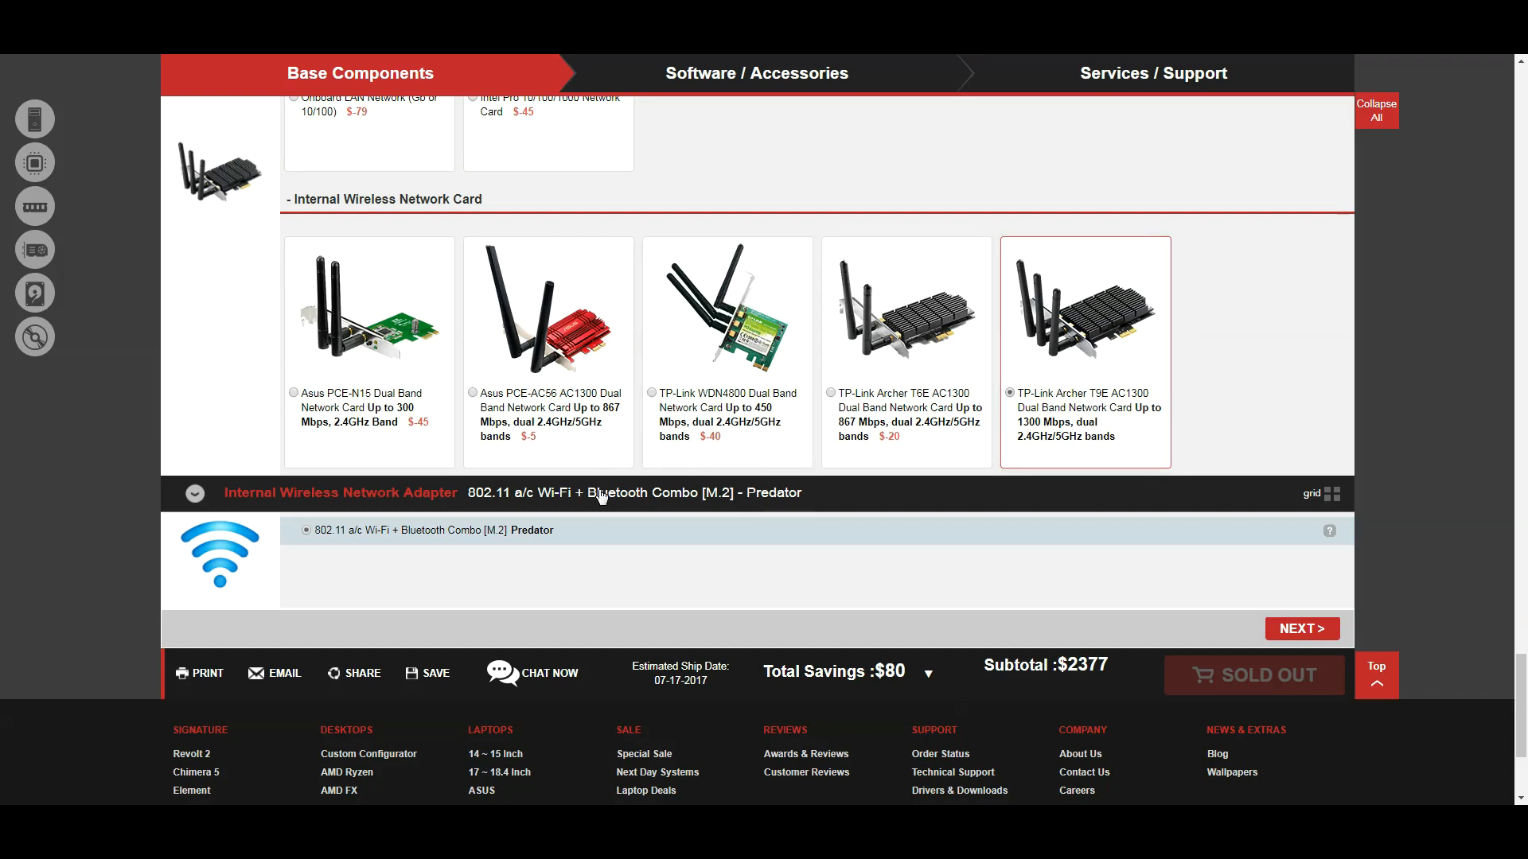
mouse_move(1283, 583)
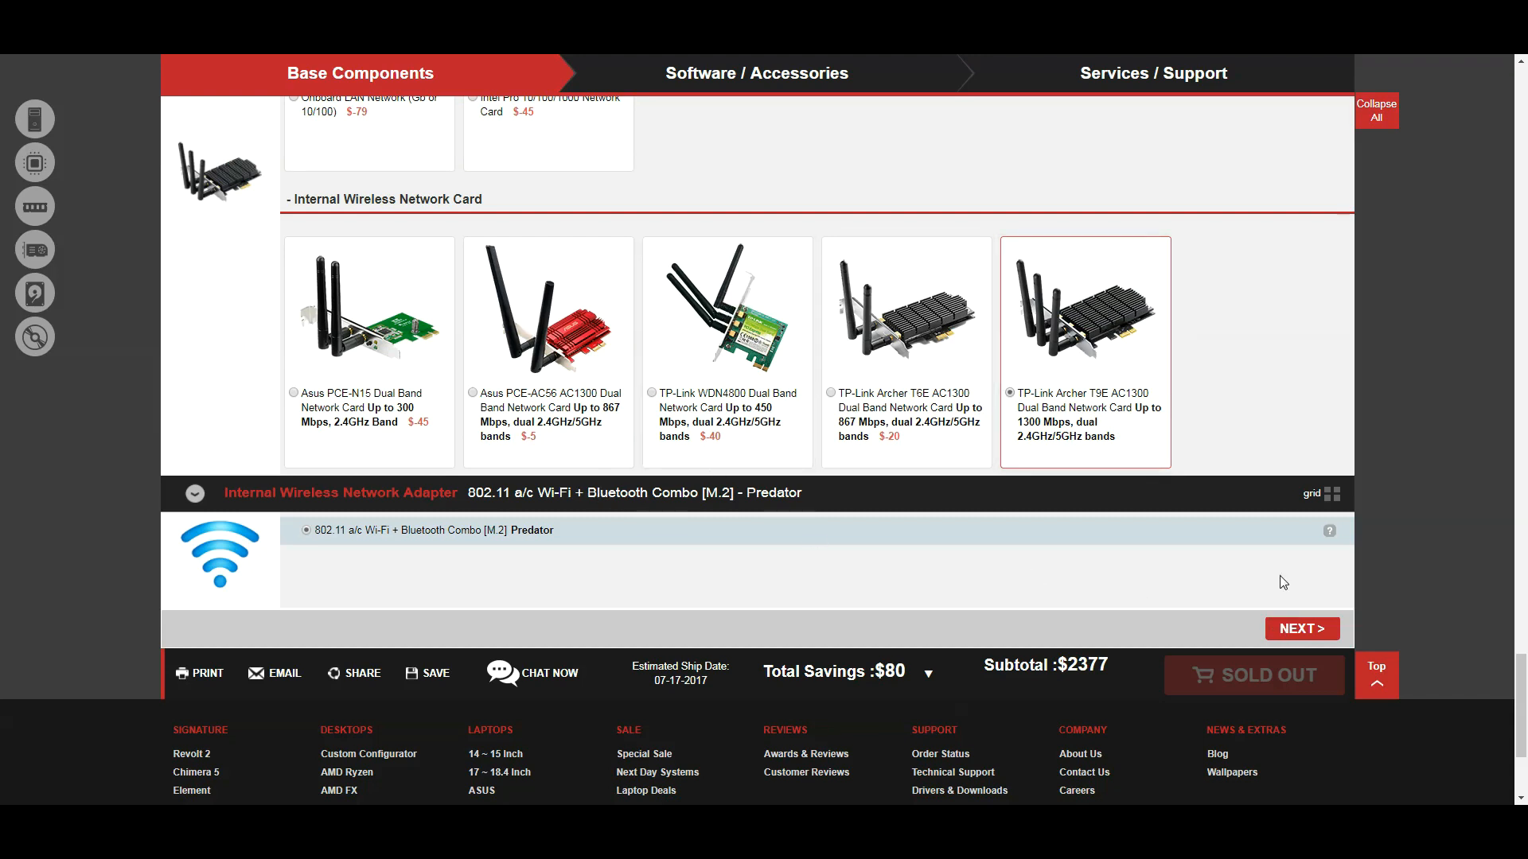
scroll("up", 3)
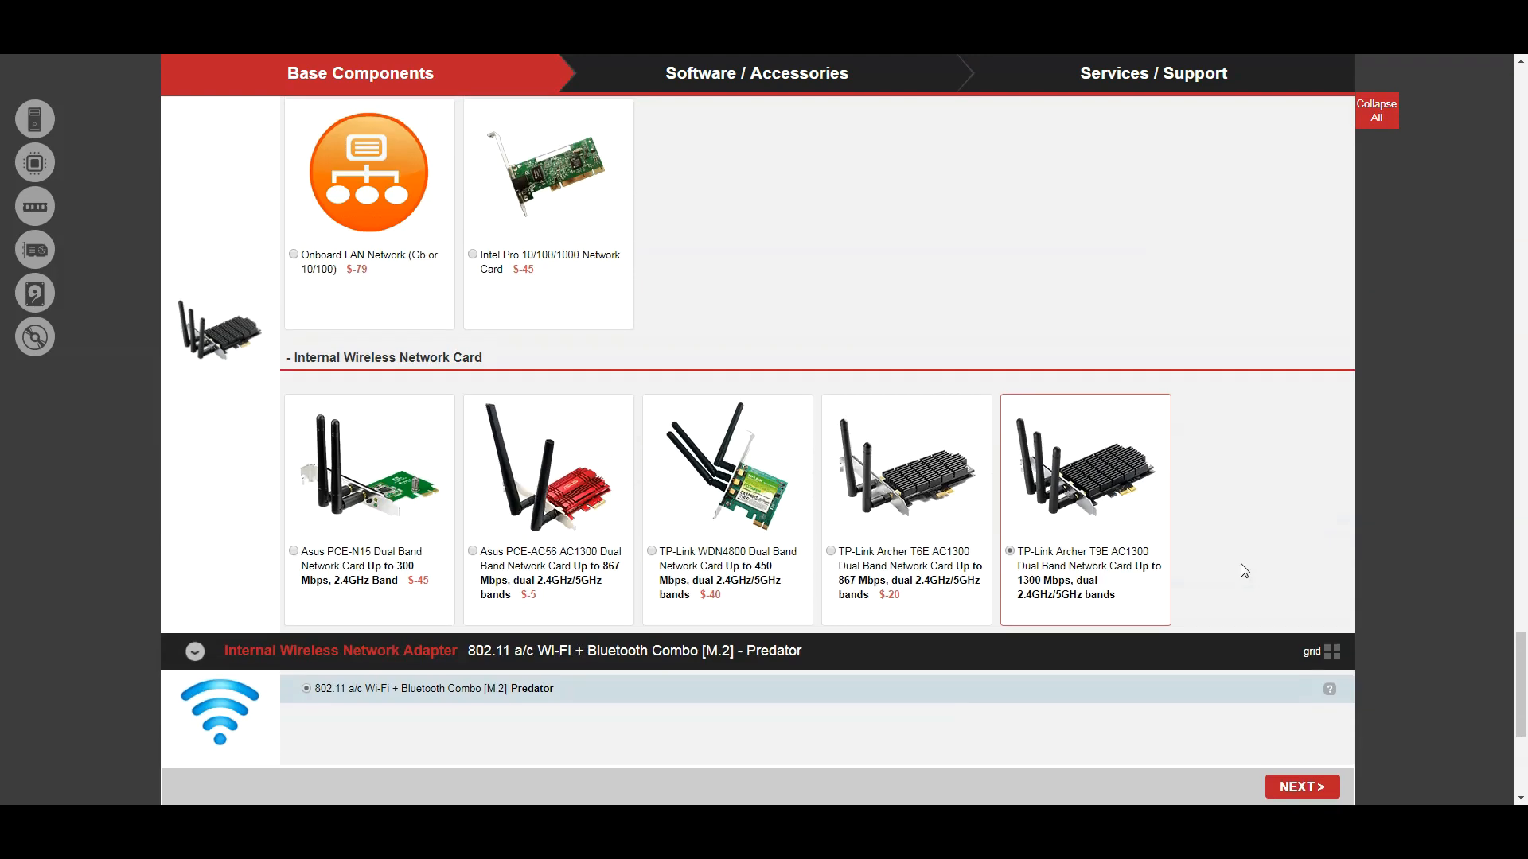
scroll("down", 3)
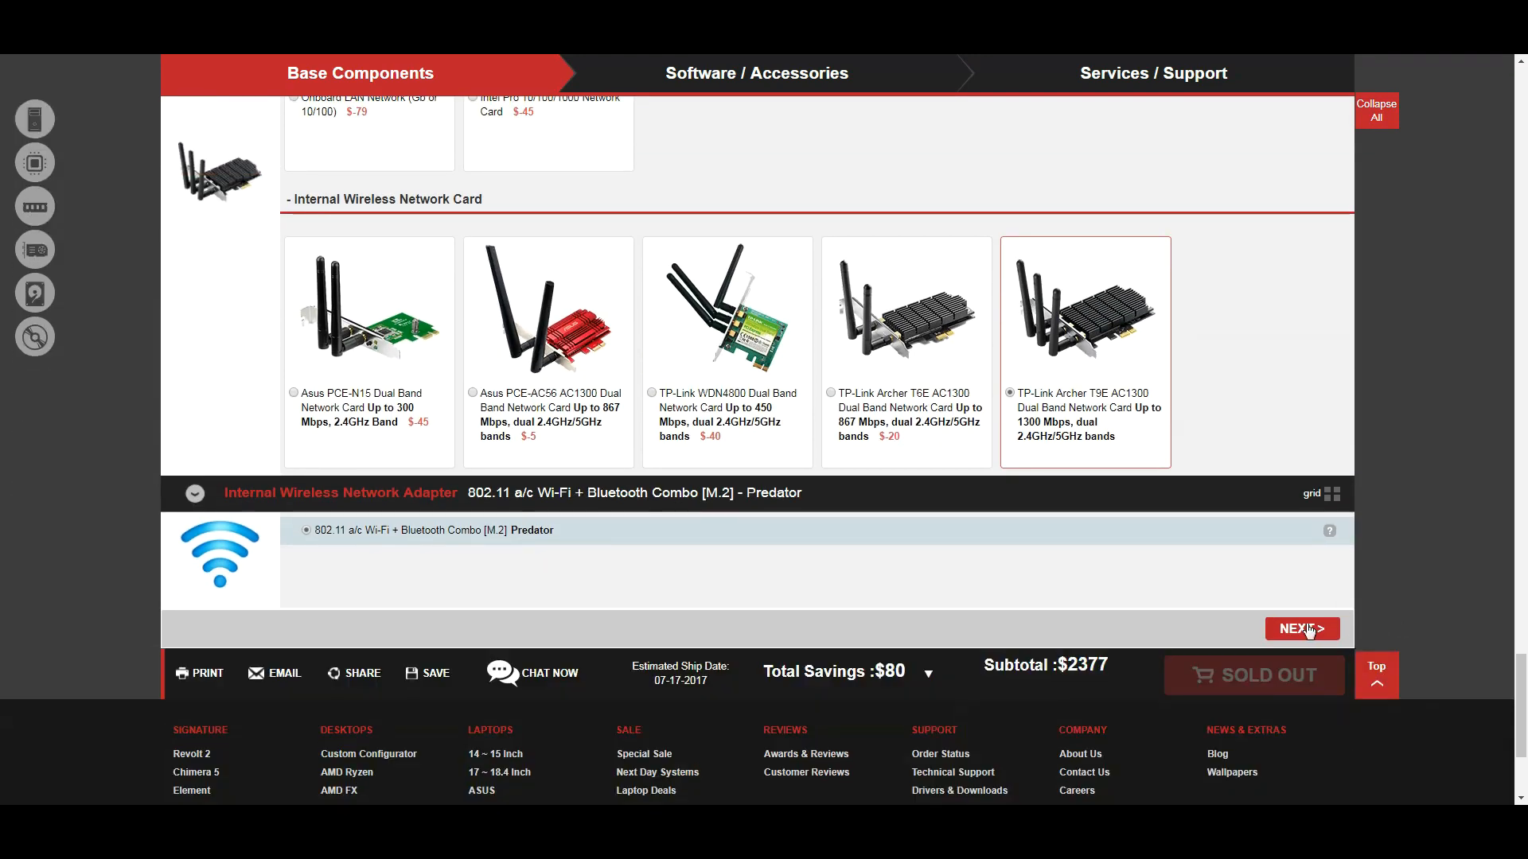
left_click(1302, 628)
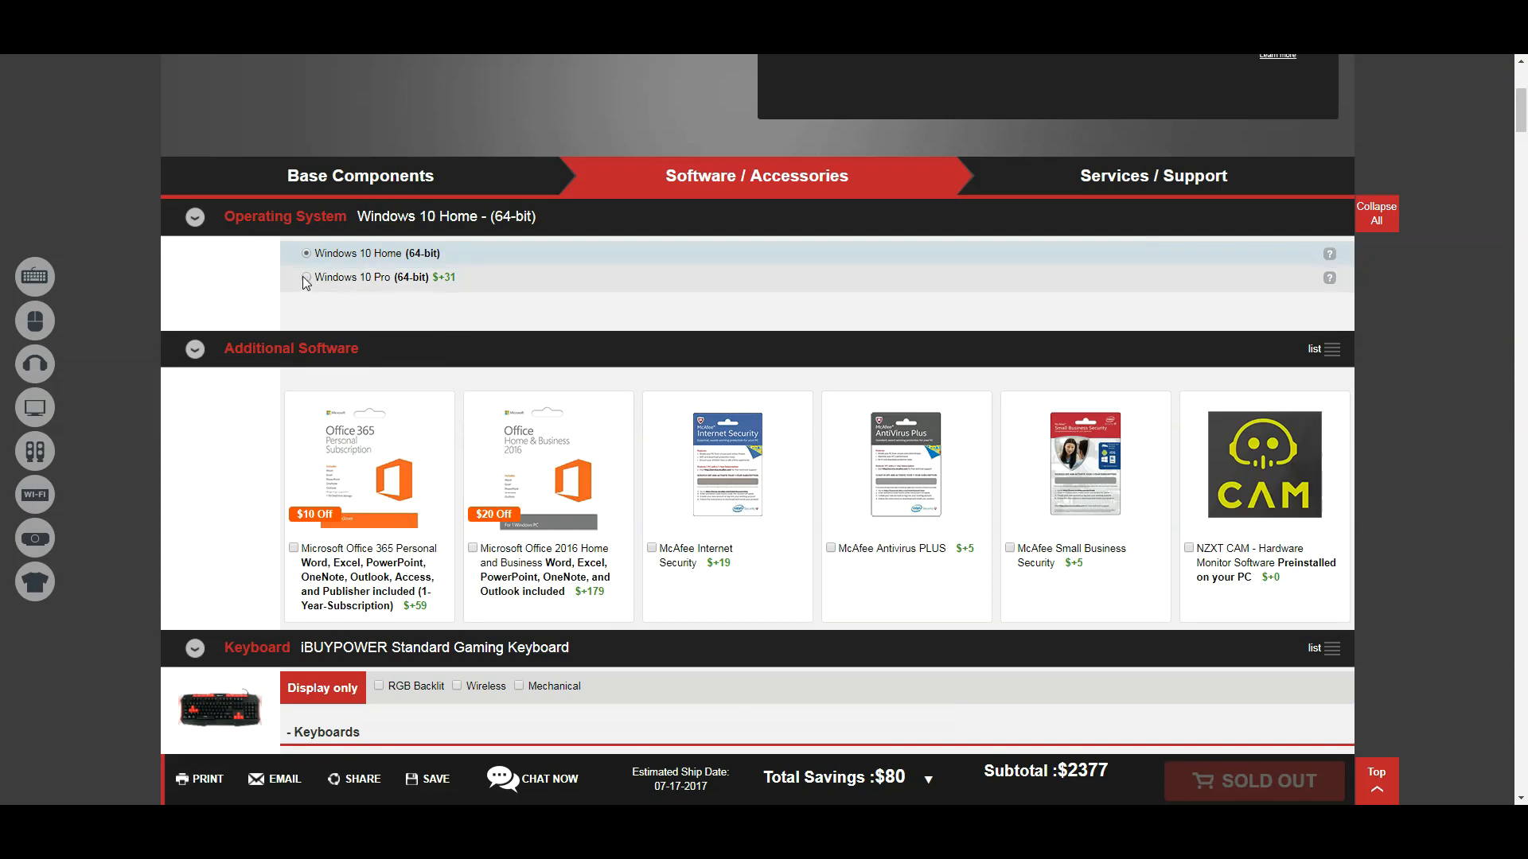
mouse_move(432, 312)
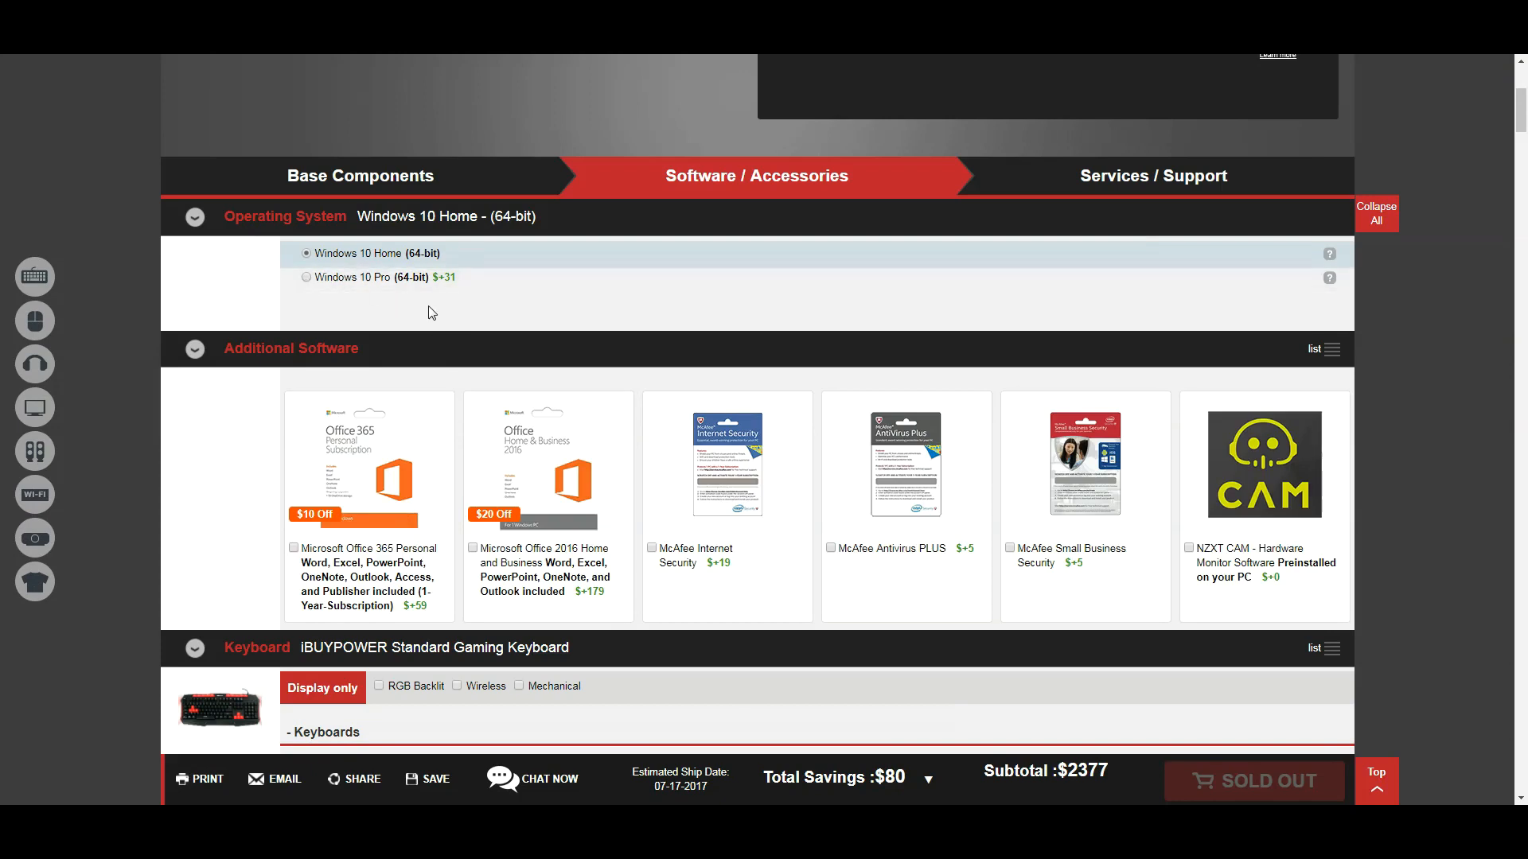
mouse_move(372, 322)
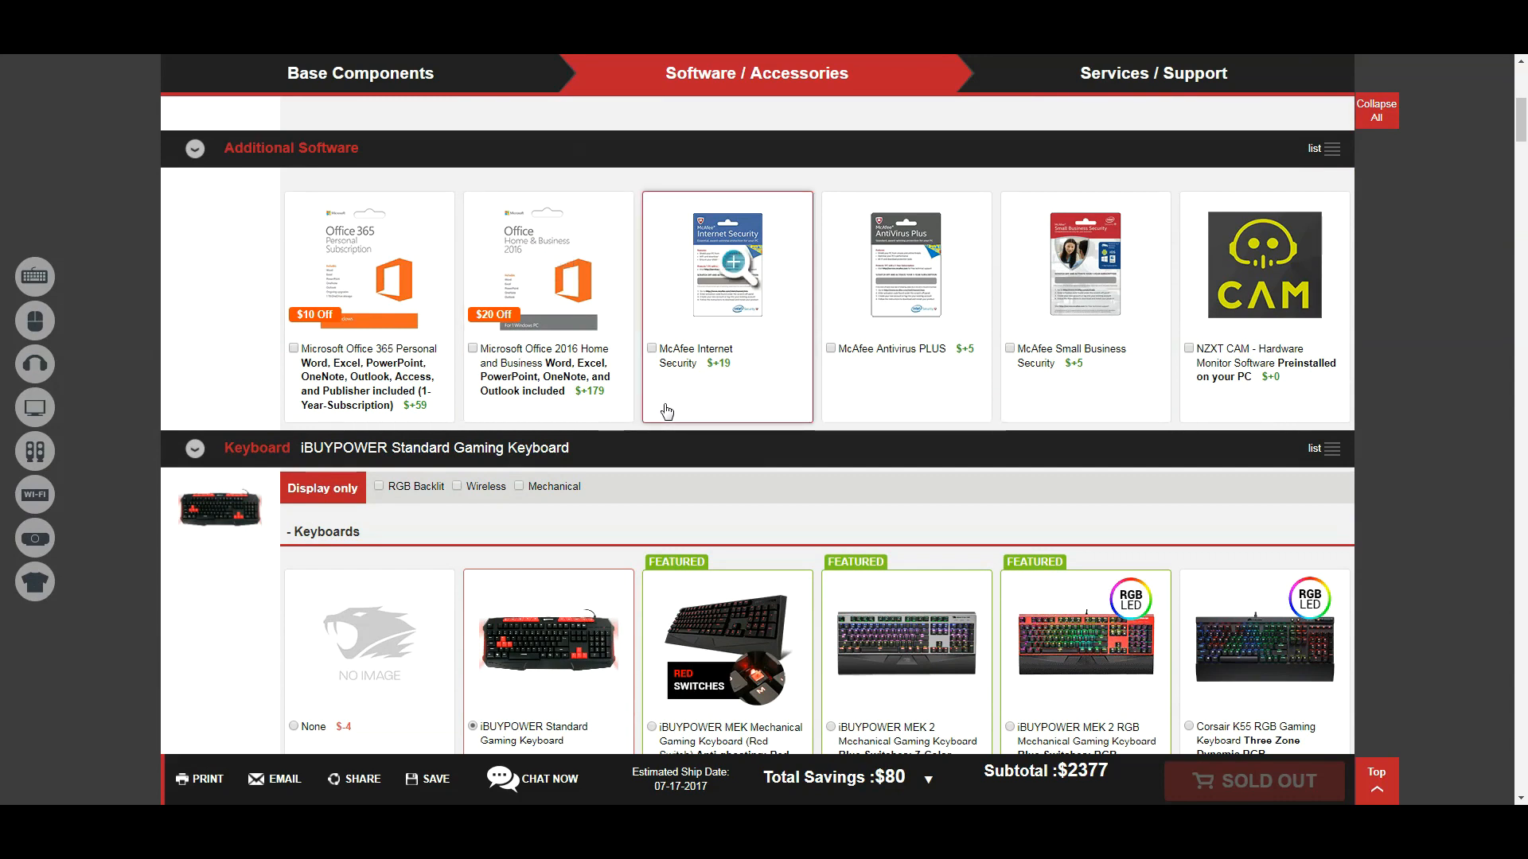
mouse_move(1388, 176)
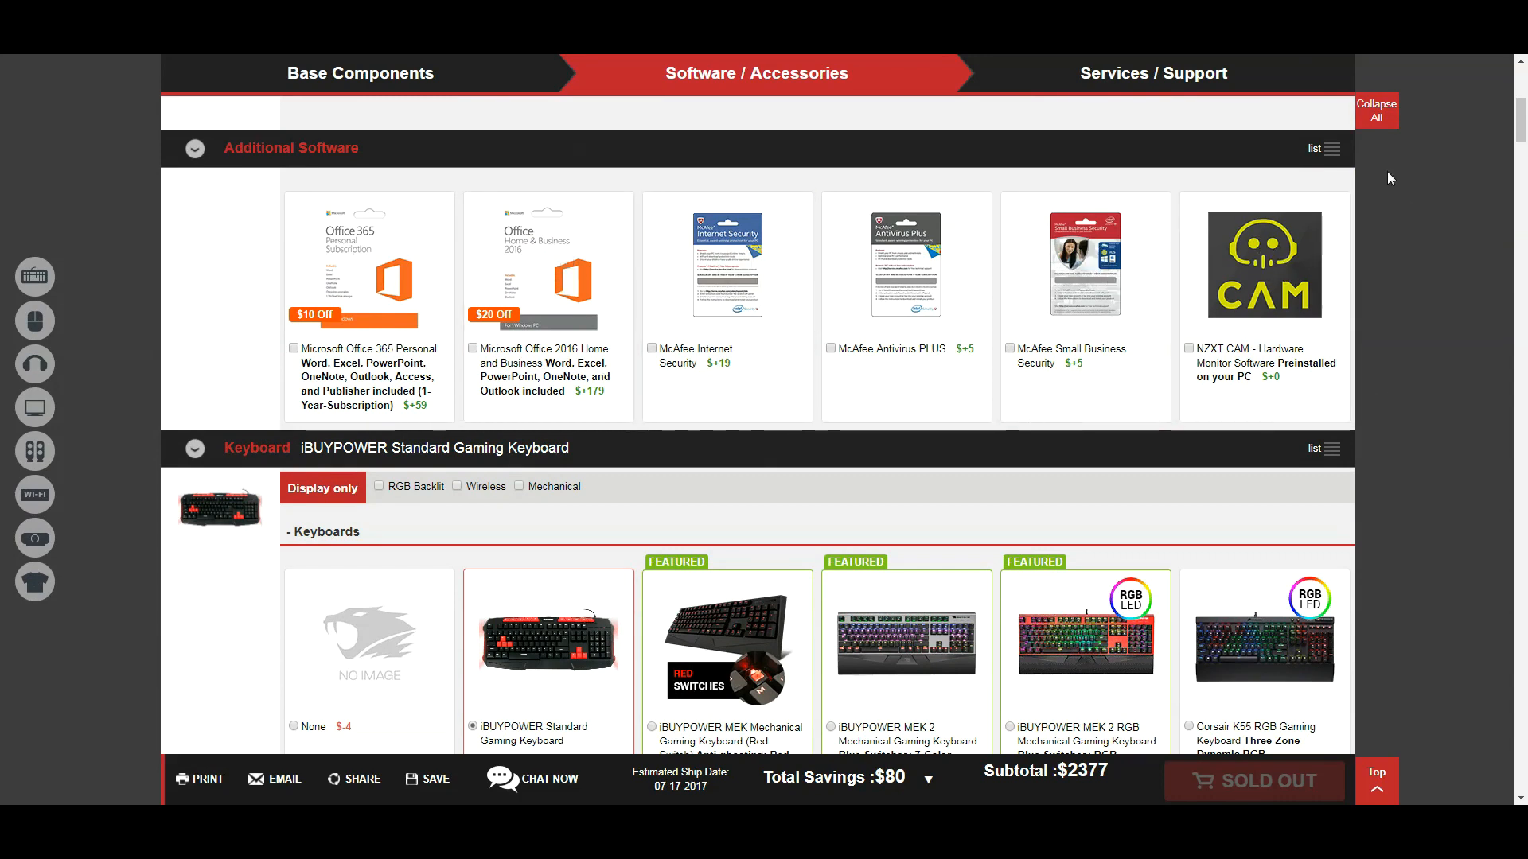
mouse_move(1324, 485)
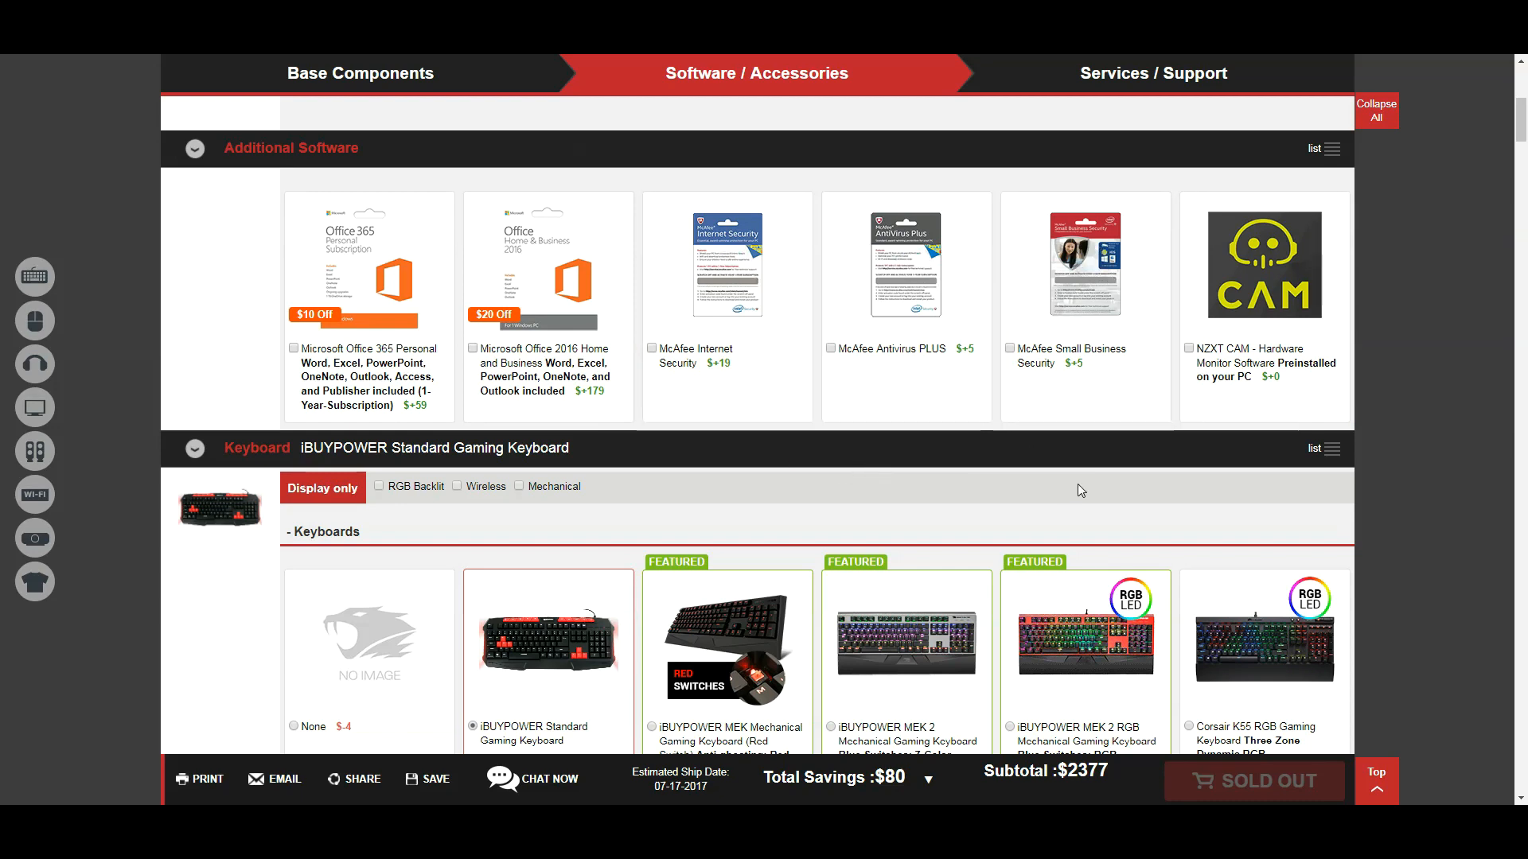
mouse_move(1087, 491)
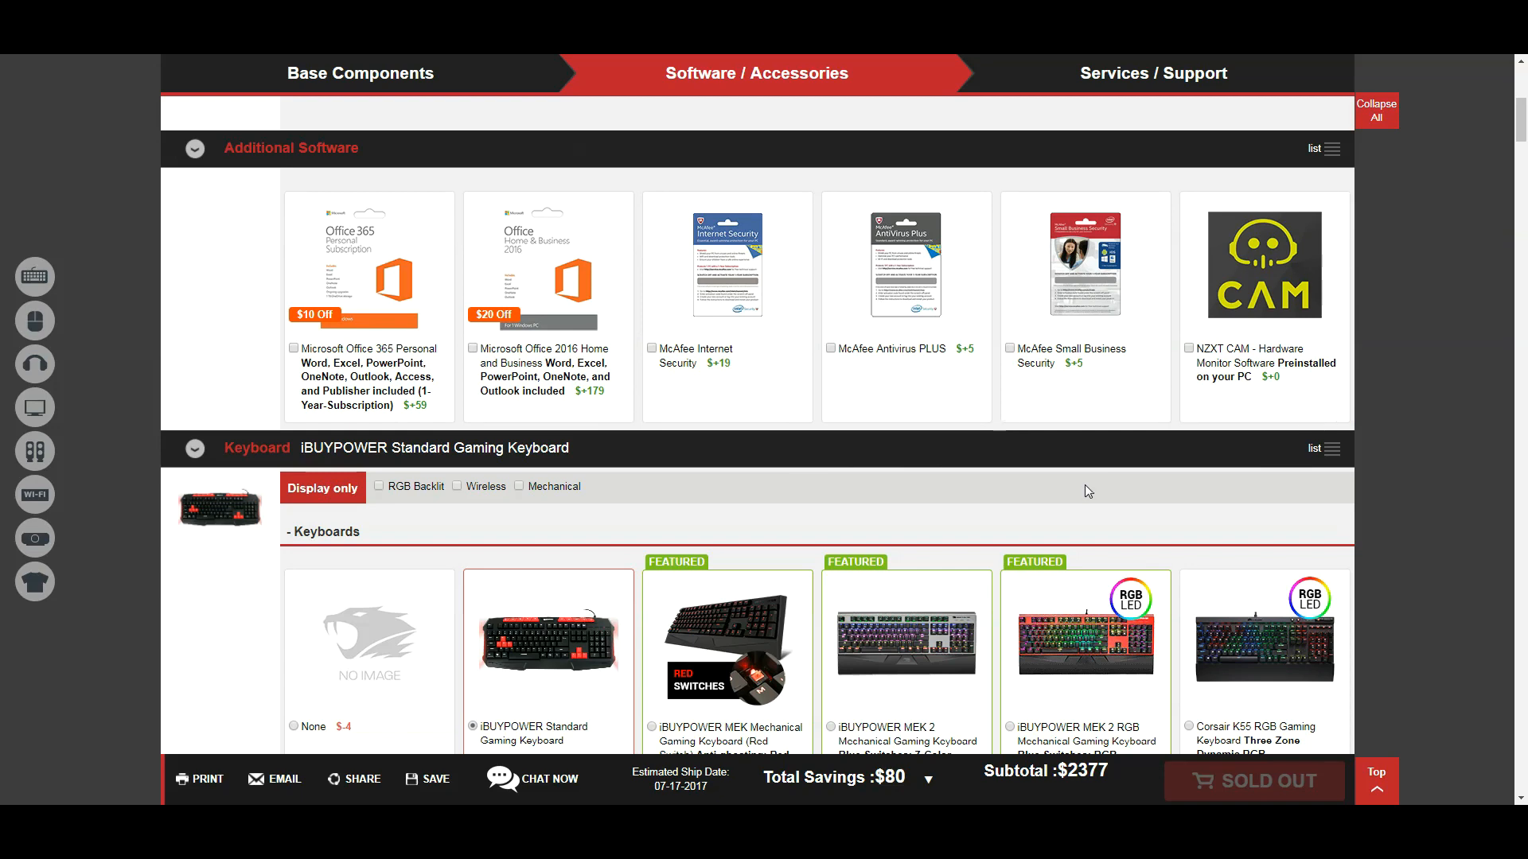
Step: Scroll down through the keyboard options to the keyboard/mouse combo choices
scroll("down", 3)
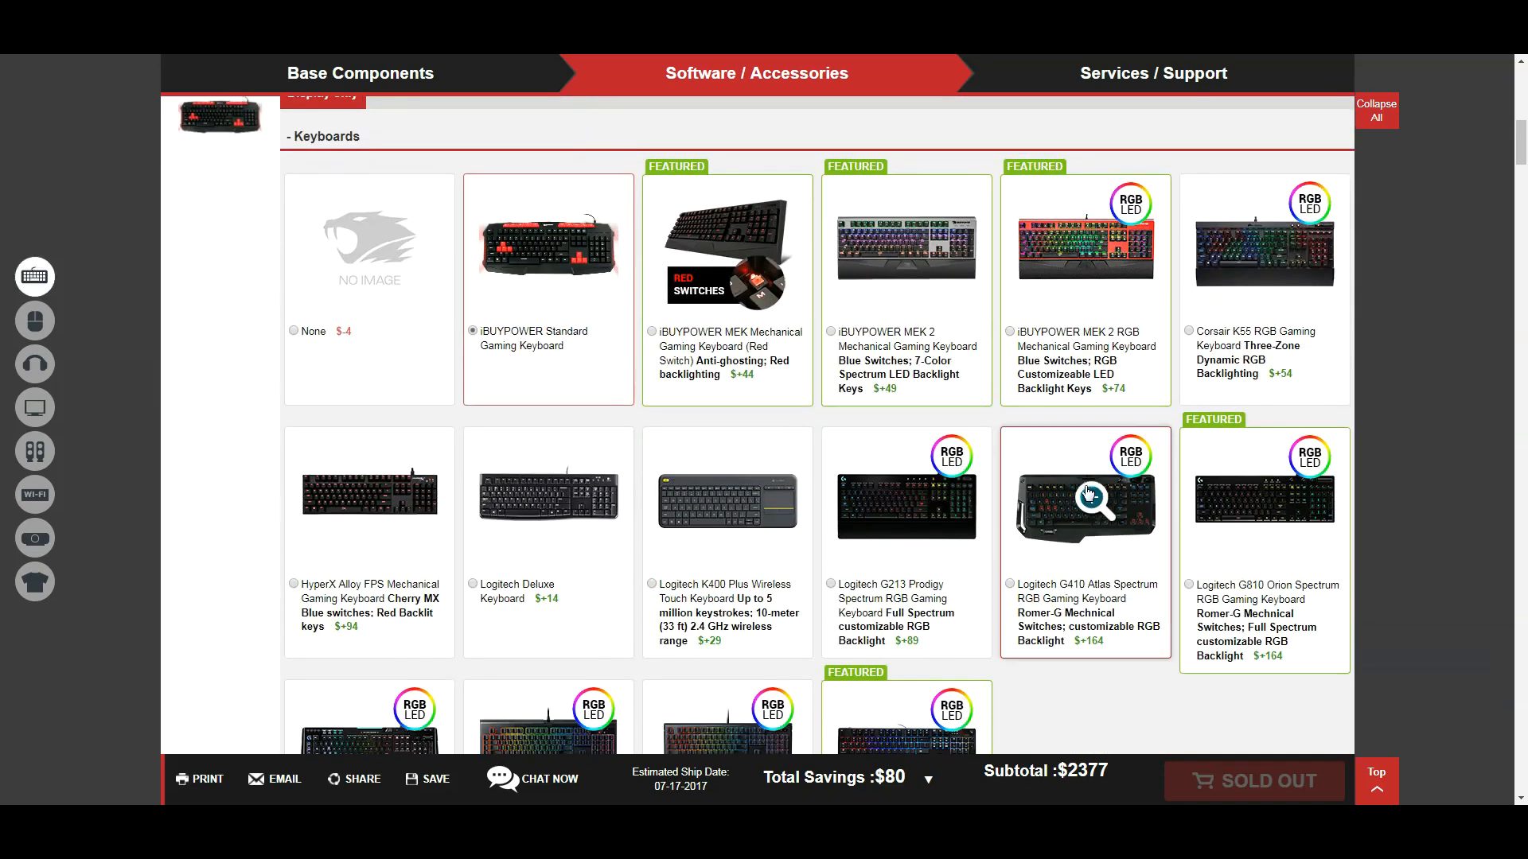
scroll("down", 3)
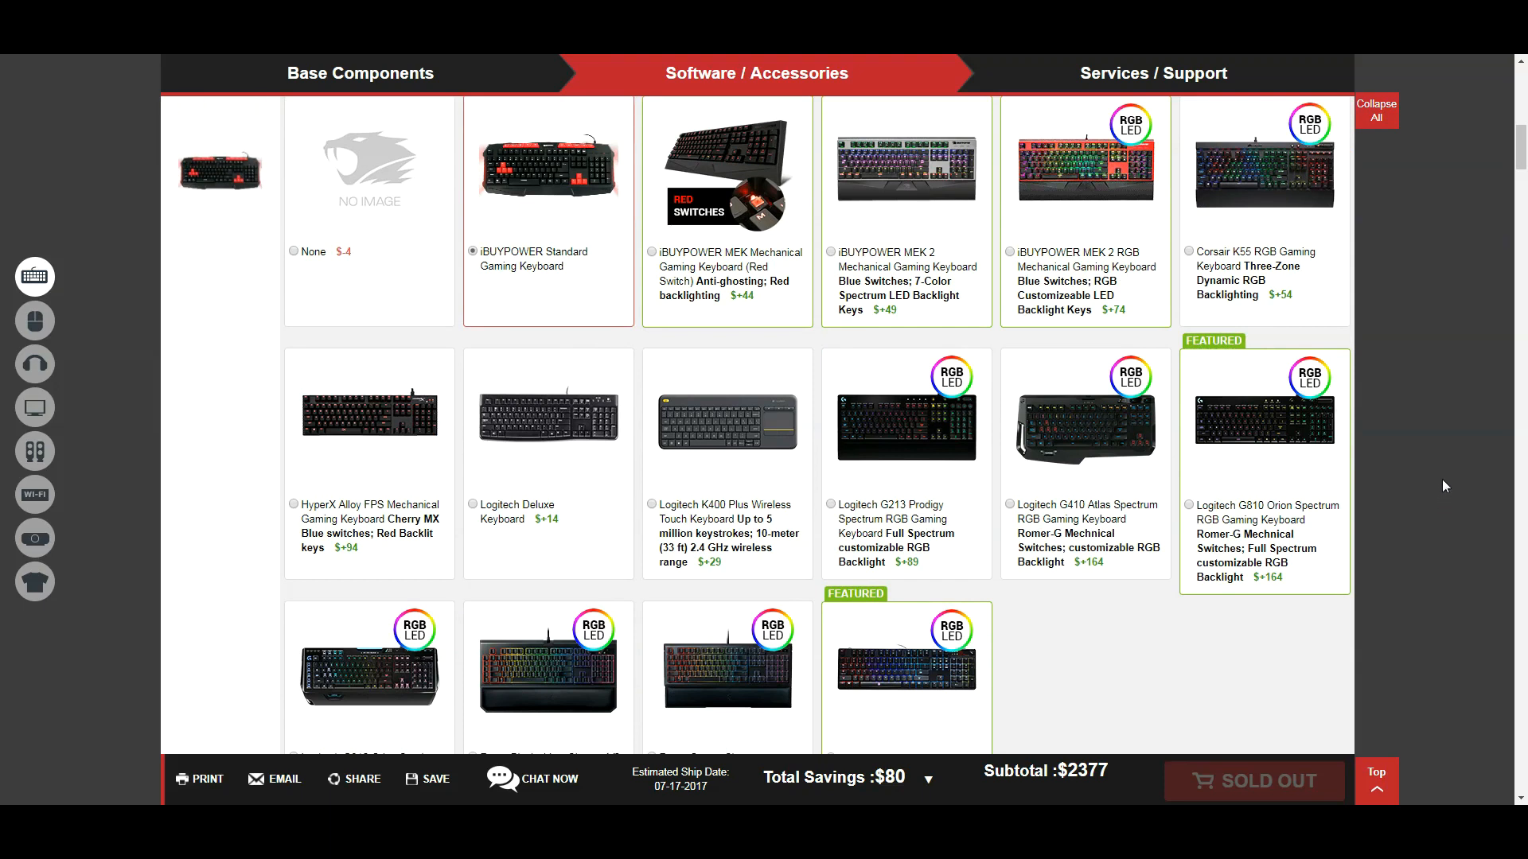
scroll("down", 3)
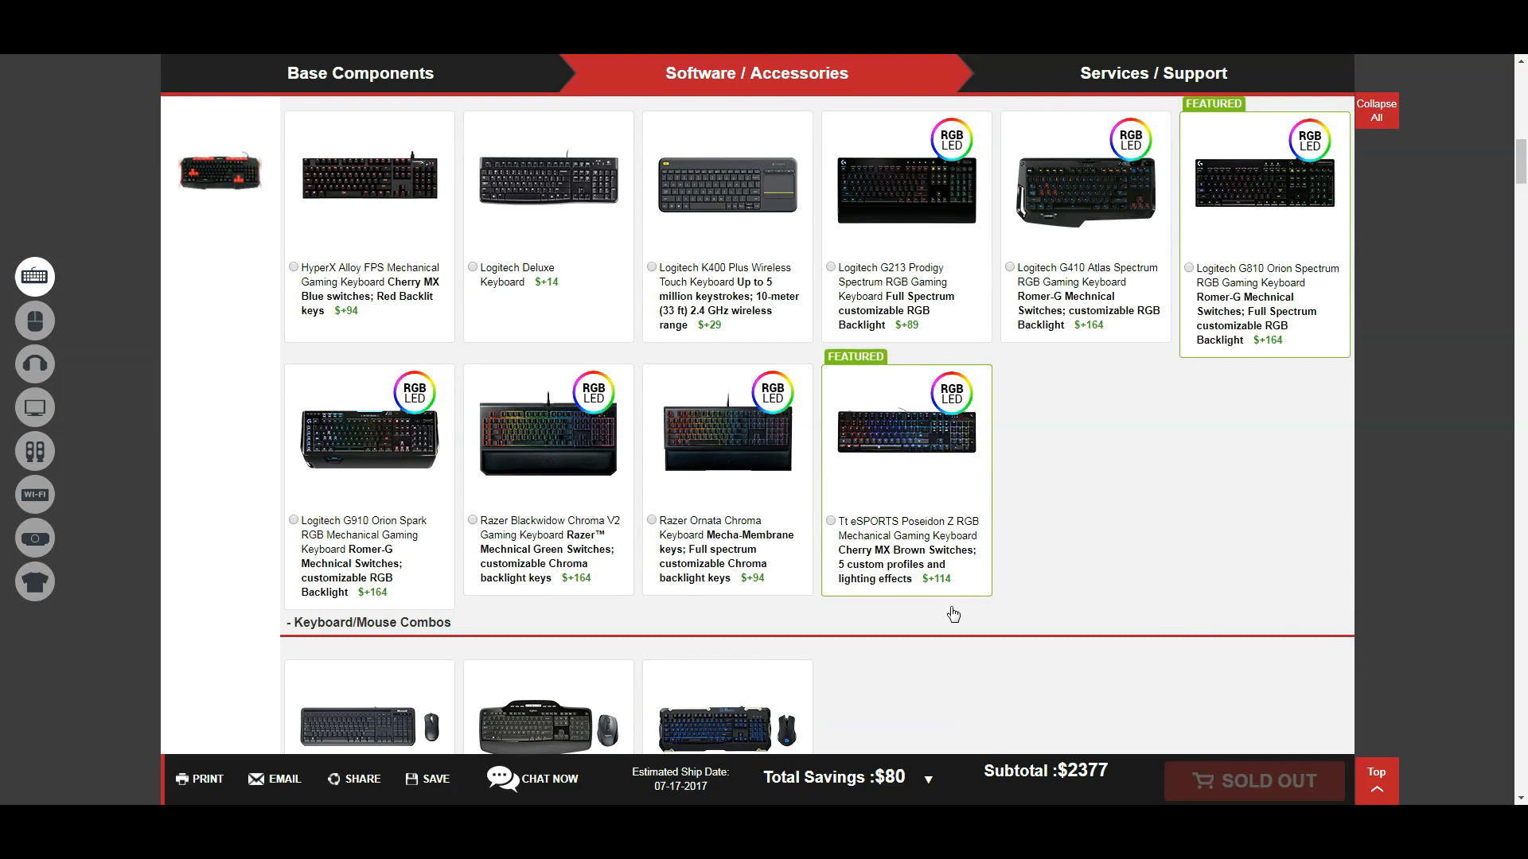
mouse_move(753, 618)
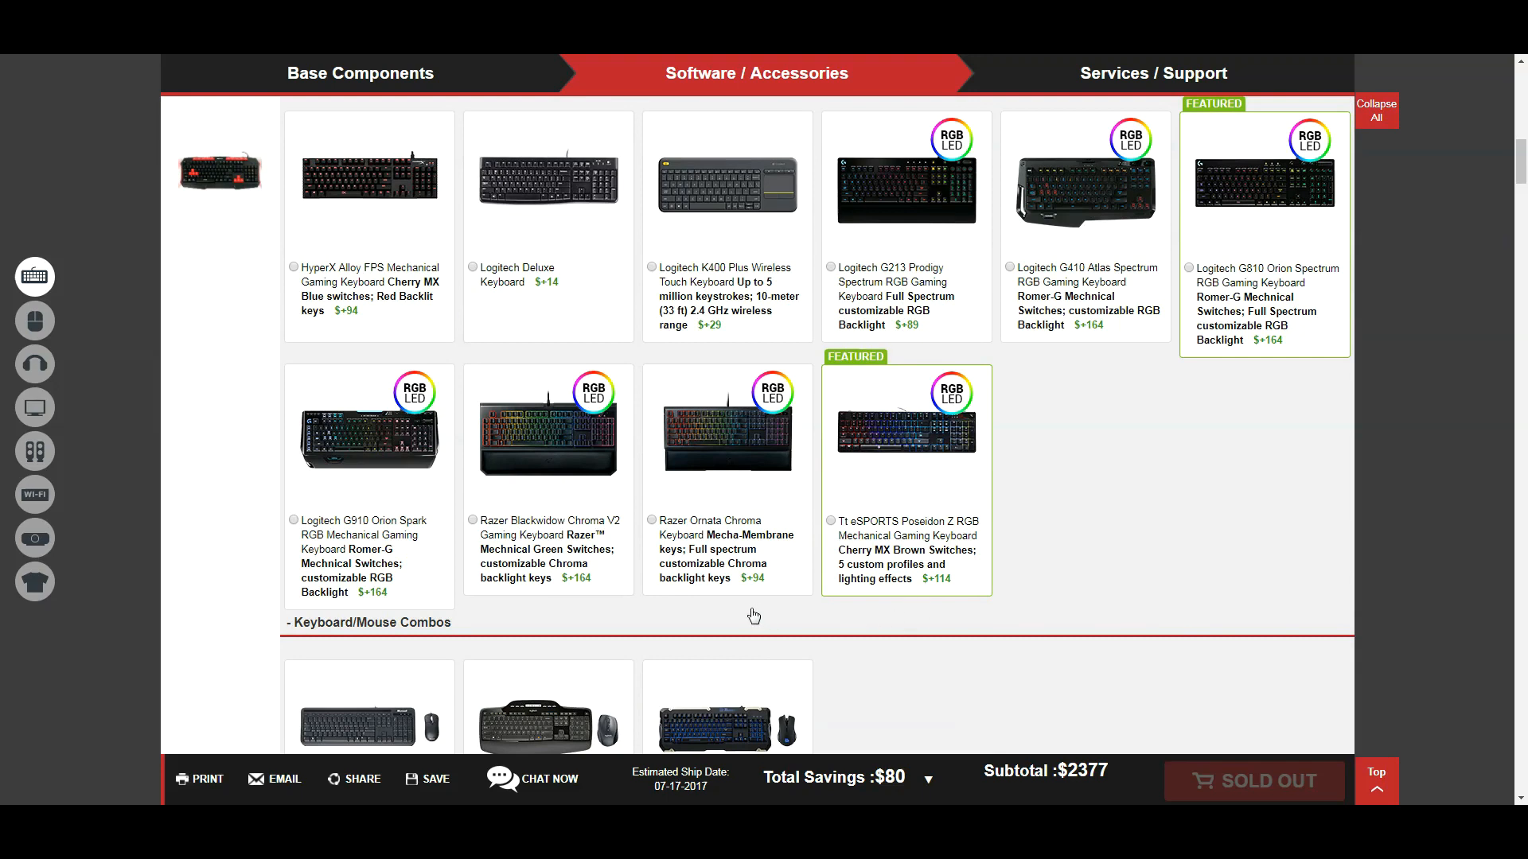
mouse_move(685, 542)
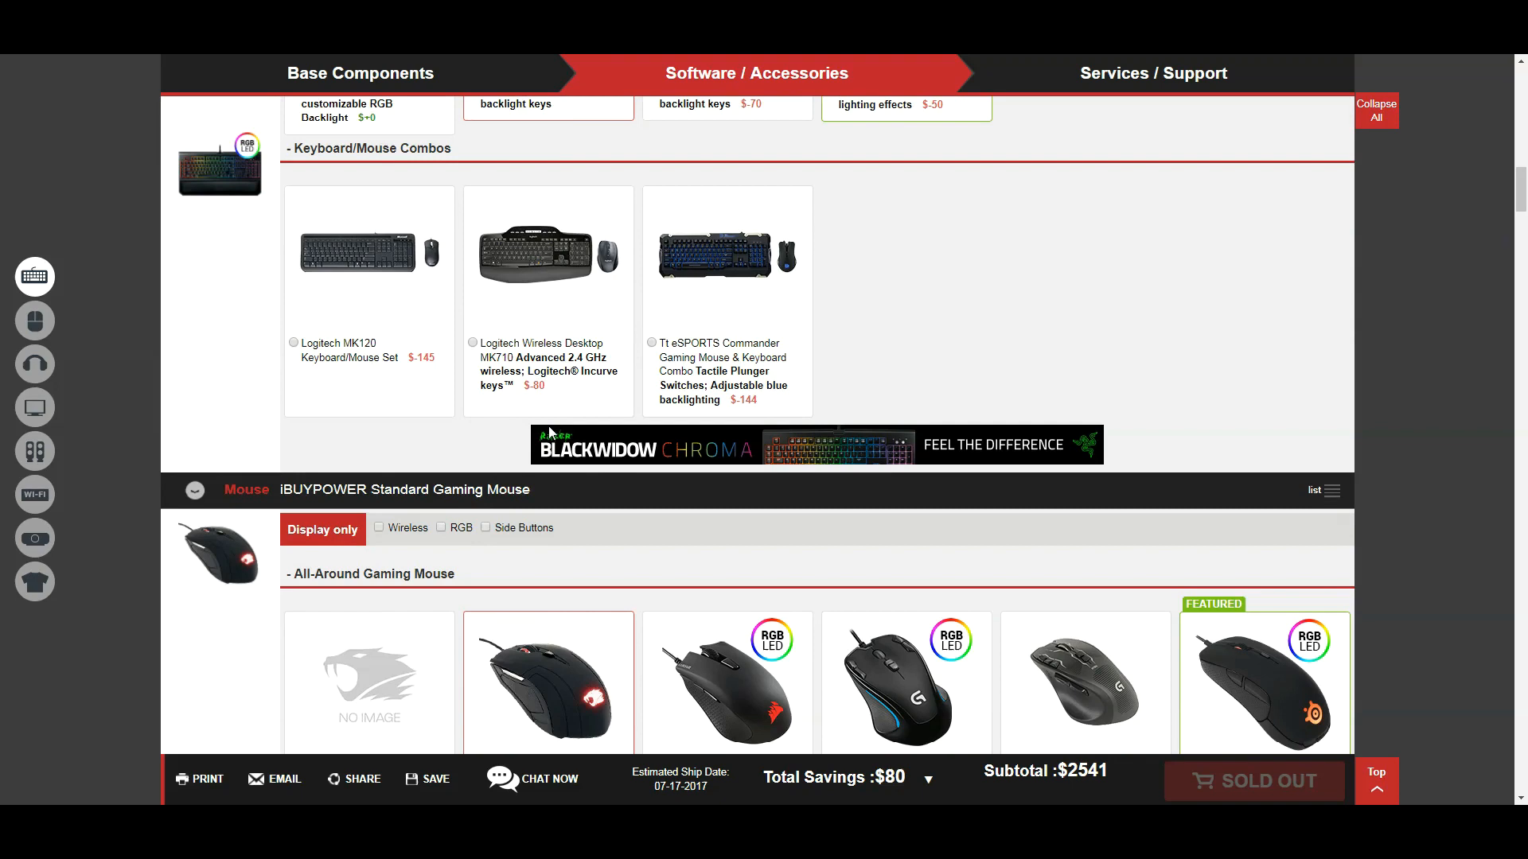
Step: Pick the Razer DeathAdder Elite mouse, then switch to the Razer Diamondback Chroma ($2,615 subtotal)
scroll("down", 3)
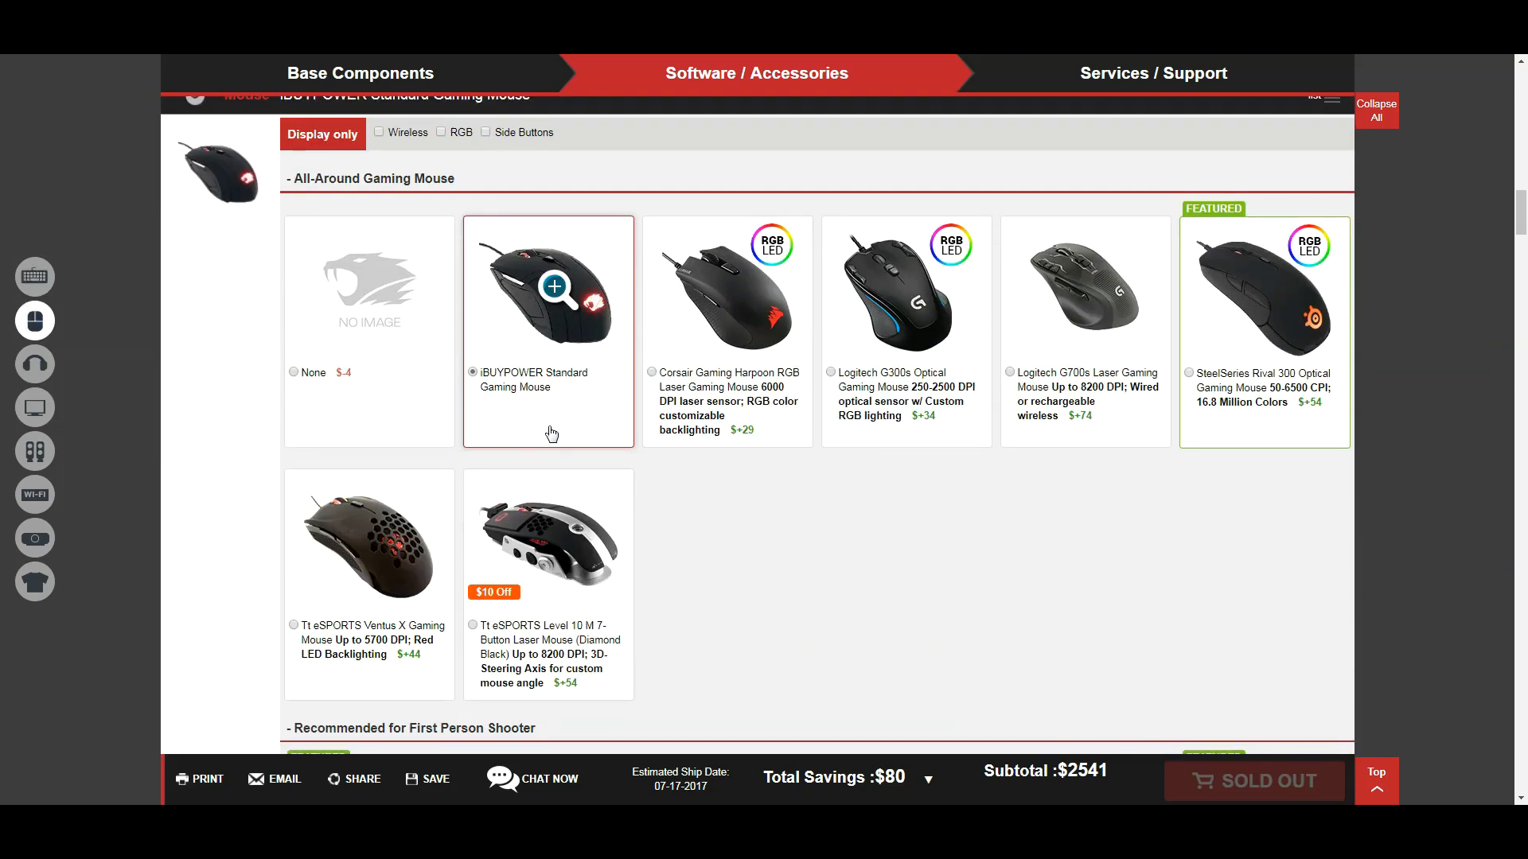
mouse_move(568, 434)
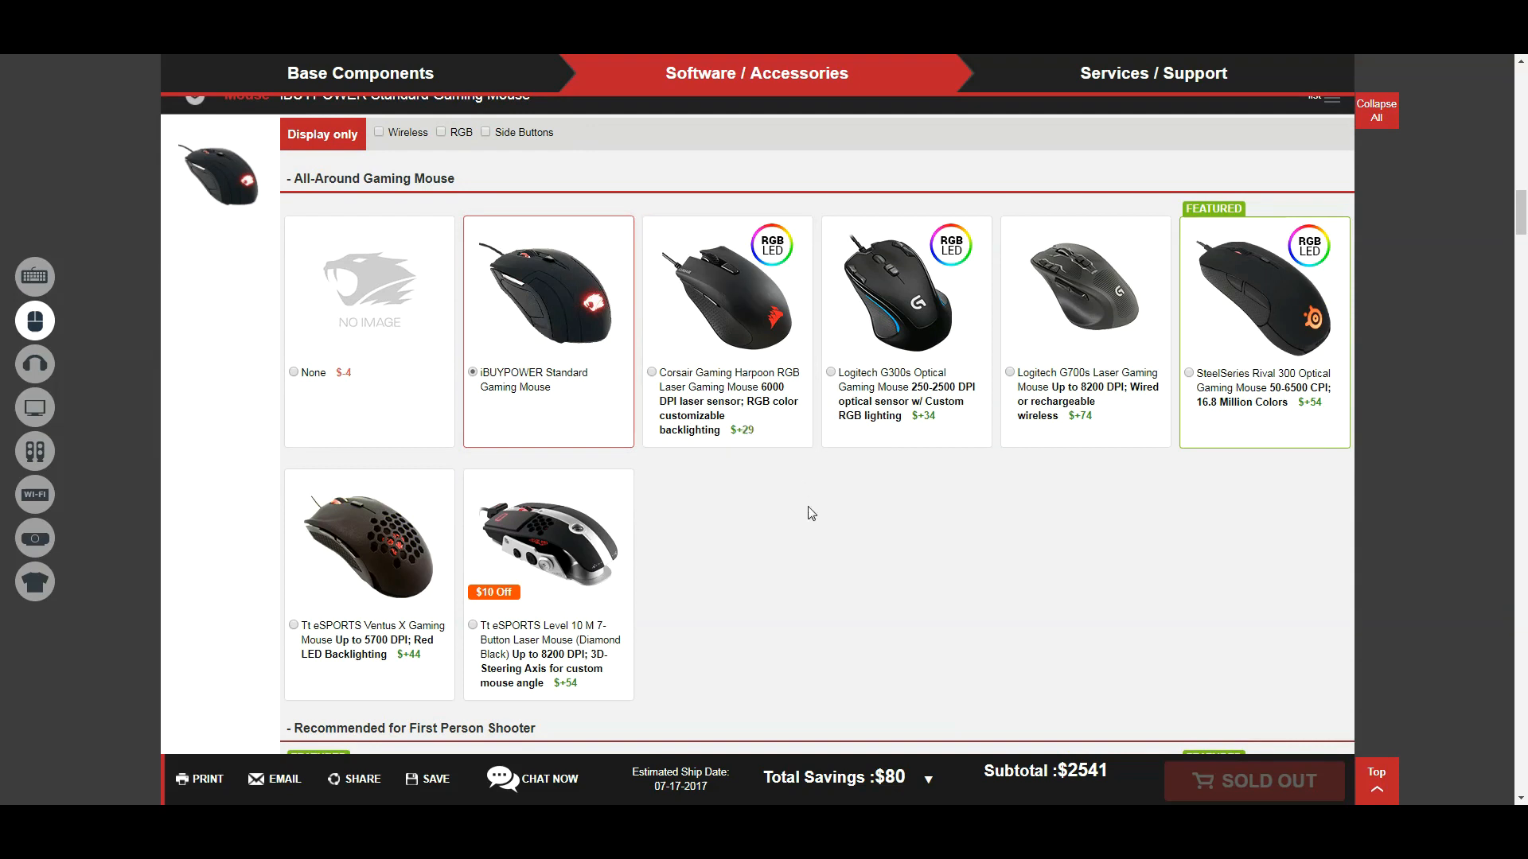
scroll("down", 3)
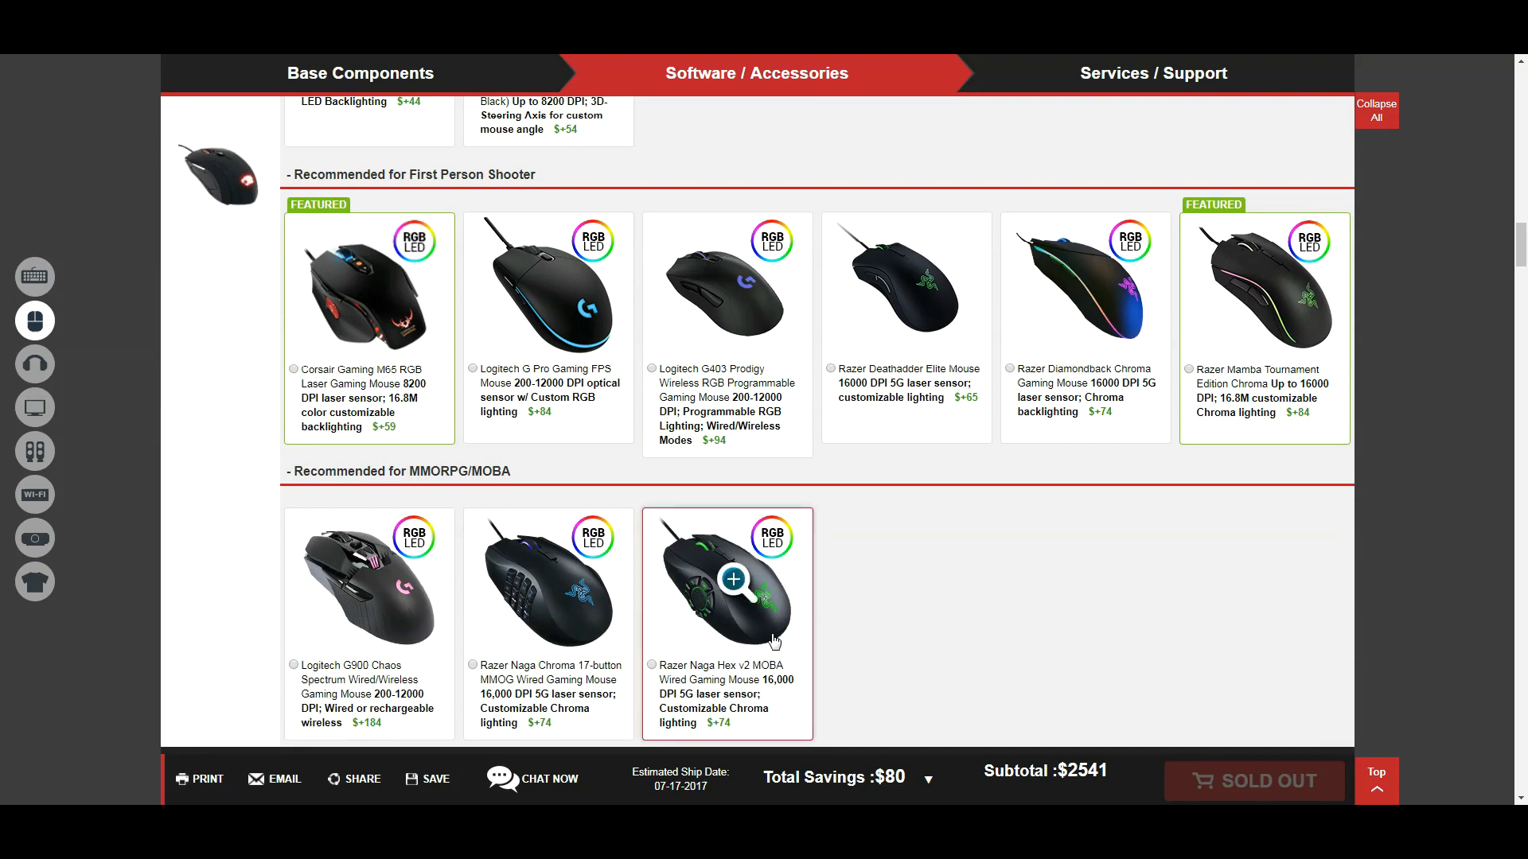
mouse_move(1113, 552)
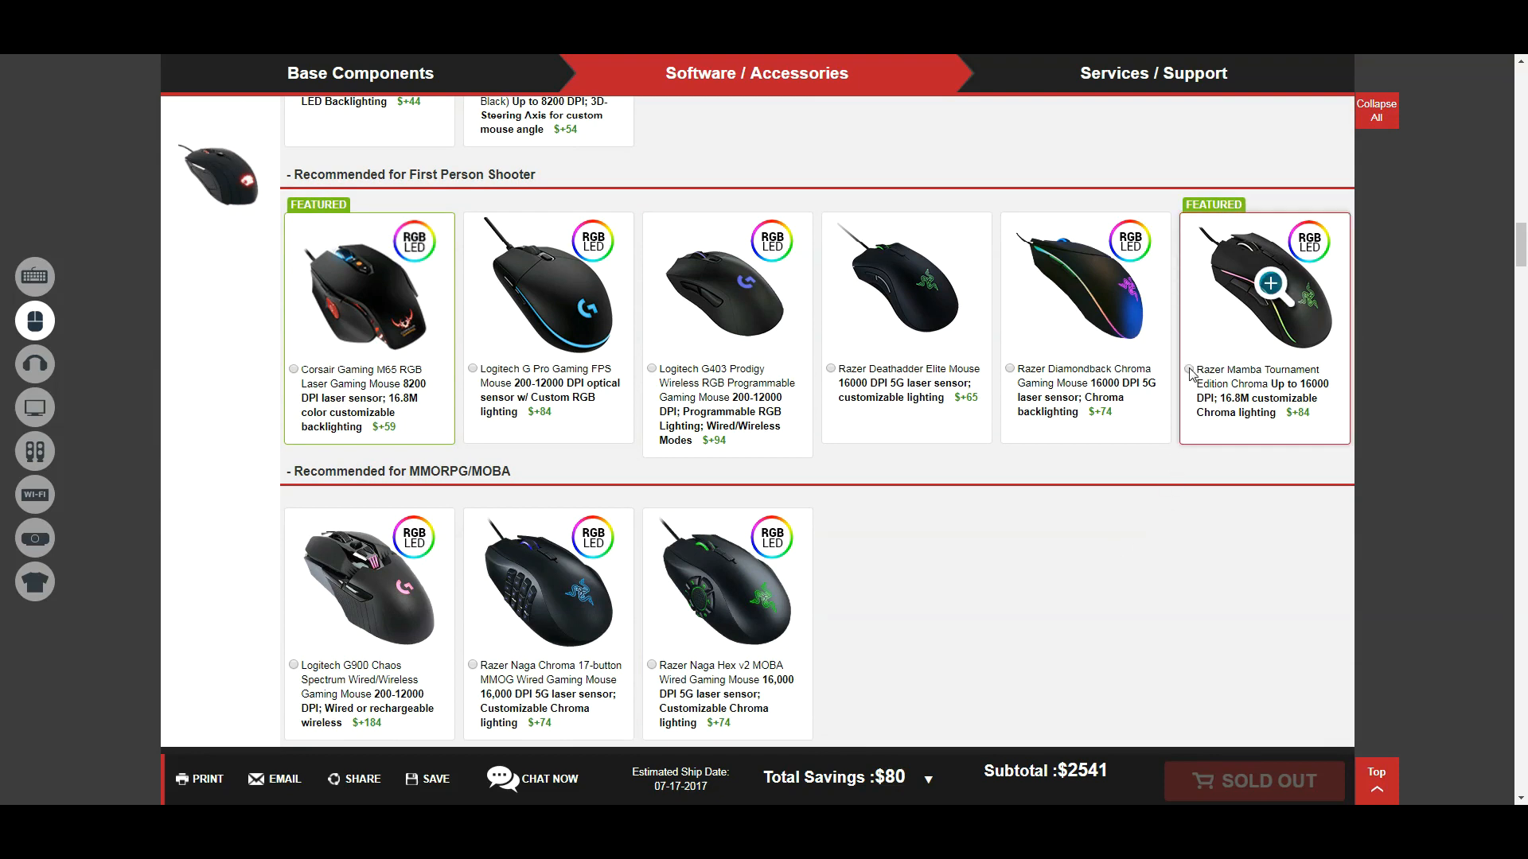
left_click(829, 367)
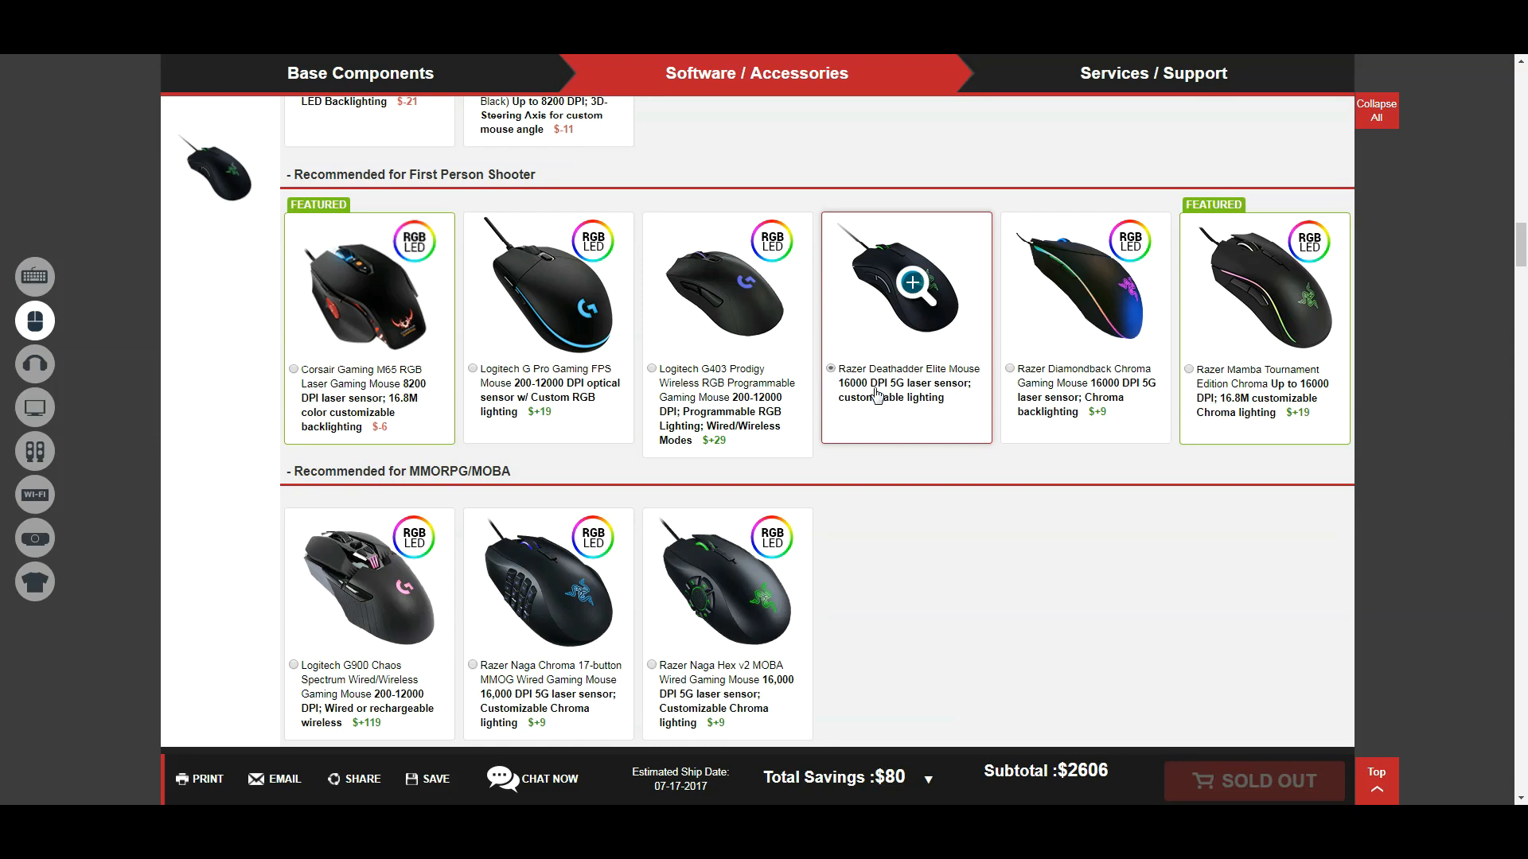
mouse_move(880, 394)
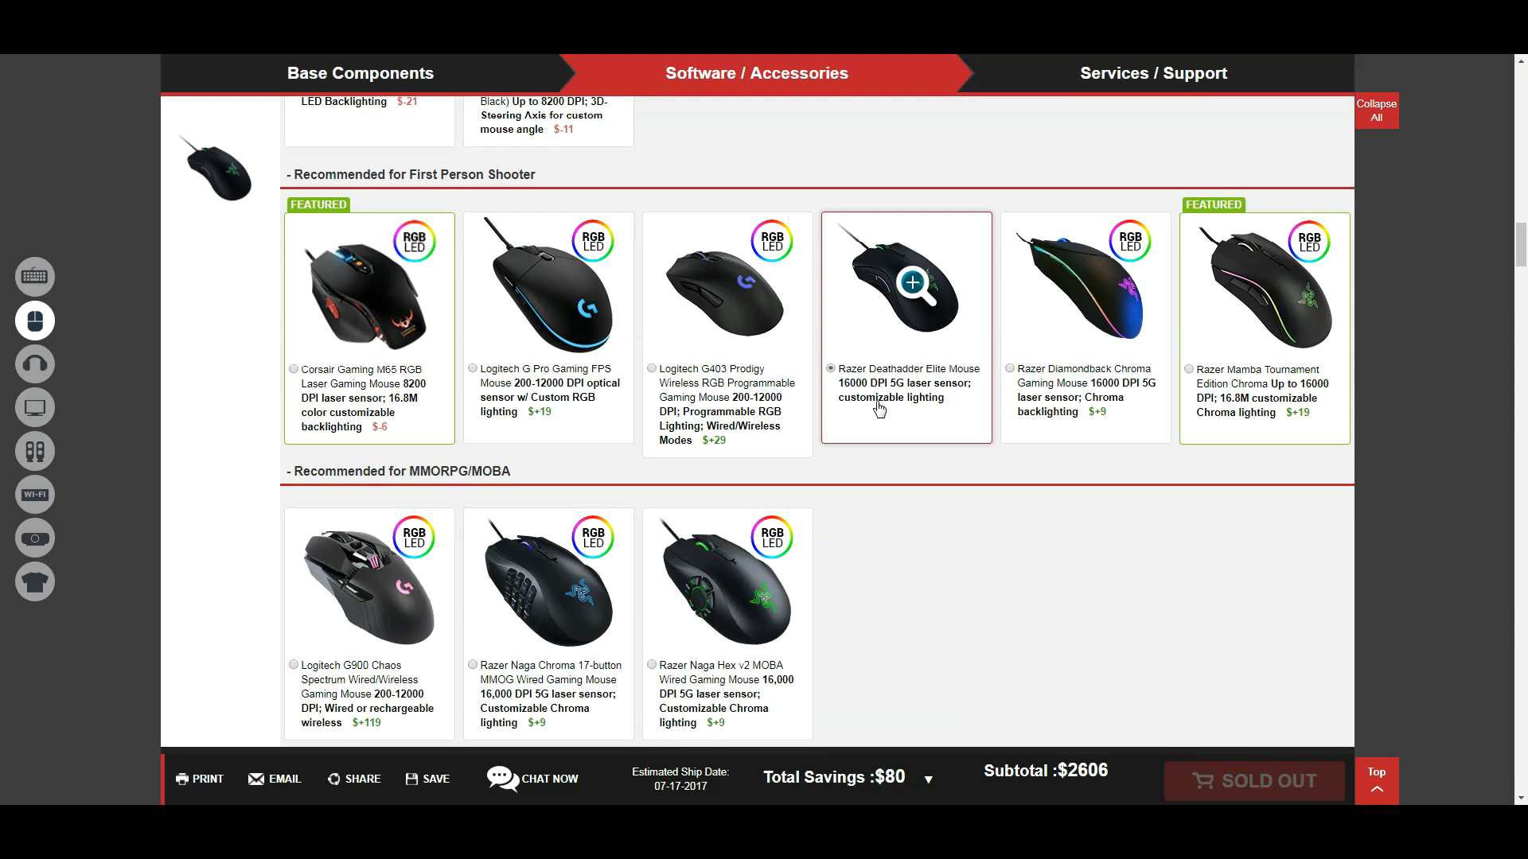
mouse_move(896, 557)
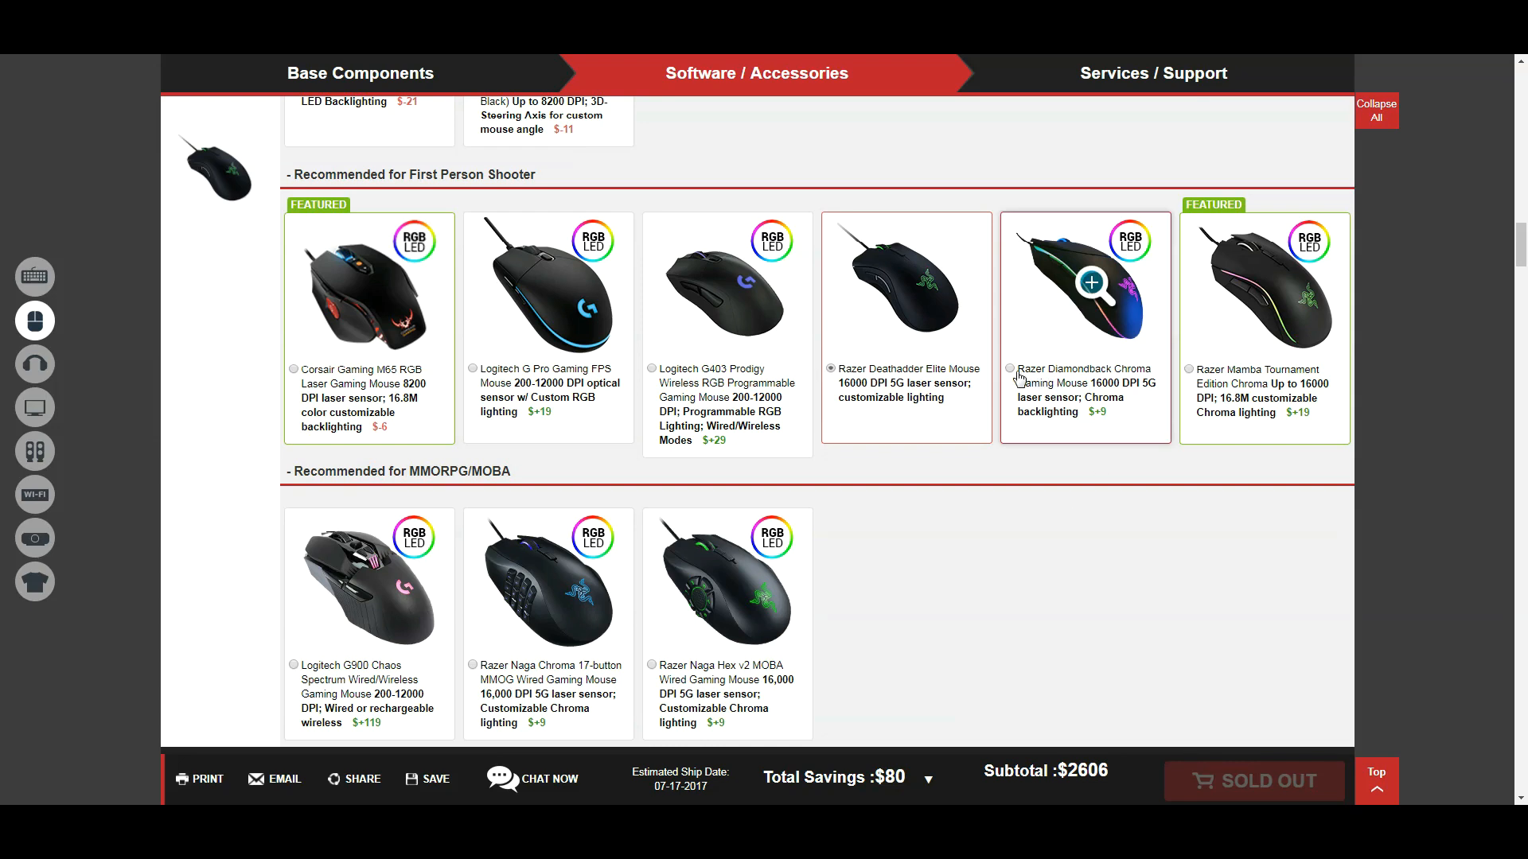
mouse_move(1014, 379)
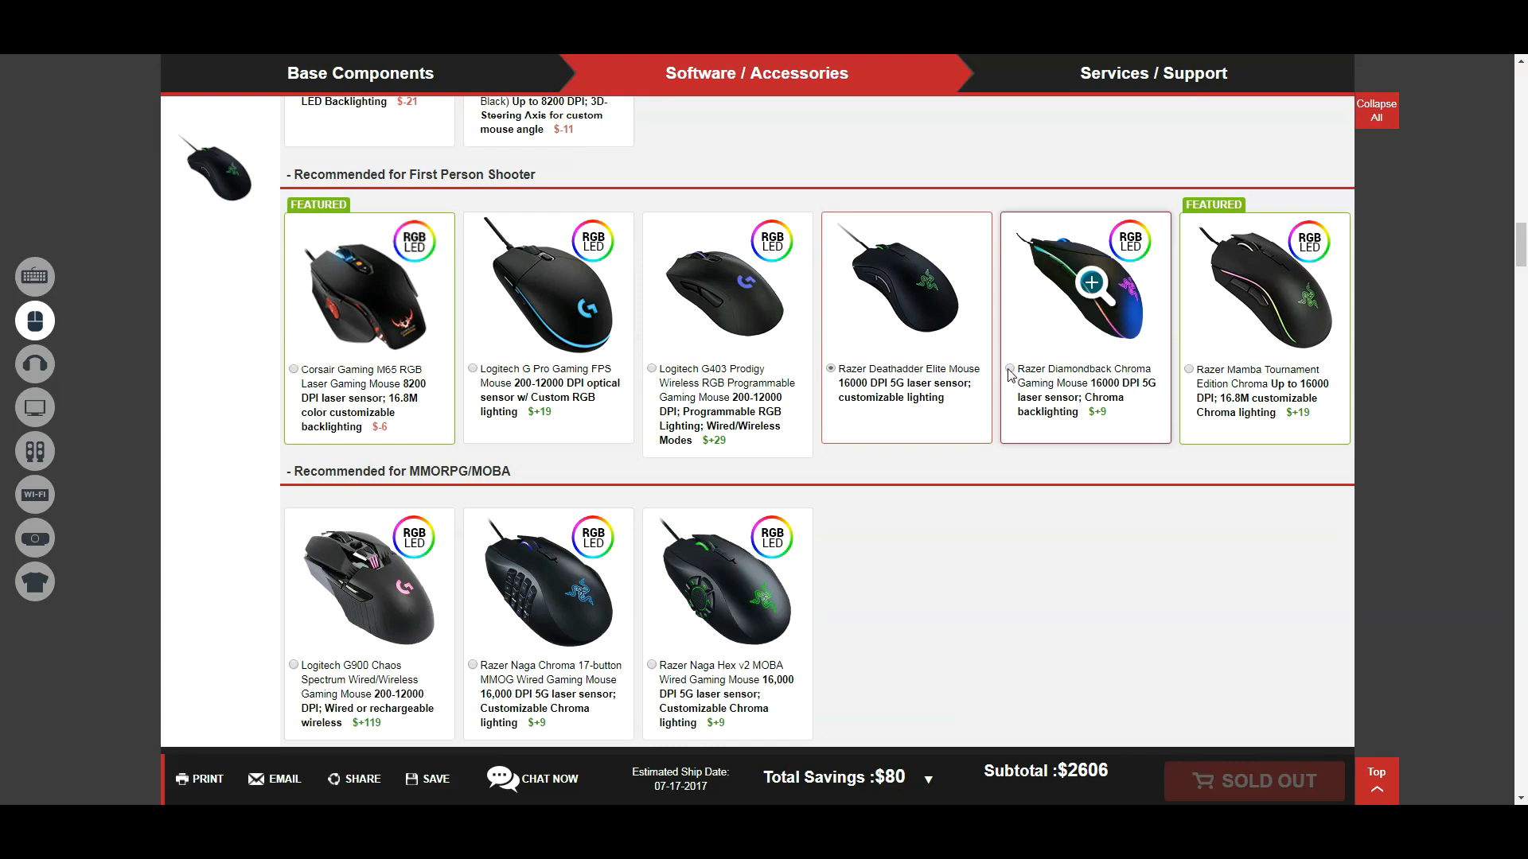
left_click(1009, 368)
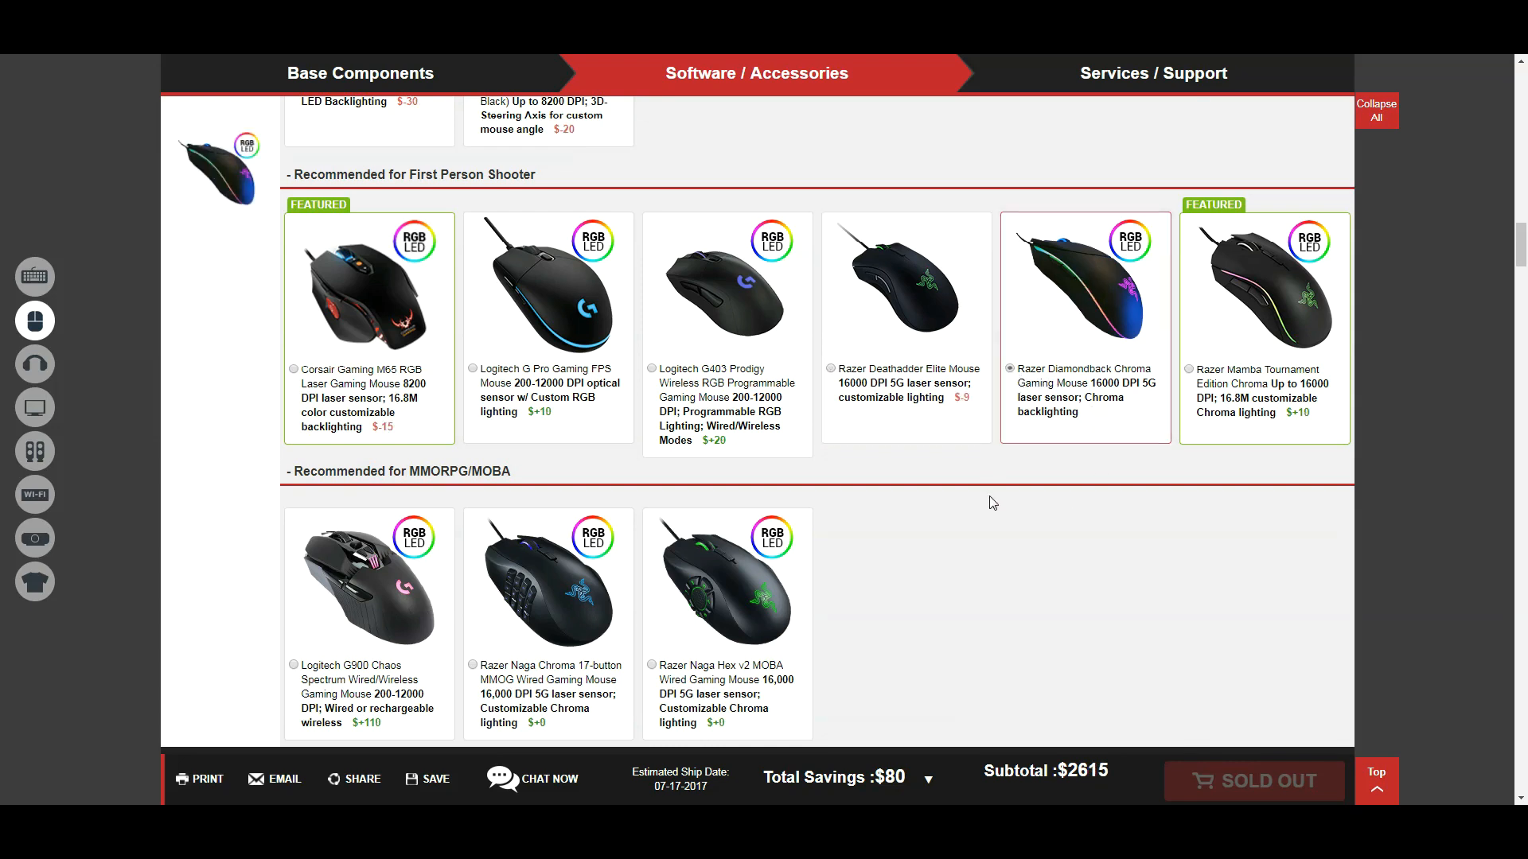
scroll("down", 3)
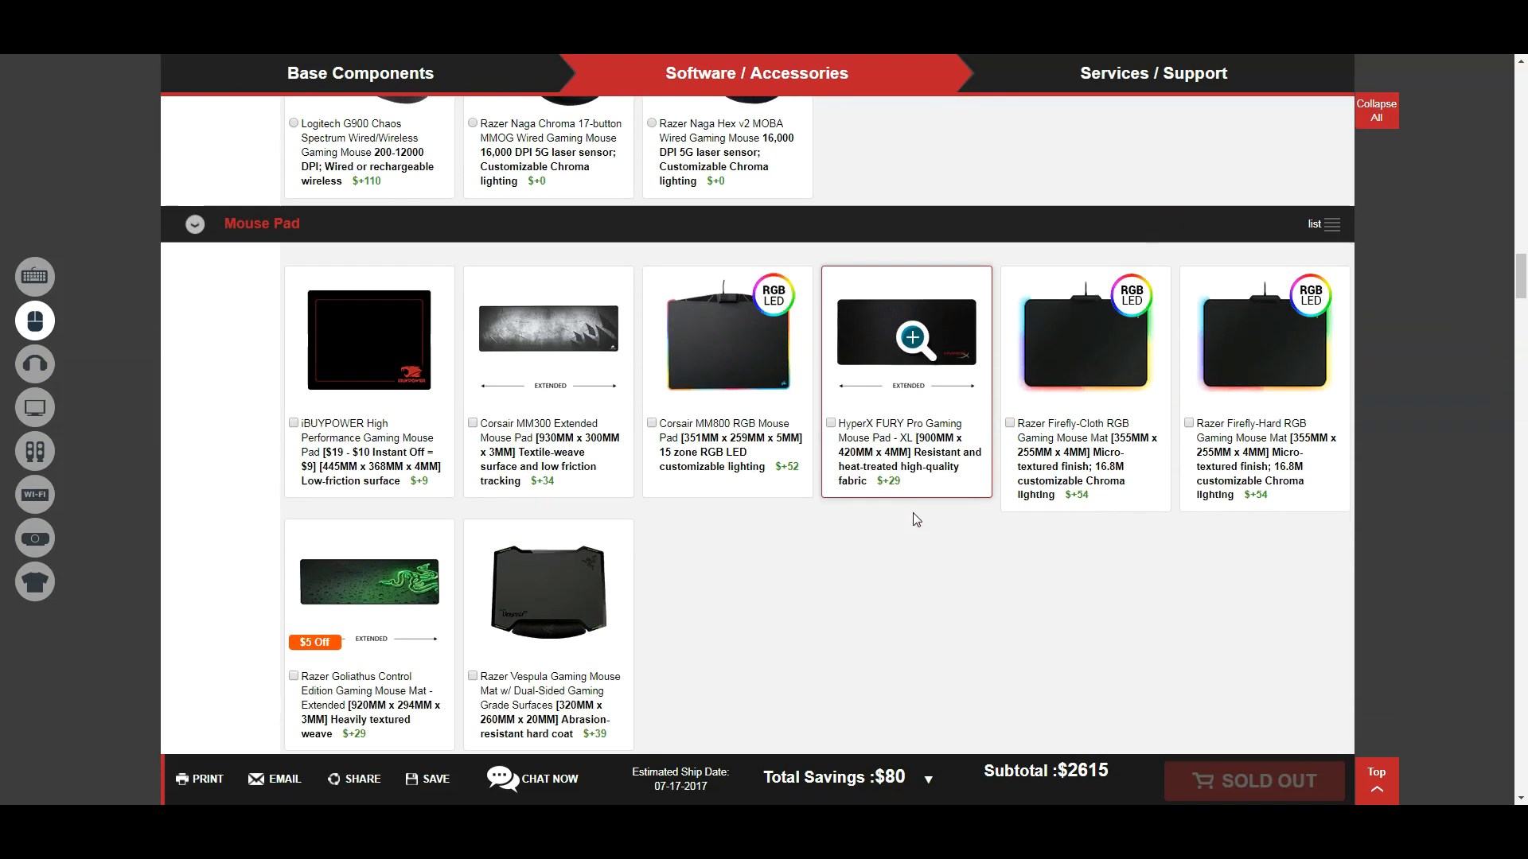
Step: Add the Razer Goliathus Control Edition mouse mat, raising the subtotal to $2,644
scroll("down", 3)
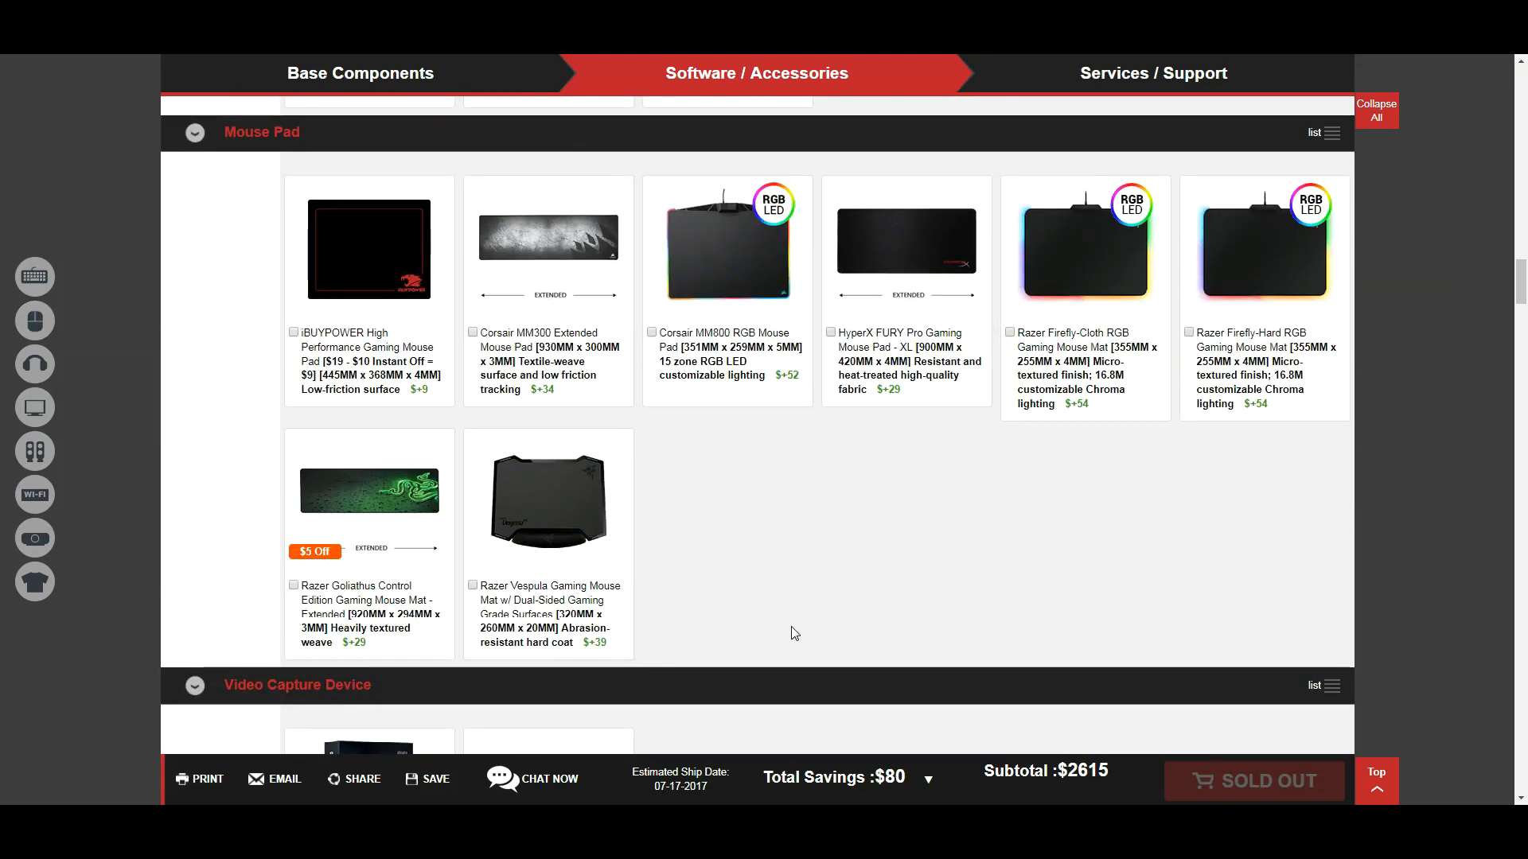
mouse_move(563, 599)
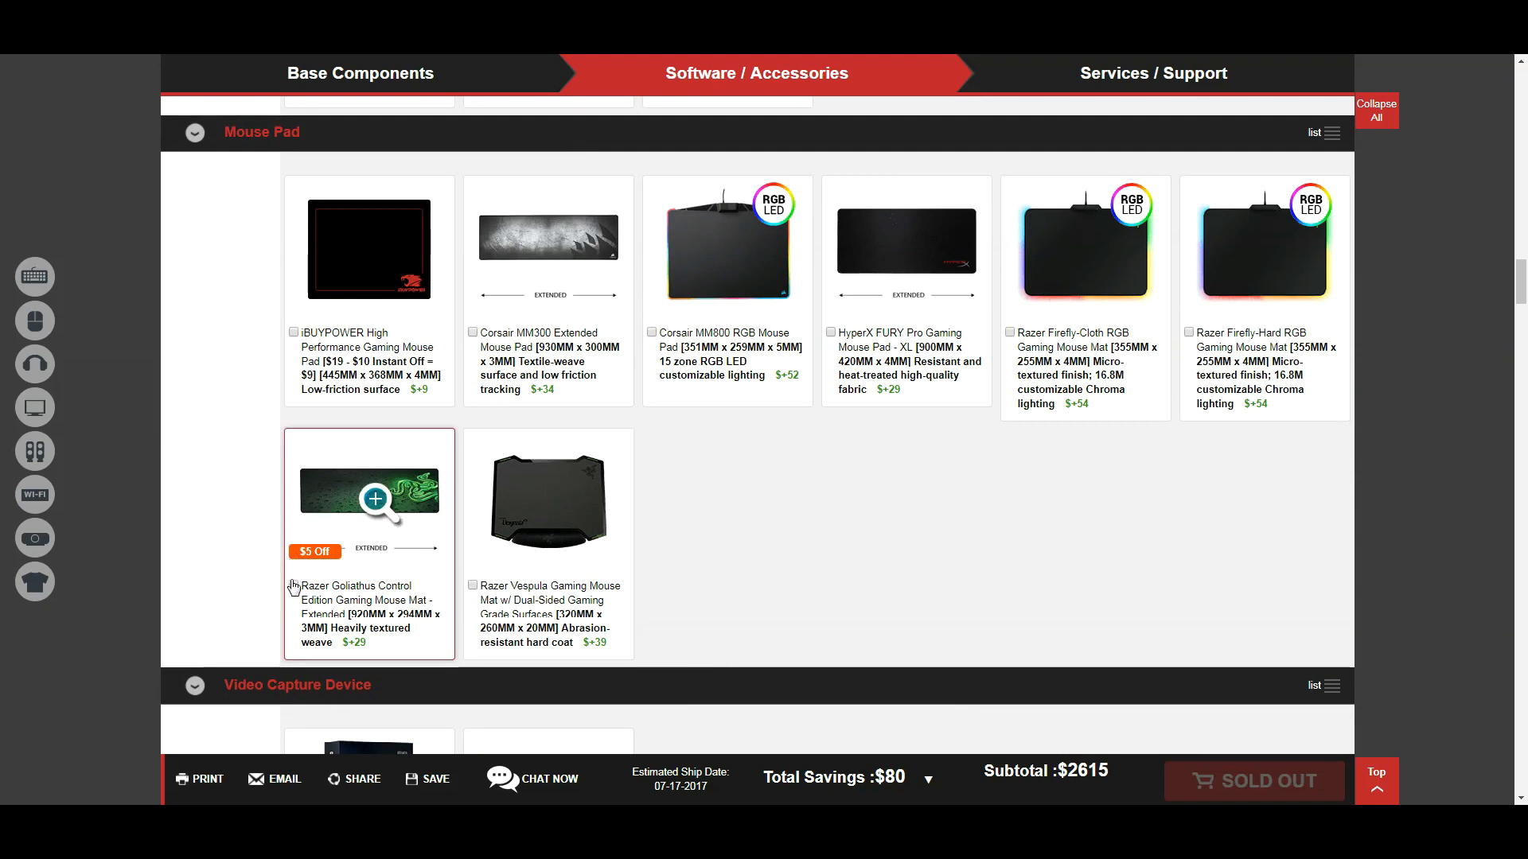
left_click(293, 584)
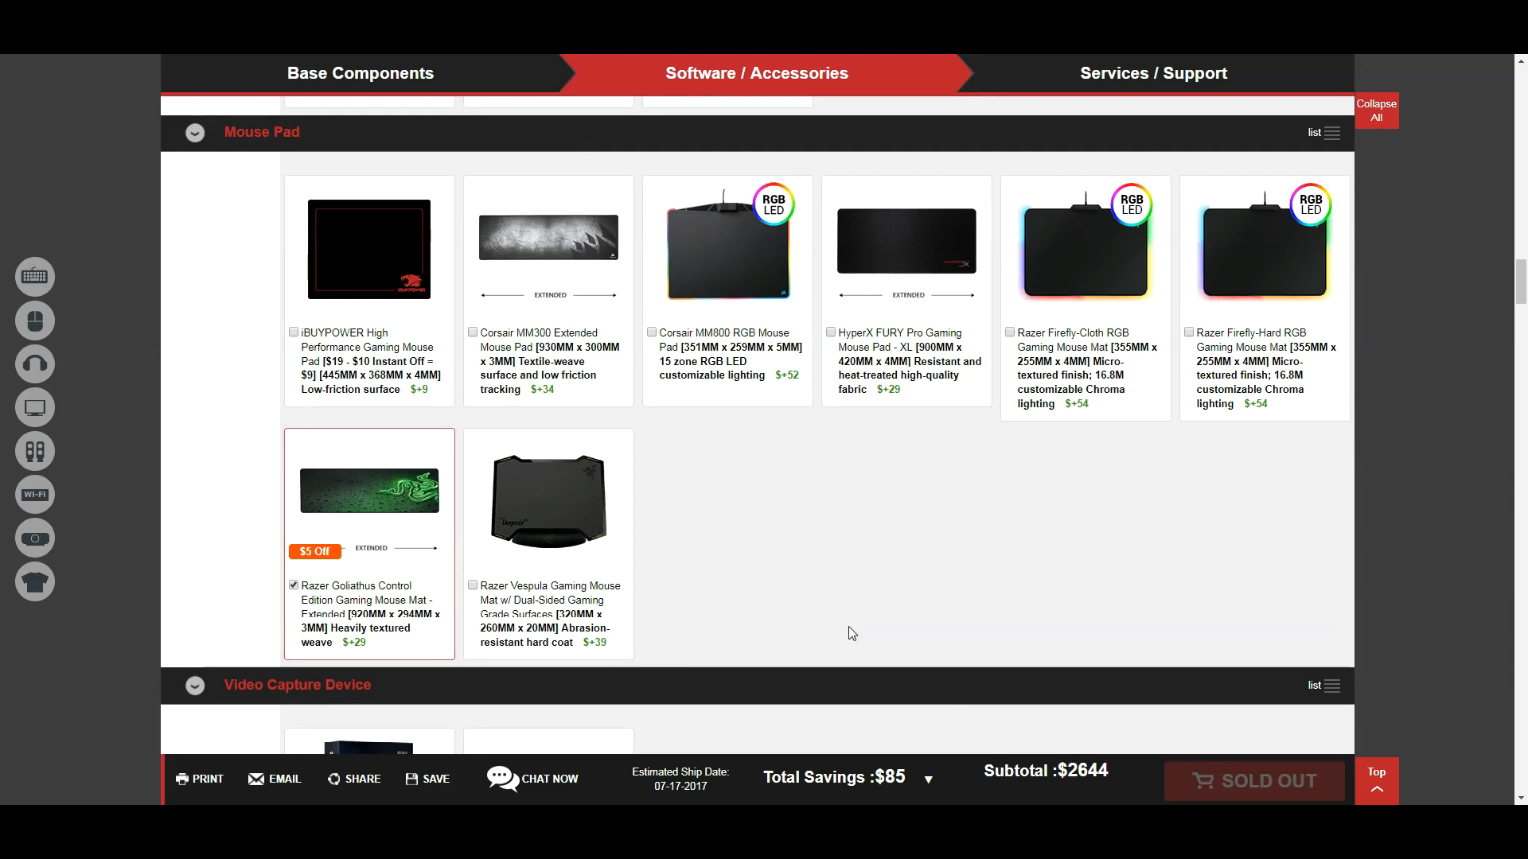
mouse_move(440, 572)
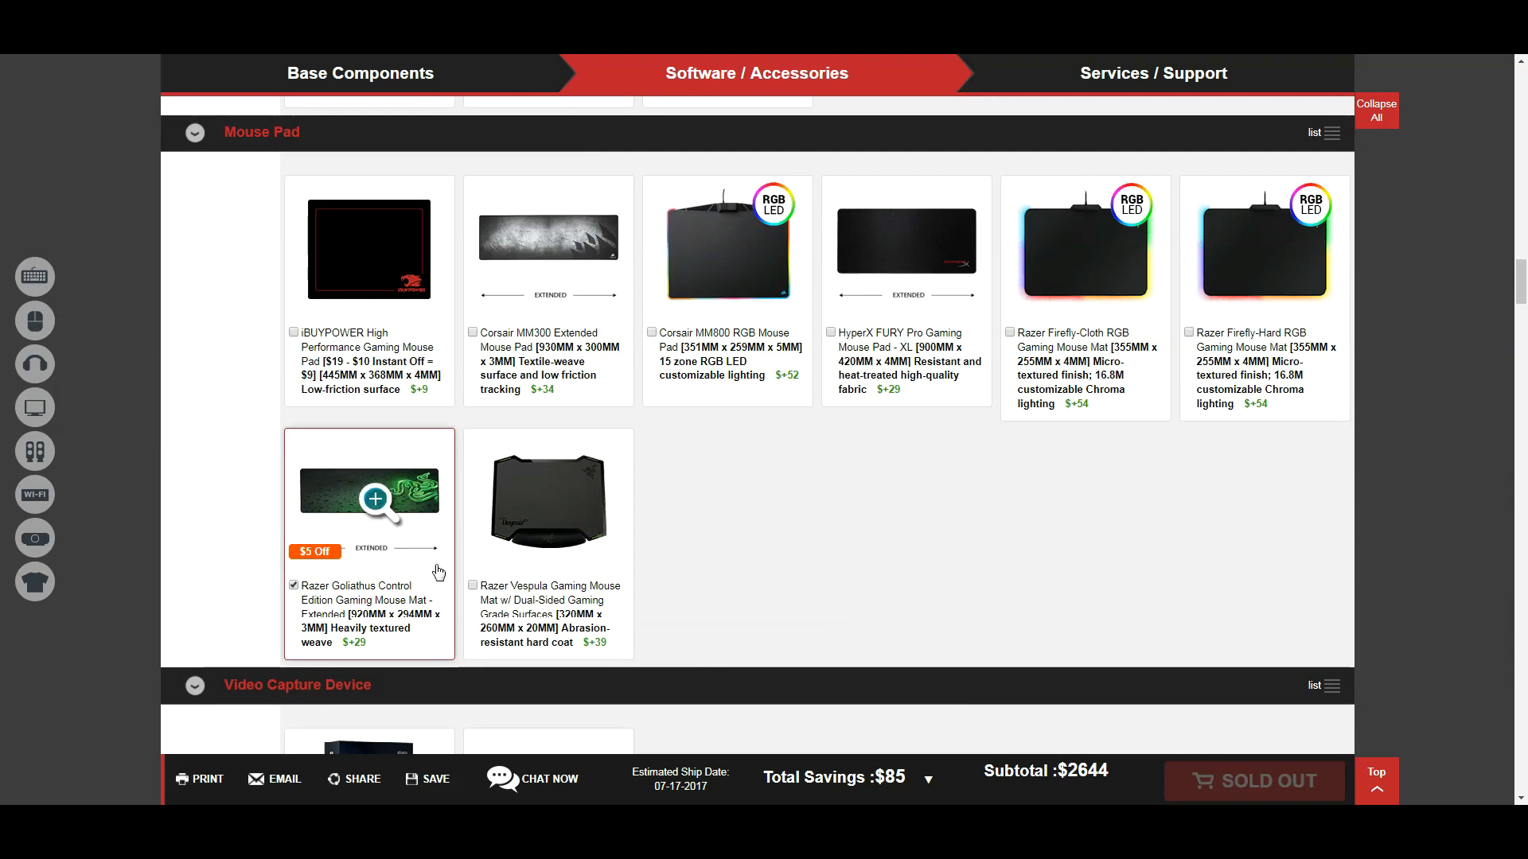
scroll("down", 3)
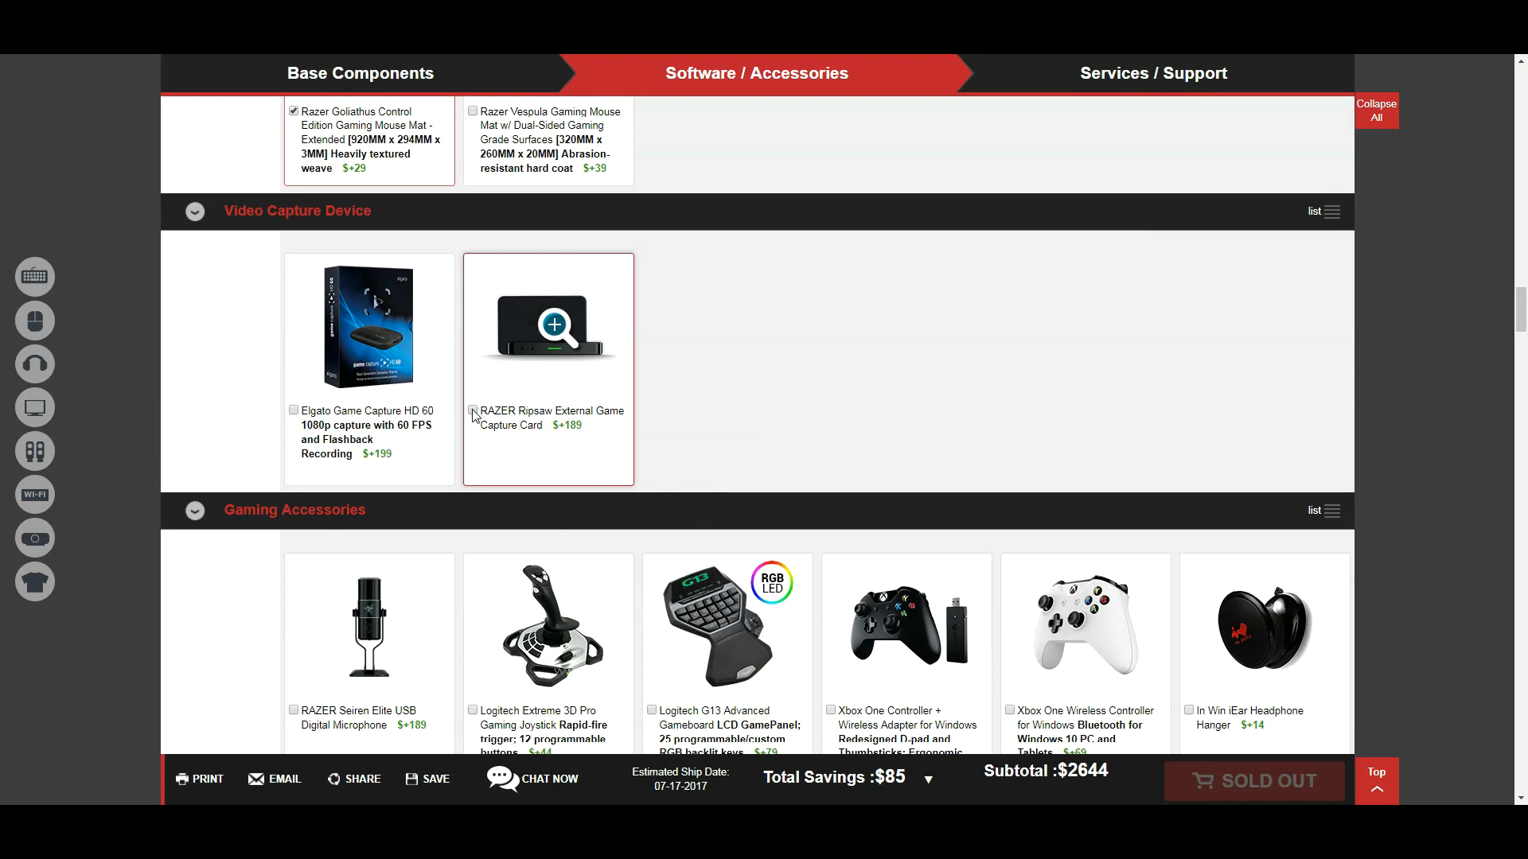
Step: Add the RAZER Ripsaw External Game Capture Card, lifting the subtotal to $2,833
left_click(471, 411)
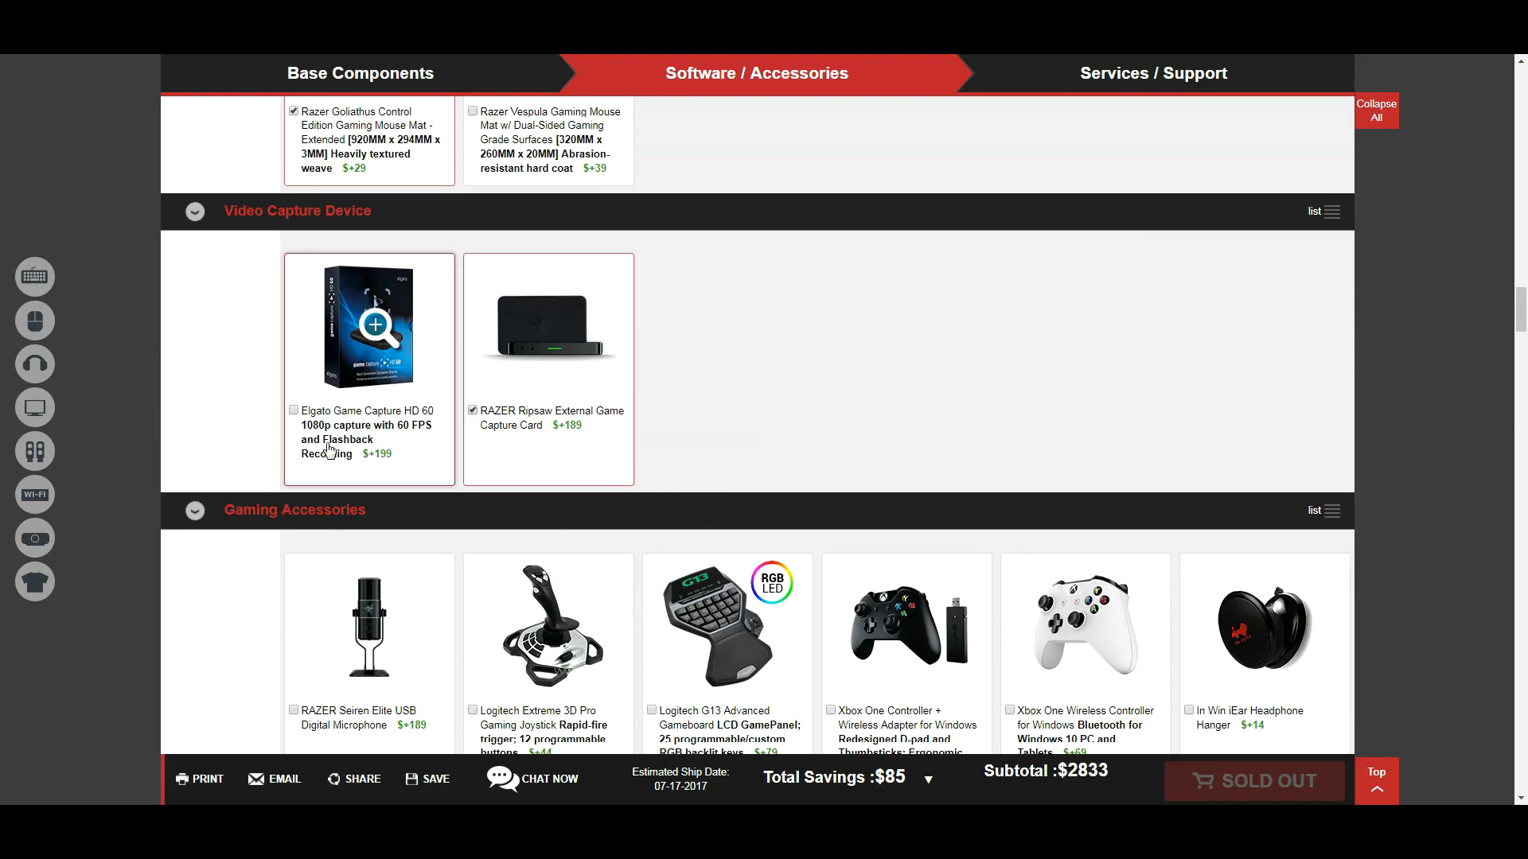
mouse_move(519, 446)
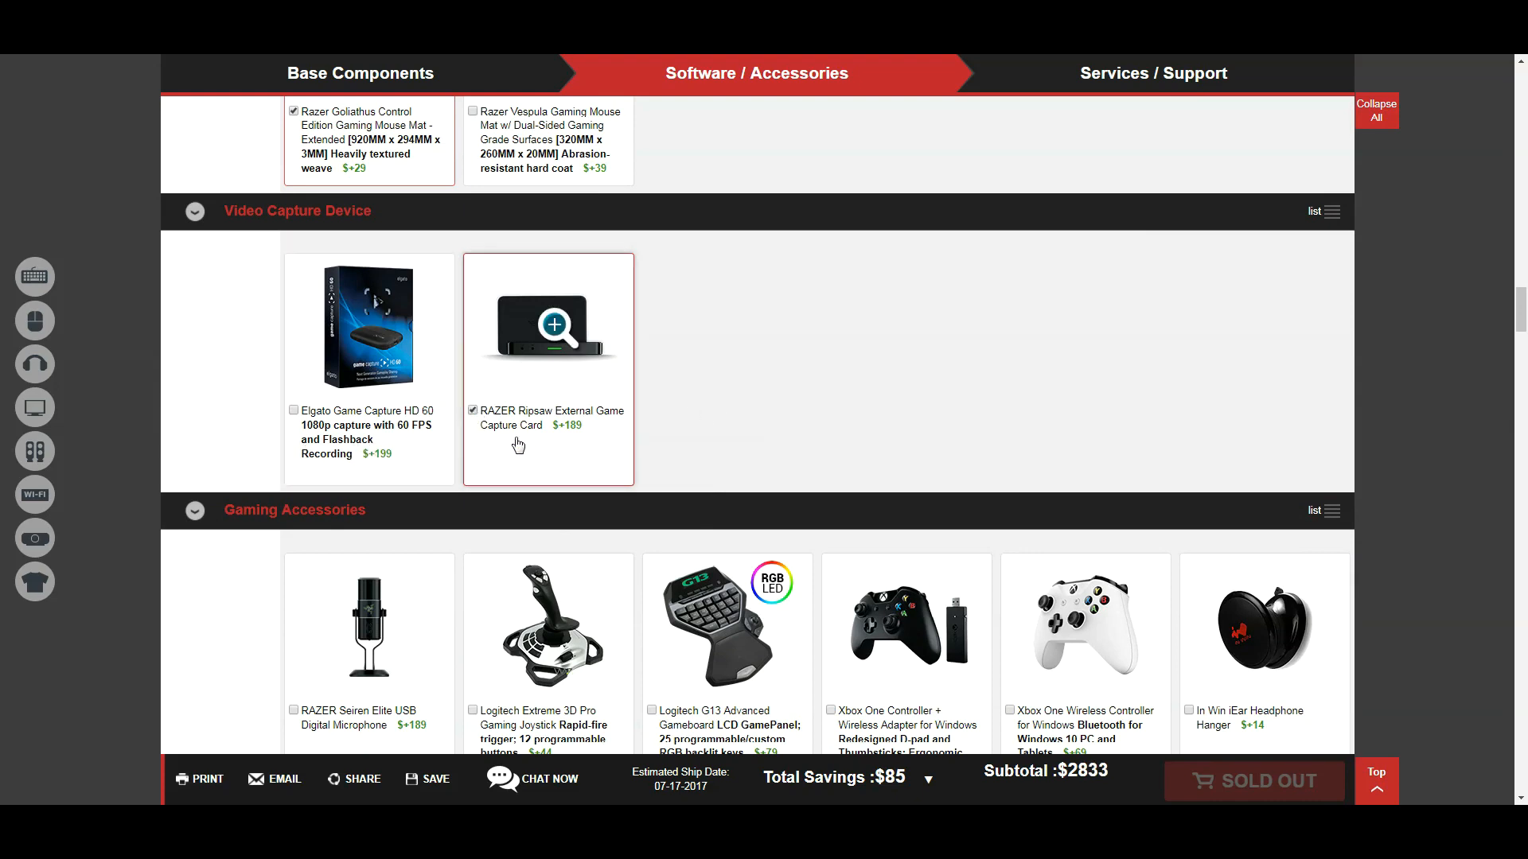
mouse_move(653, 505)
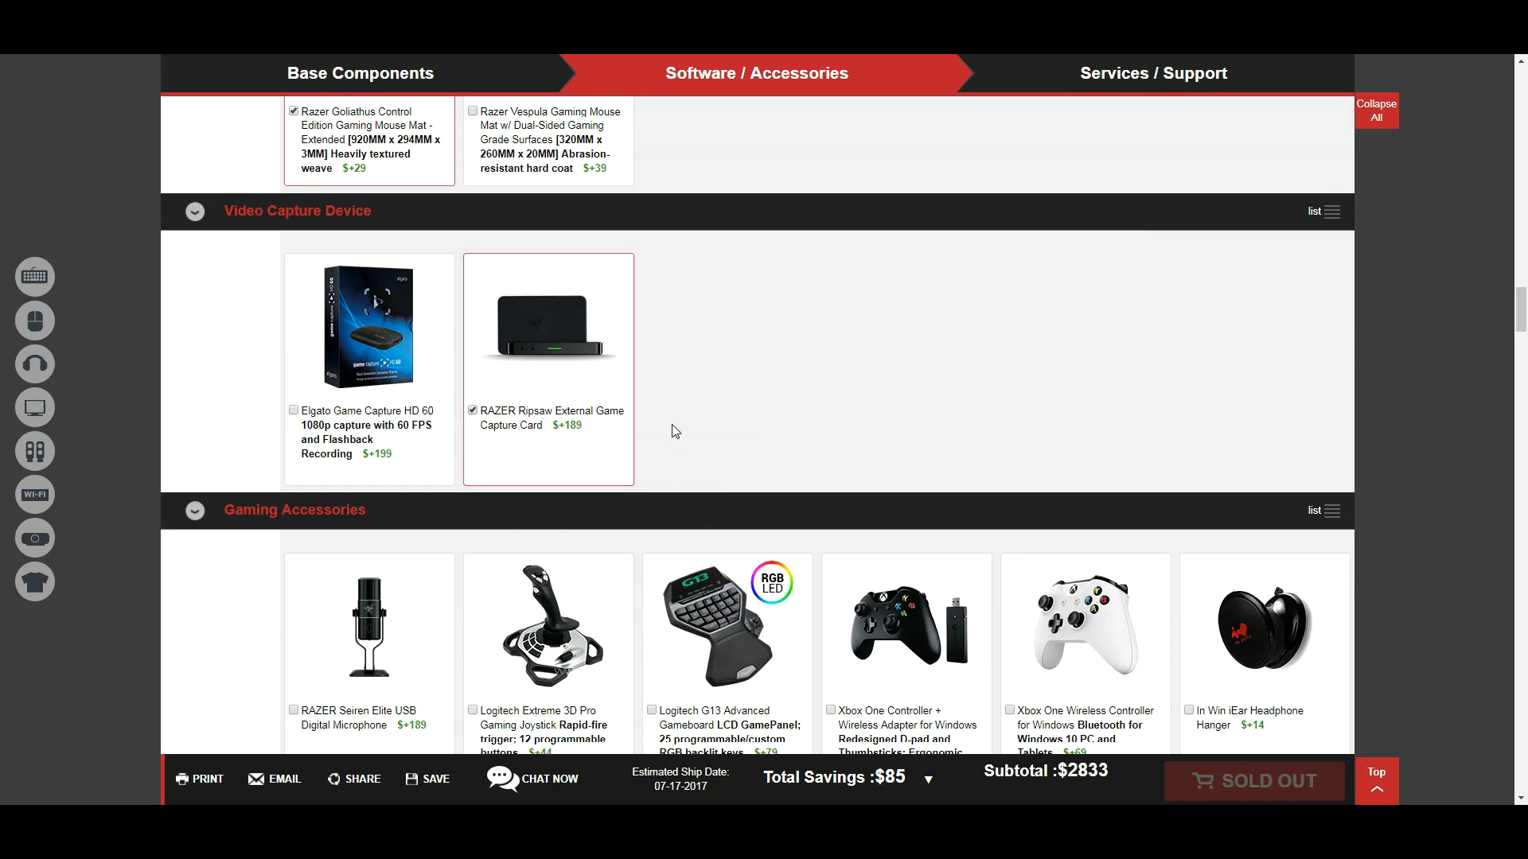
mouse_move(460, 393)
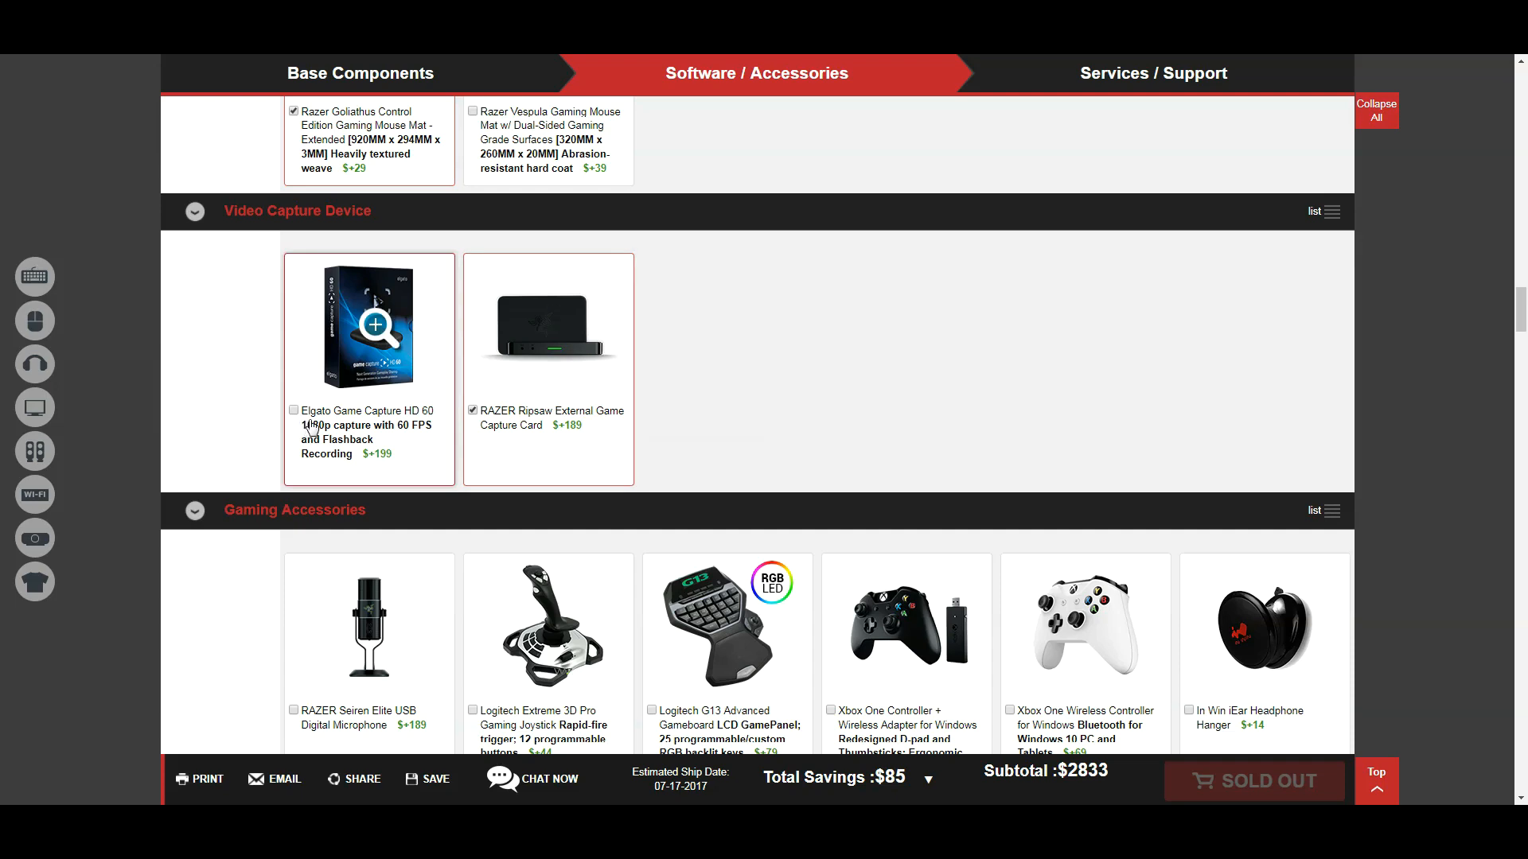
Step: Add the RAZER Seiren Elite USB Digital Microphone, raising the subtotal to $3,022
scroll("down", 3)
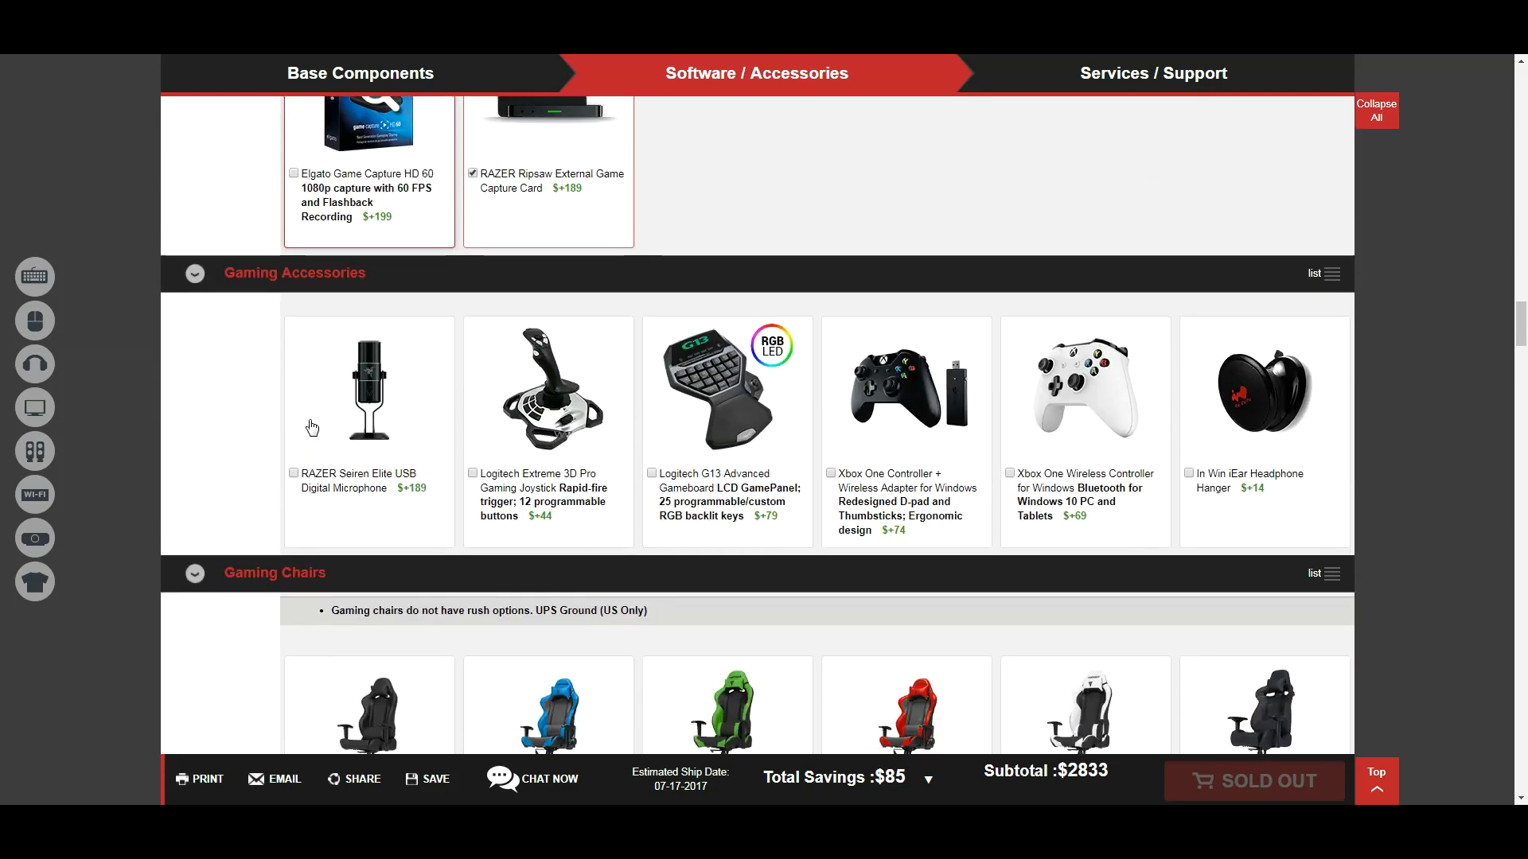
mouse_move(367, 390)
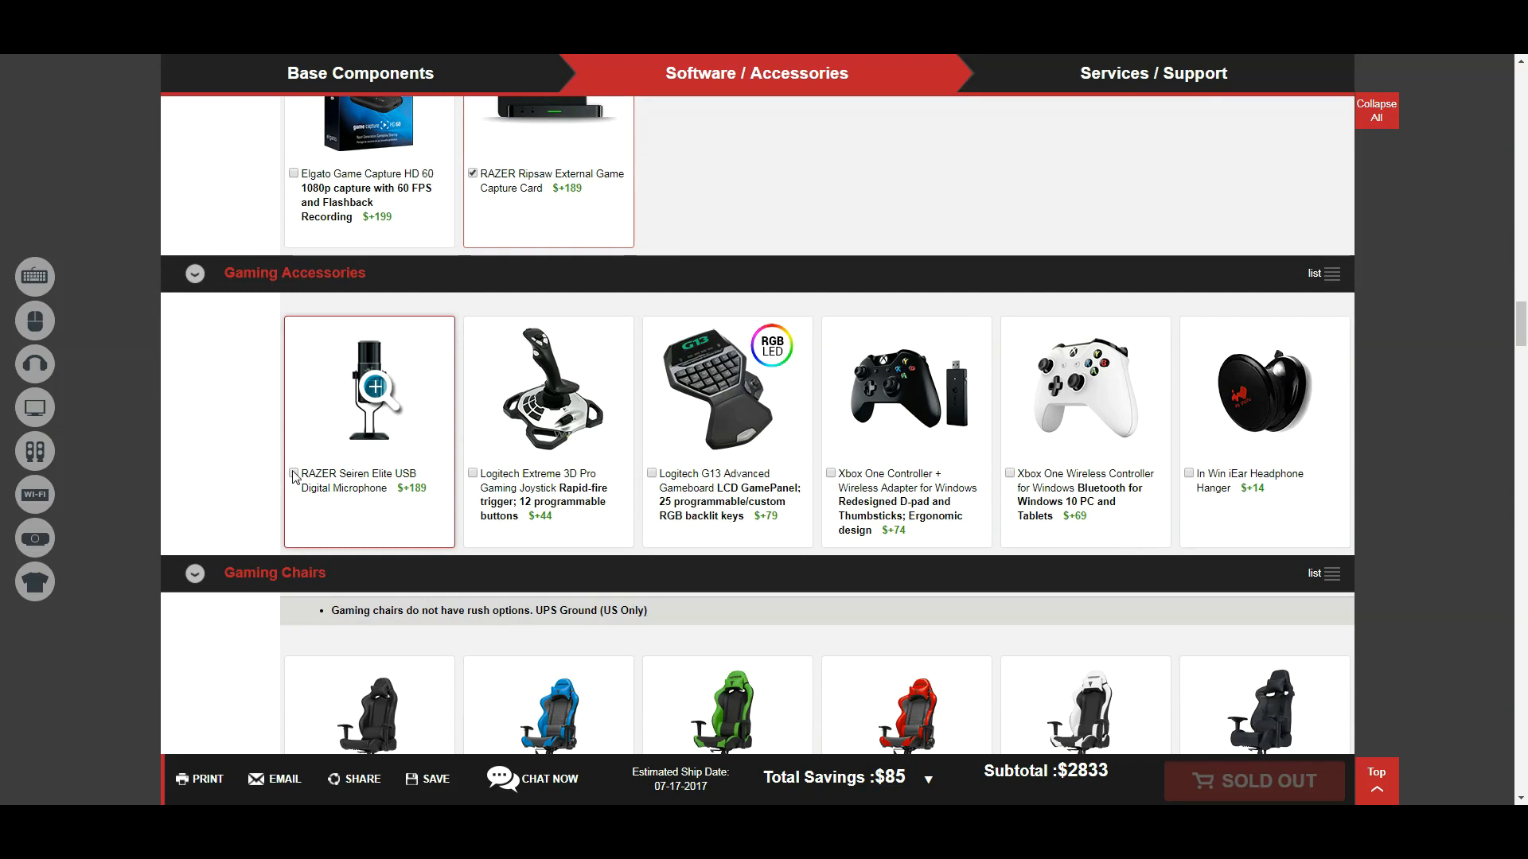
left_click(292, 472)
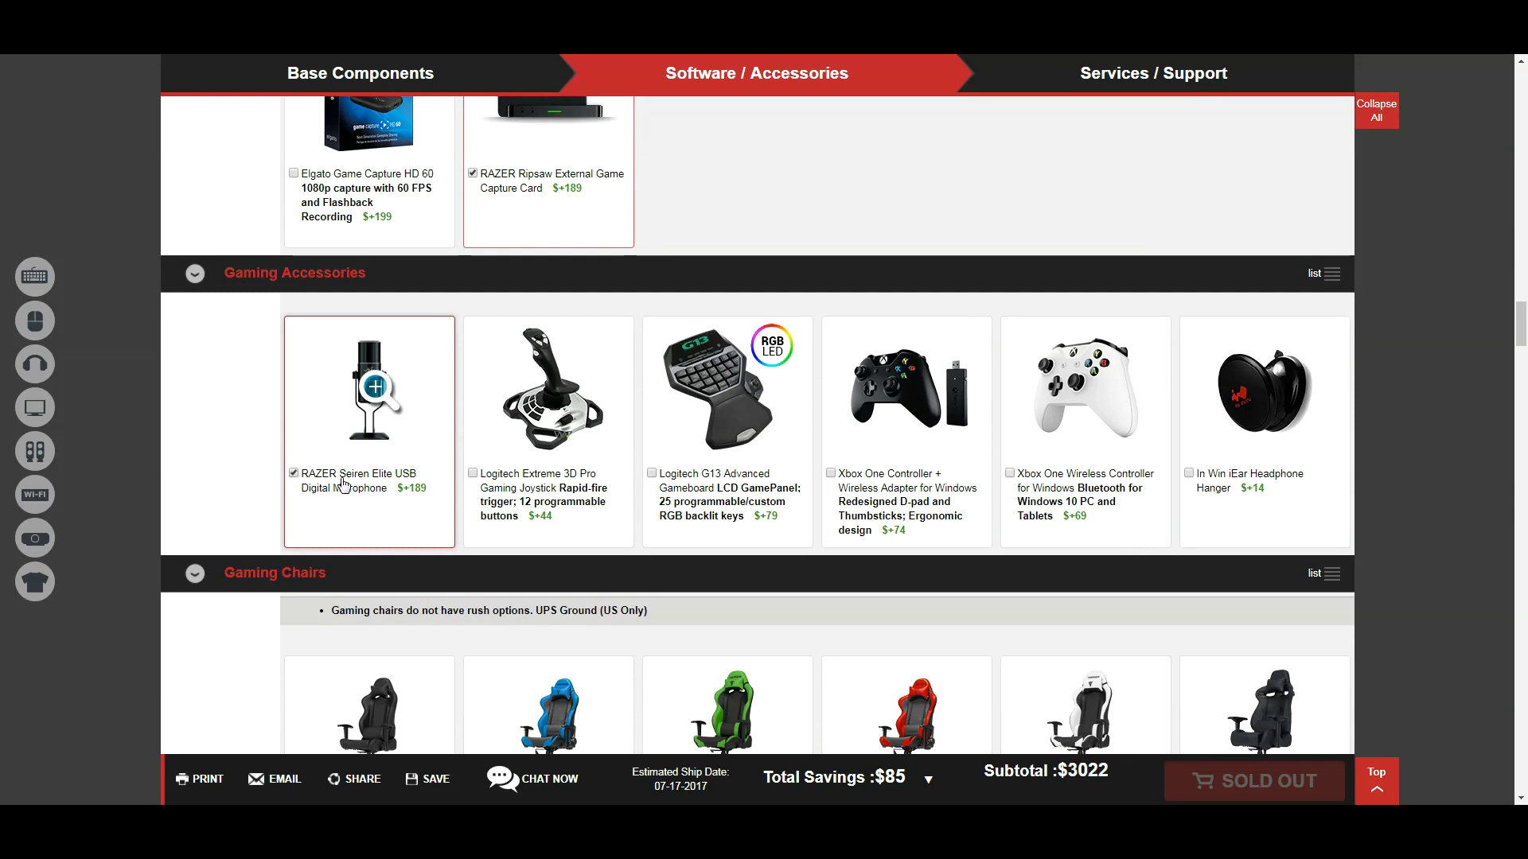
mouse_move(941, 591)
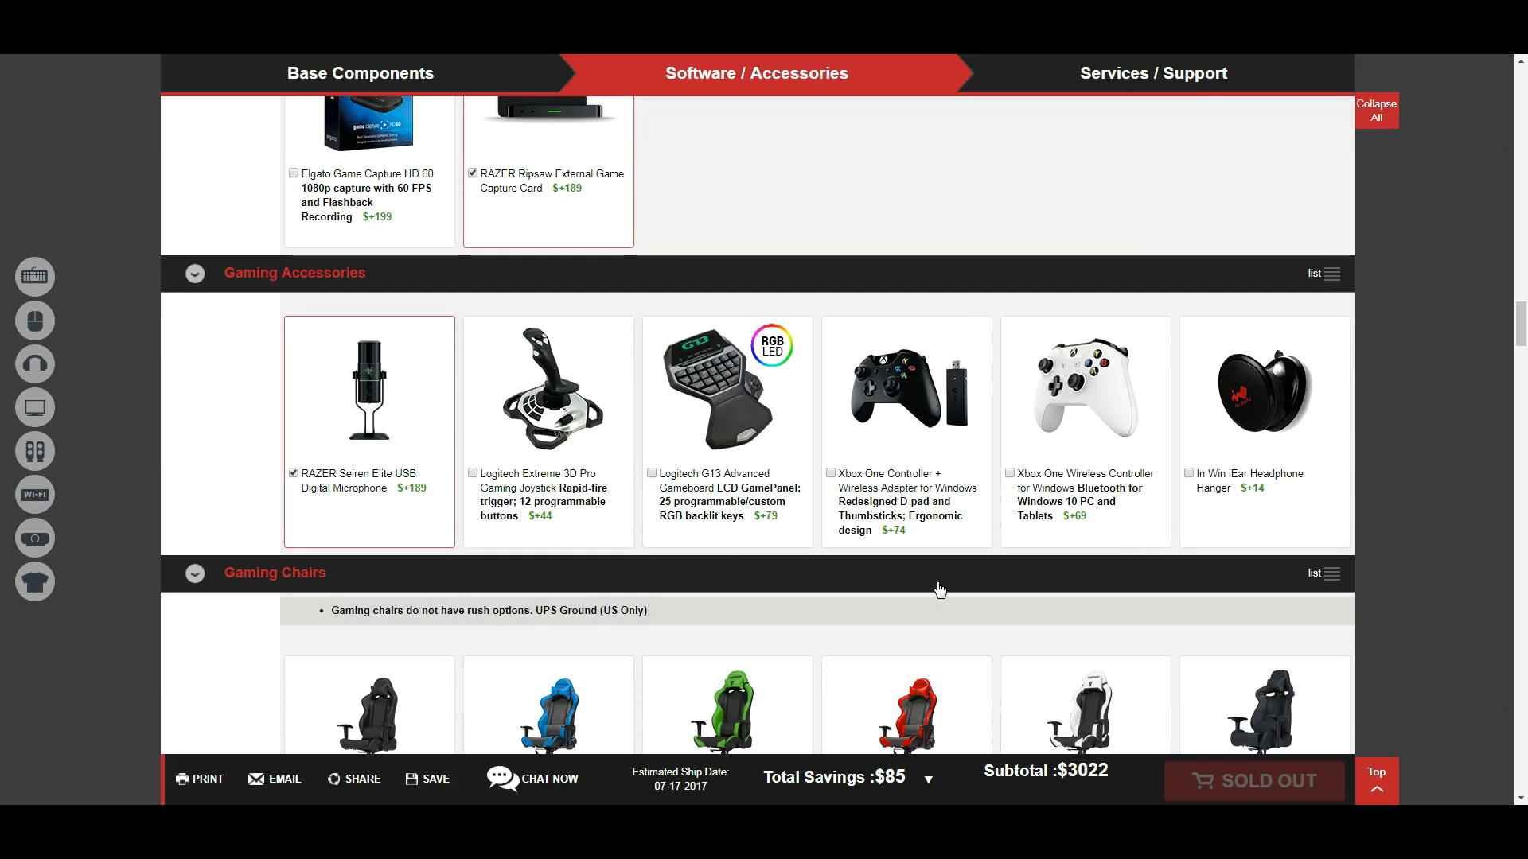
scroll("down", 3)
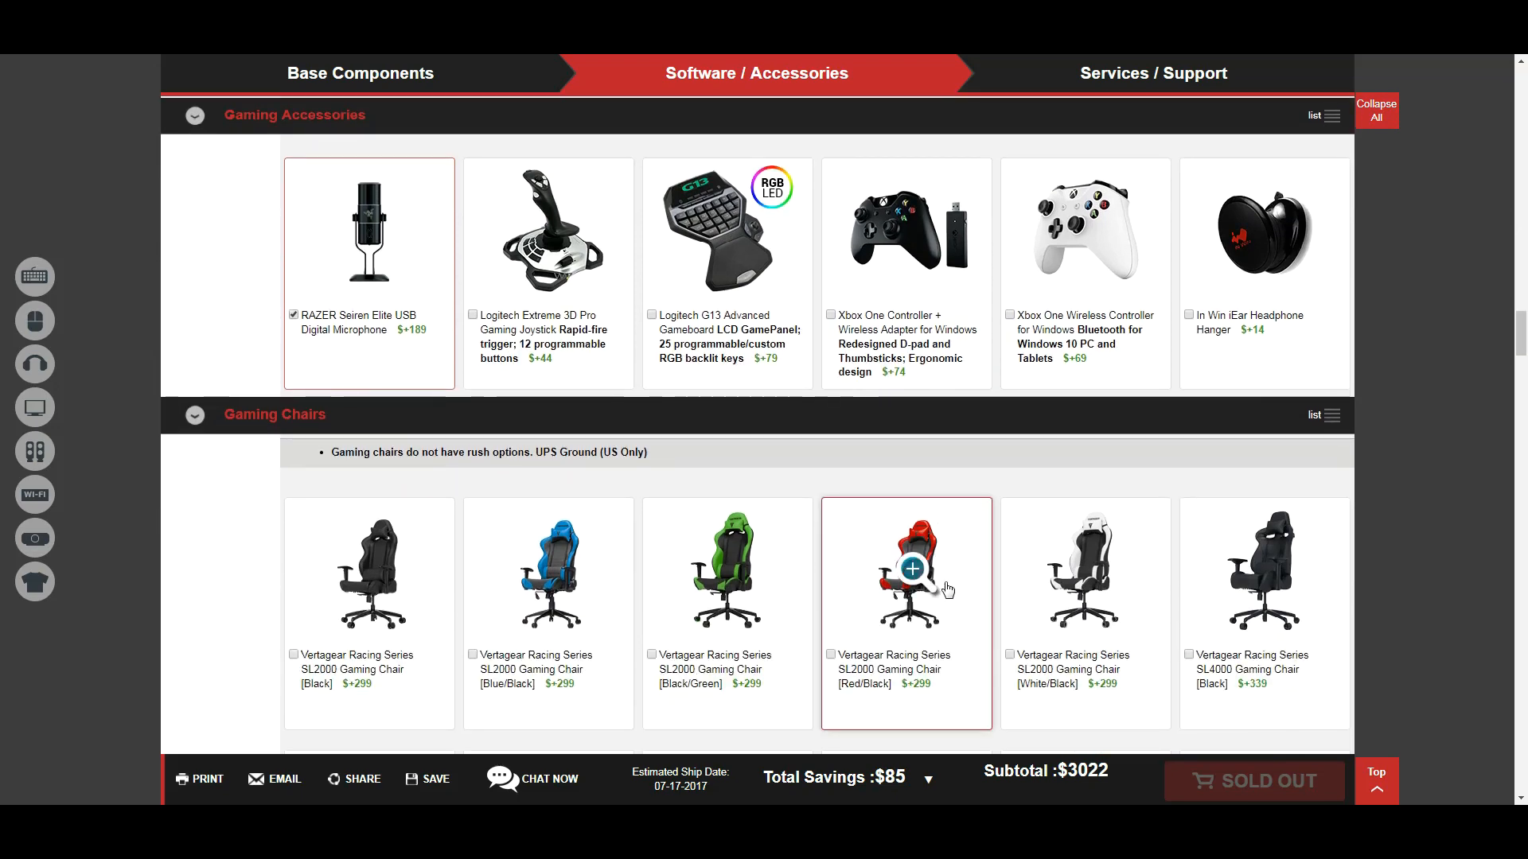
mouse_move(966, 379)
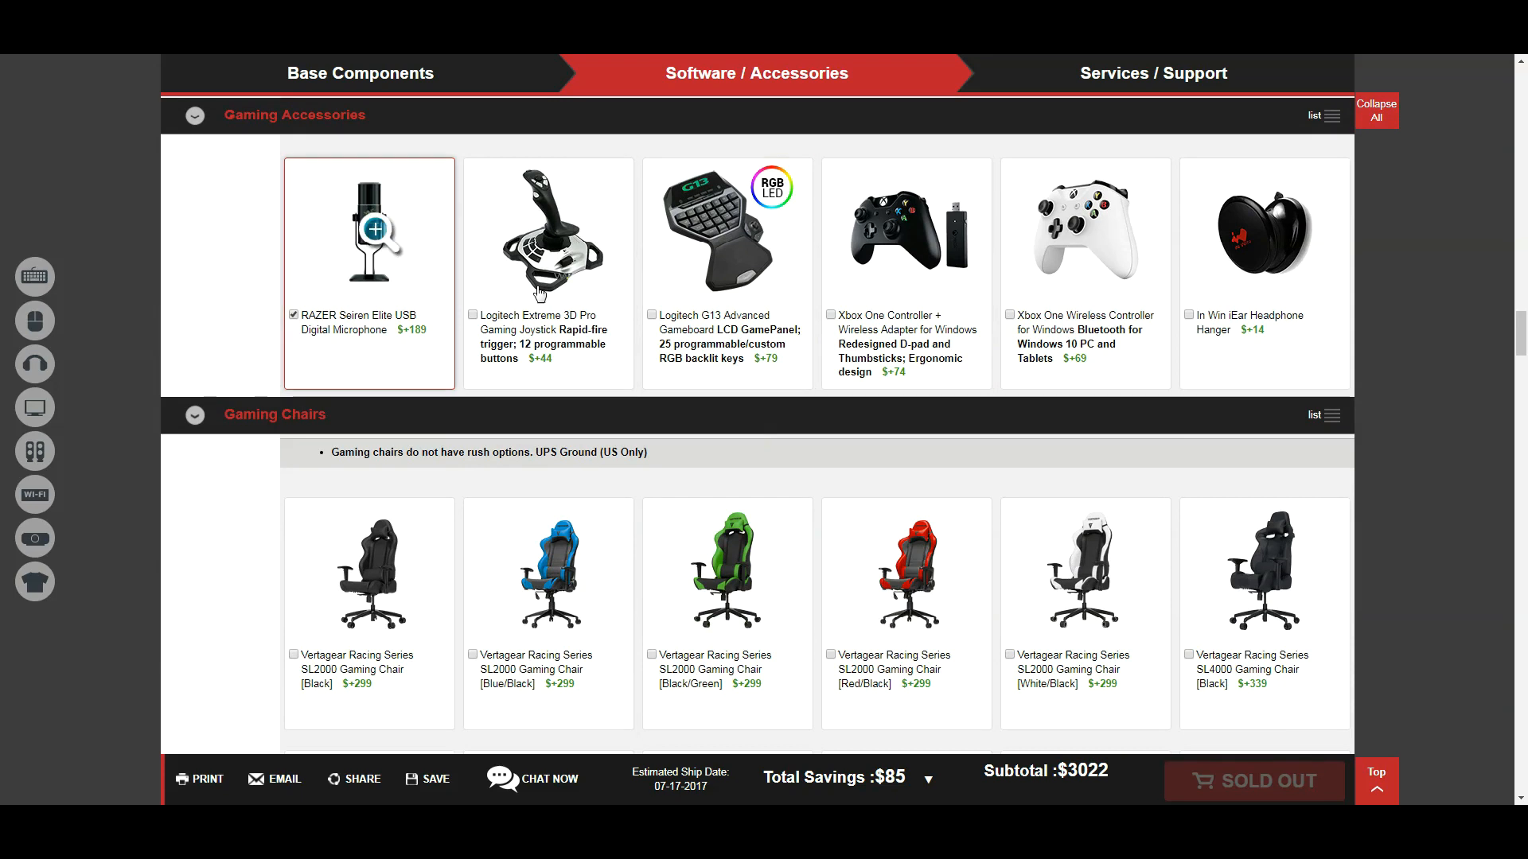
Step: Add the Black/Green Vertagear SL2000 Gaming Chair (+$299), bringing the subtotal to $3,321
scroll("down", 3)
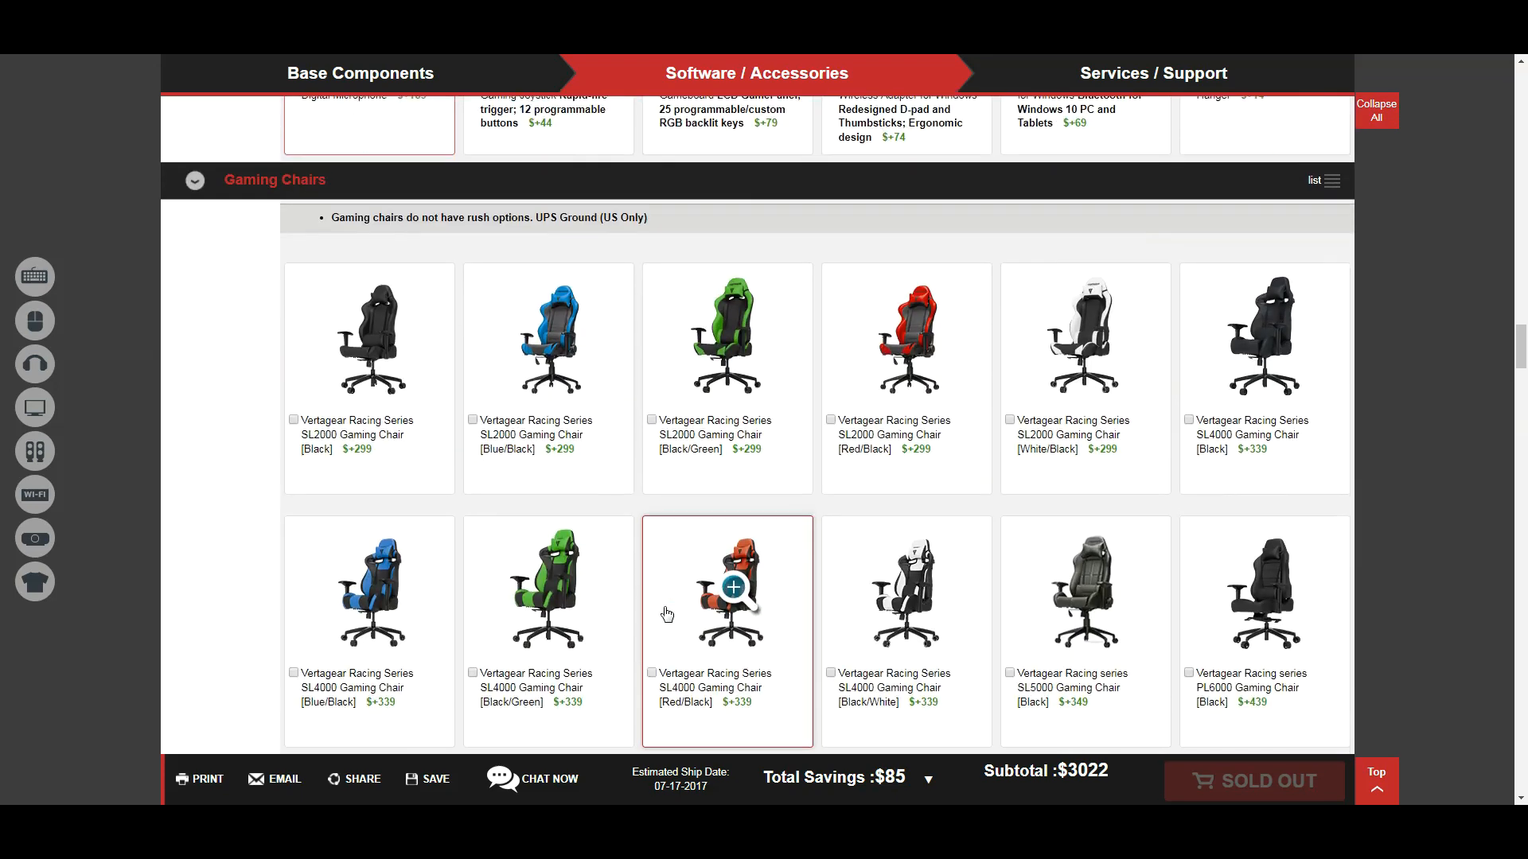
scroll("down", 3)
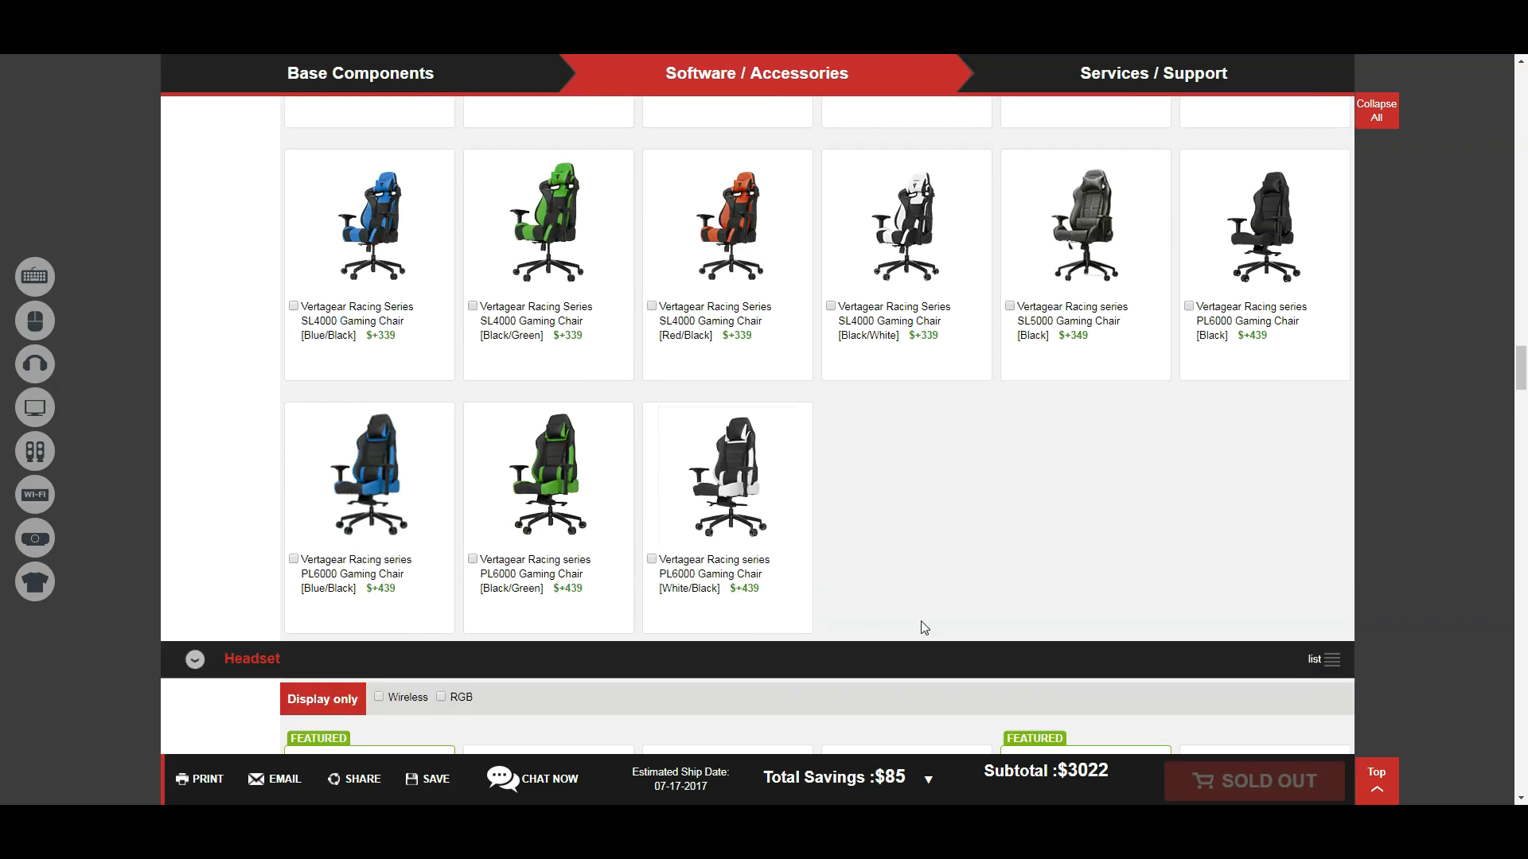
scroll("down", 3)
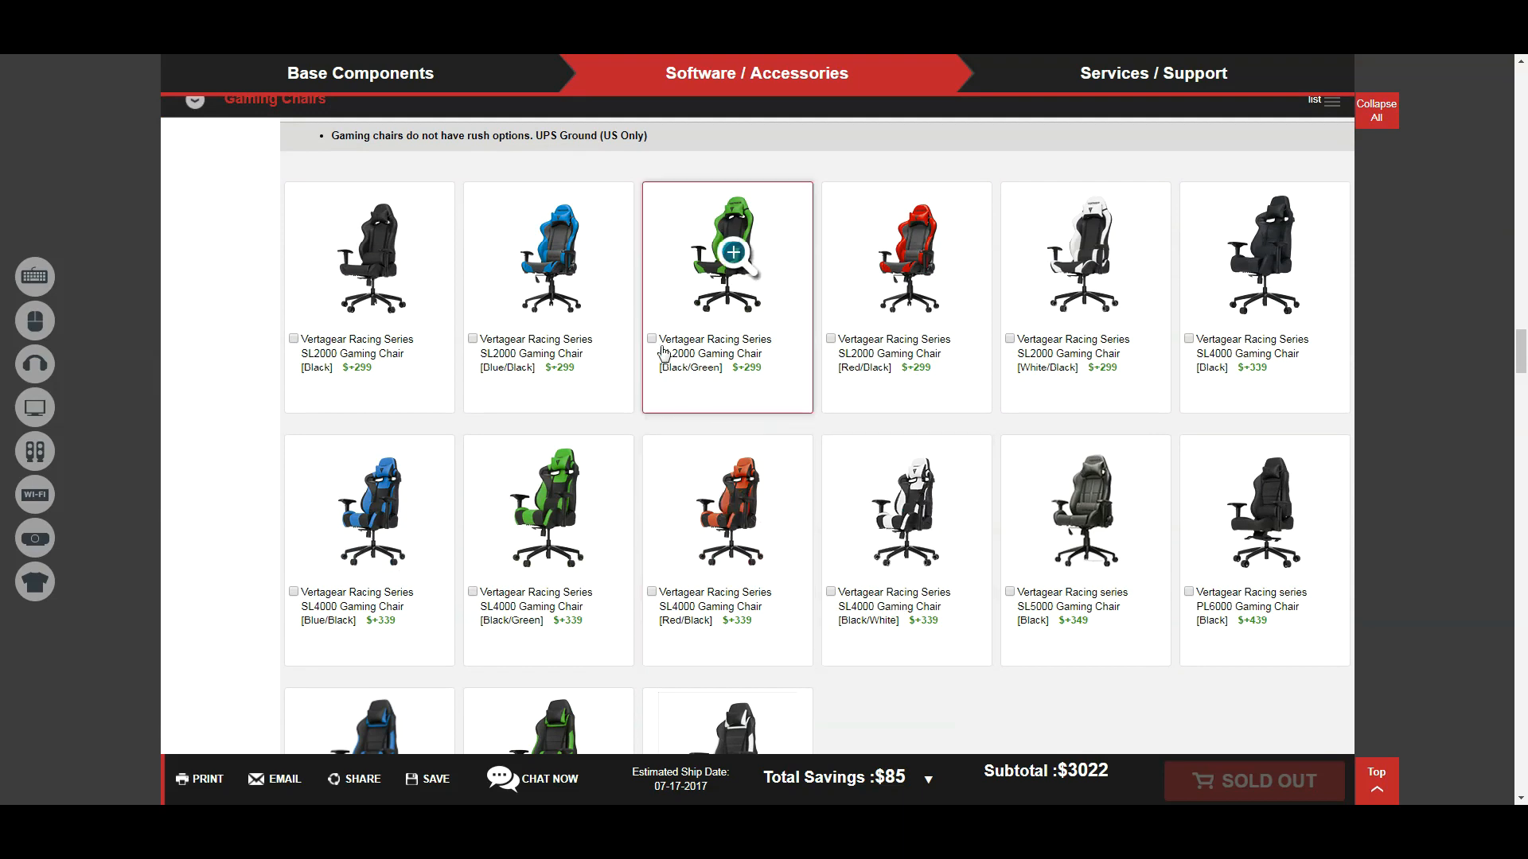
left_click(650, 338)
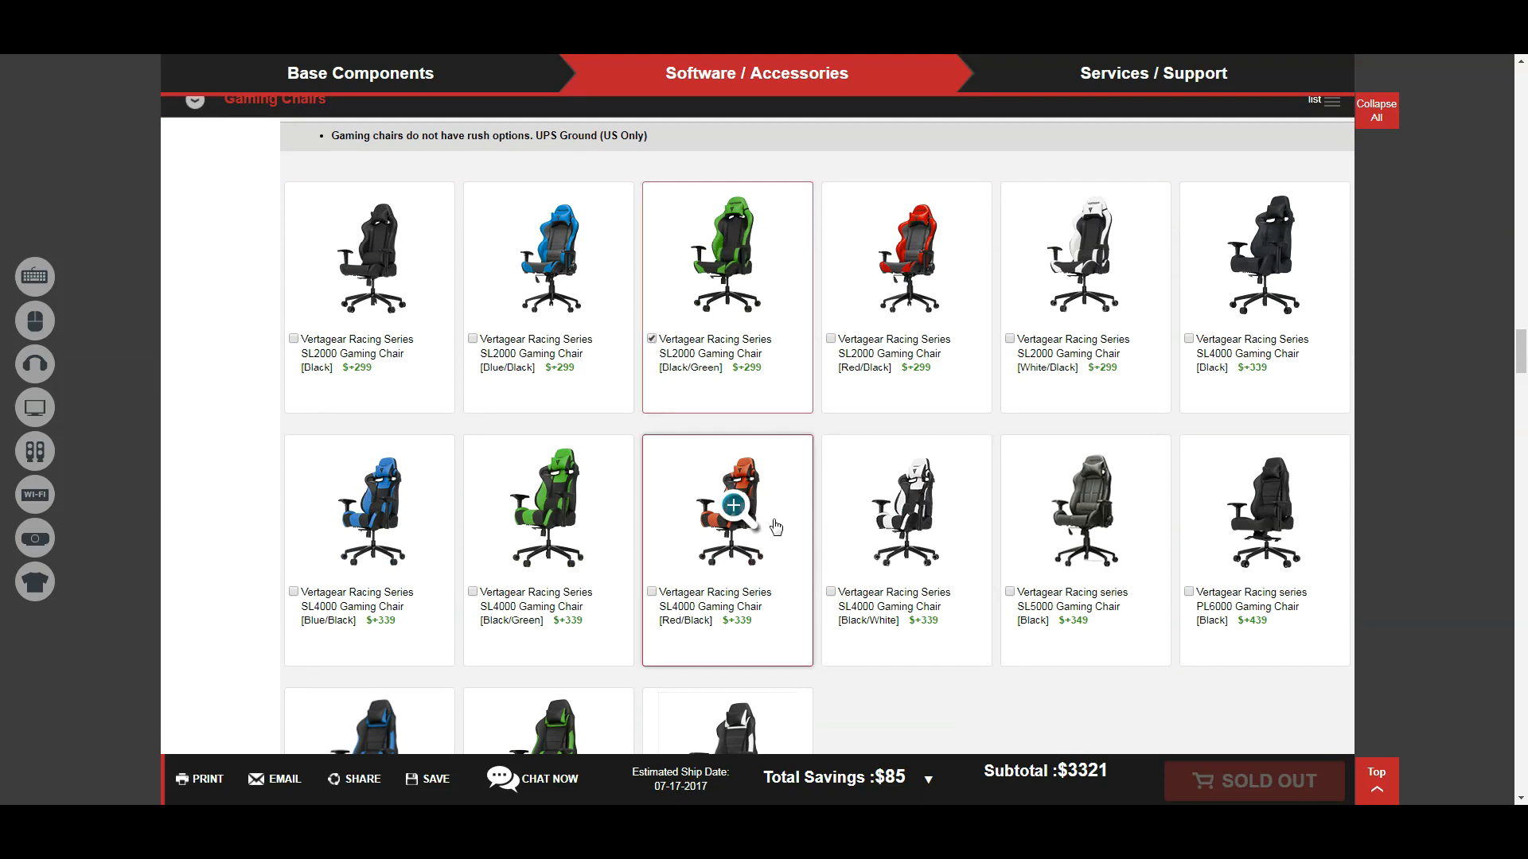
mouse_move(856, 426)
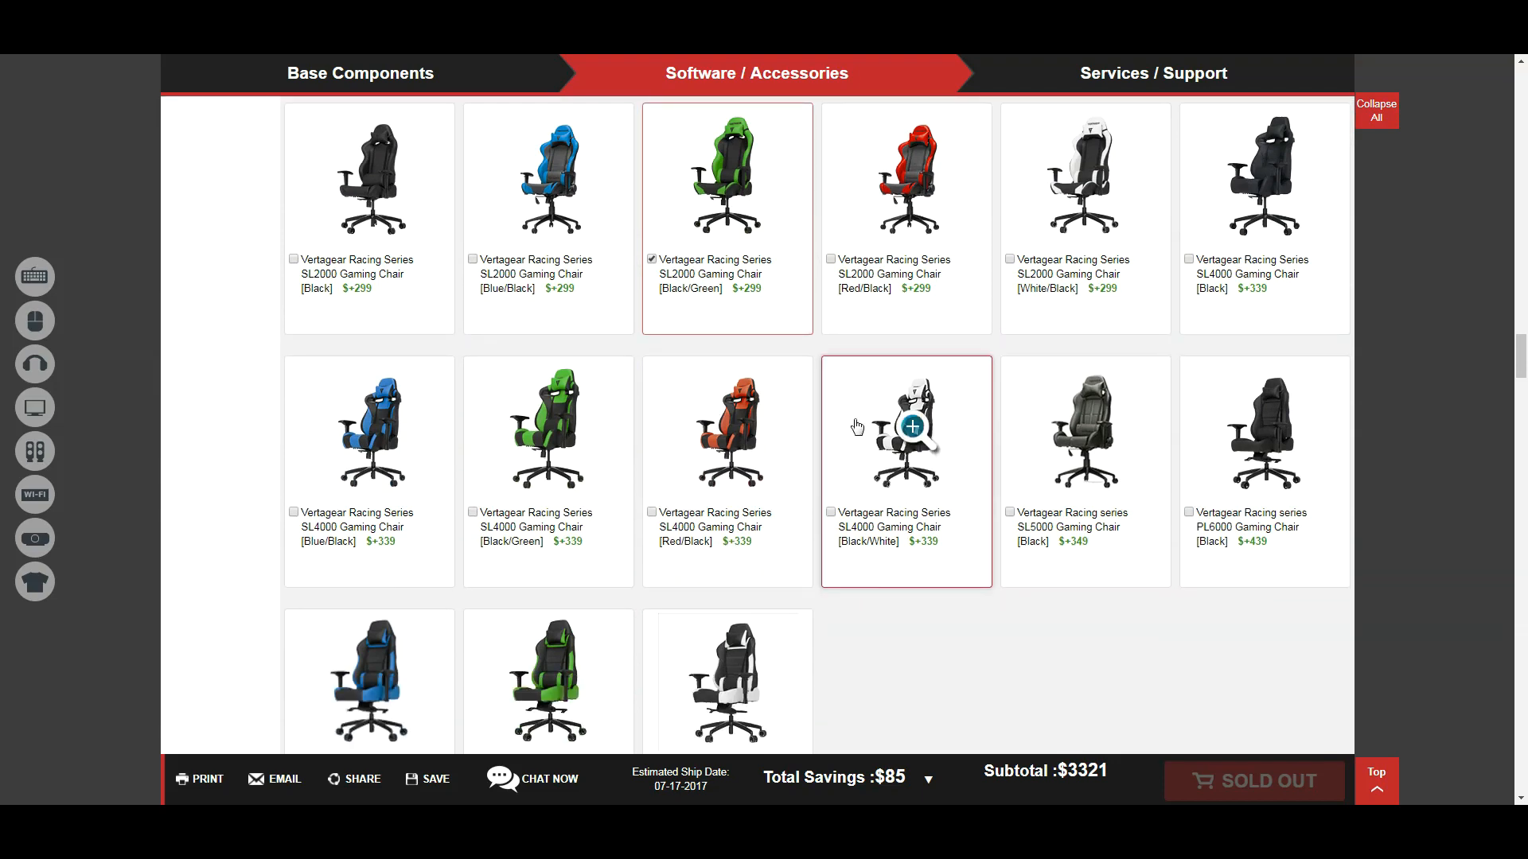
scroll("down", 3)
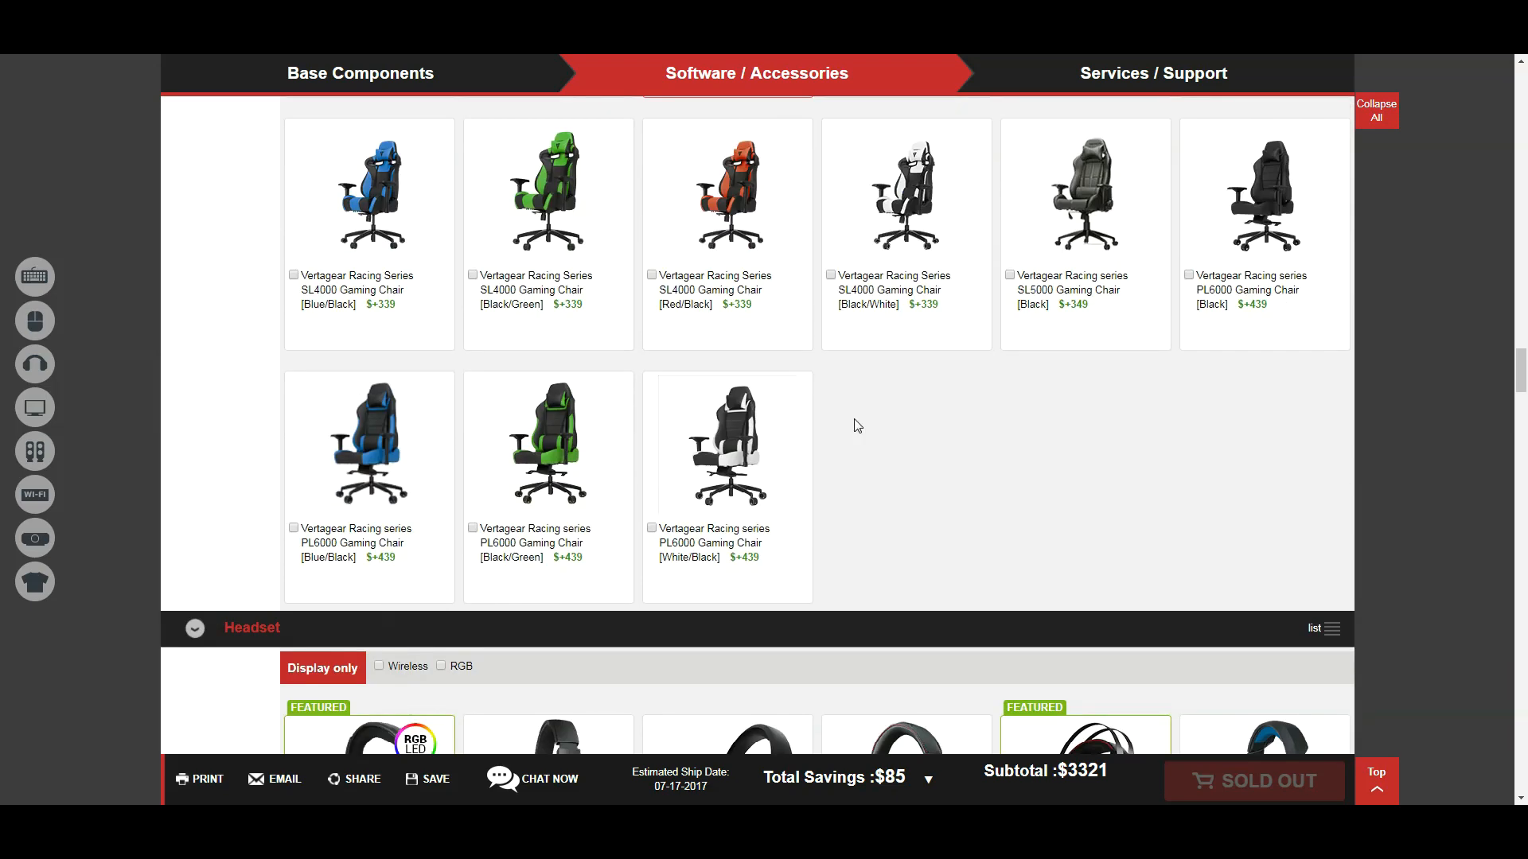
scroll("down", 3)
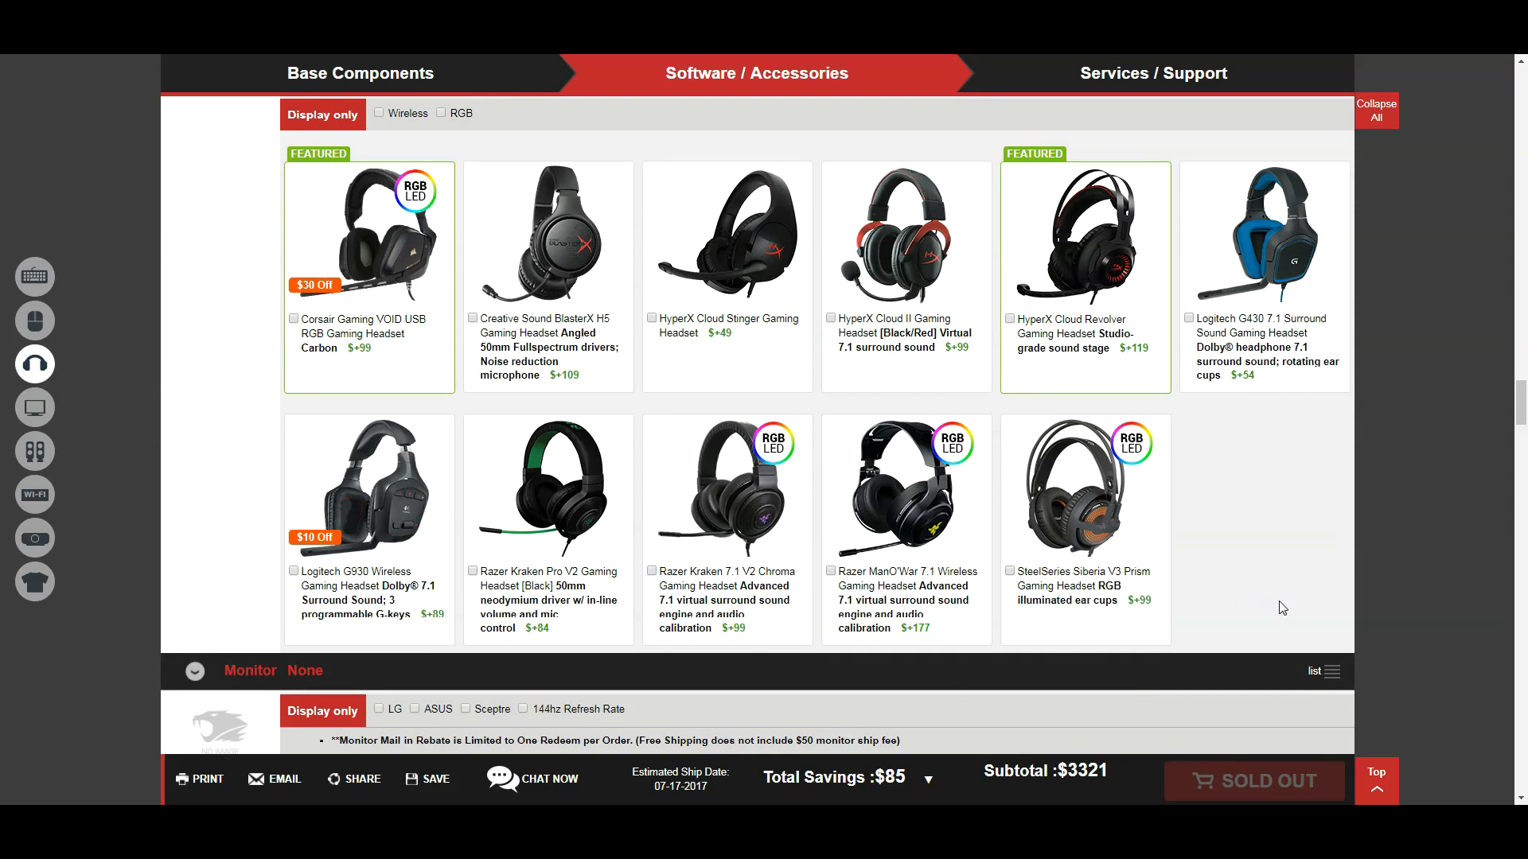
mouse_move(1278, 609)
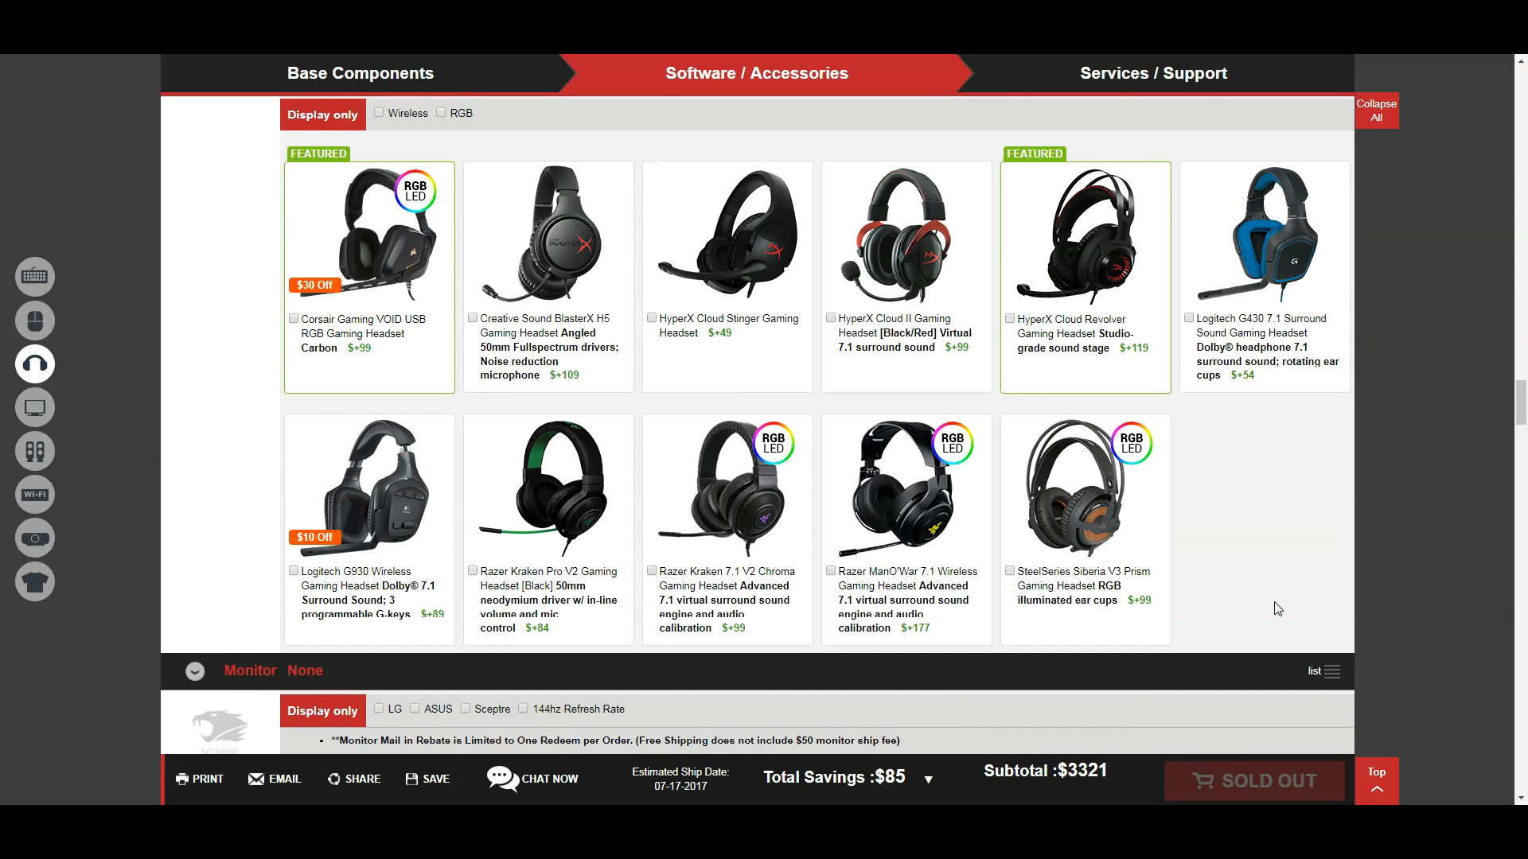
mouse_move(863, 675)
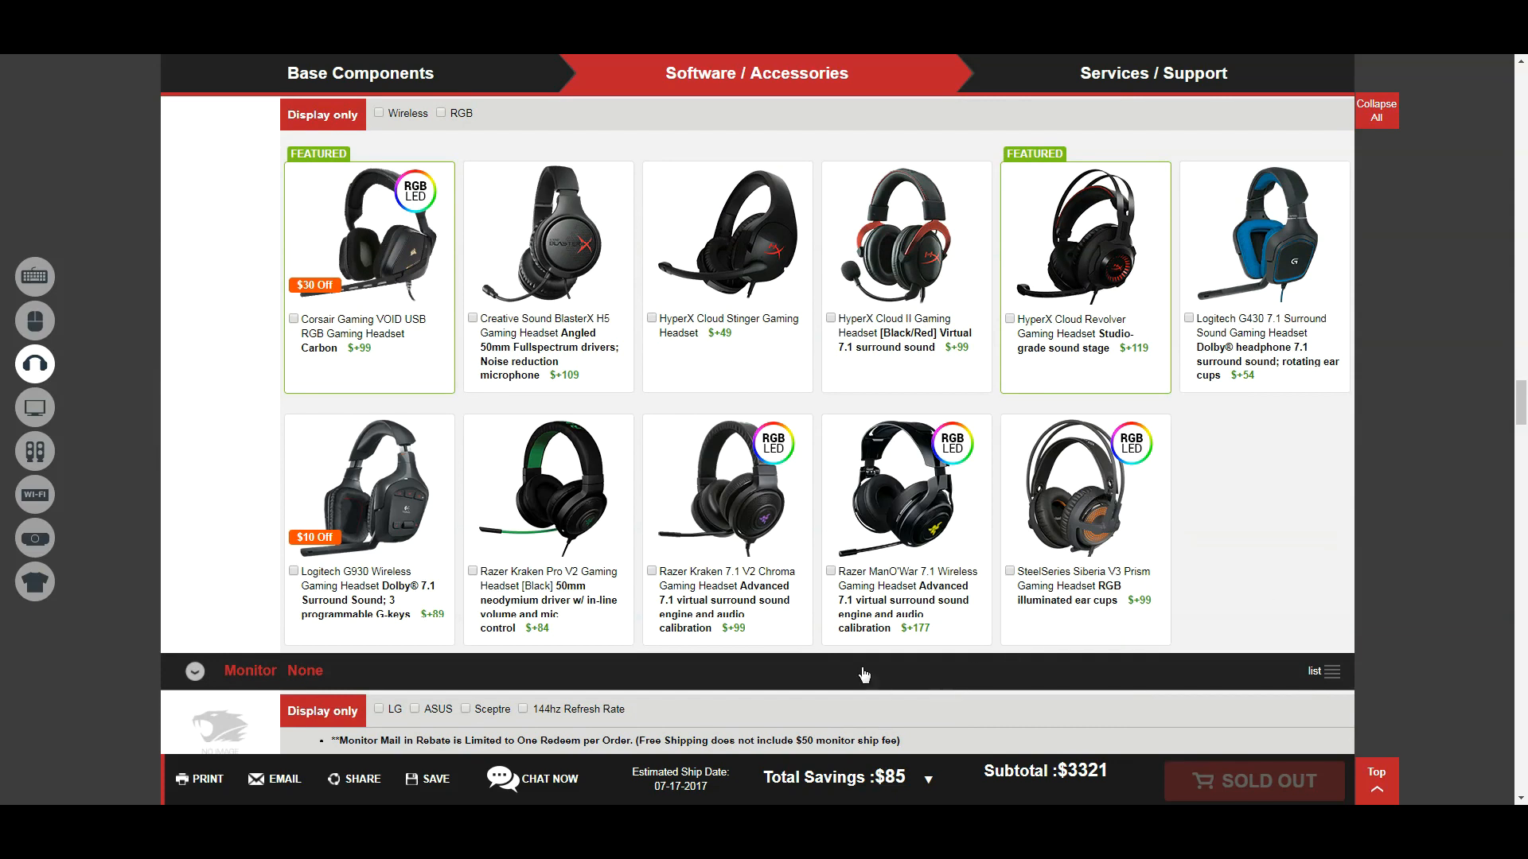
Step: Add the Razer Kraken Pro V2 Gaming Headset (+$84), bringing the subtotal to $3,405
left_click(473, 570)
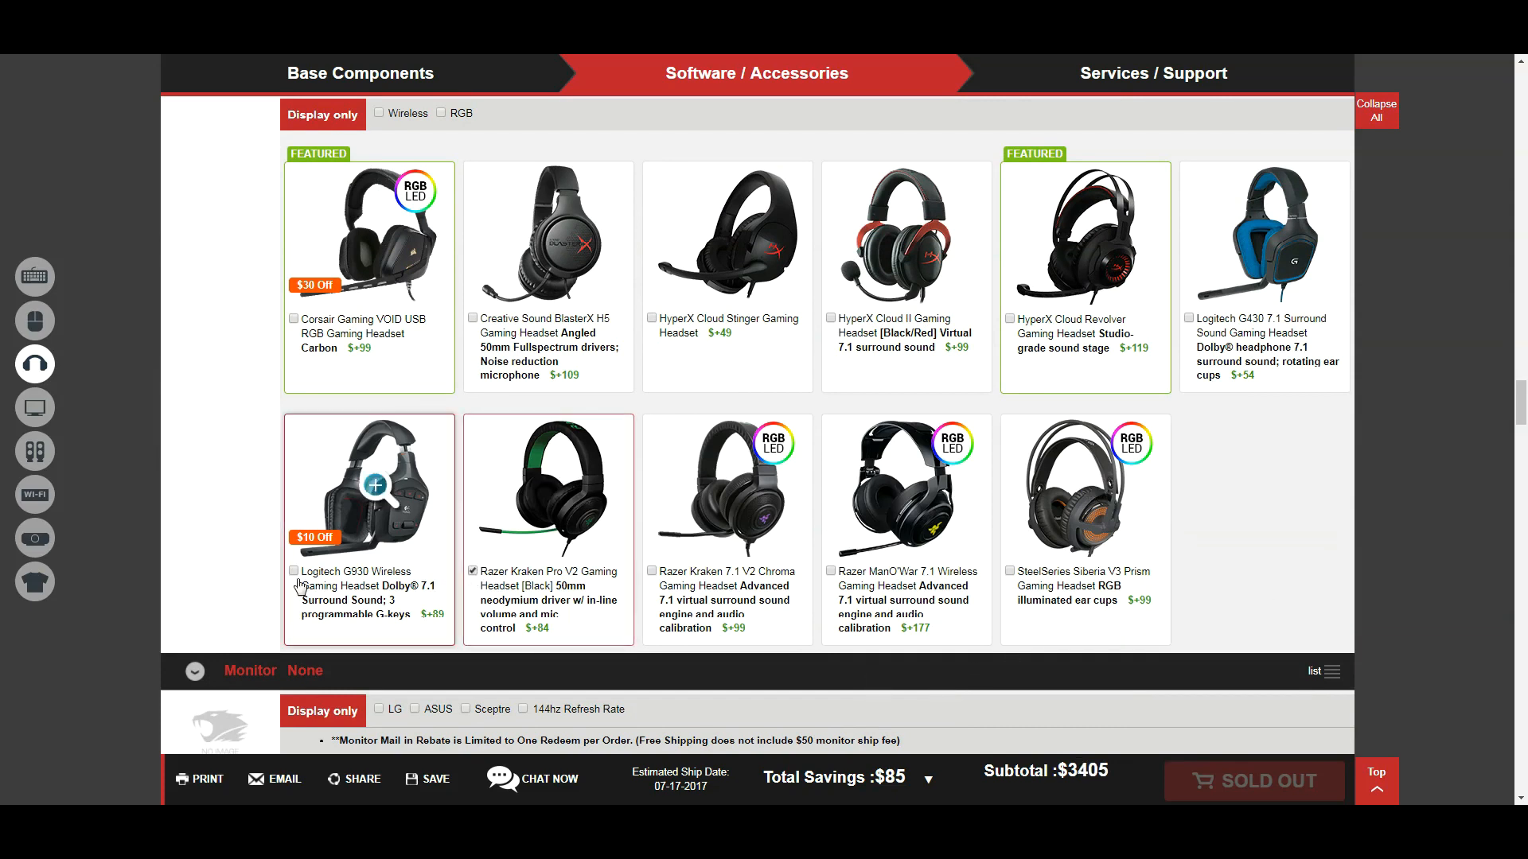
mouse_move(144, 542)
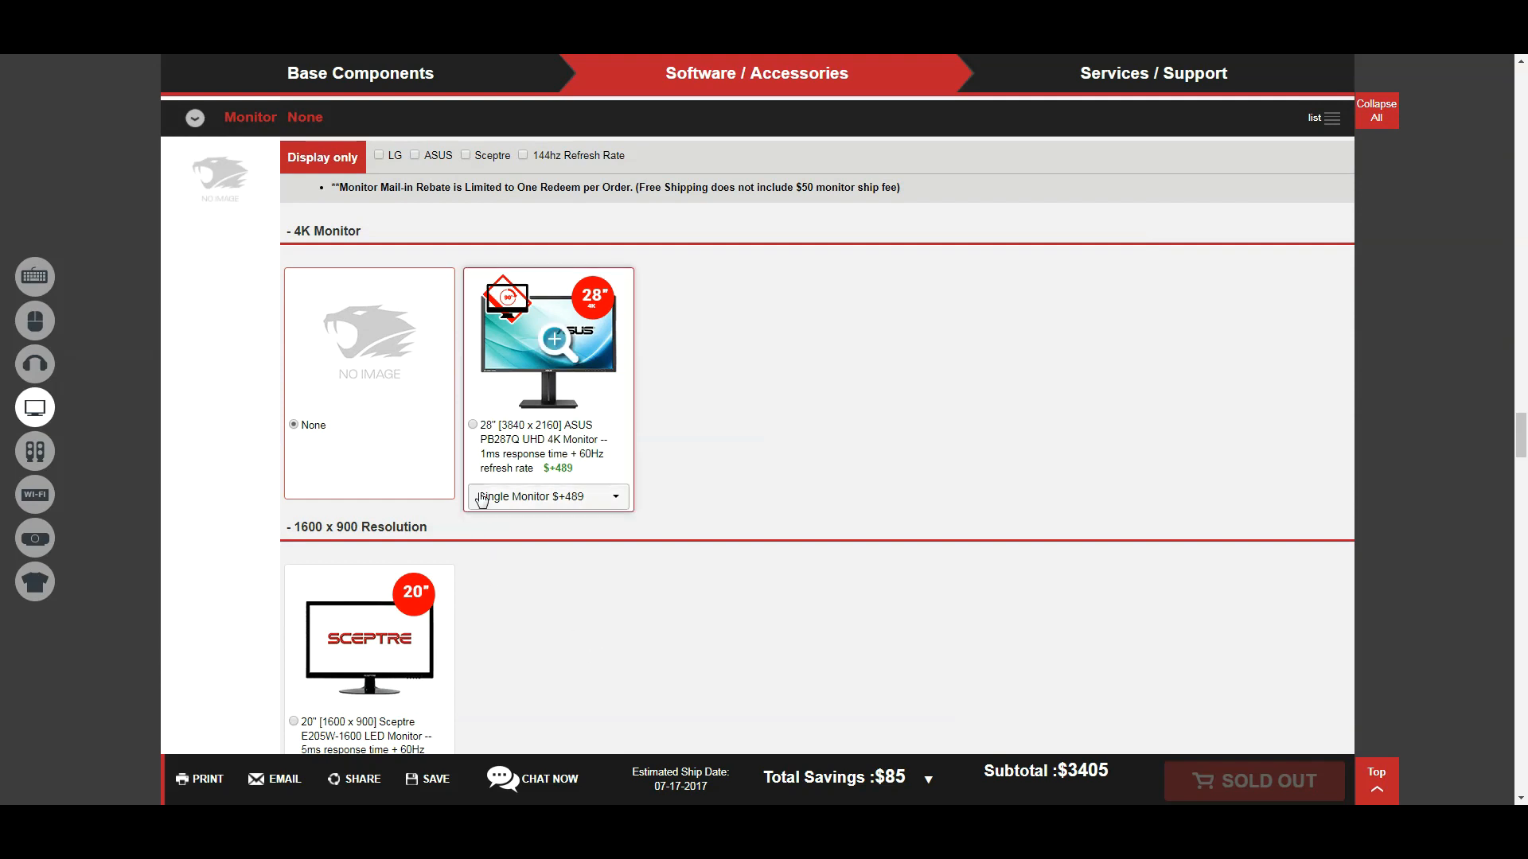
Step: Try dual ASUS PB287Q 4K monitors, then switch to dual 20-inch Sceptre E205W-1600 monitors (subtotal $3,583)
left_click(473, 424)
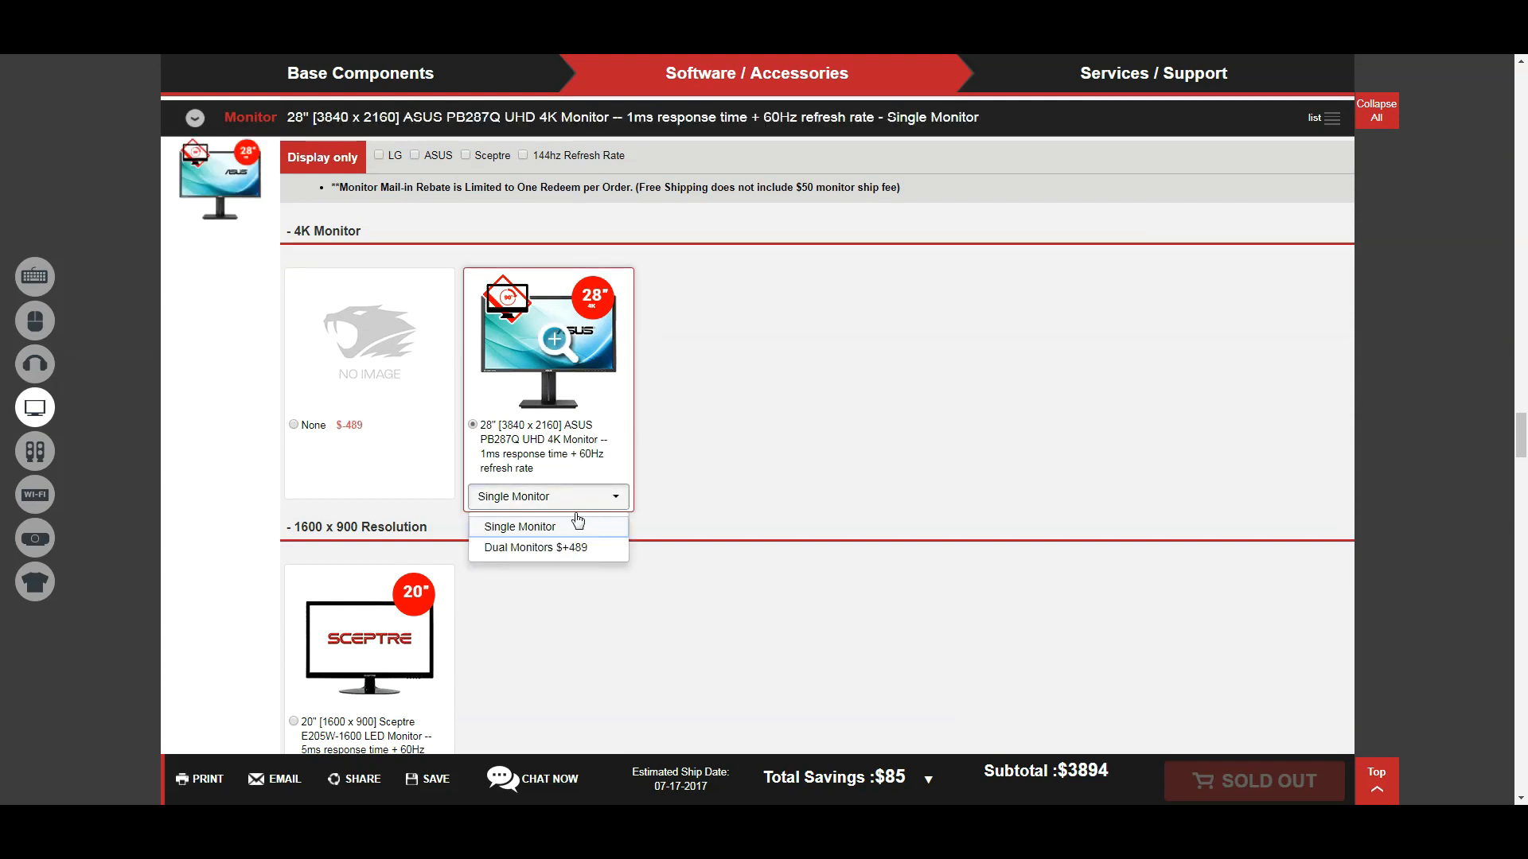
left_click(535, 546)
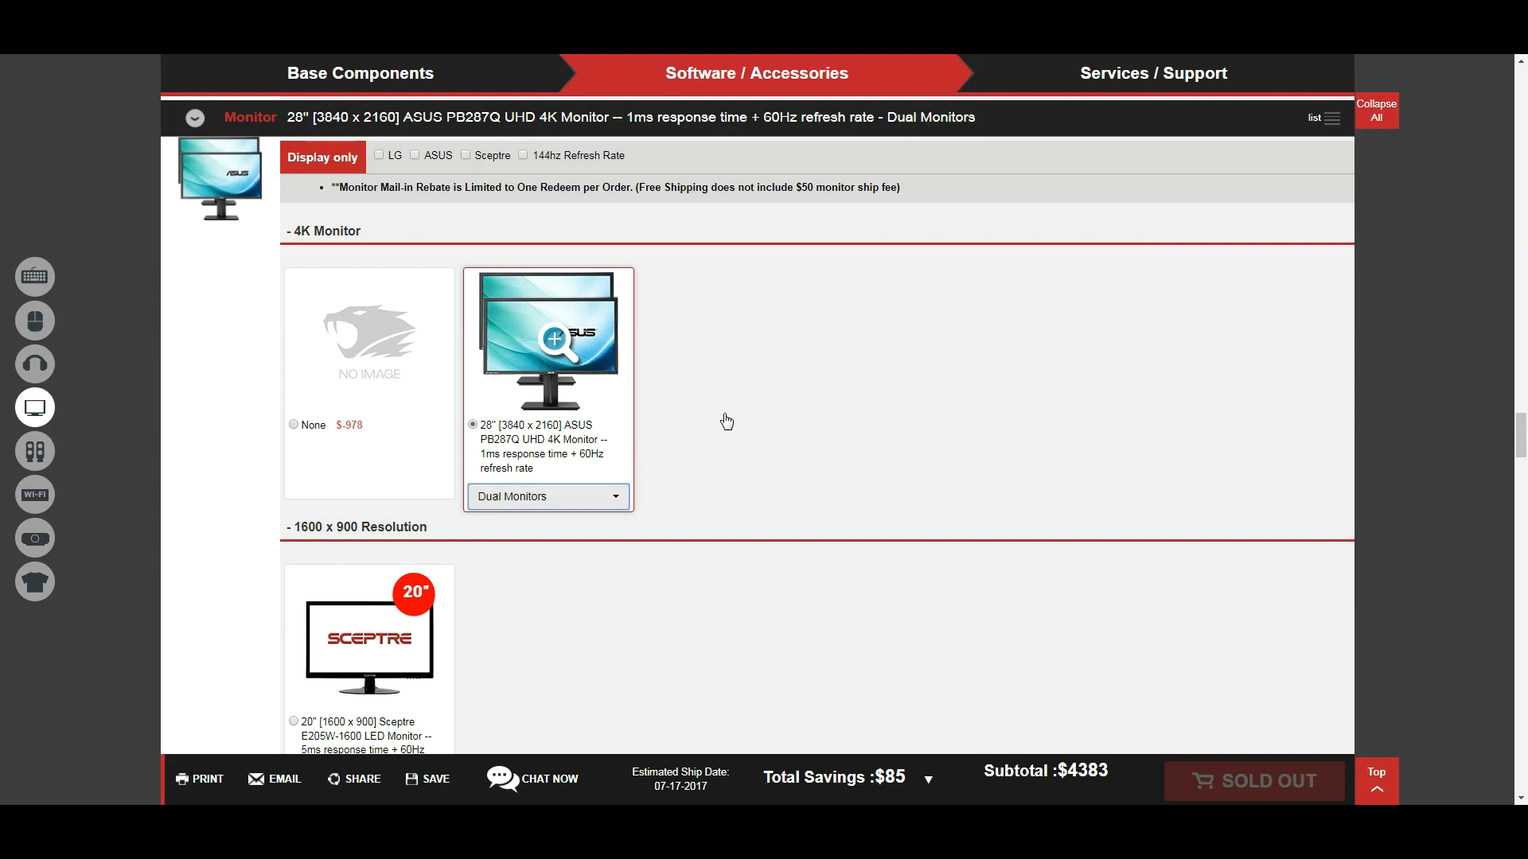
scroll("down", 3)
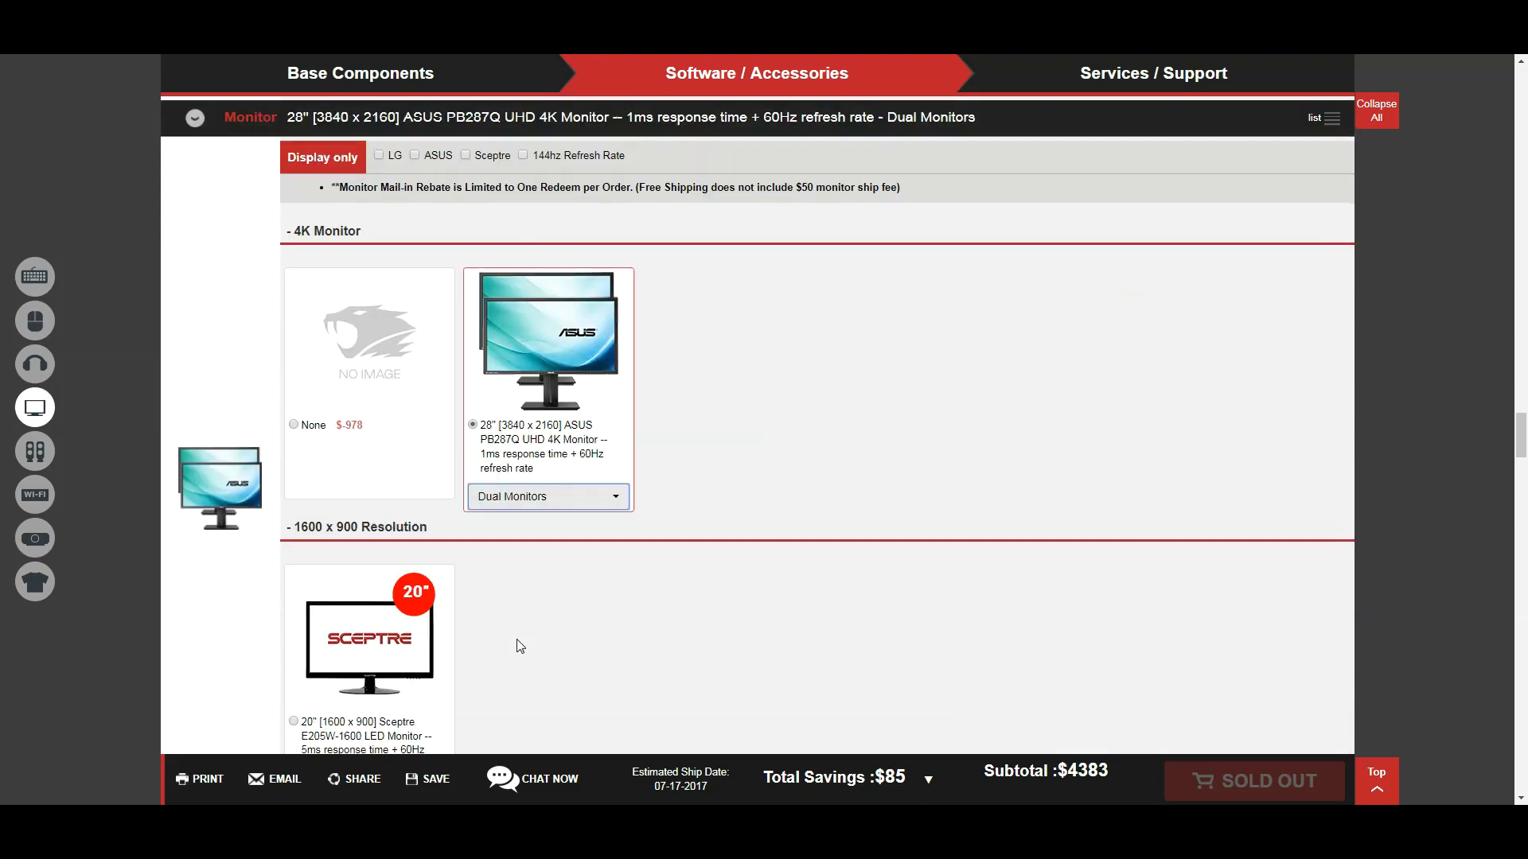
scroll("down", 3)
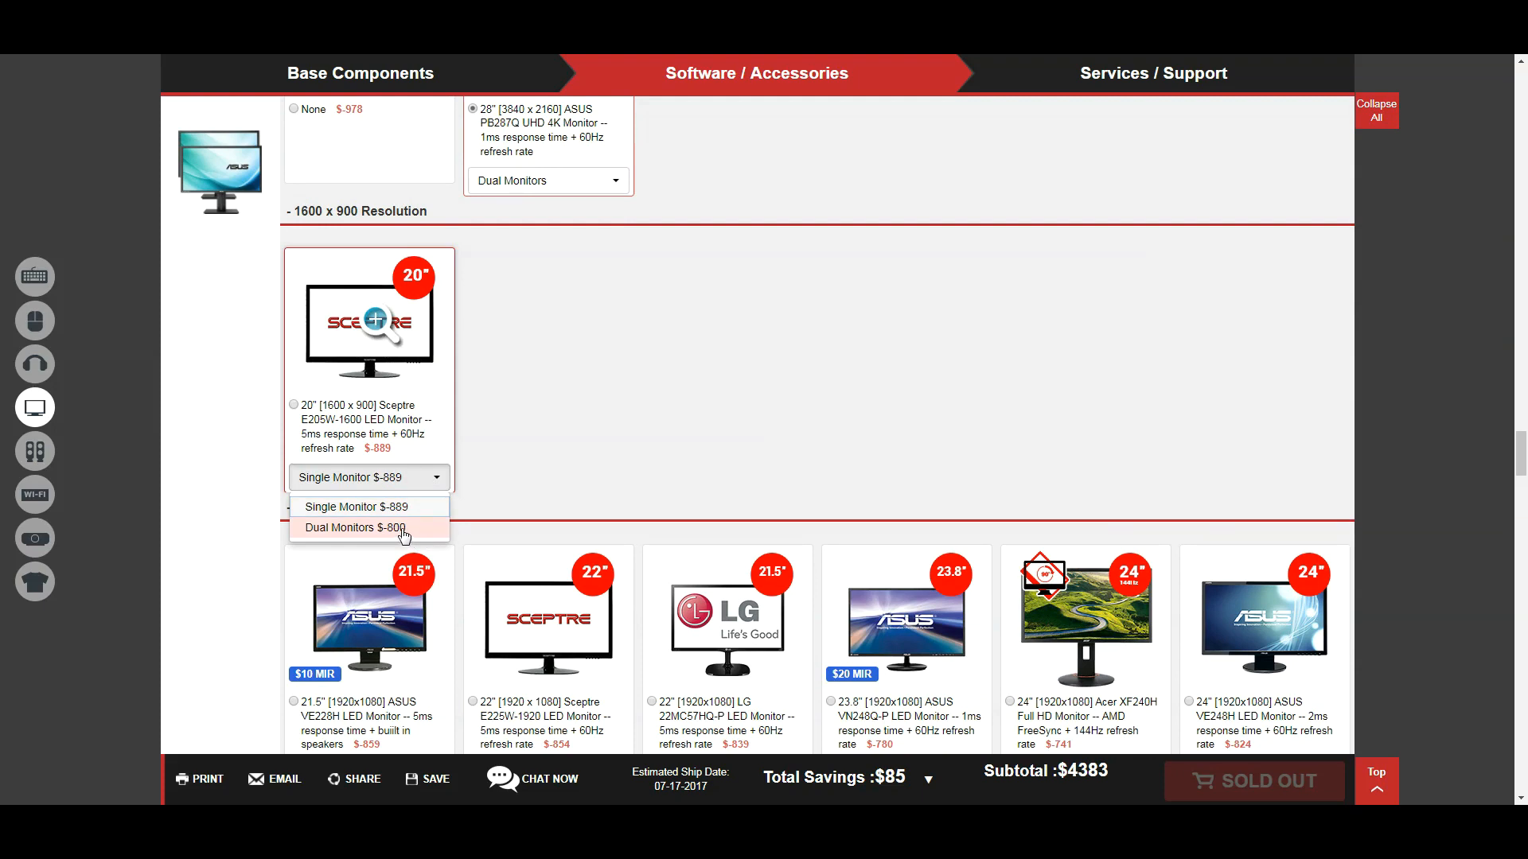
left_click(353, 527)
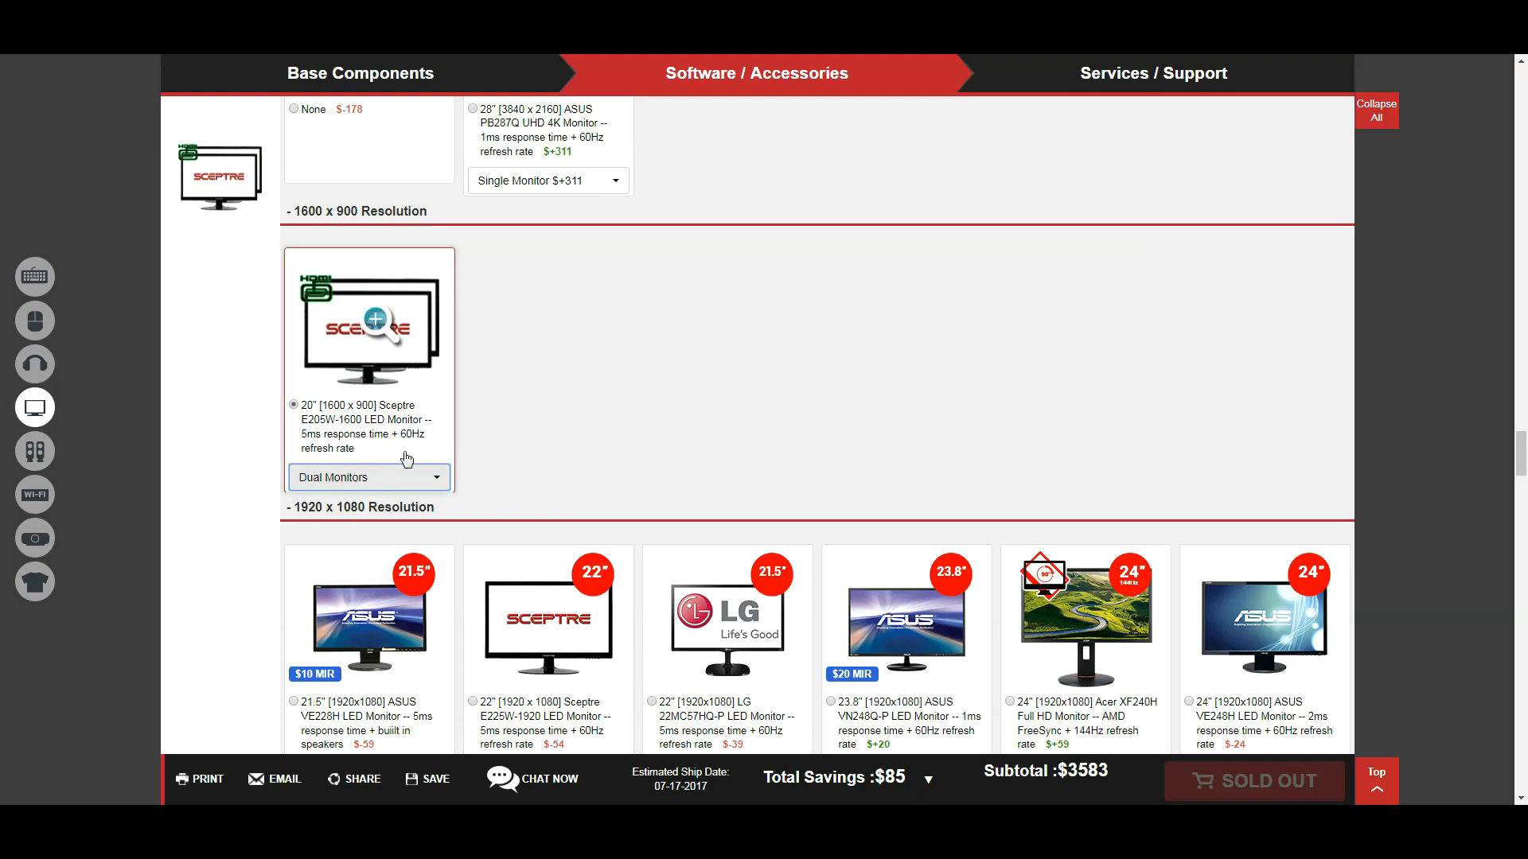
mouse_move(545, 382)
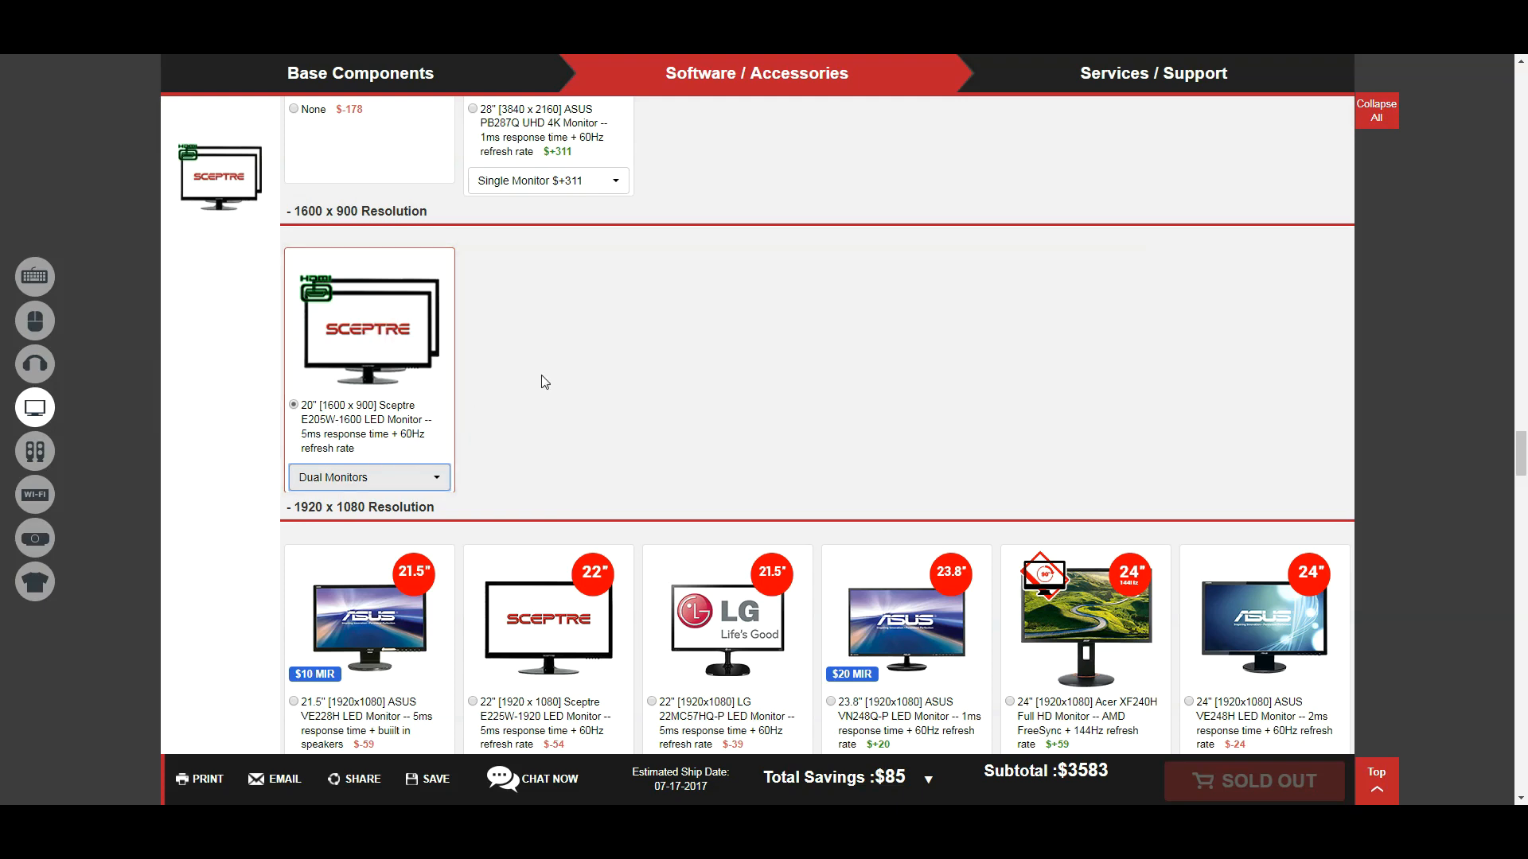
scroll("down", 3)
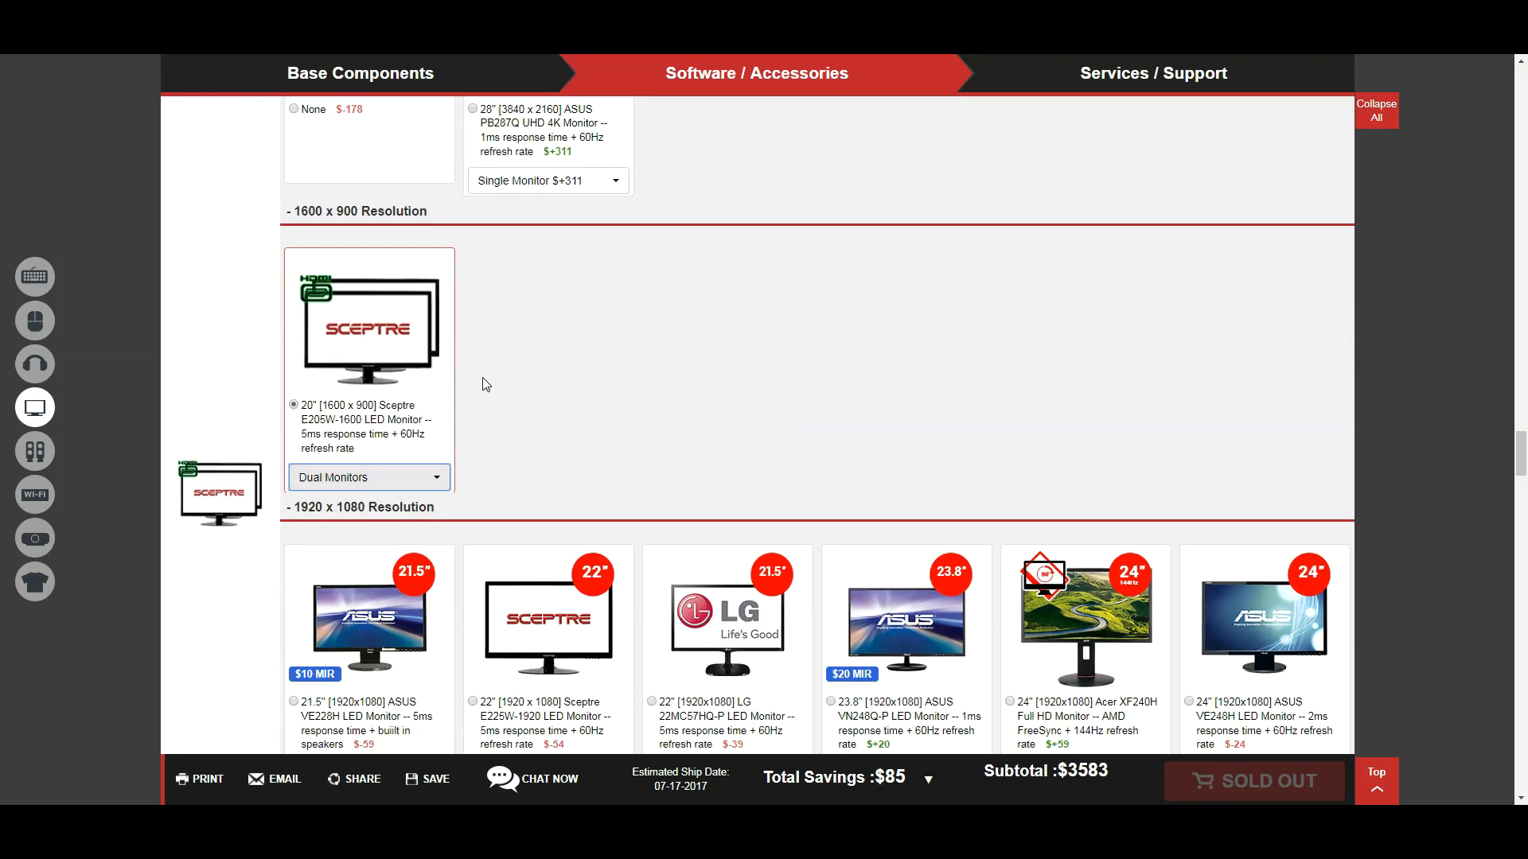
scroll("down", 3)
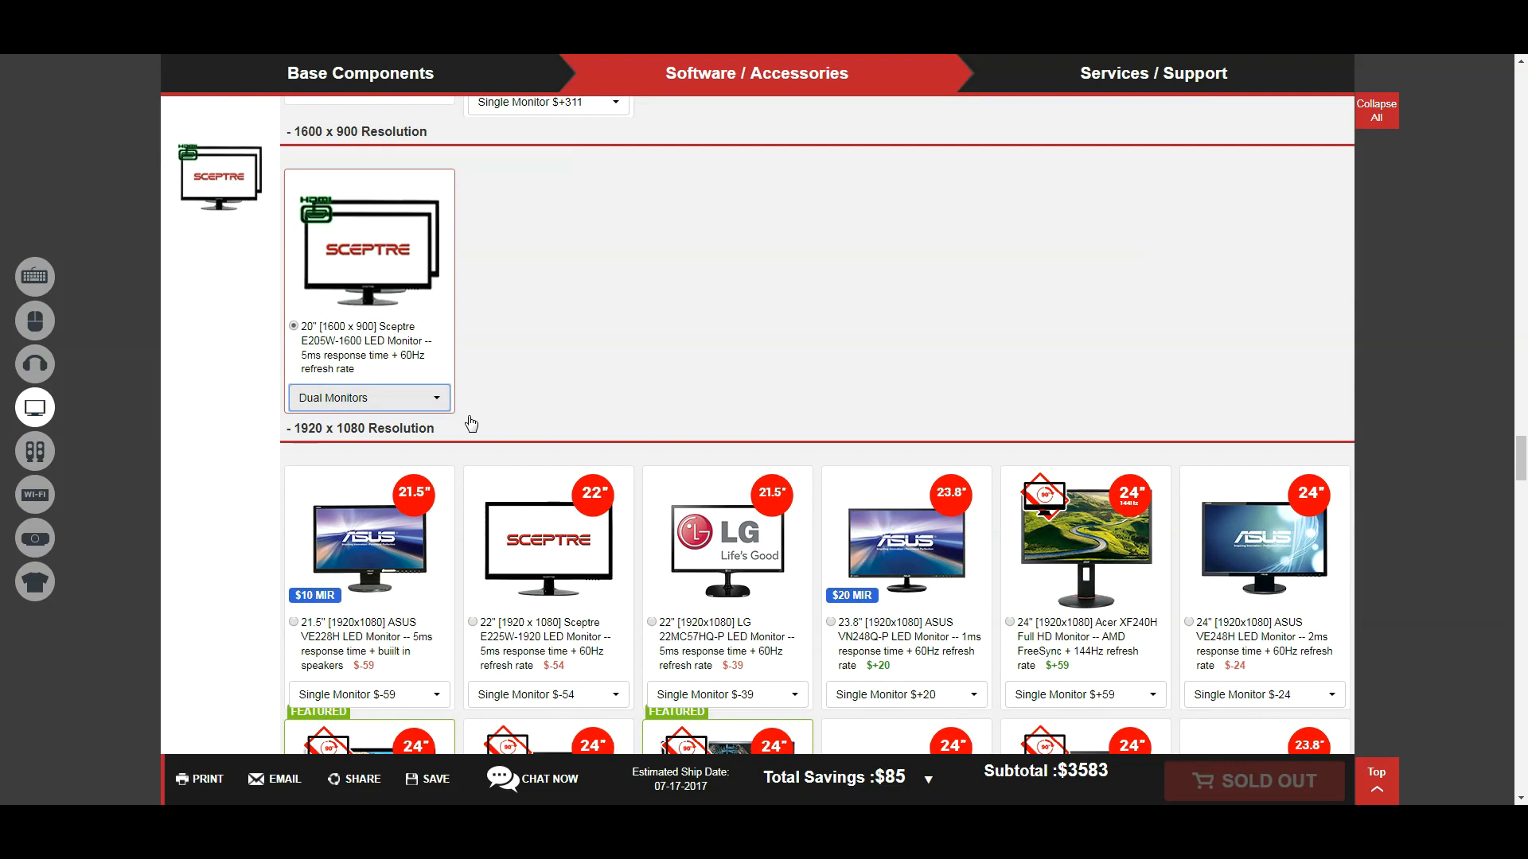
Step: Compare ASUS ROG and LG quantity prices, then choose dual LG 34UC87M-B ultrawide monitors (subtotal $5,194)
scroll("down", 3)
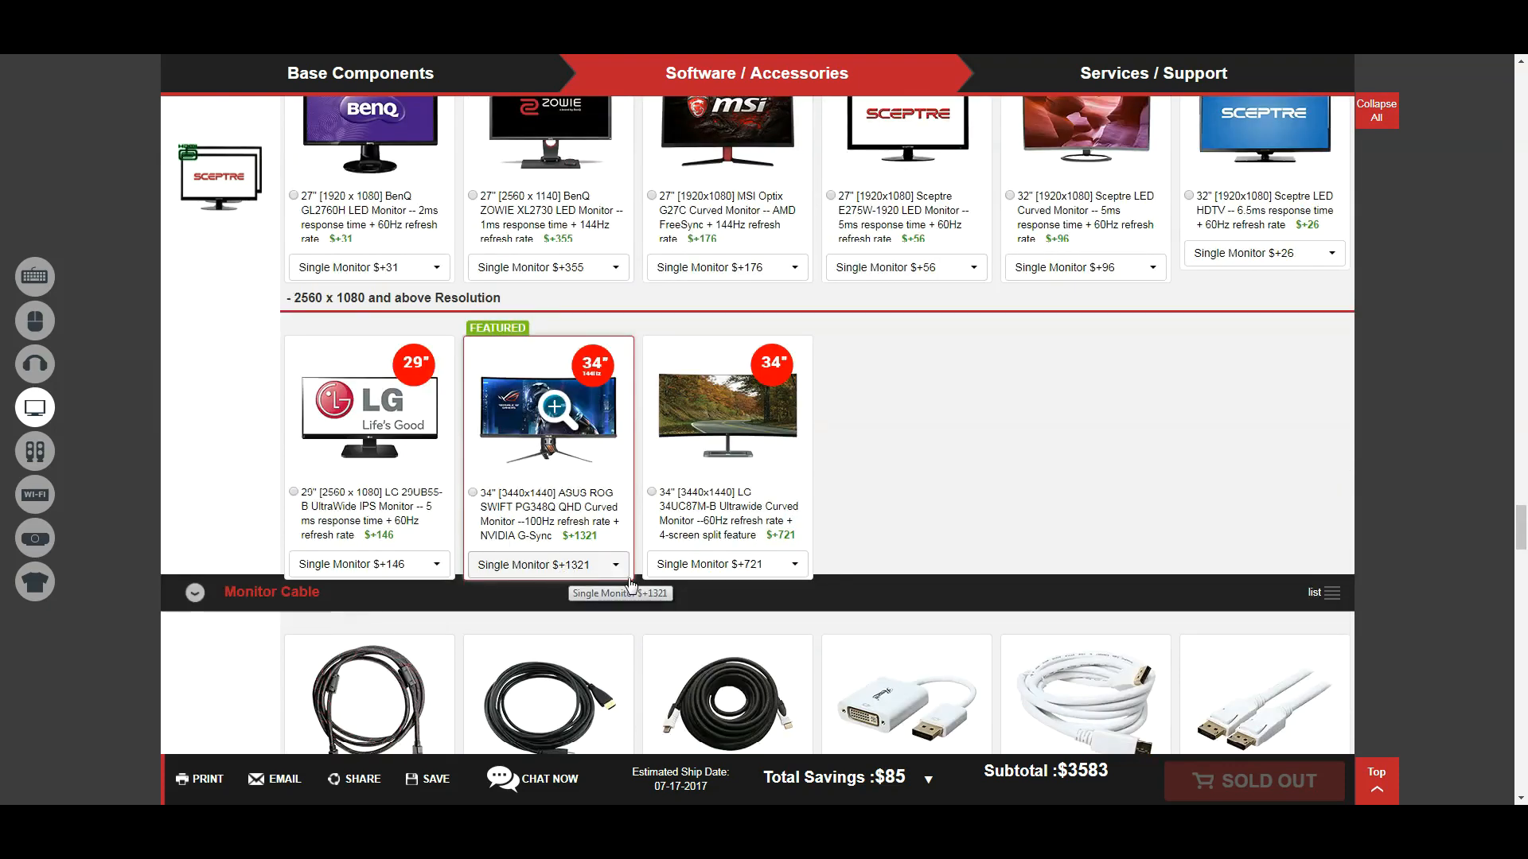
mouse_move(692, 559)
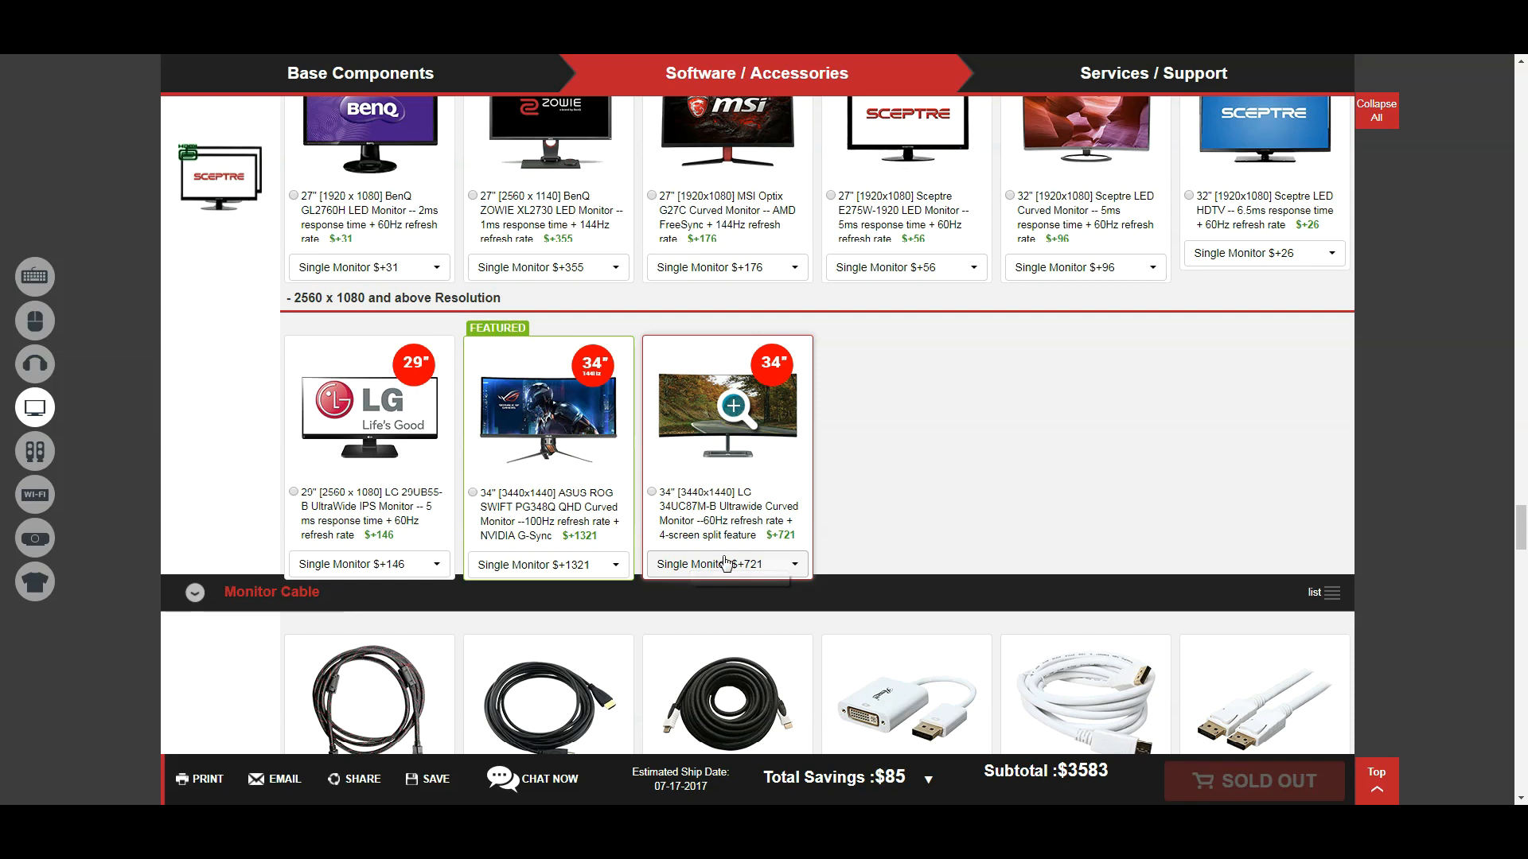
left_click(726, 564)
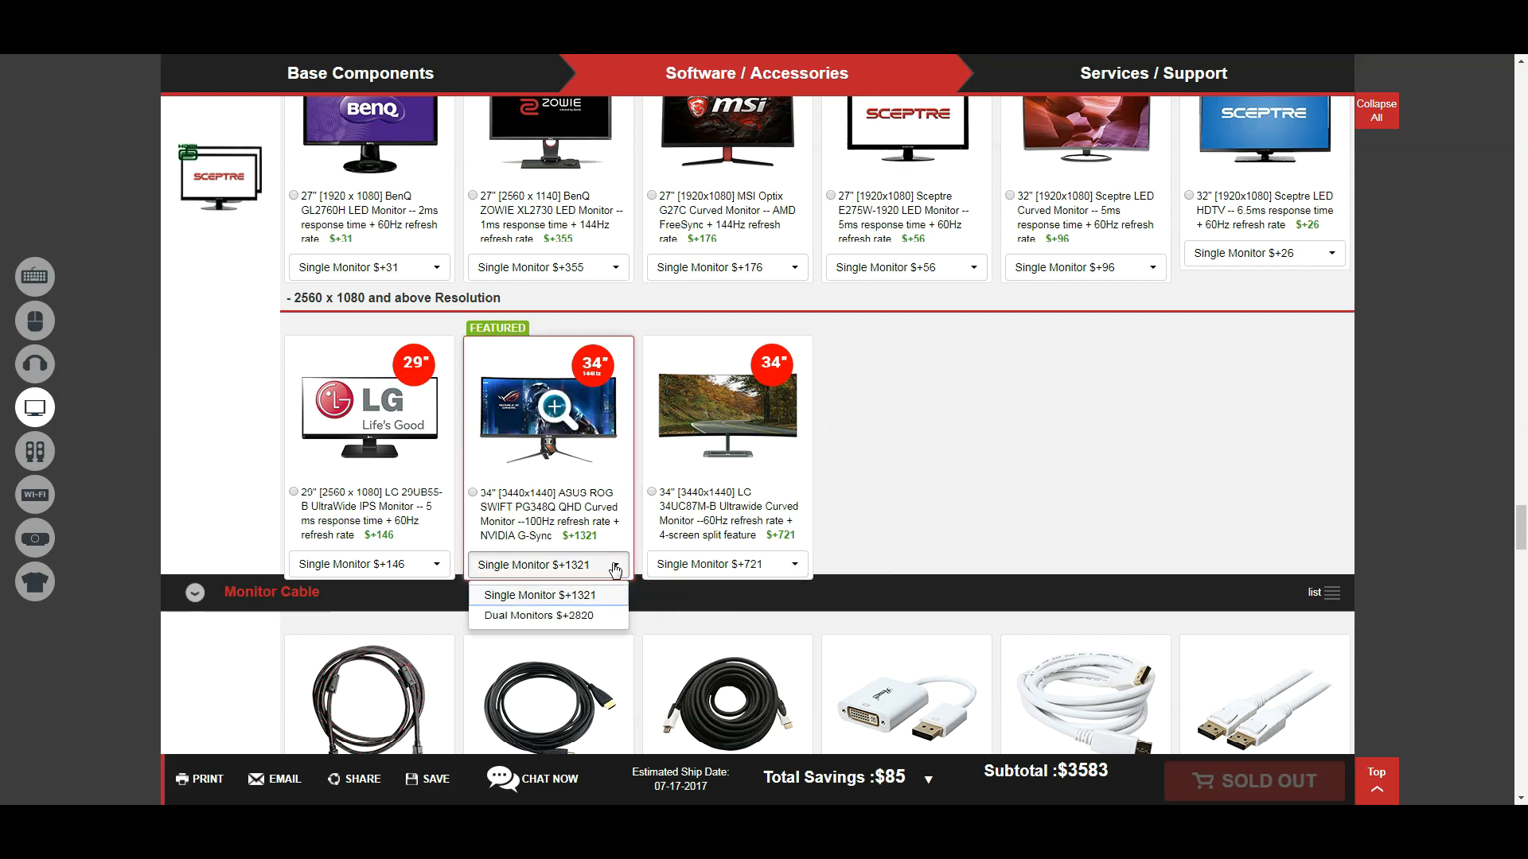
left_click(792, 564)
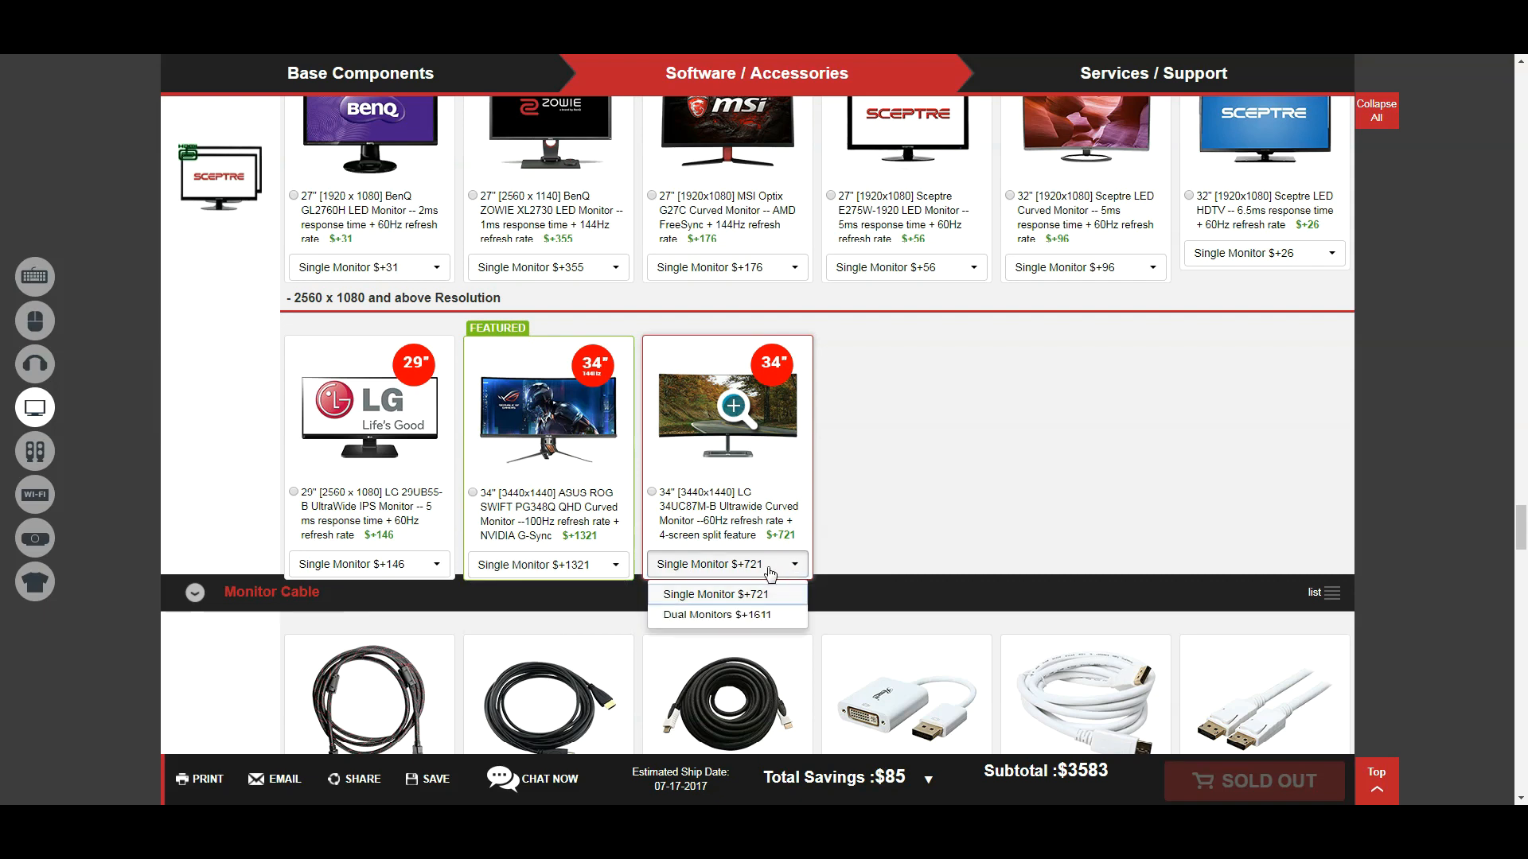
left_click(716, 614)
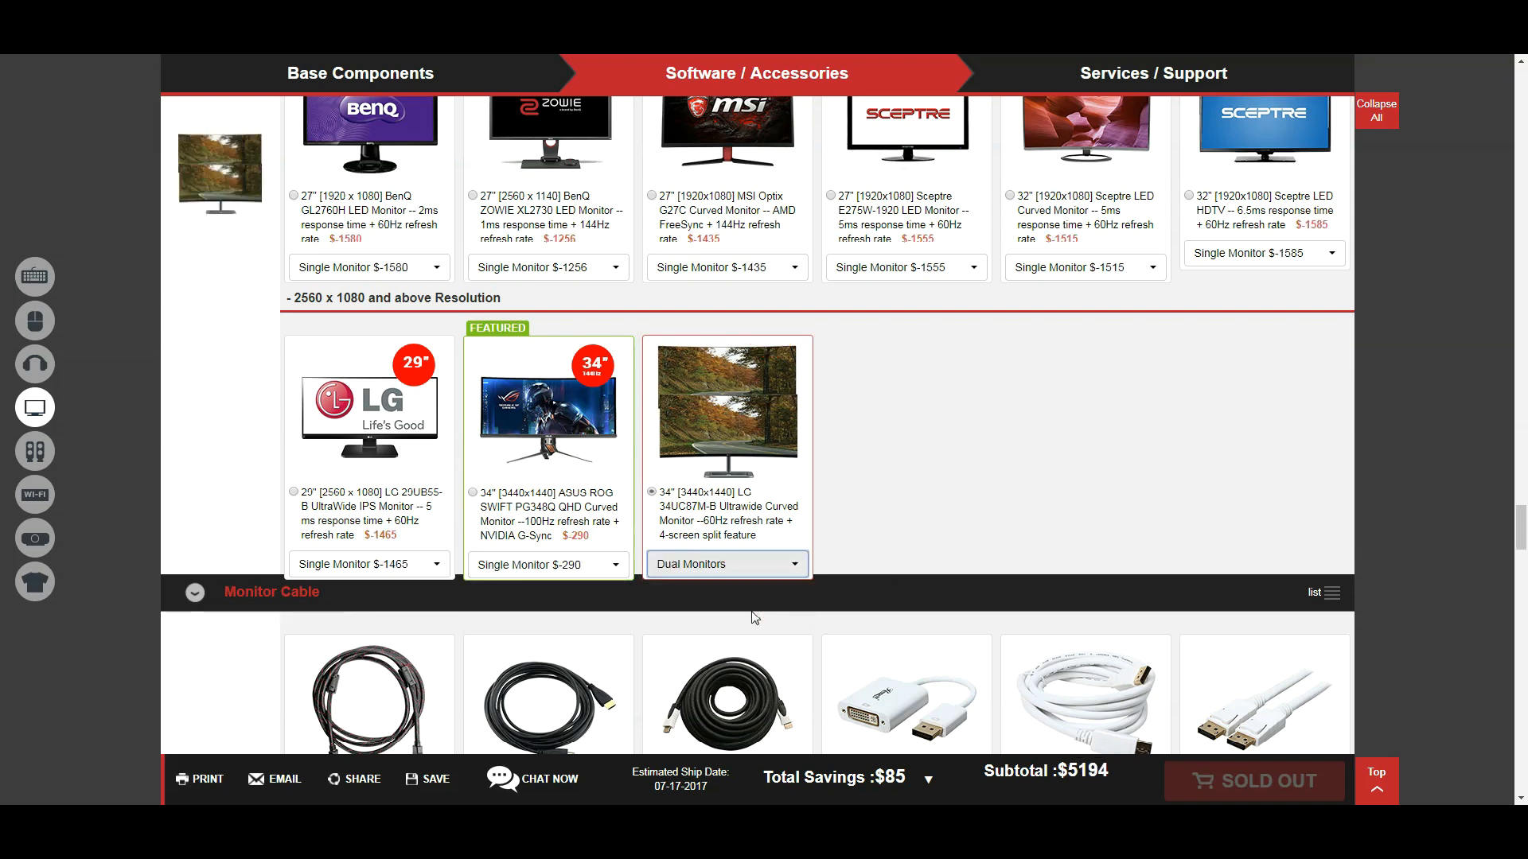
scroll("down", 3)
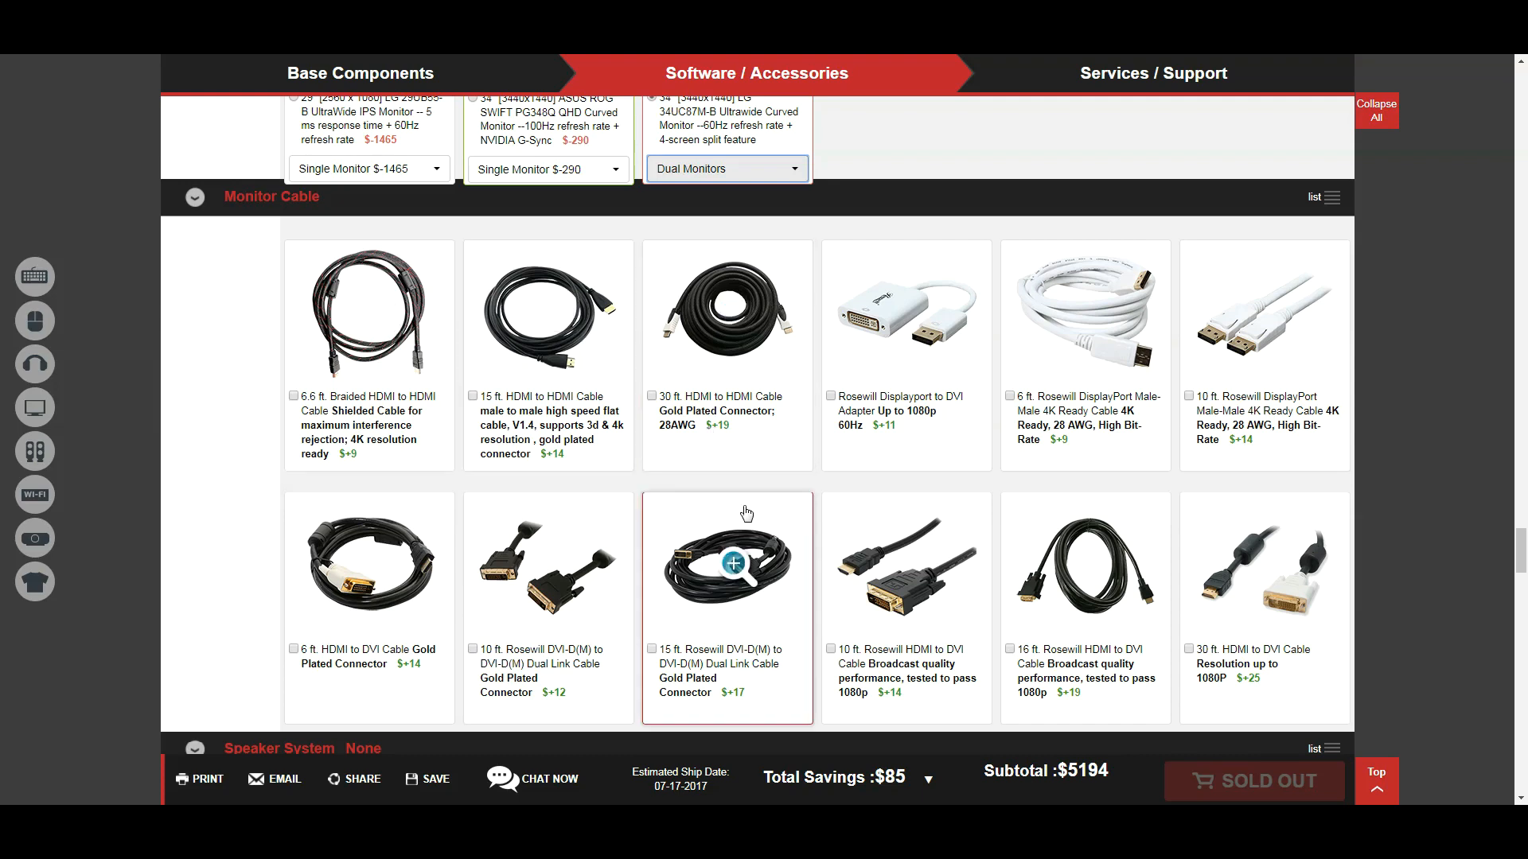
mouse_move(727, 737)
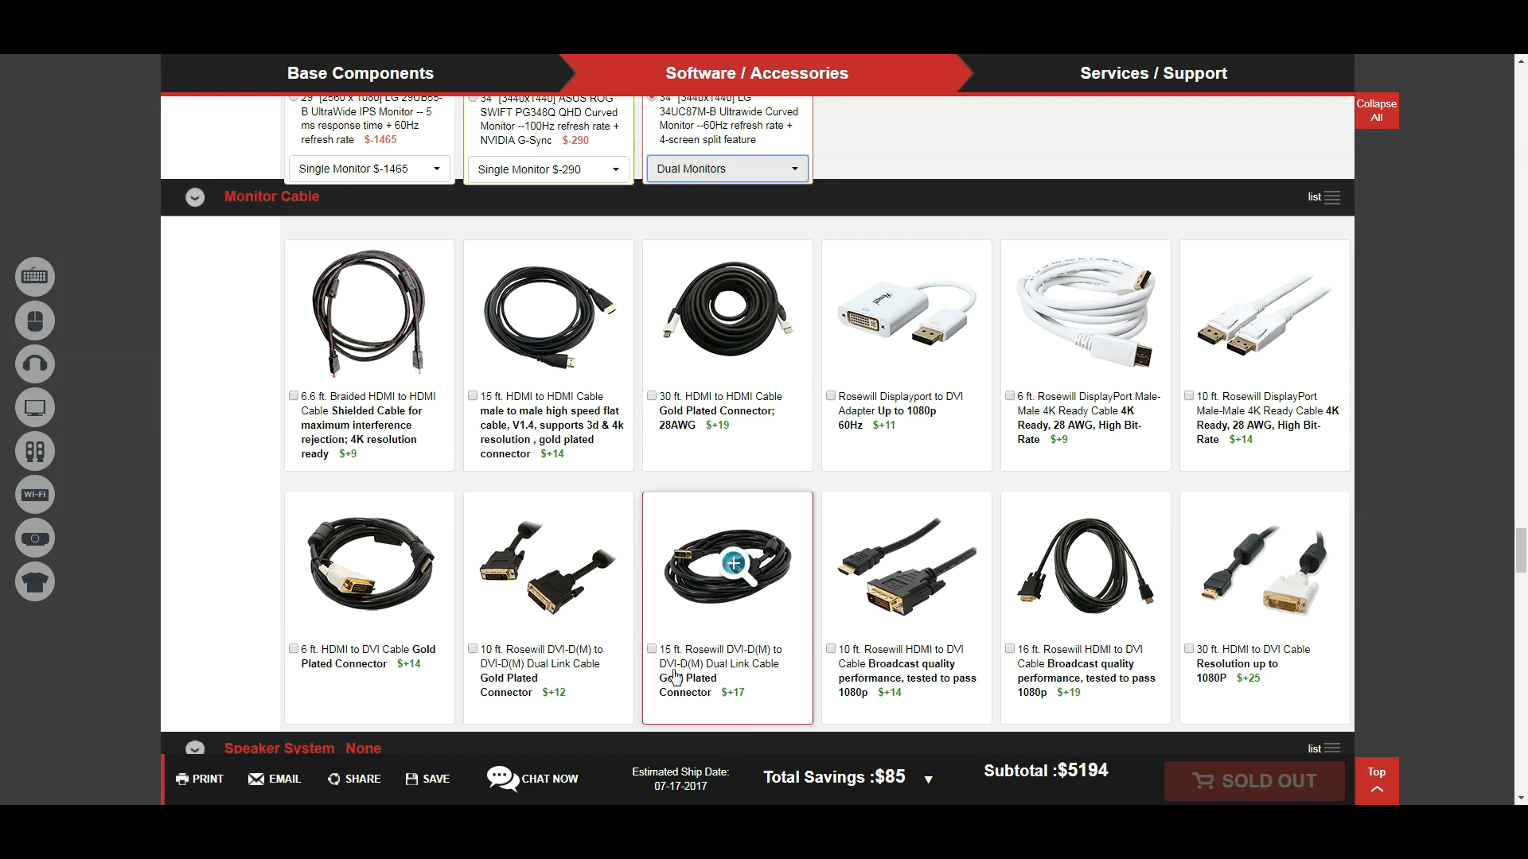
mouse_move(777, 692)
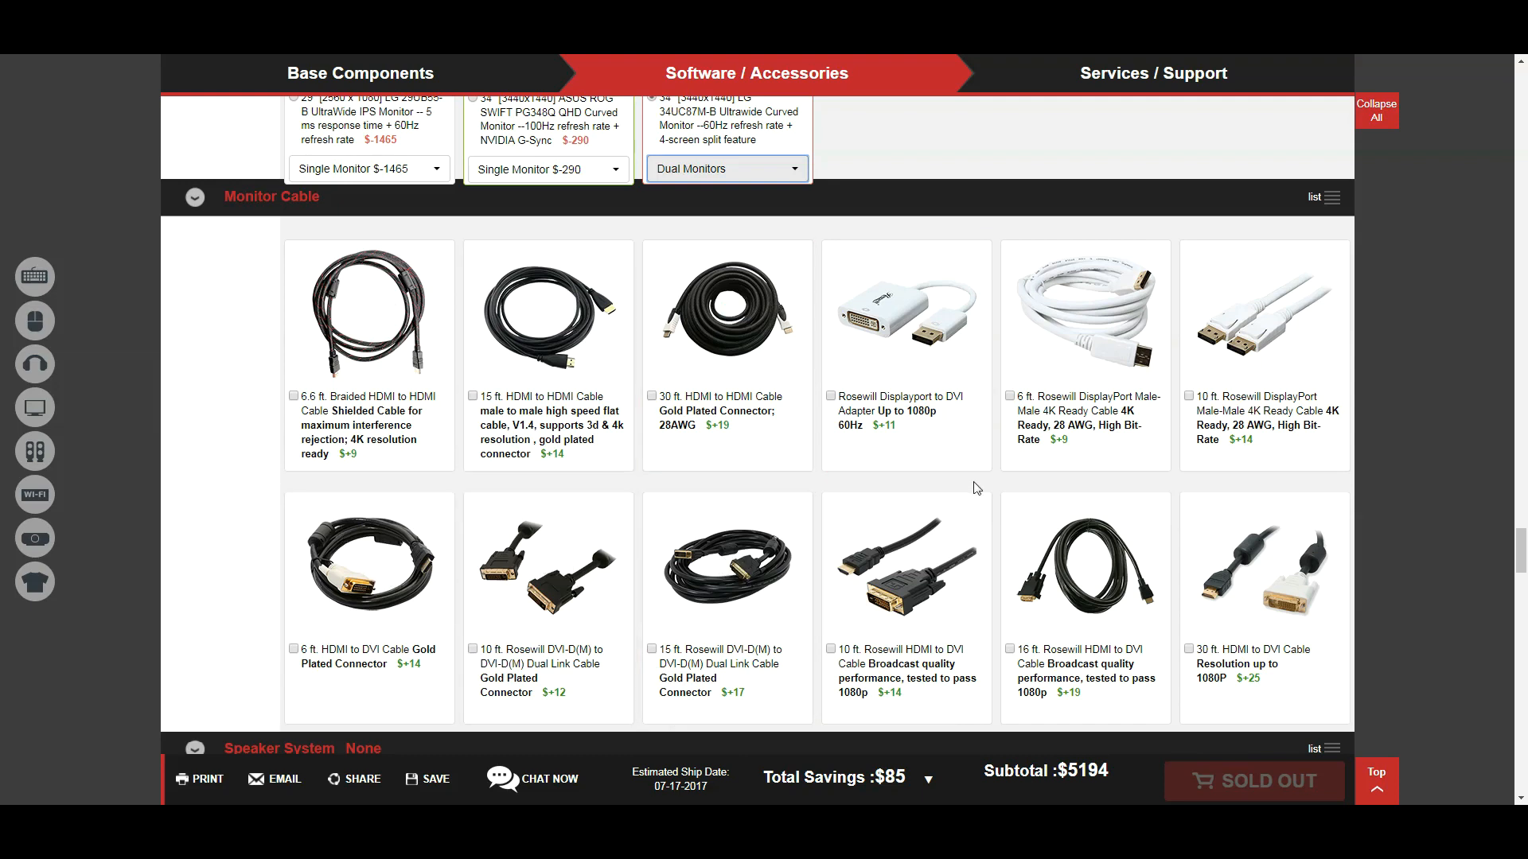
mouse_move(953, 496)
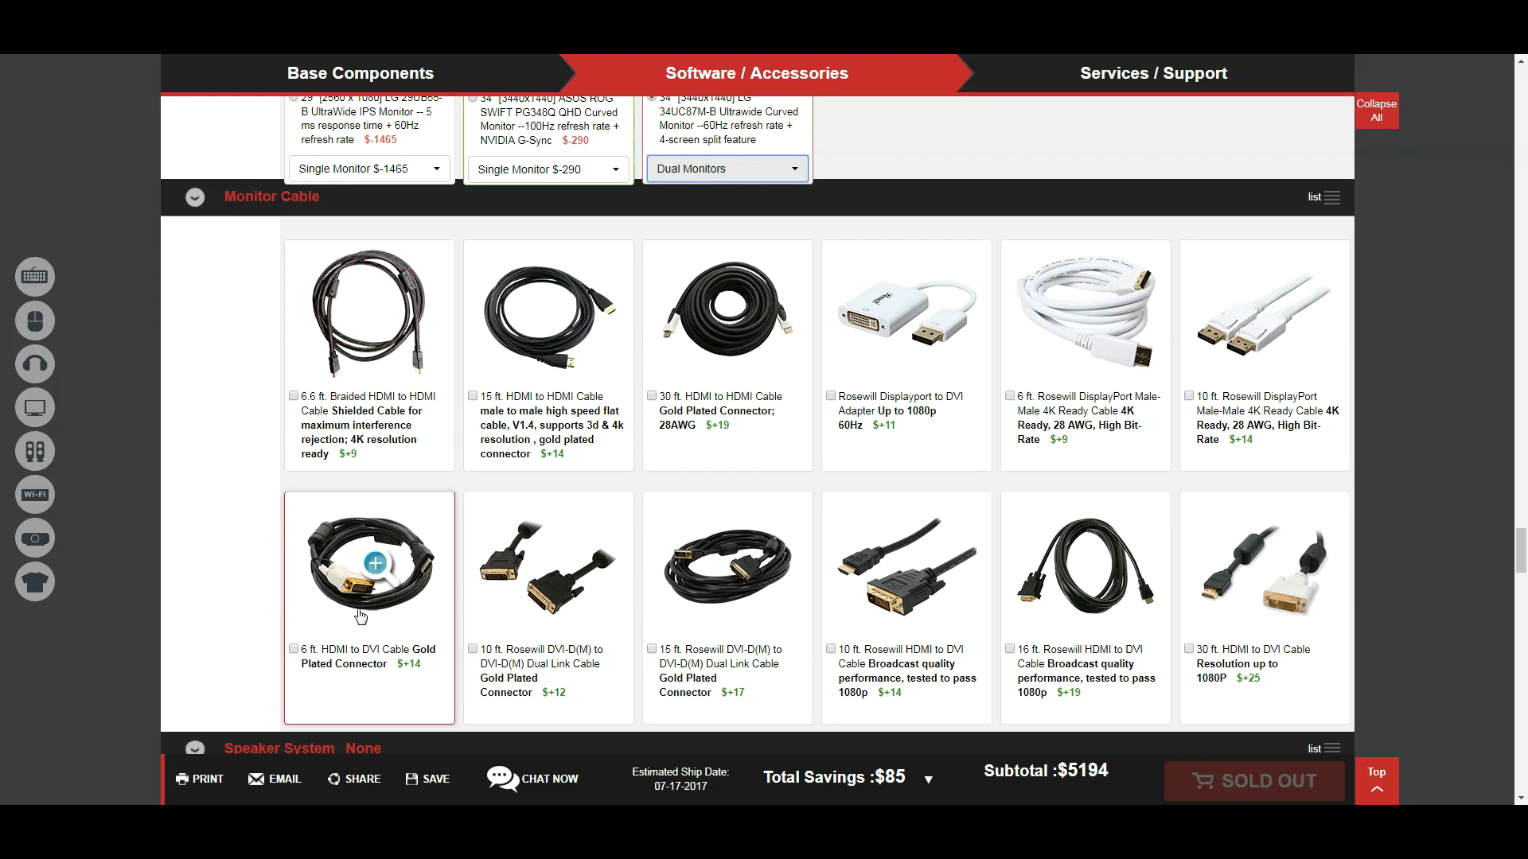
mouse_move(215, 636)
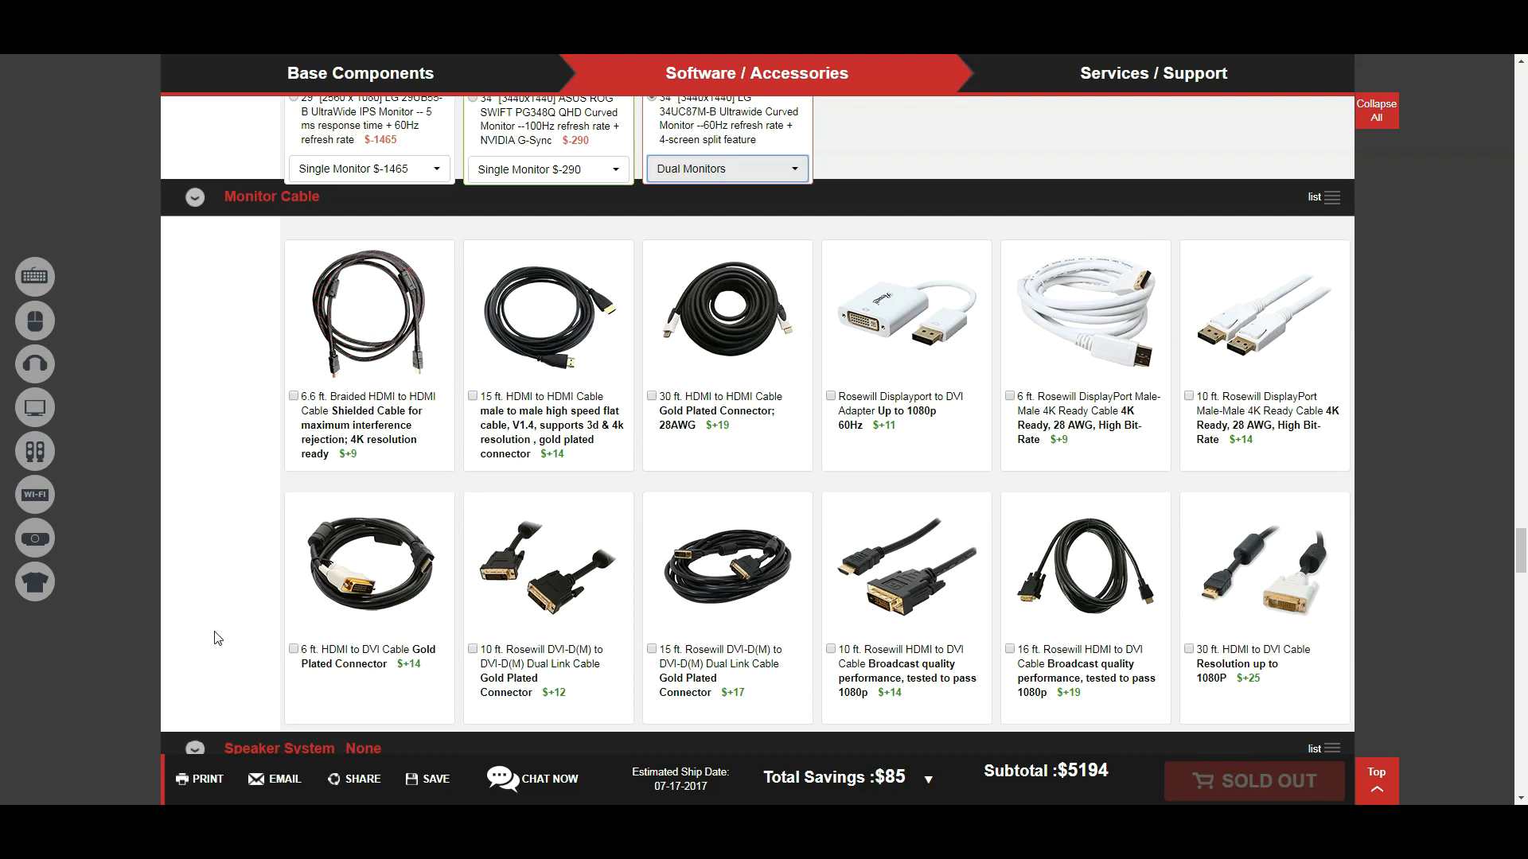
scroll("down", 3)
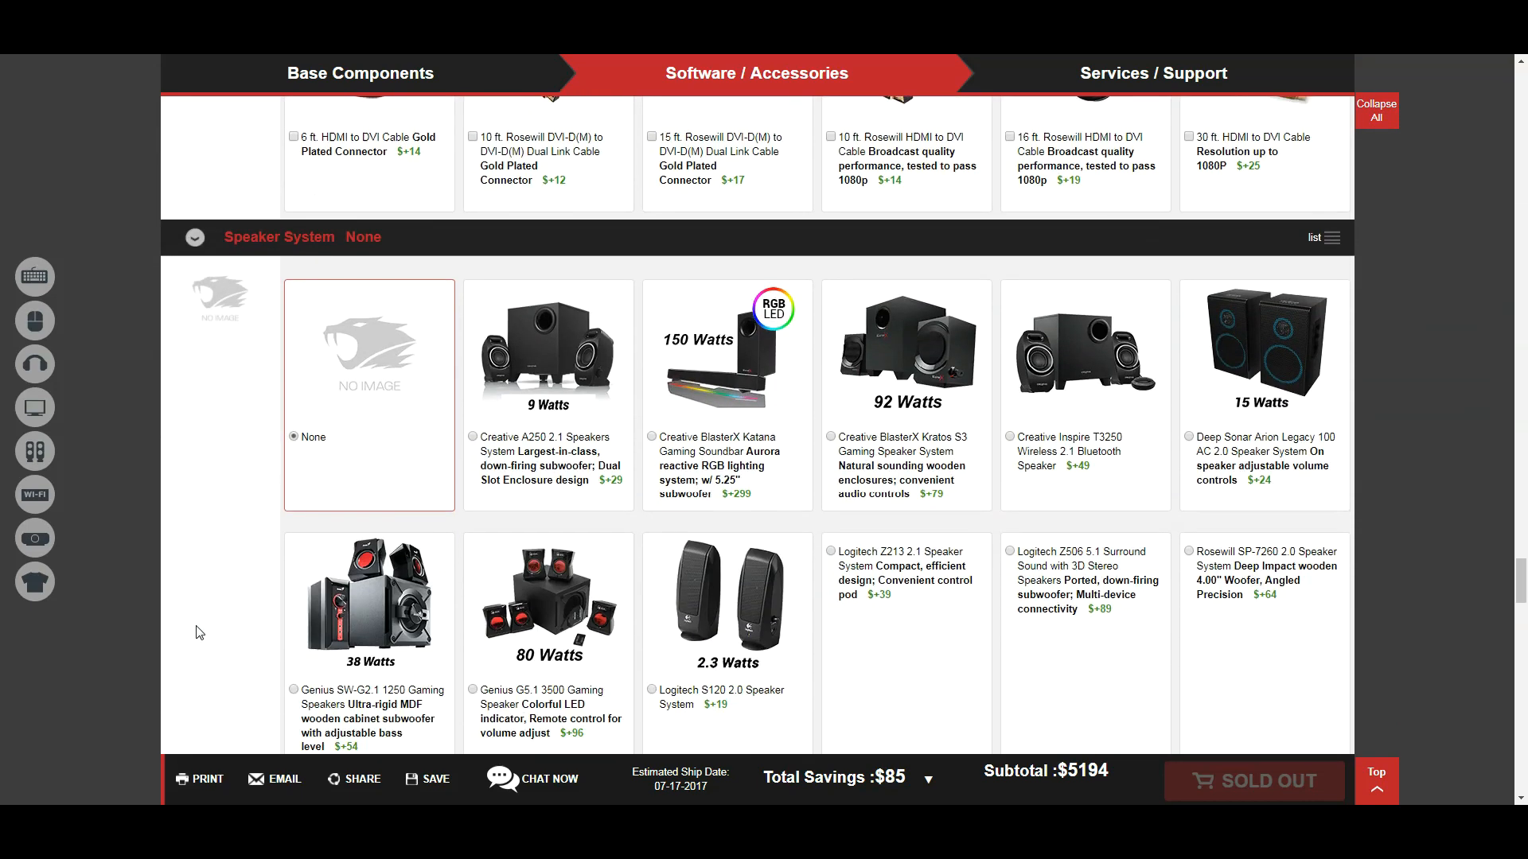
Step: Choose the Genius SW-G2.1 1250 Gaming Speakers as the speaker system (subtotal $5,248)
scroll("down", 3)
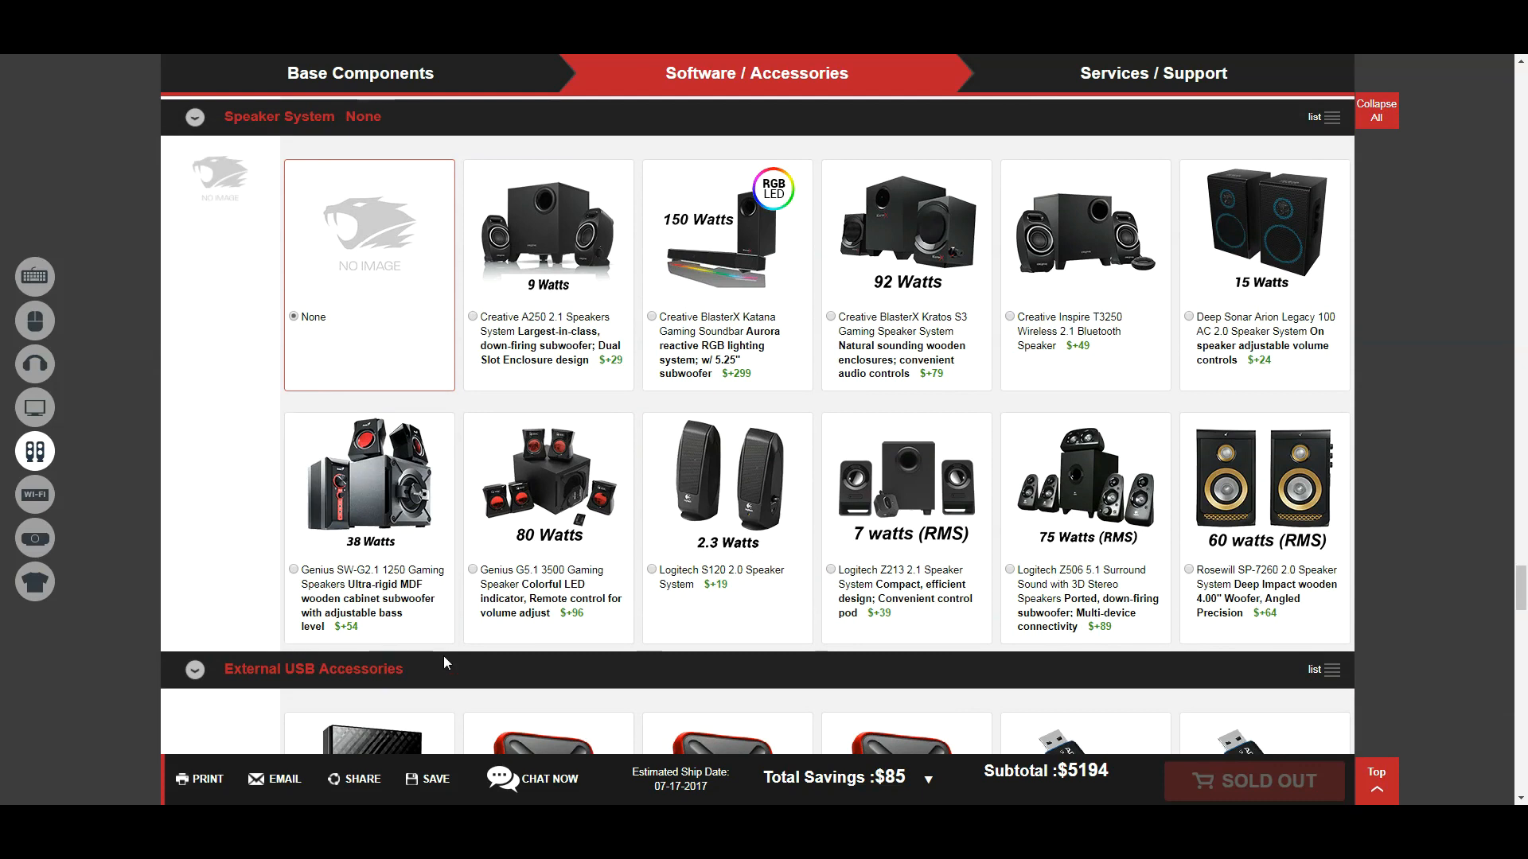
mouse_move(475, 658)
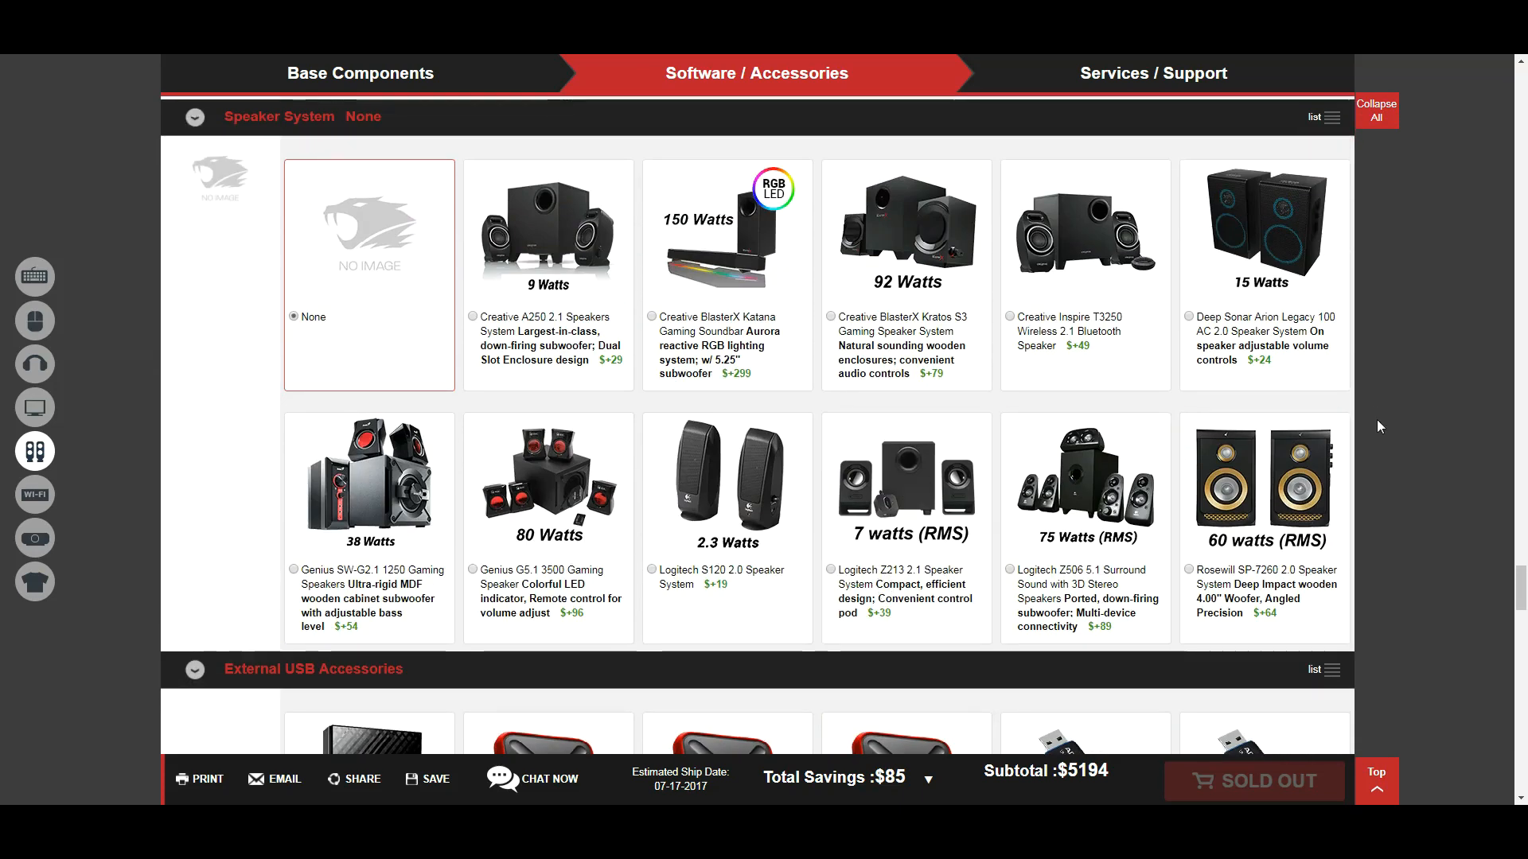
mouse_move(1264, 484)
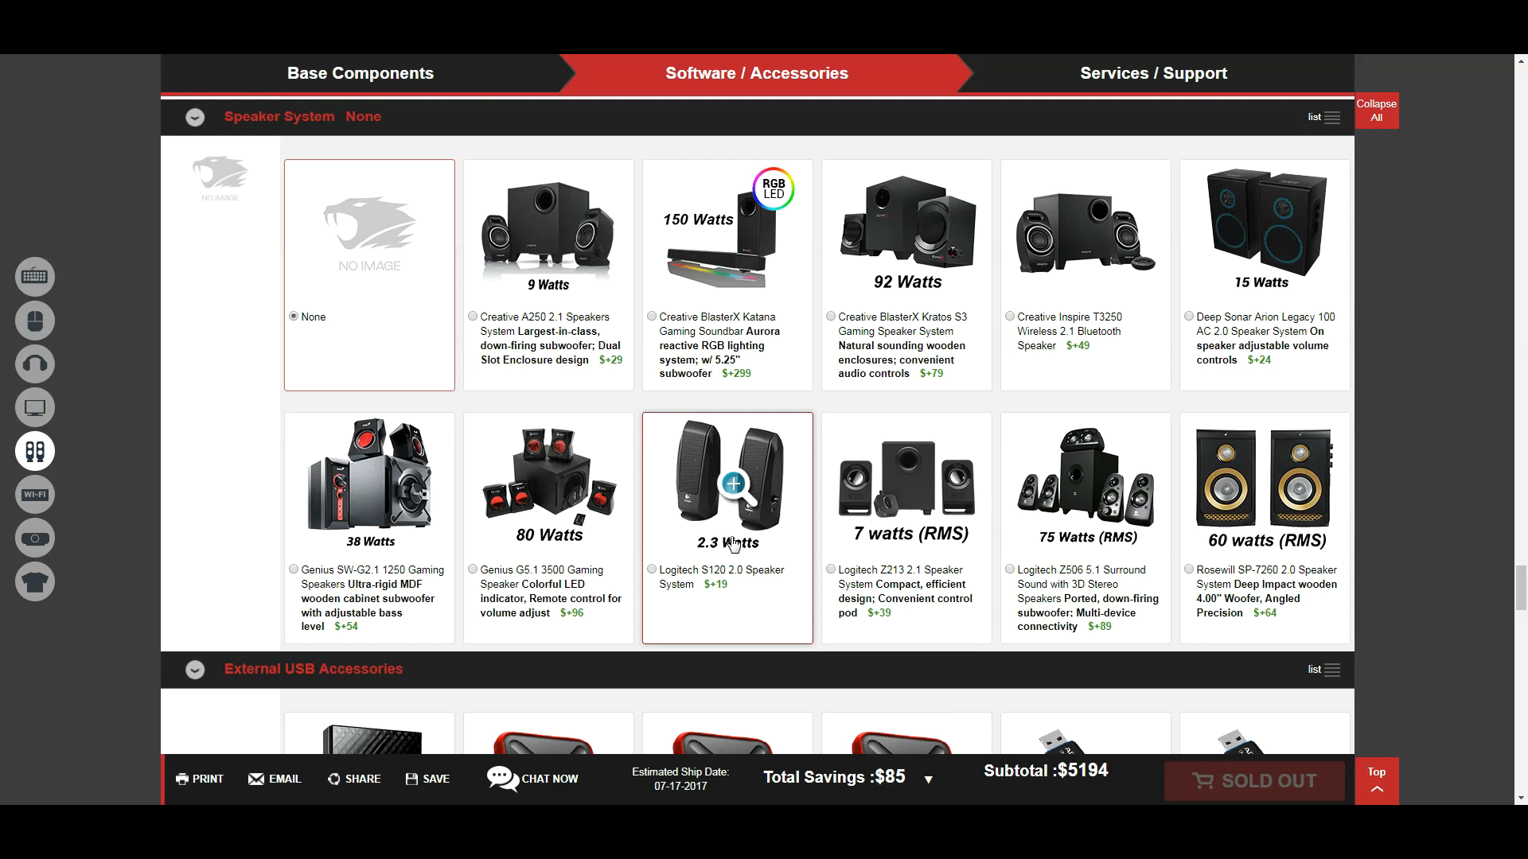
left_click(293, 570)
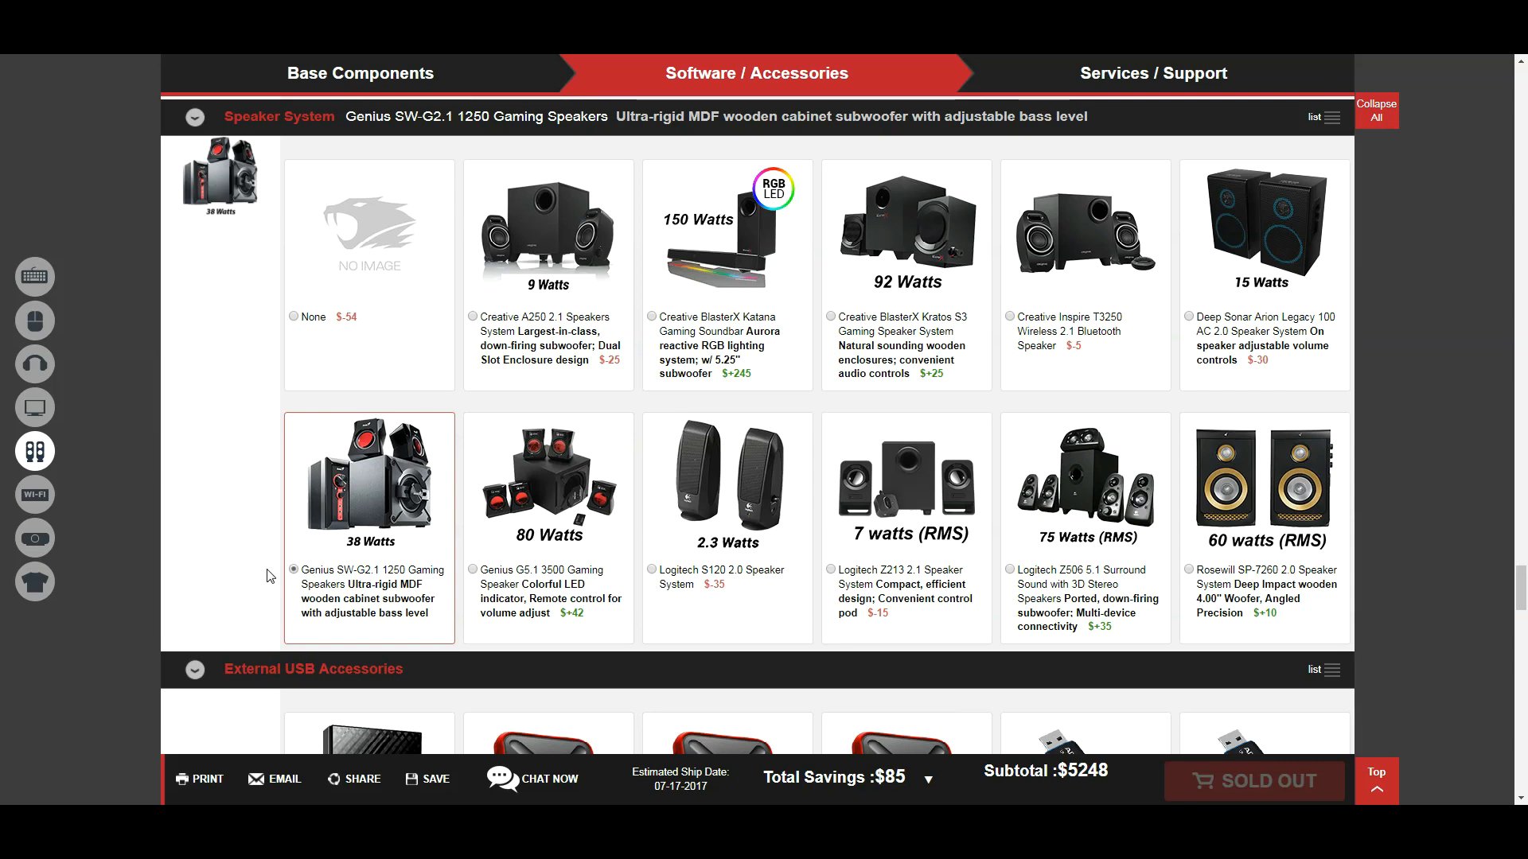
scroll("down", 3)
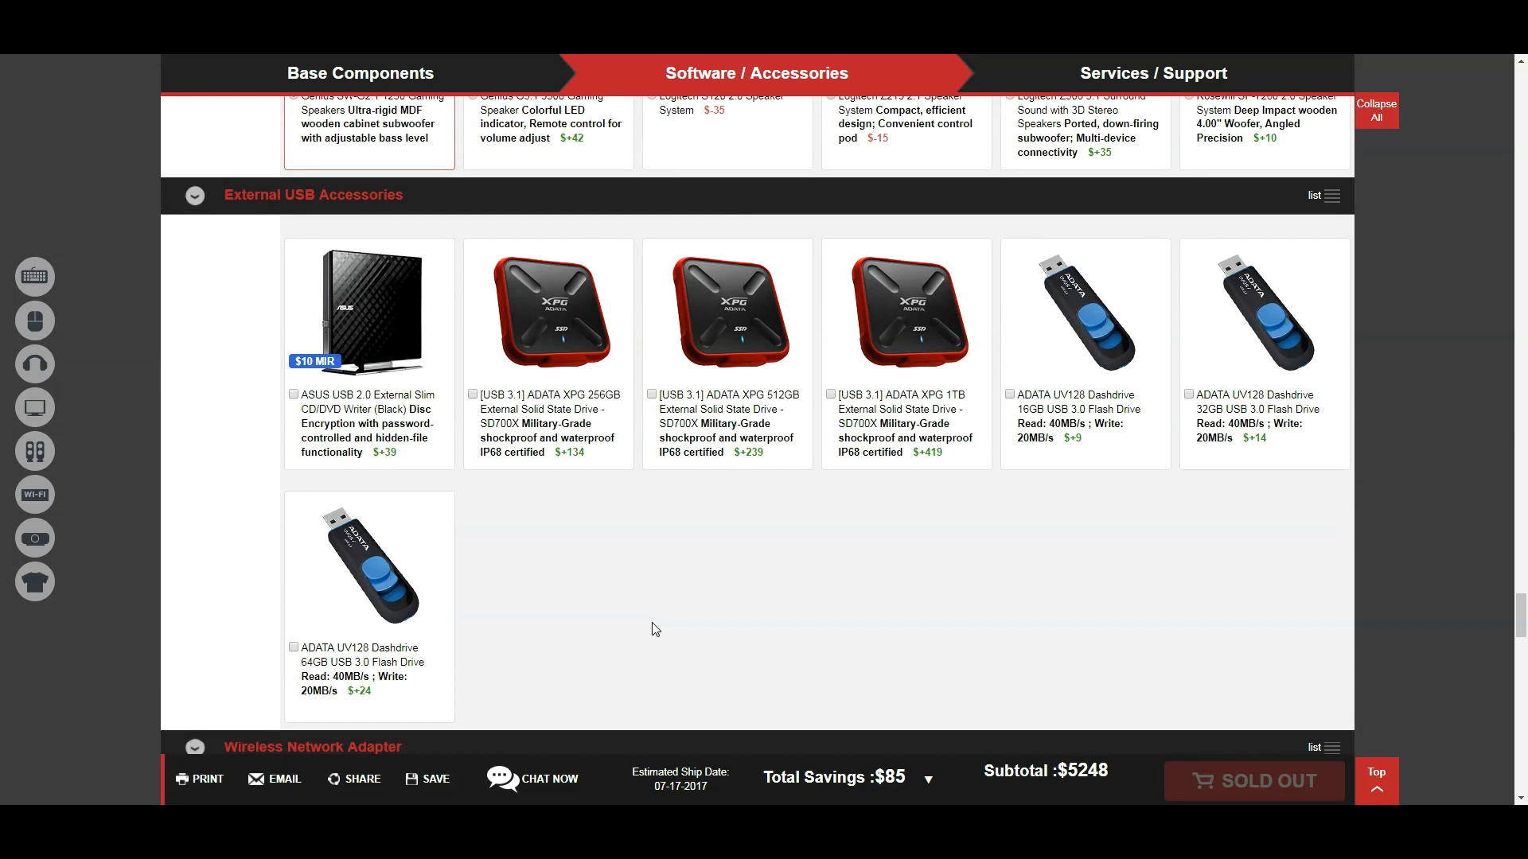
mouse_move(596, 528)
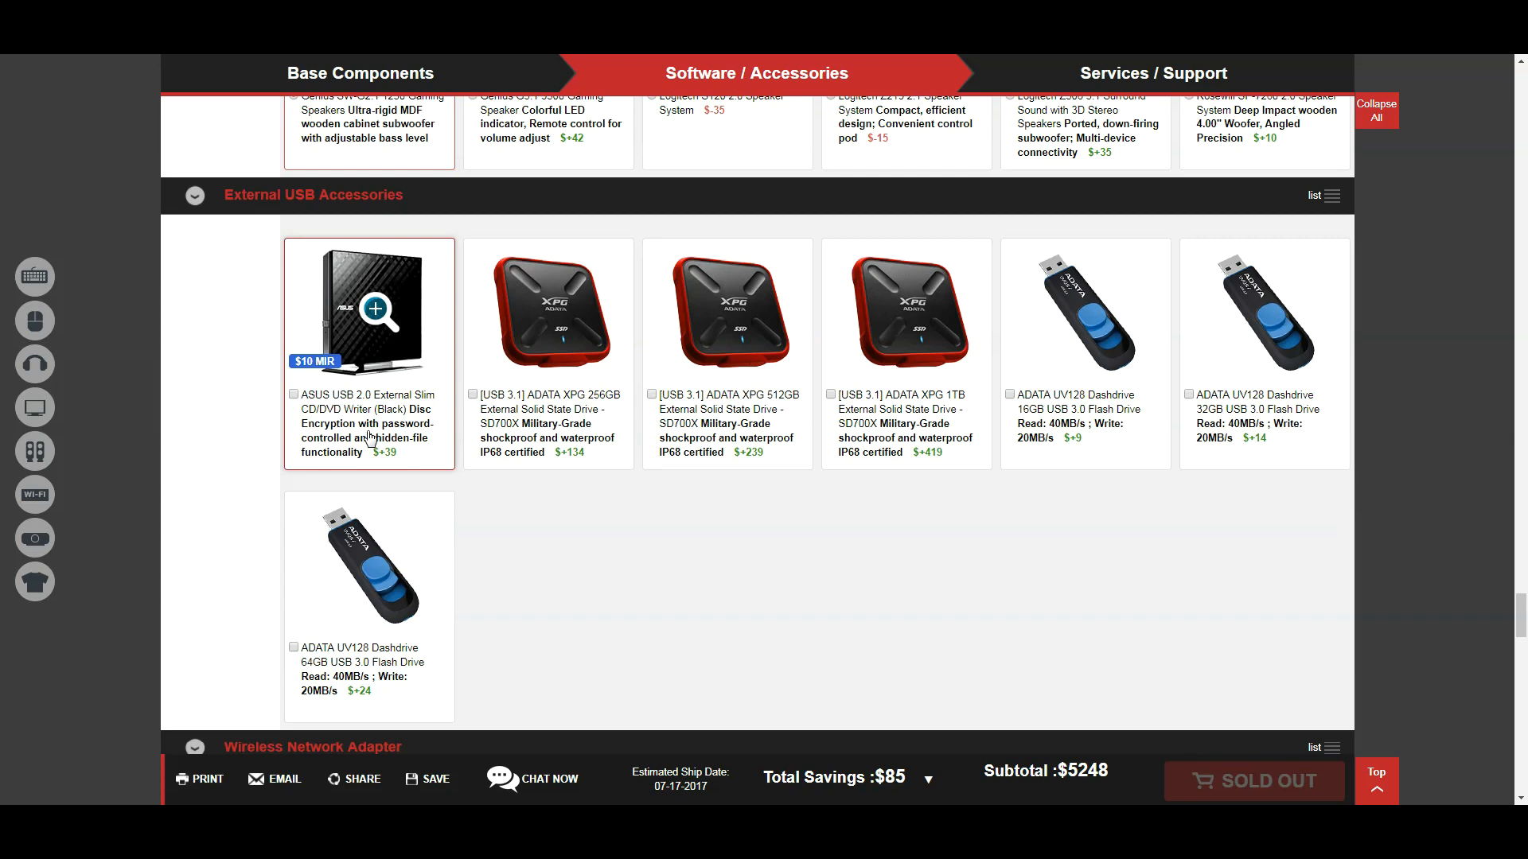
mouse_move(609, 584)
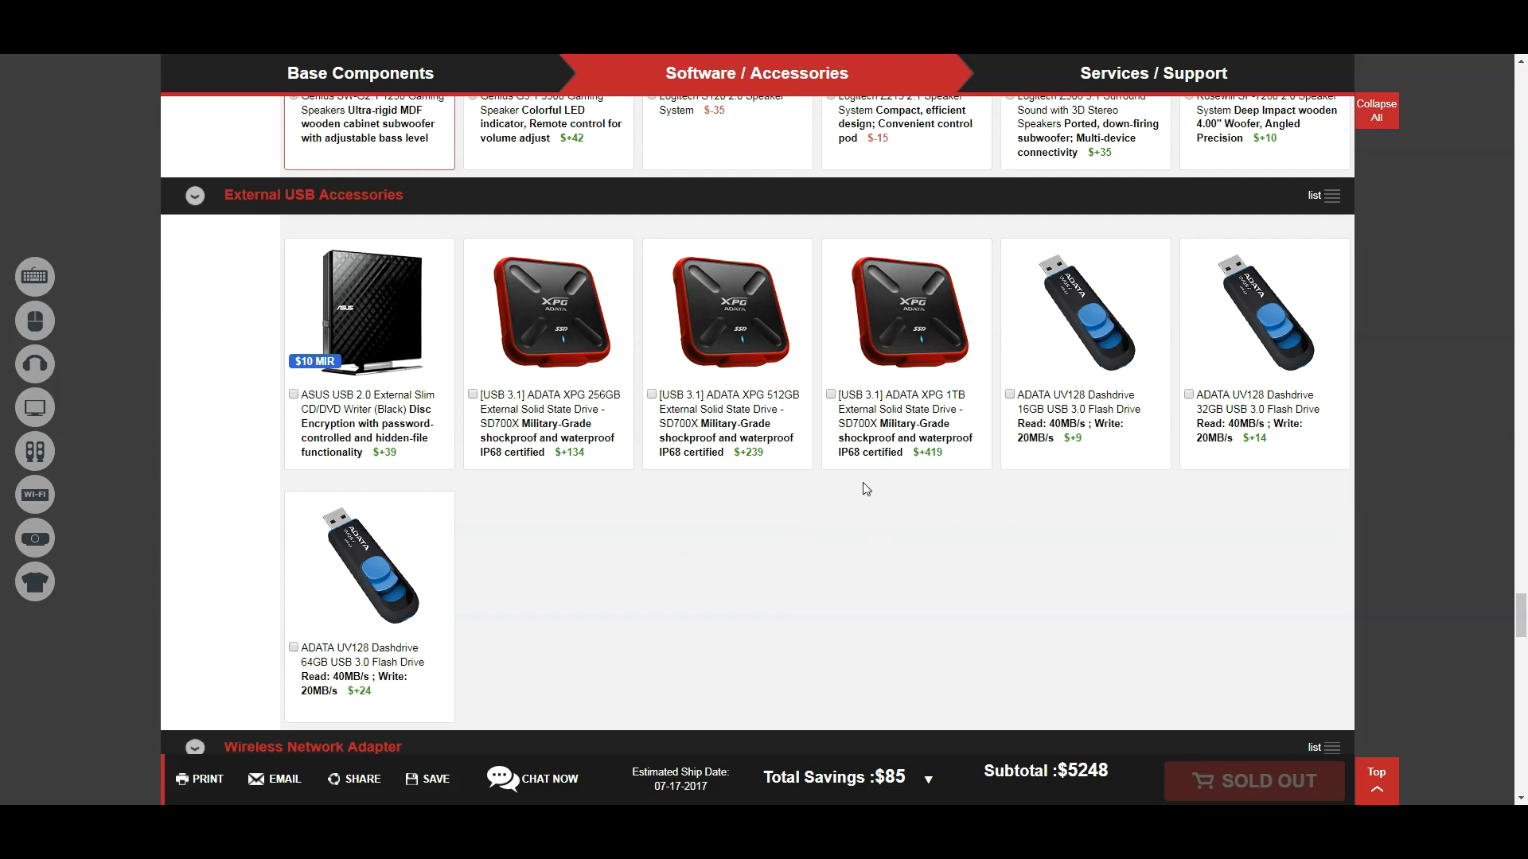
mouse_move(906, 310)
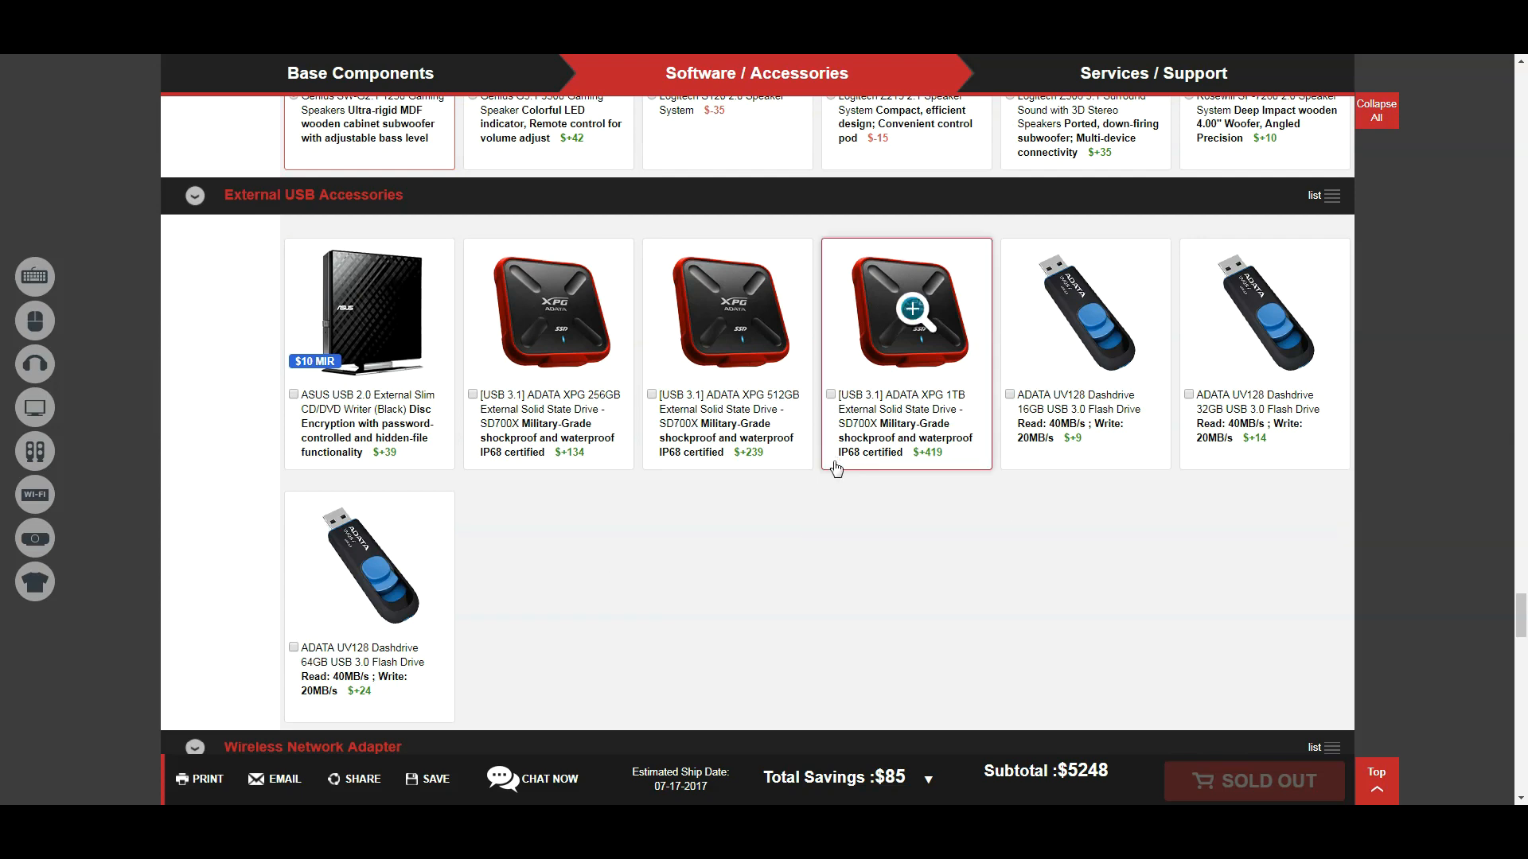
Step: Add the ADATA XPG 1TB external SSD and the ADATA UV128 64GB flash drive
left_click(831, 393)
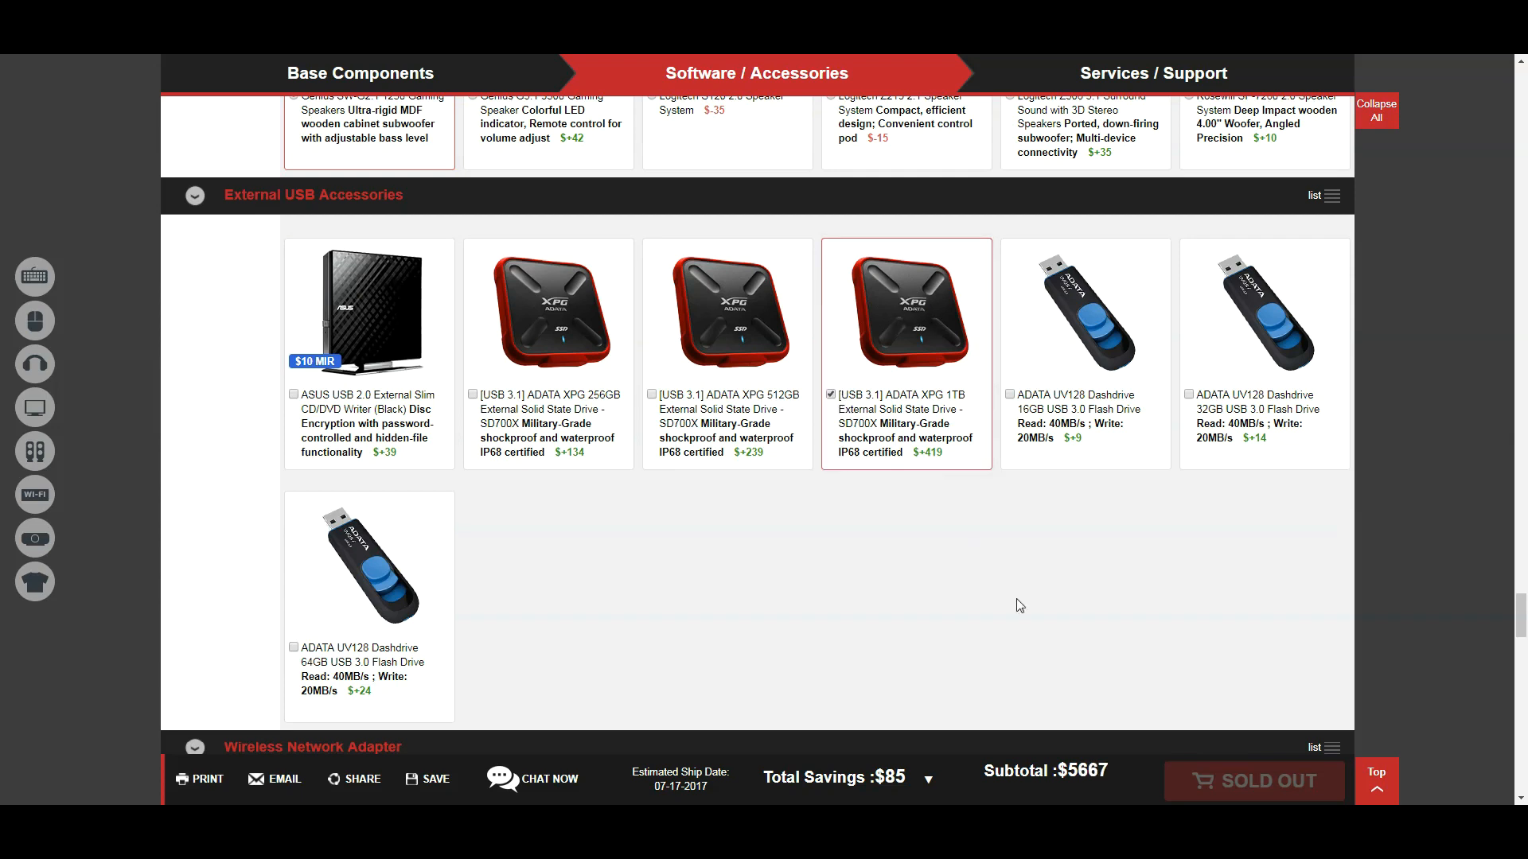
mouse_move(999, 524)
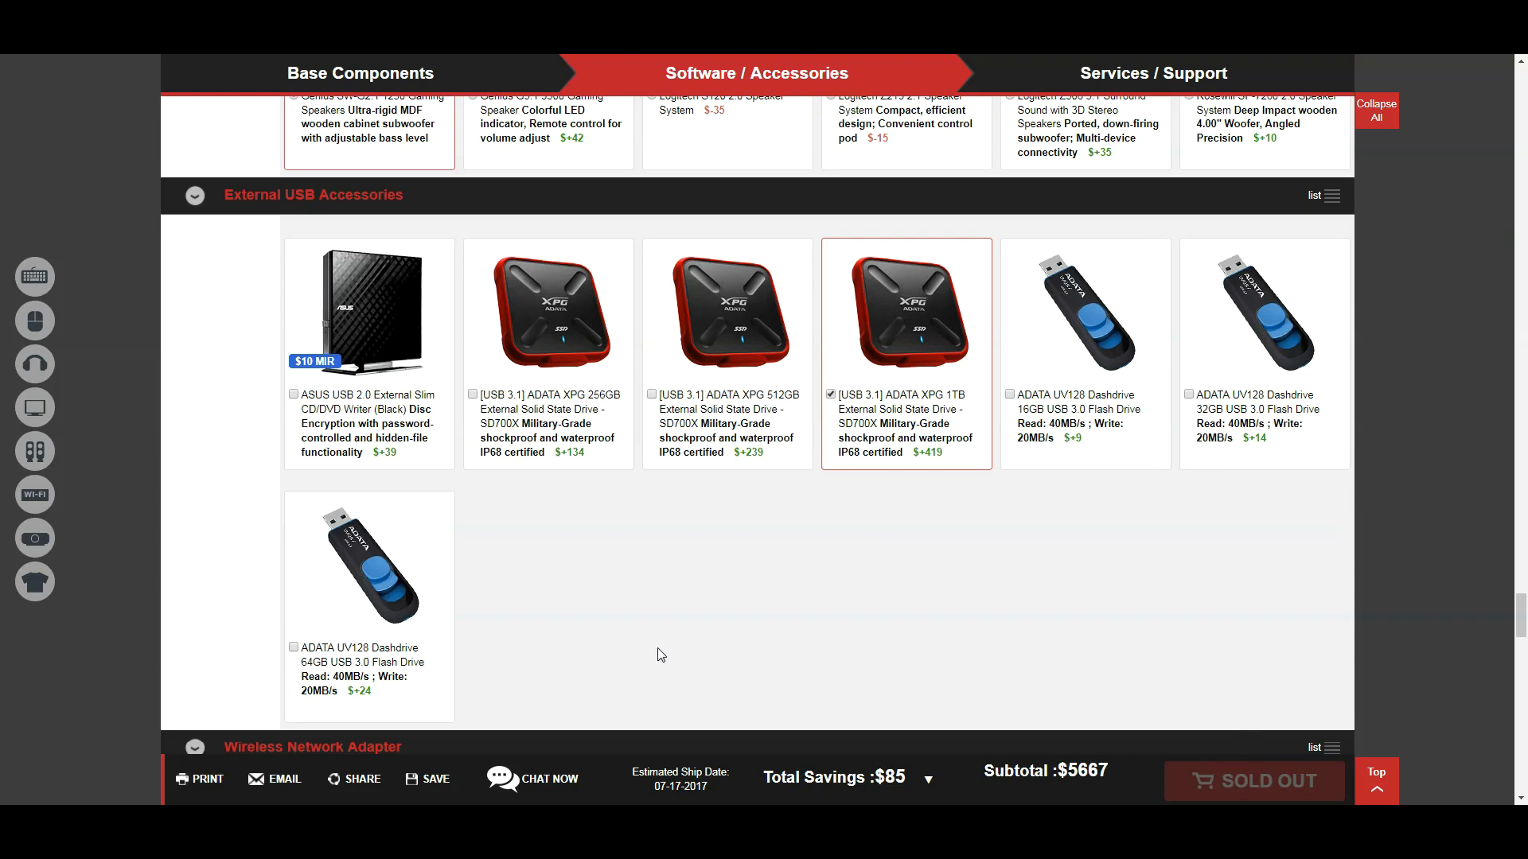
mouse_move(488, 682)
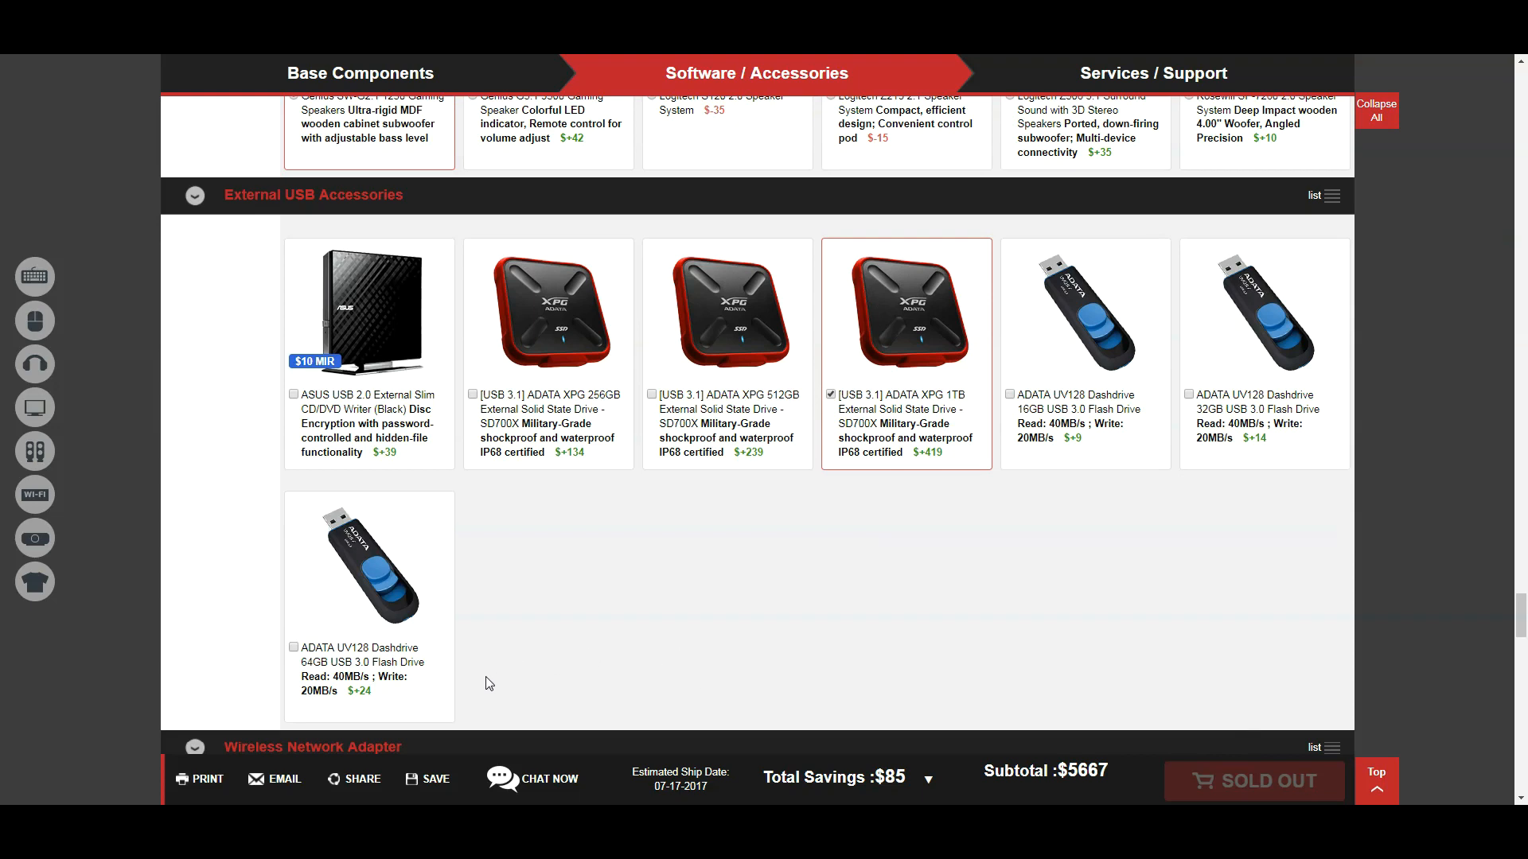
left_click(293, 648)
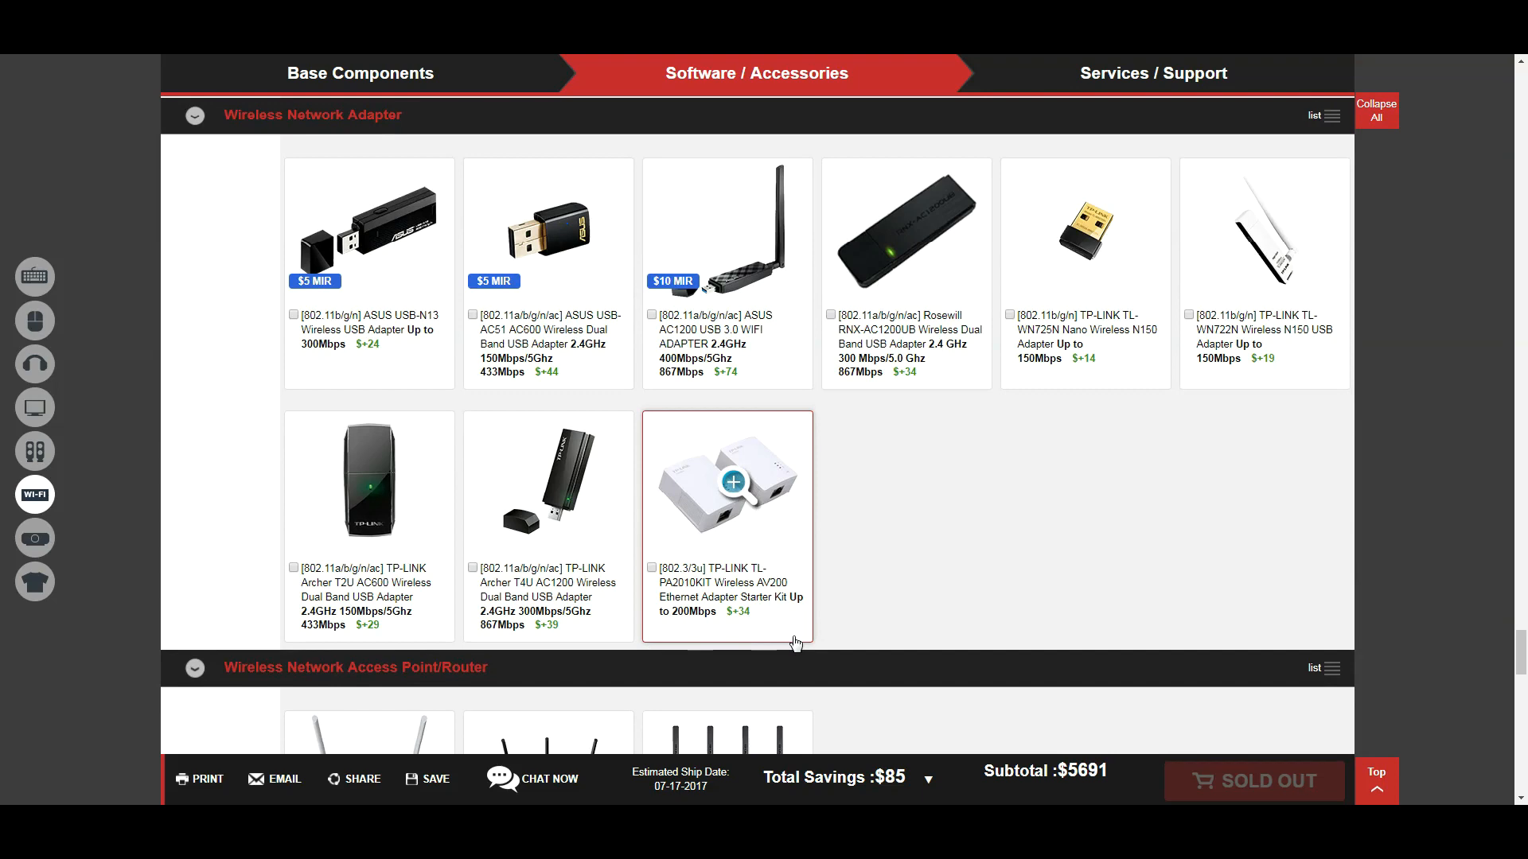
mouse_move(945, 629)
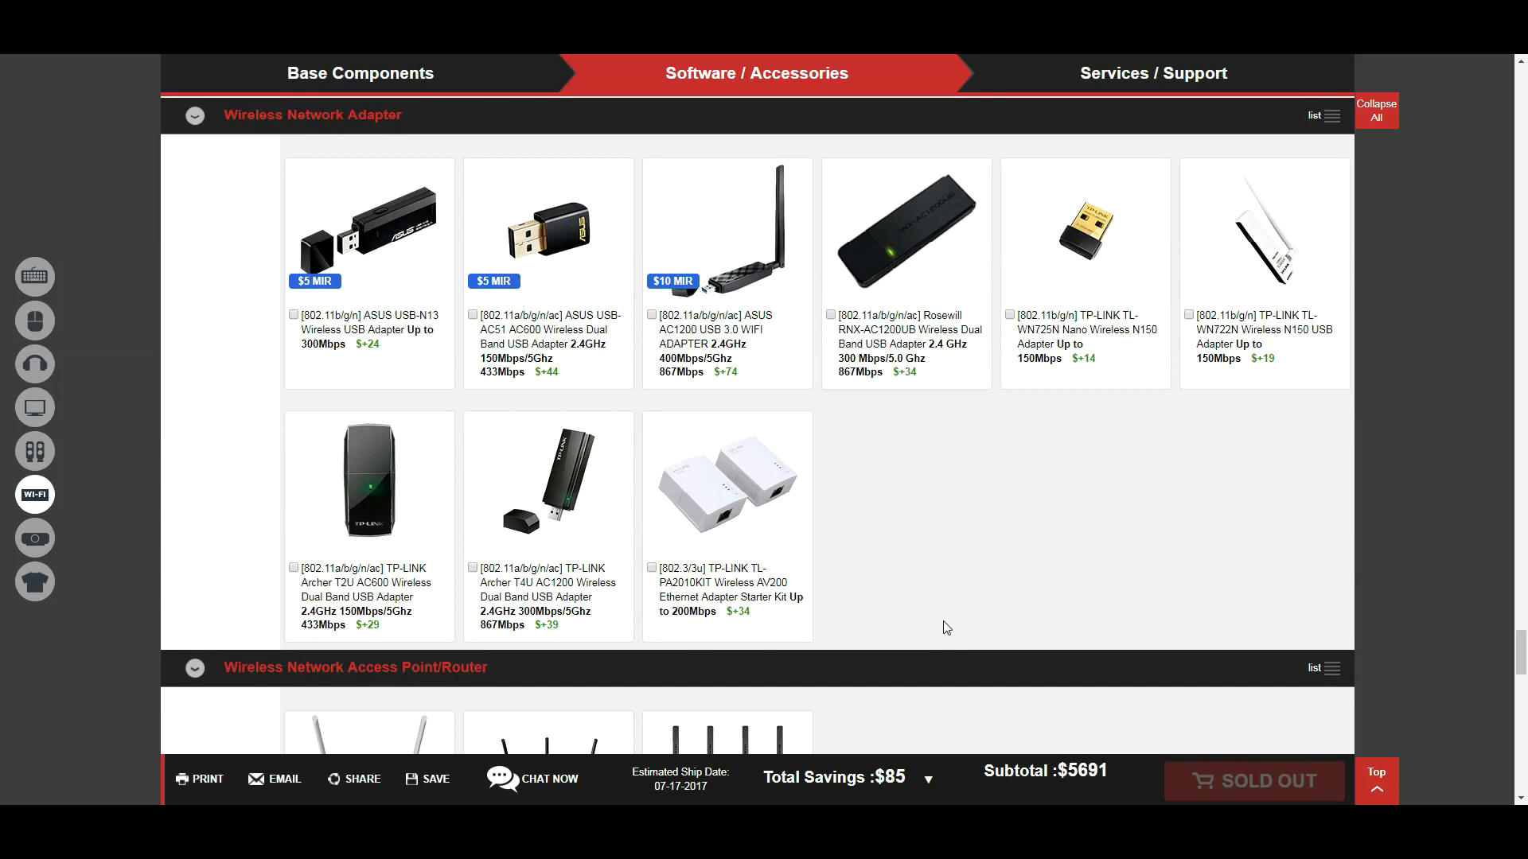
mouse_move(936, 635)
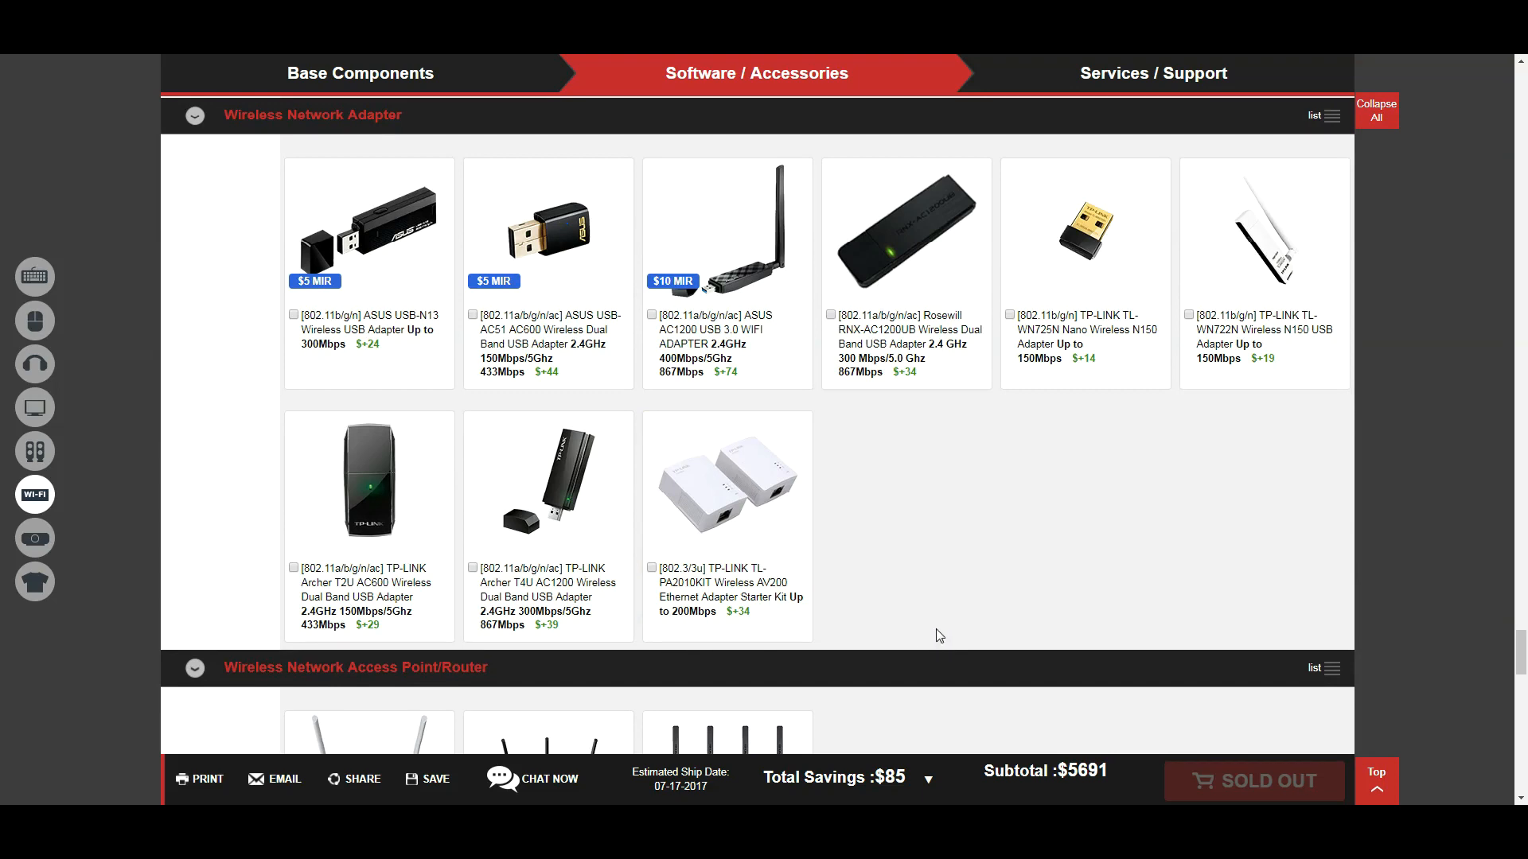
mouse_move(942, 643)
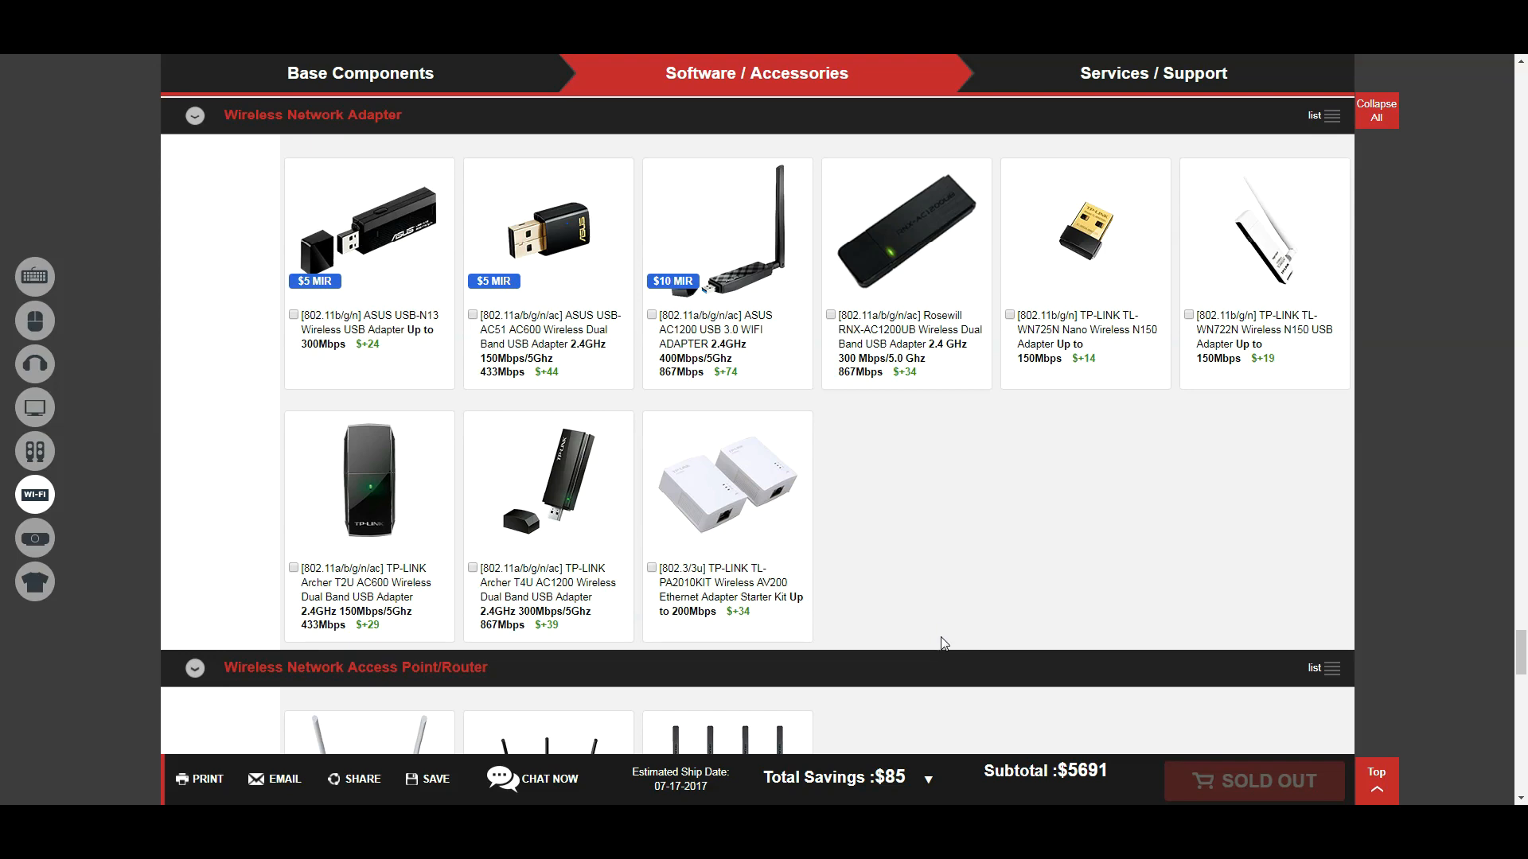
mouse_move(1077, 531)
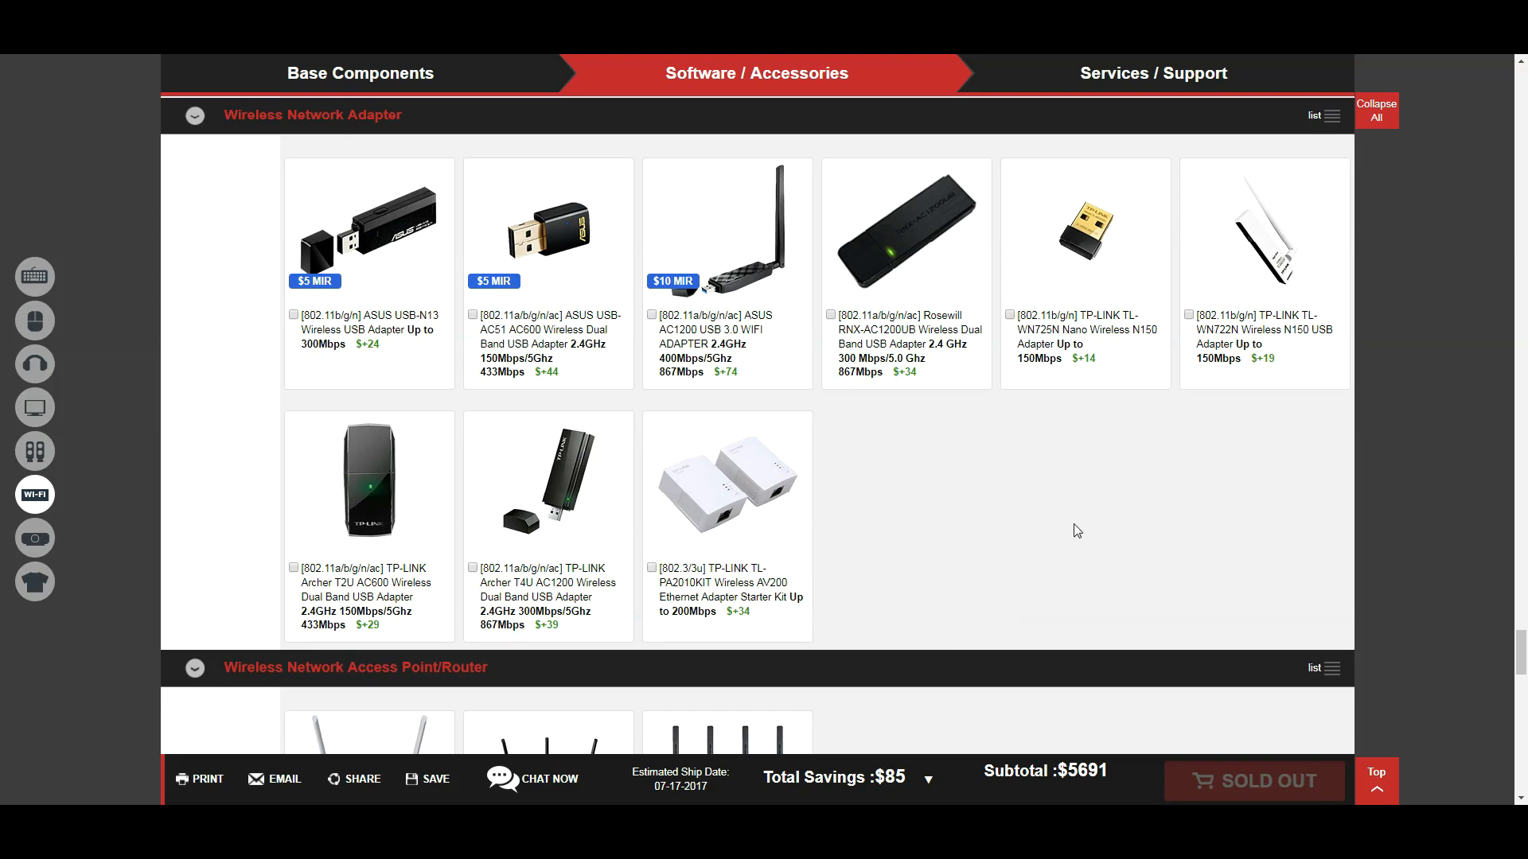
mouse_move(1109, 461)
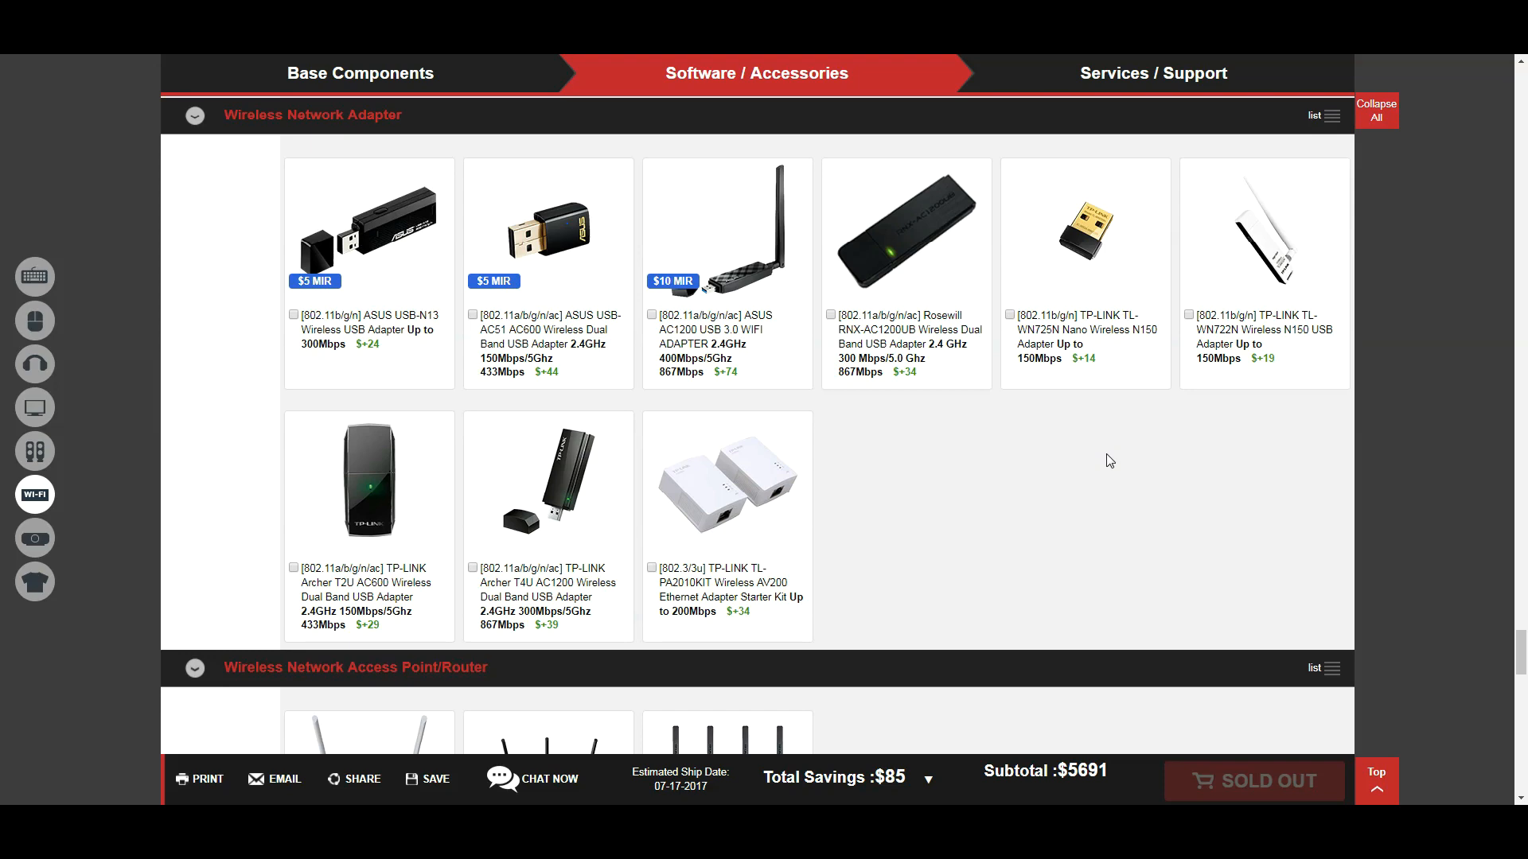
mouse_move(1074, 474)
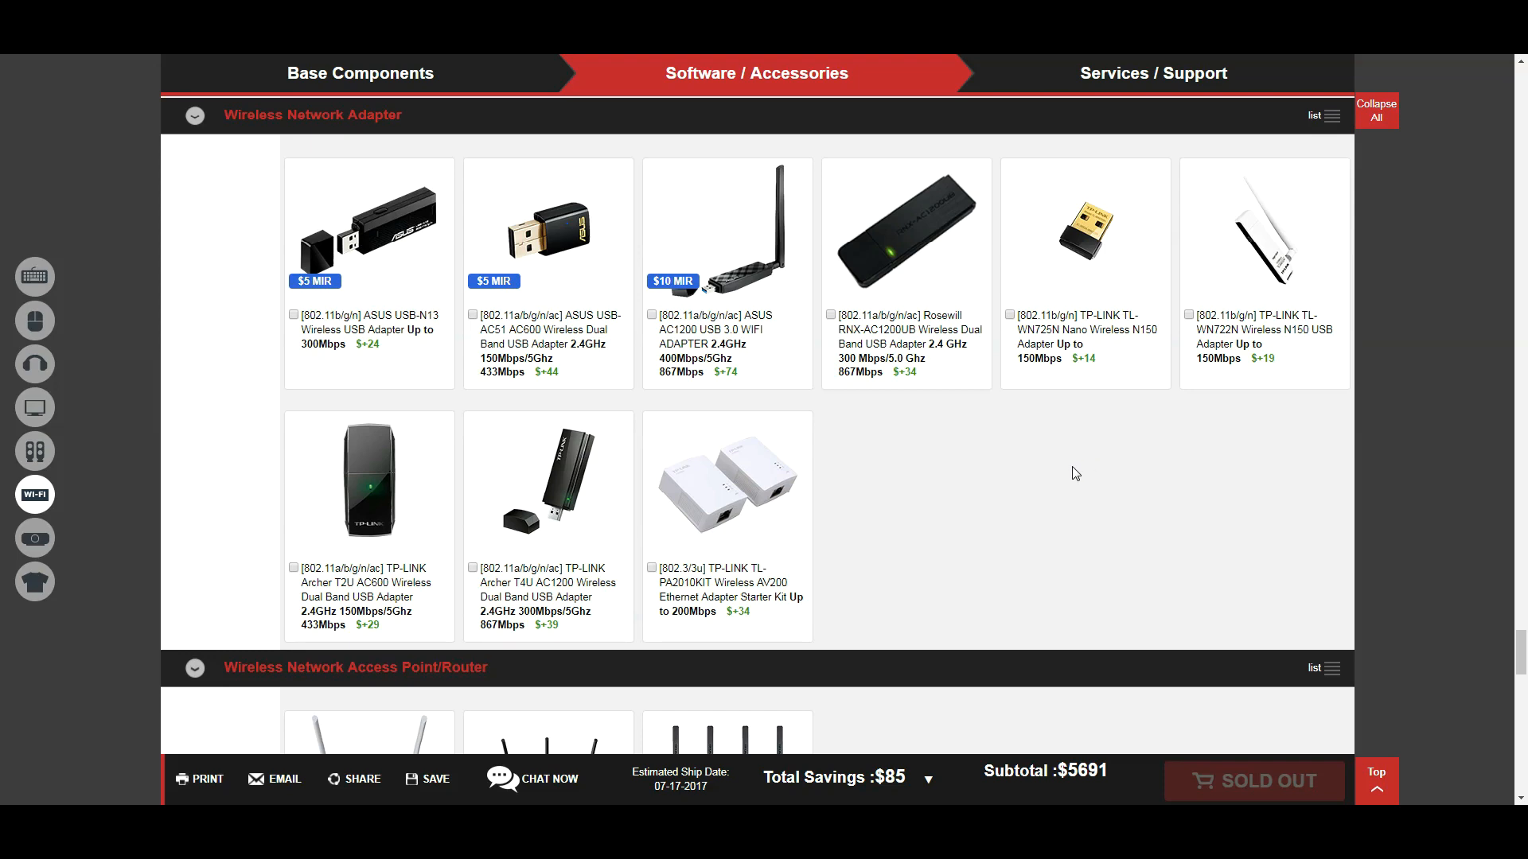
mouse_move(1083, 231)
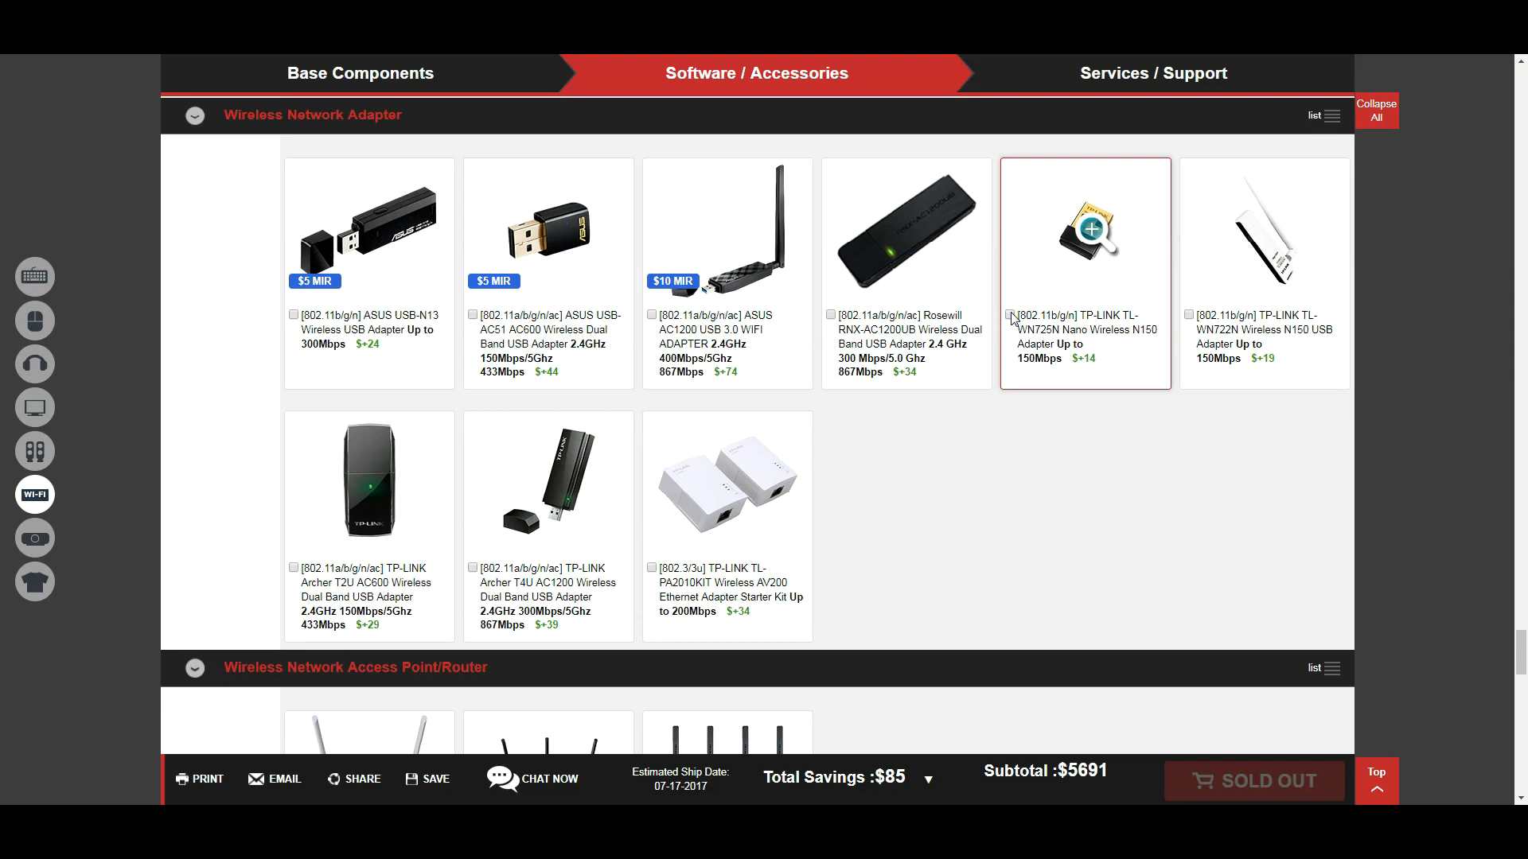
Step: Add the TP-LINK TL-WN725N Nano wireless adapter (subtotal $5,705)
left_click(1011, 315)
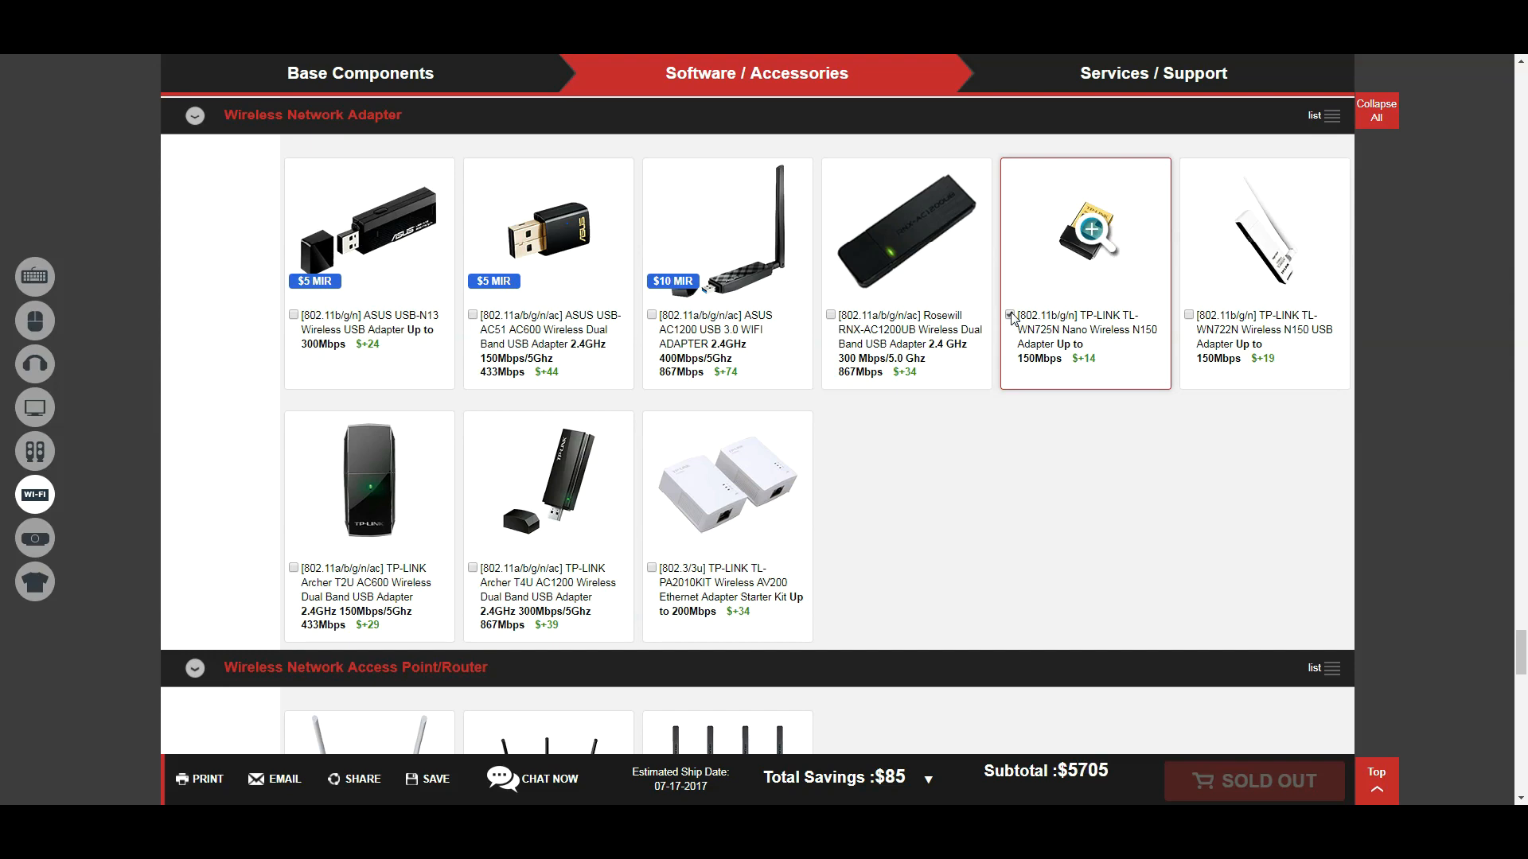
left_click(1011, 315)
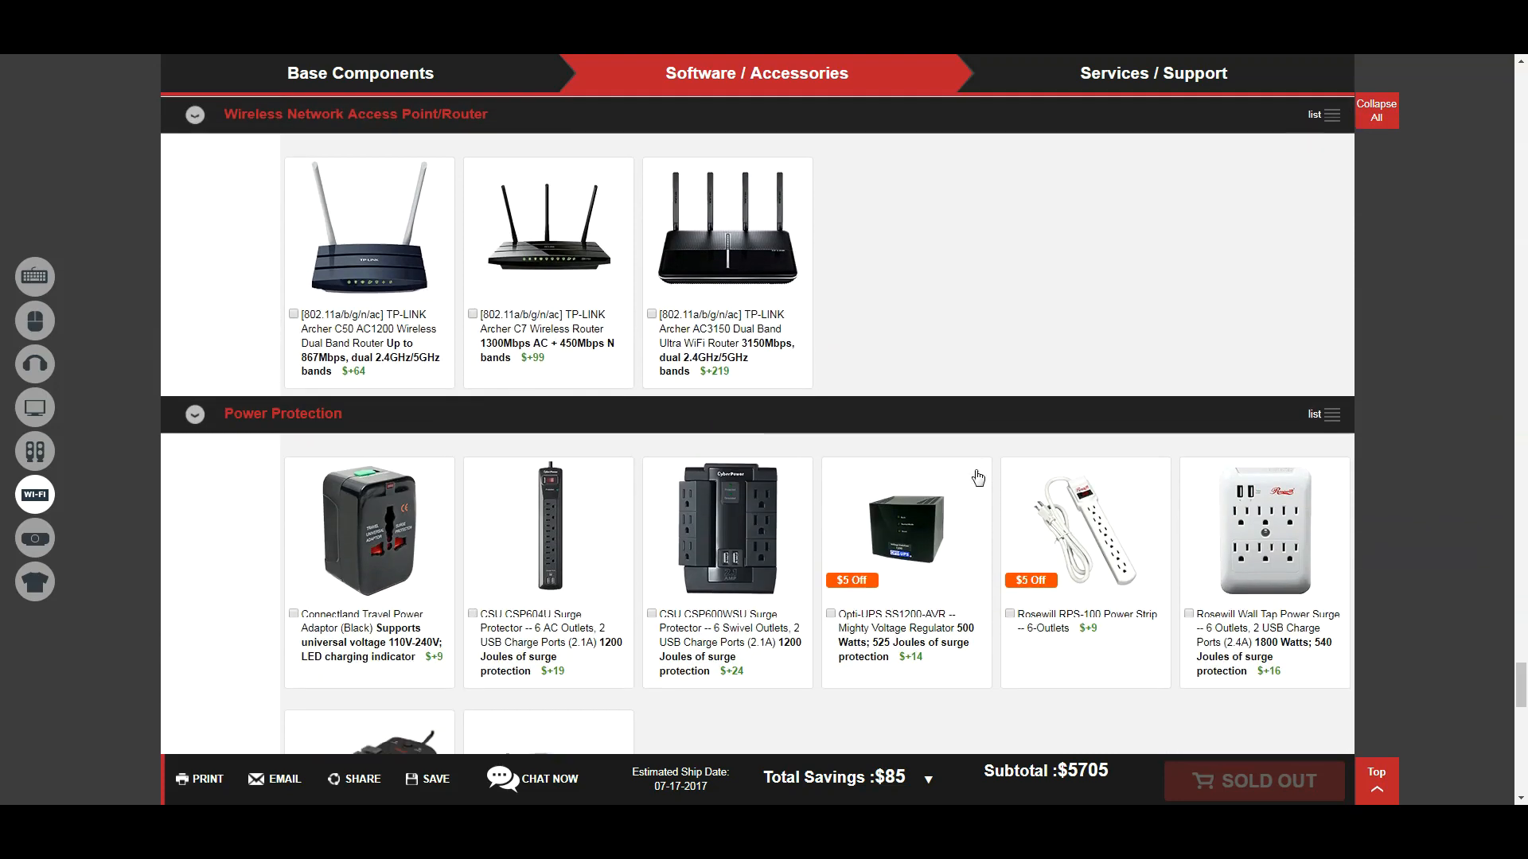
scroll("down", 3)
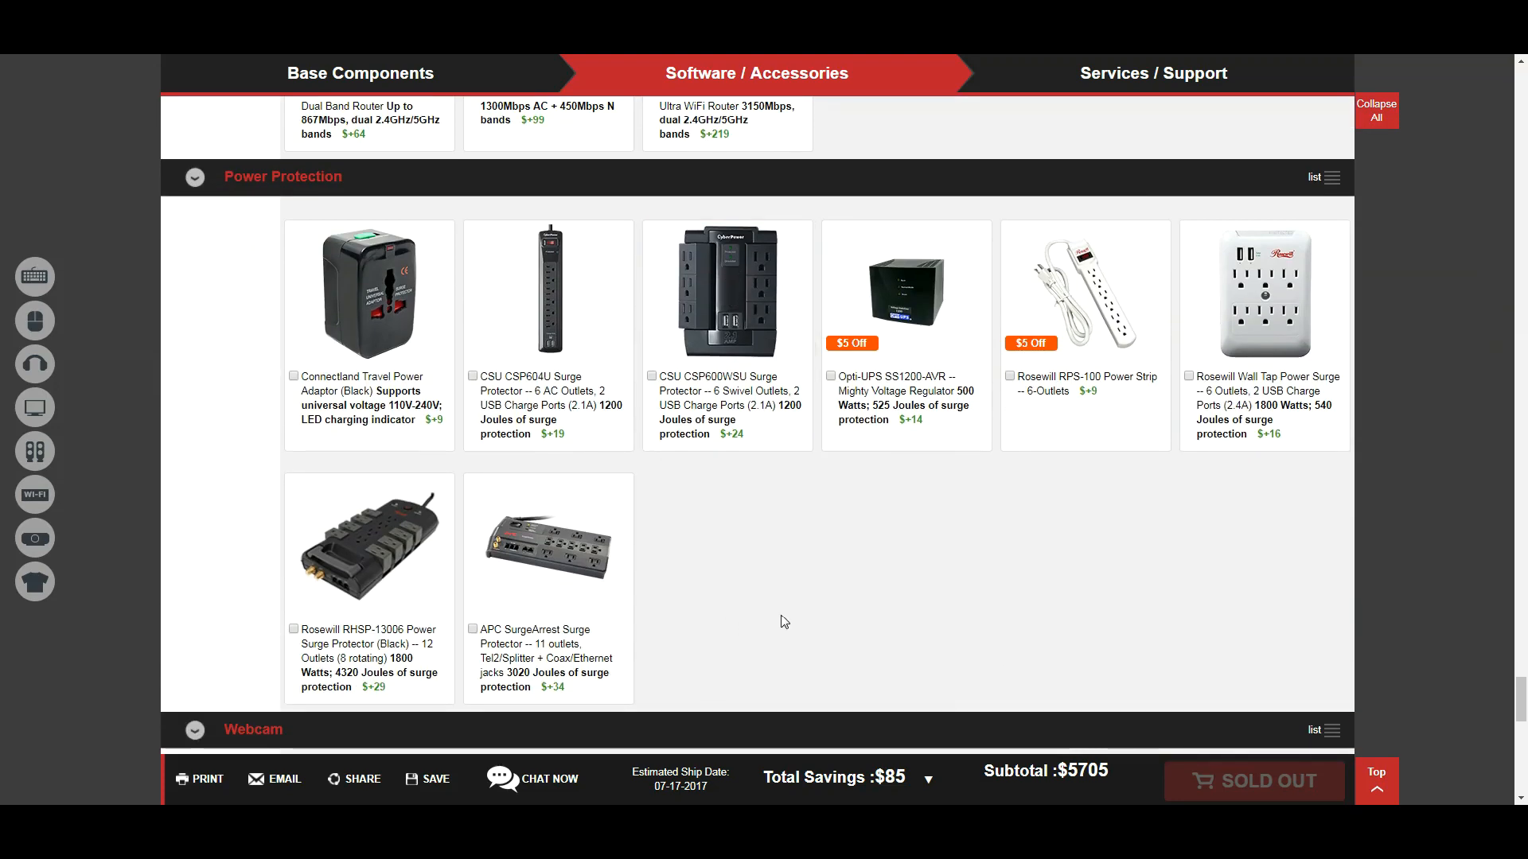
mouse_move(843, 536)
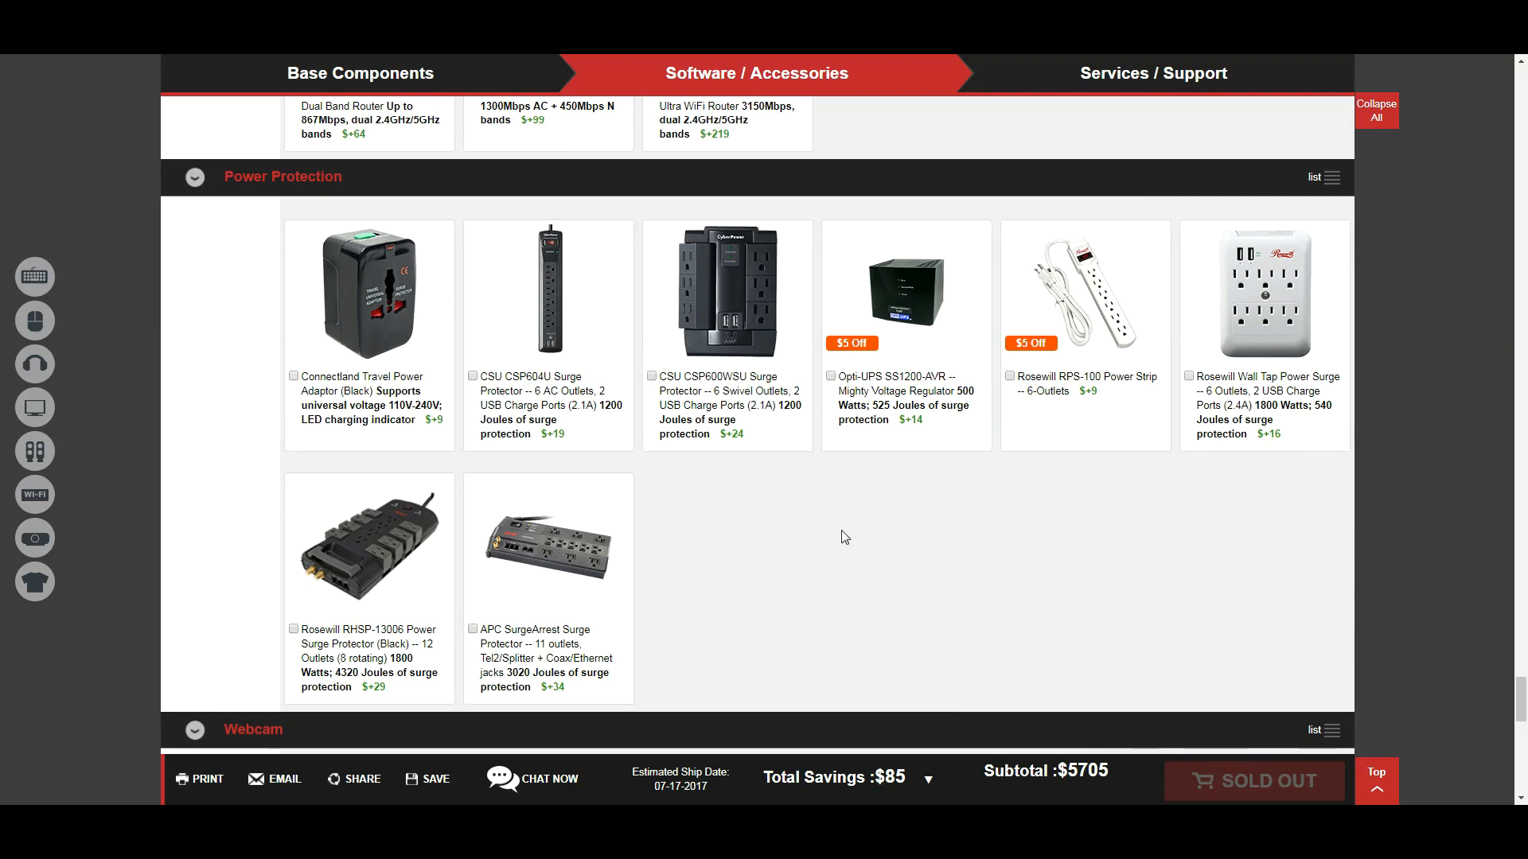
mouse_move(813, 658)
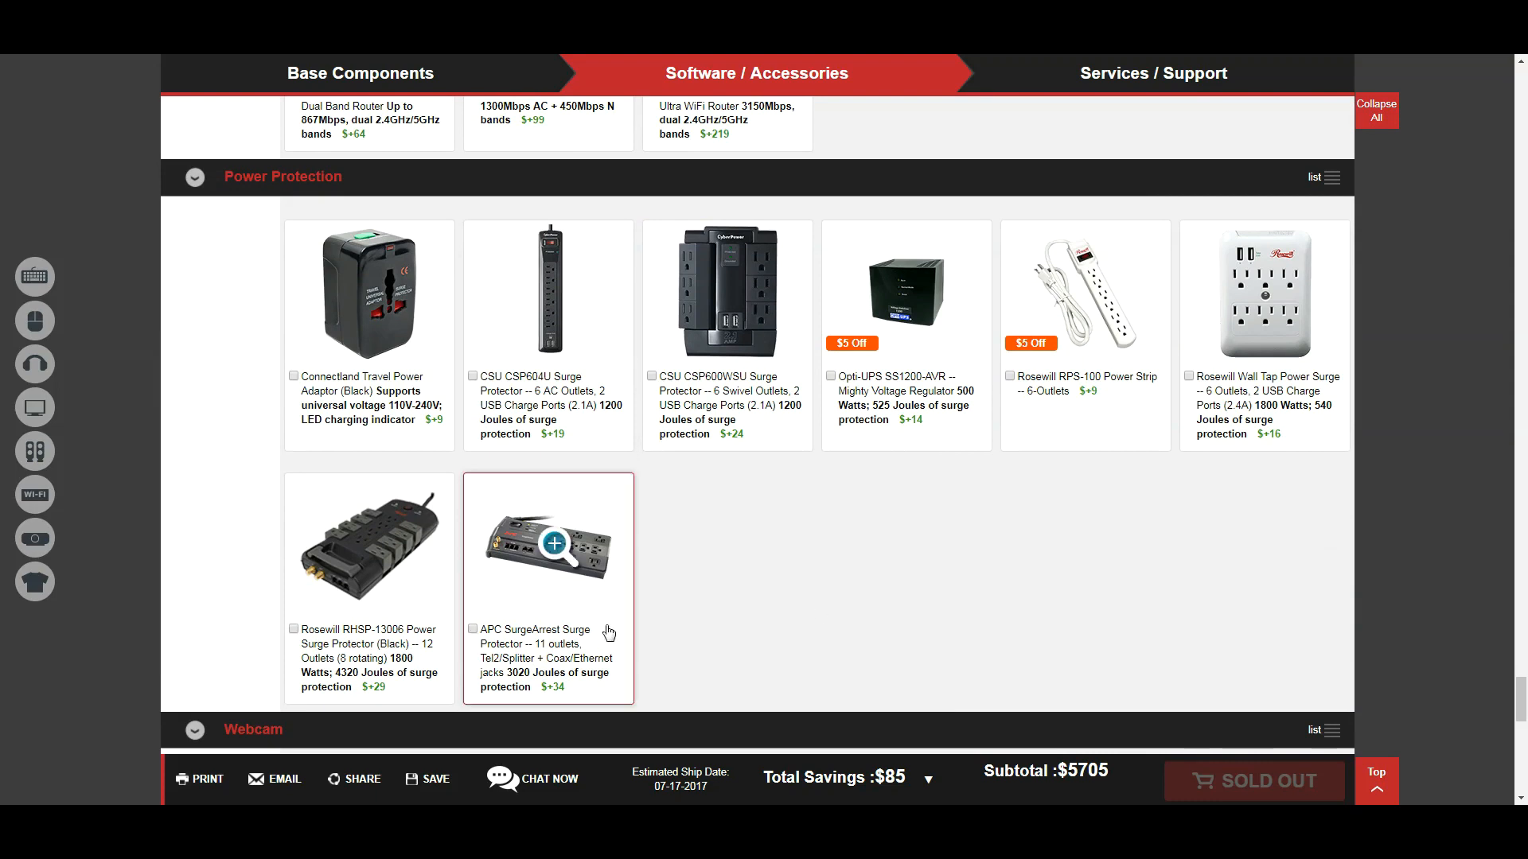
scroll("down", 3)
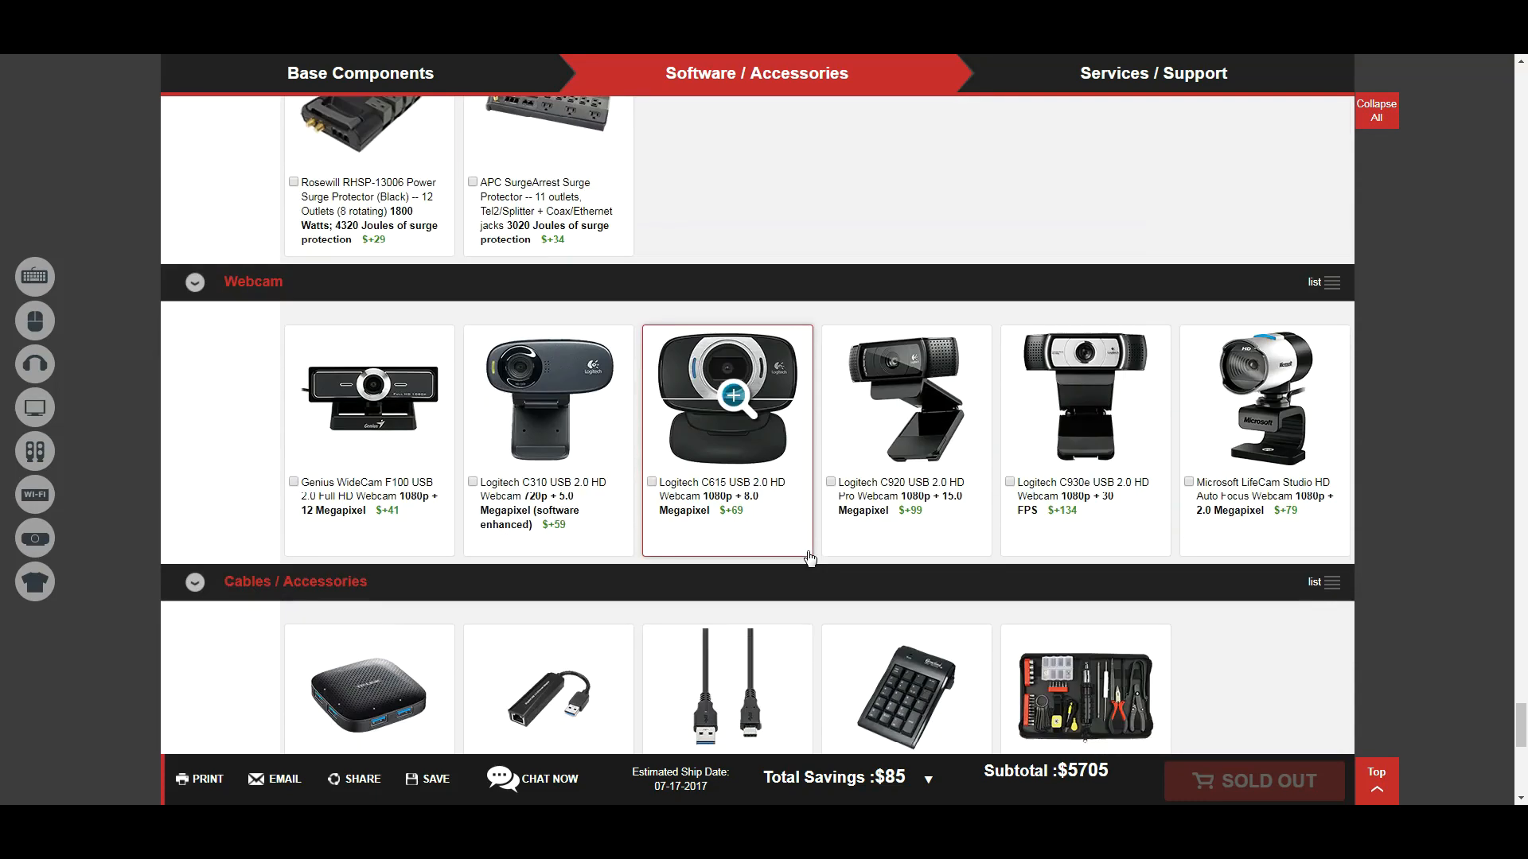
scroll("down", 3)
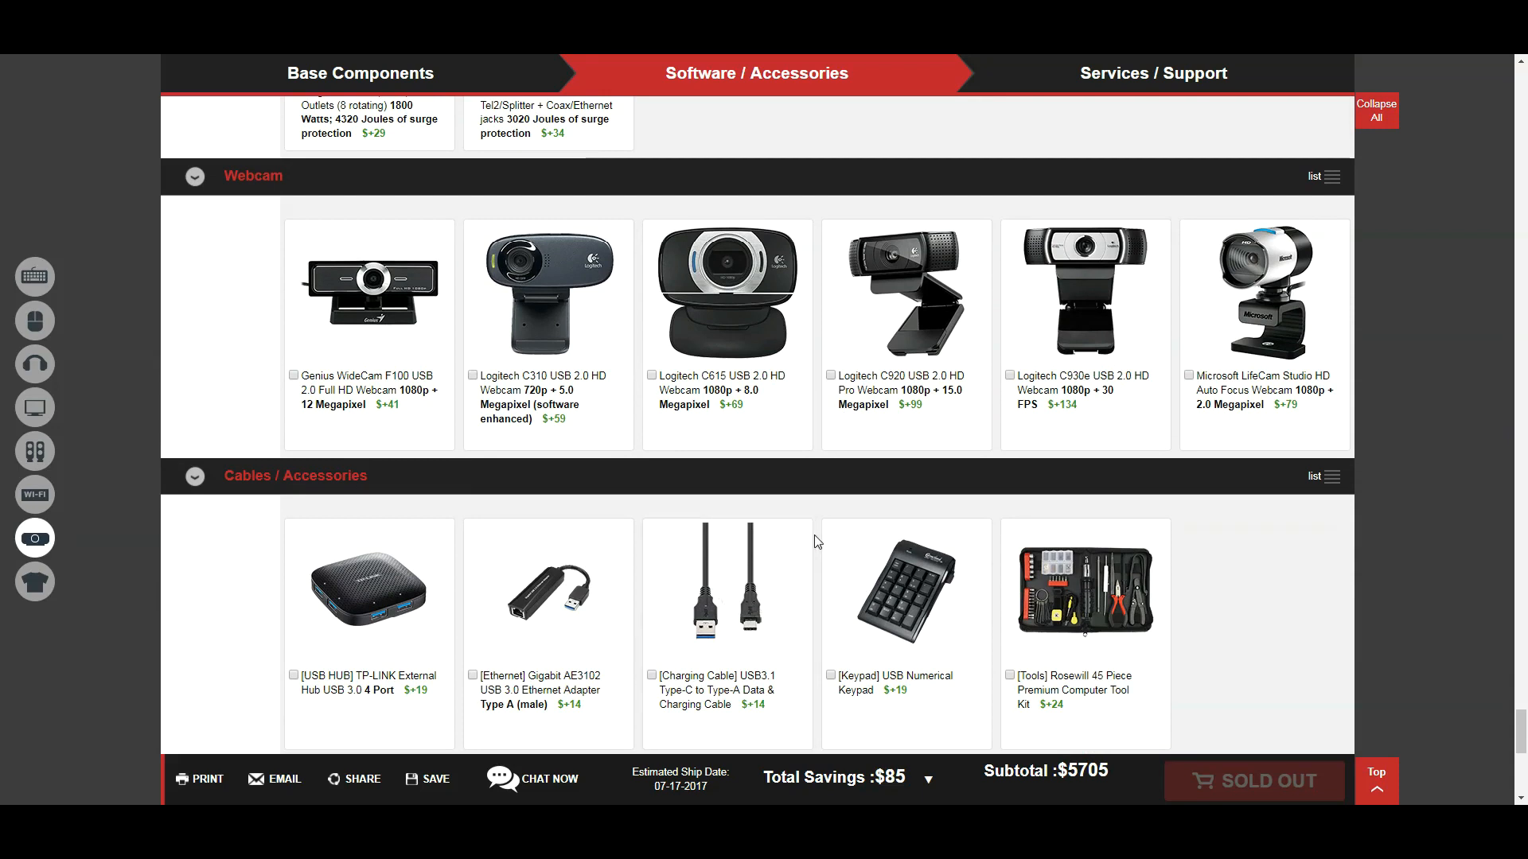
mouse_move(816, 455)
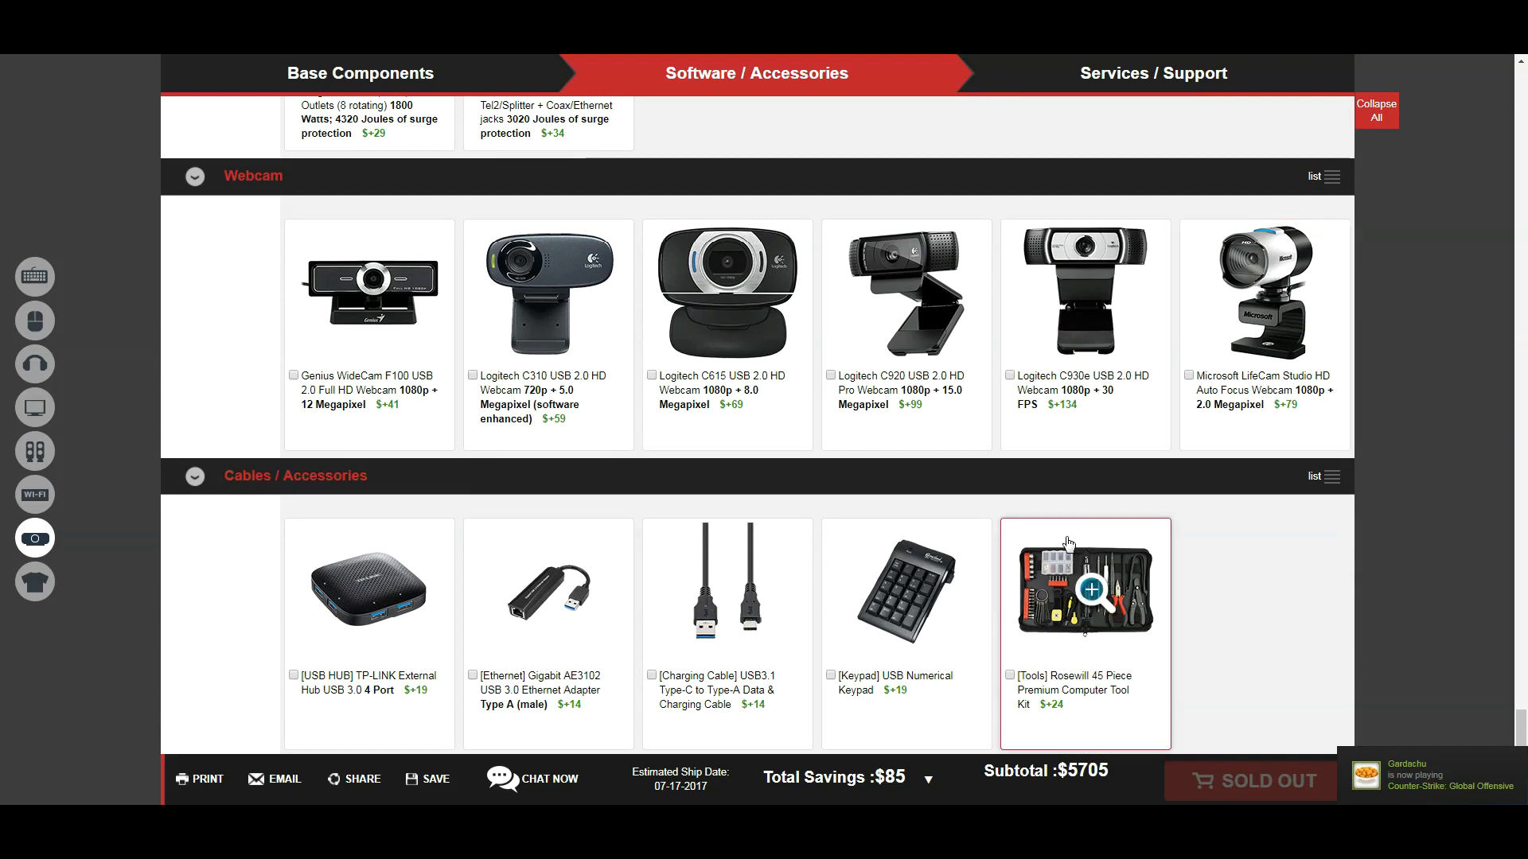
scroll("down", 3)
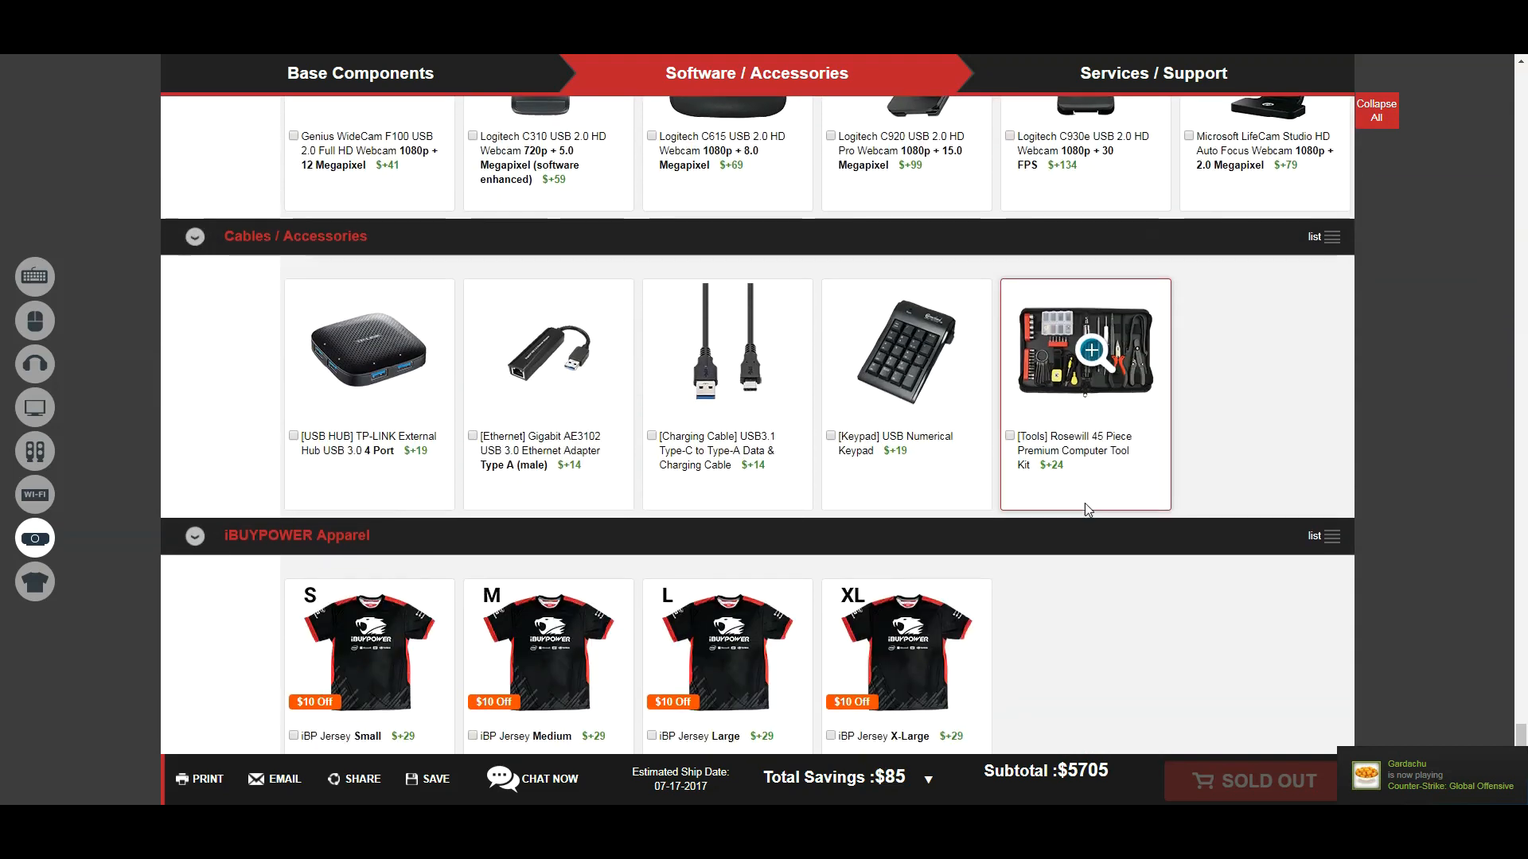
Step: Add the Rosewill 45-piece tool kit and X-Large iBP Jersey ($5,758), then continue to Services / Support
scroll("down", 3)
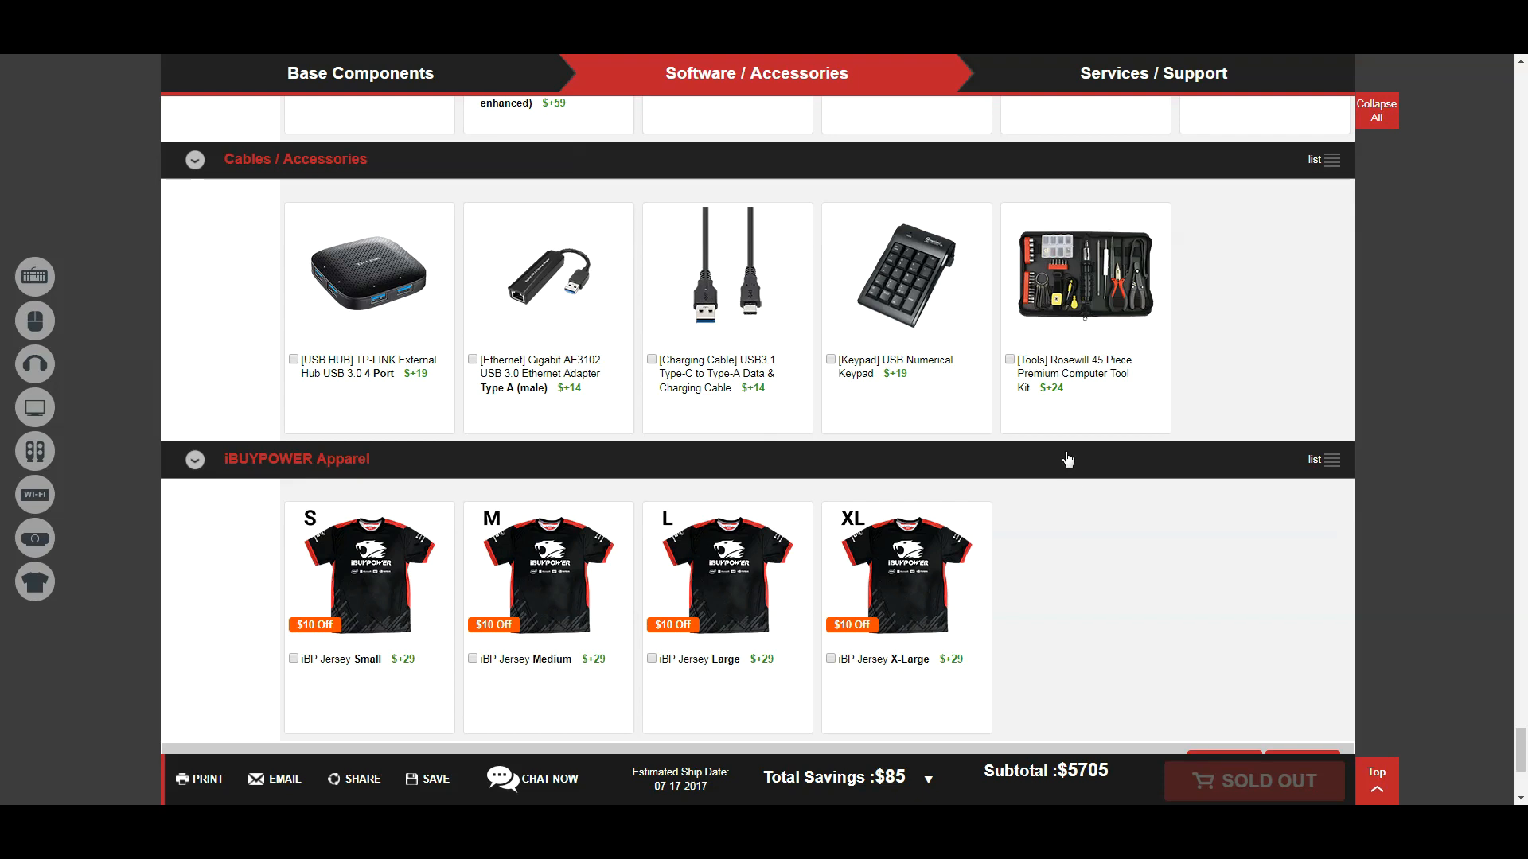
left_click(1010, 360)
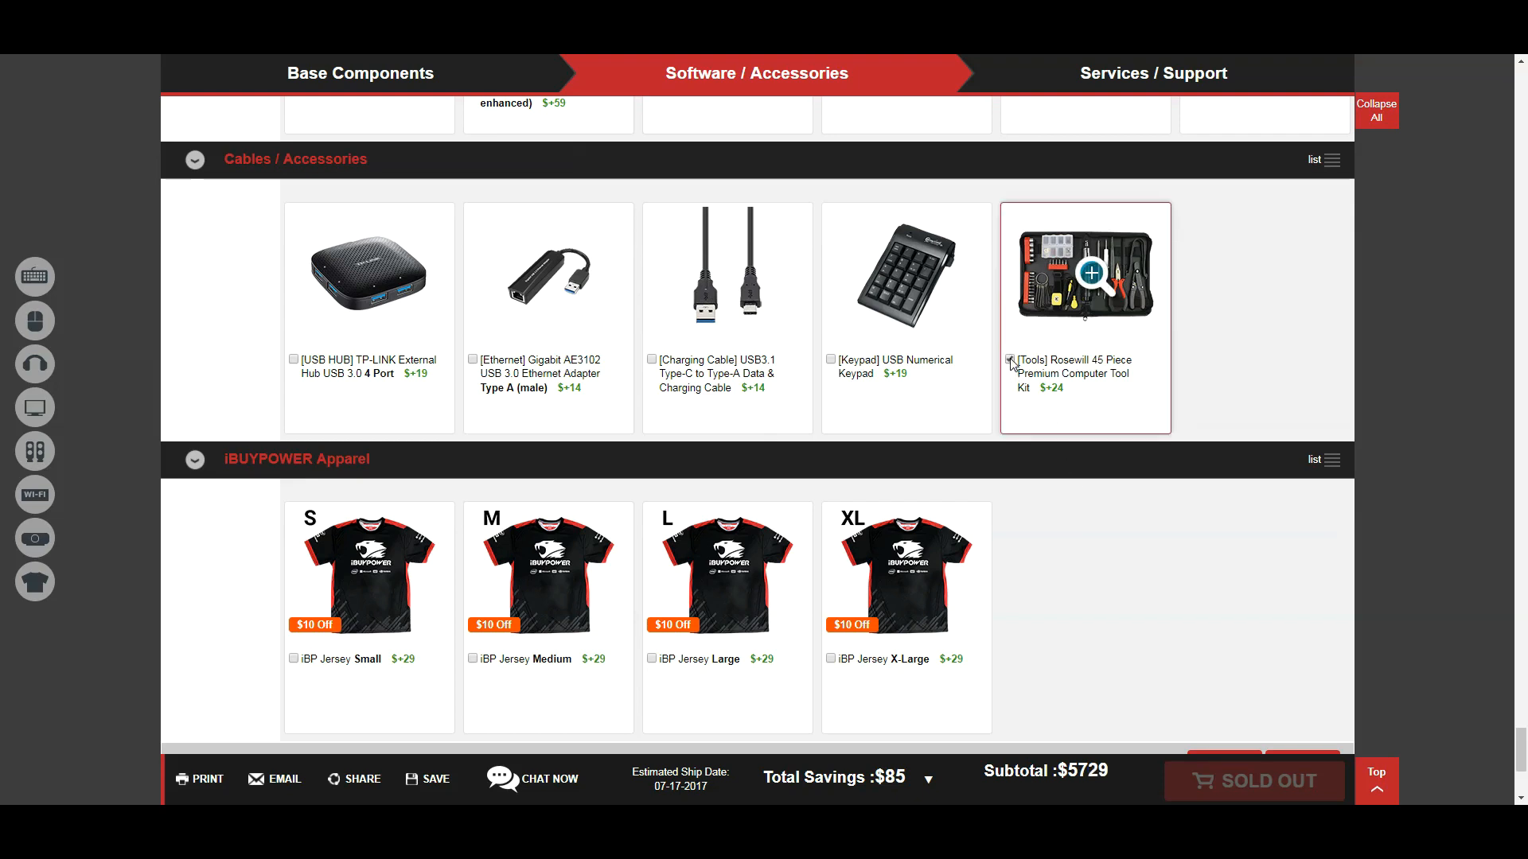
left_click(1009, 359)
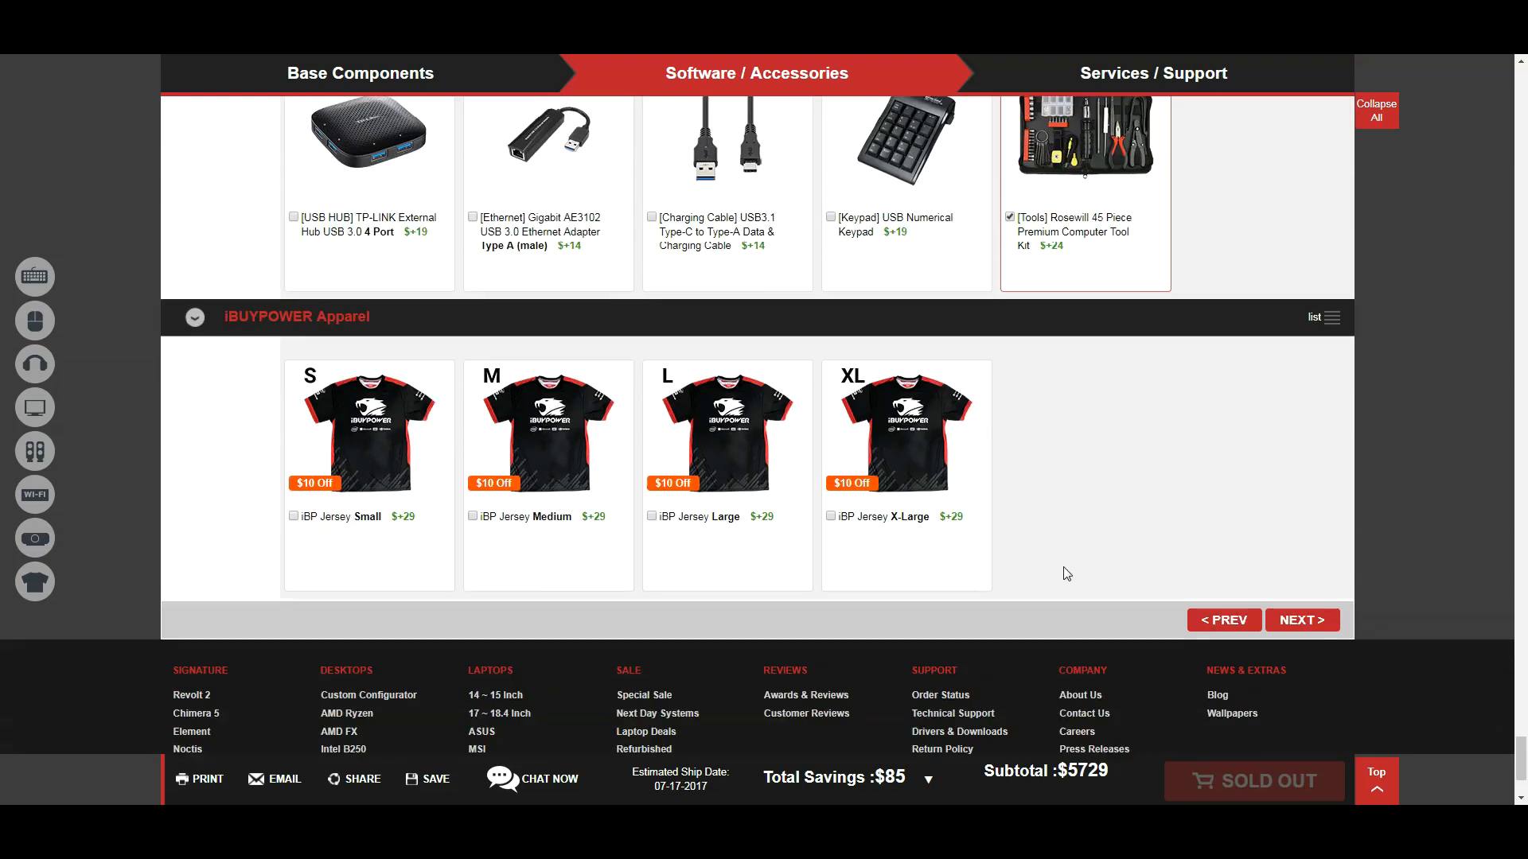
scroll("down", 3)
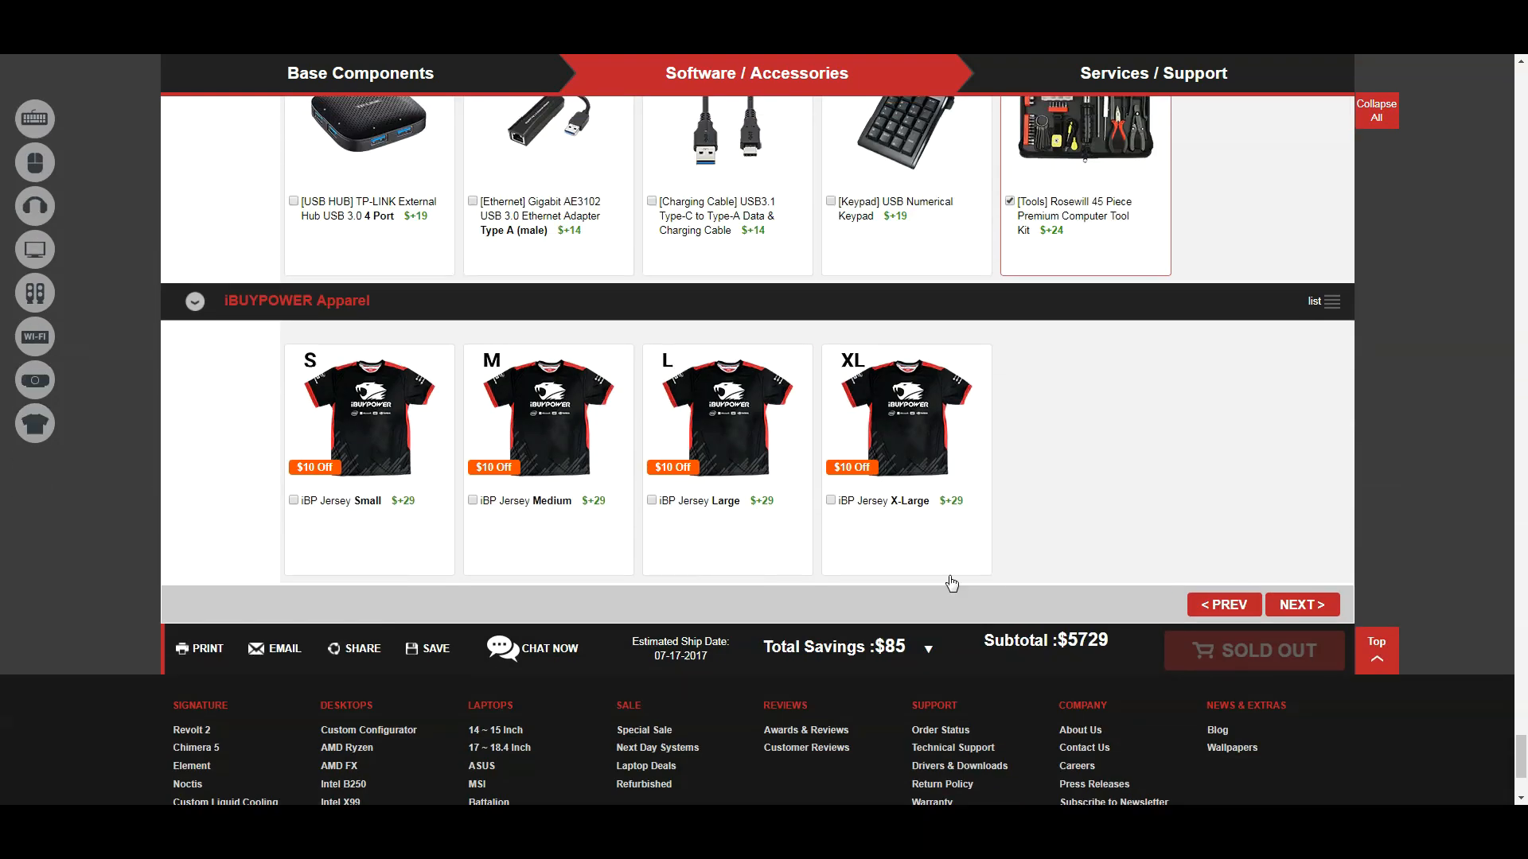
left_click(833, 500)
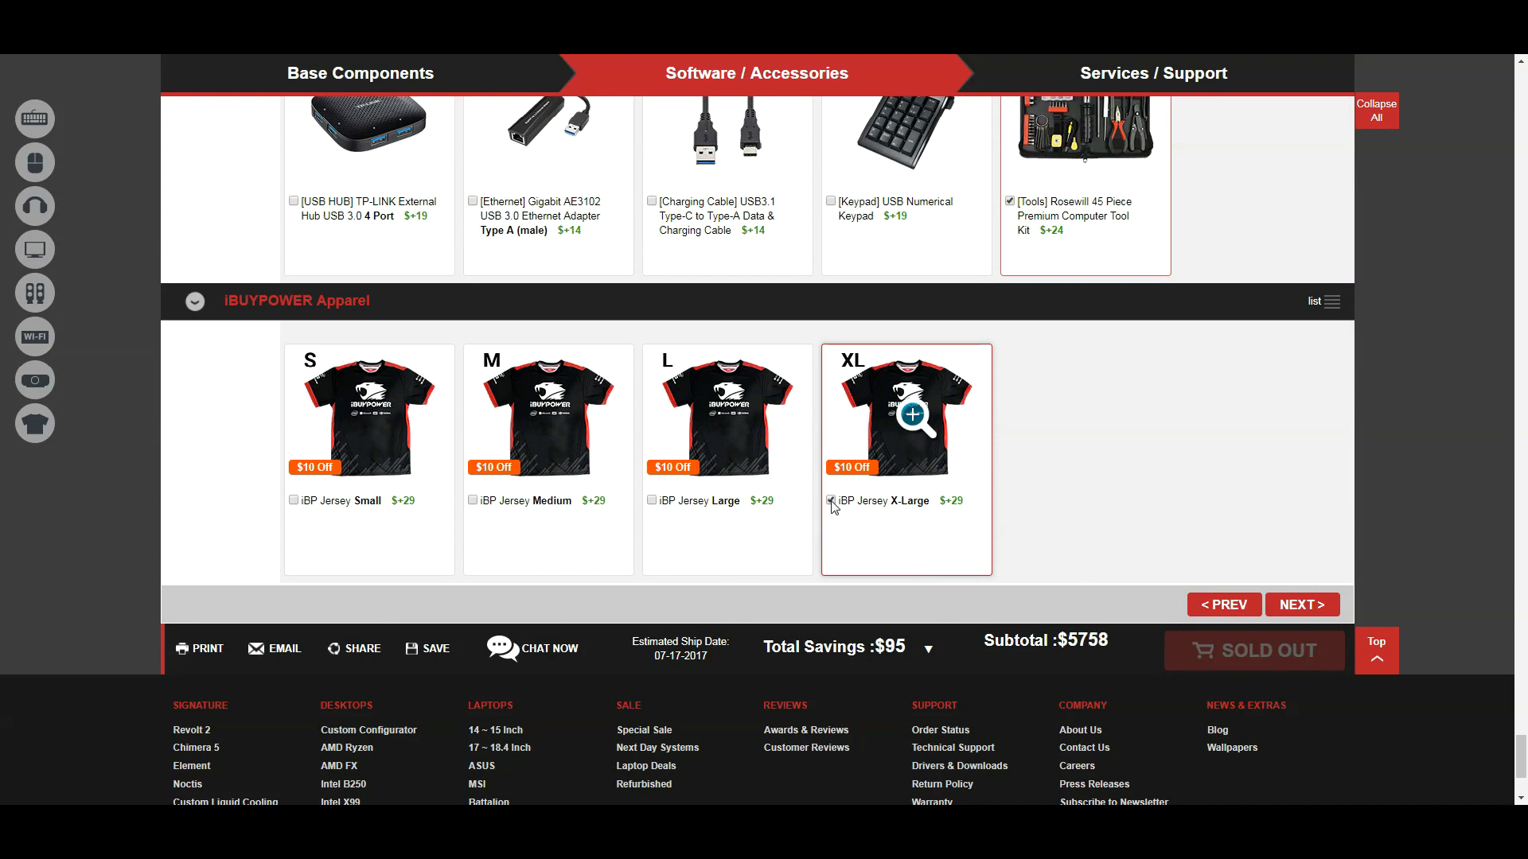
left_click(830, 499)
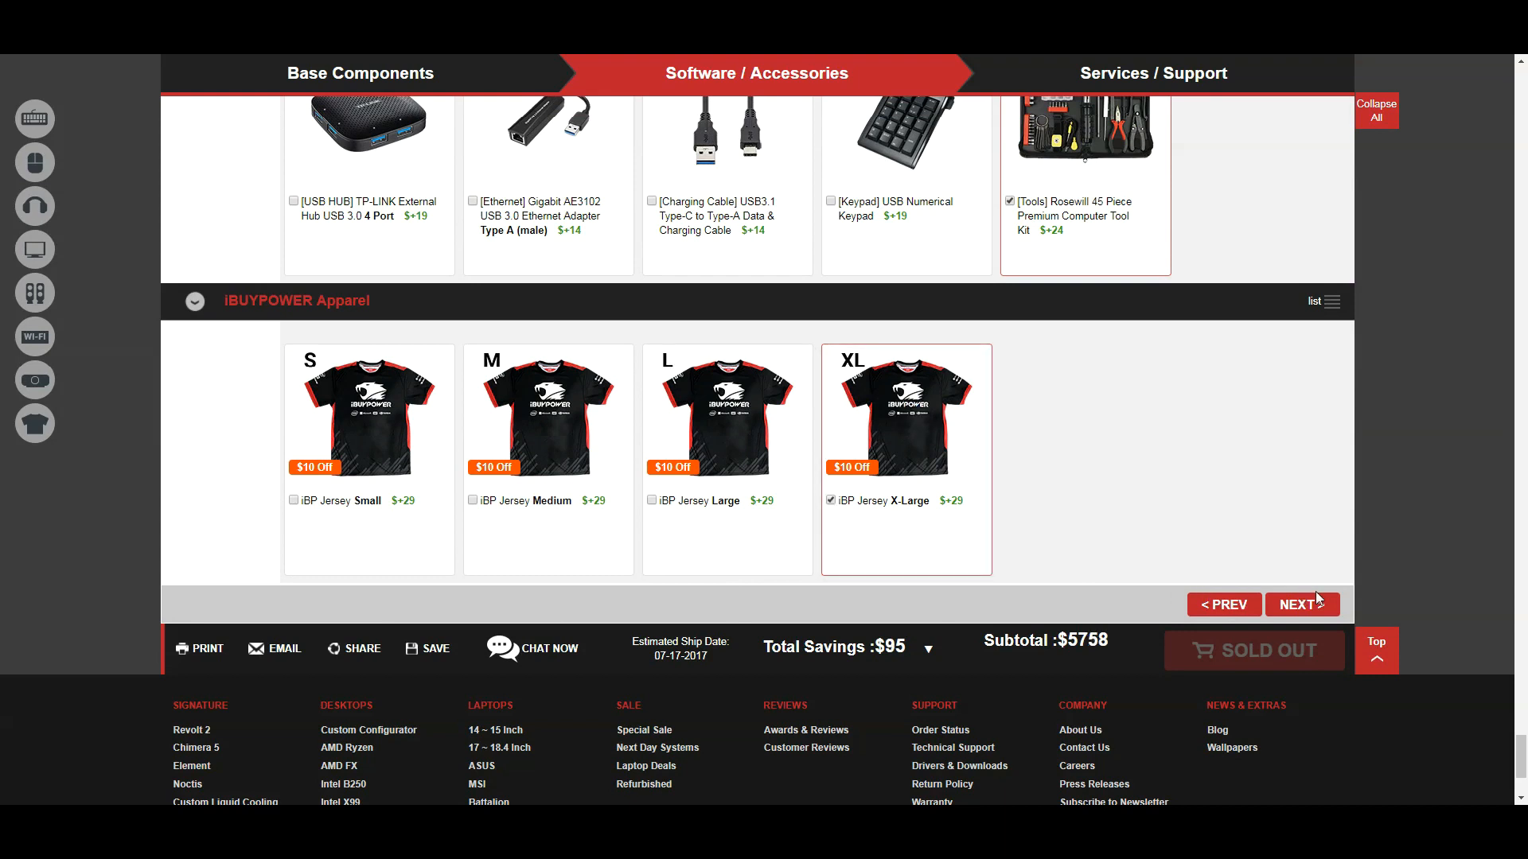
left_click(1301, 605)
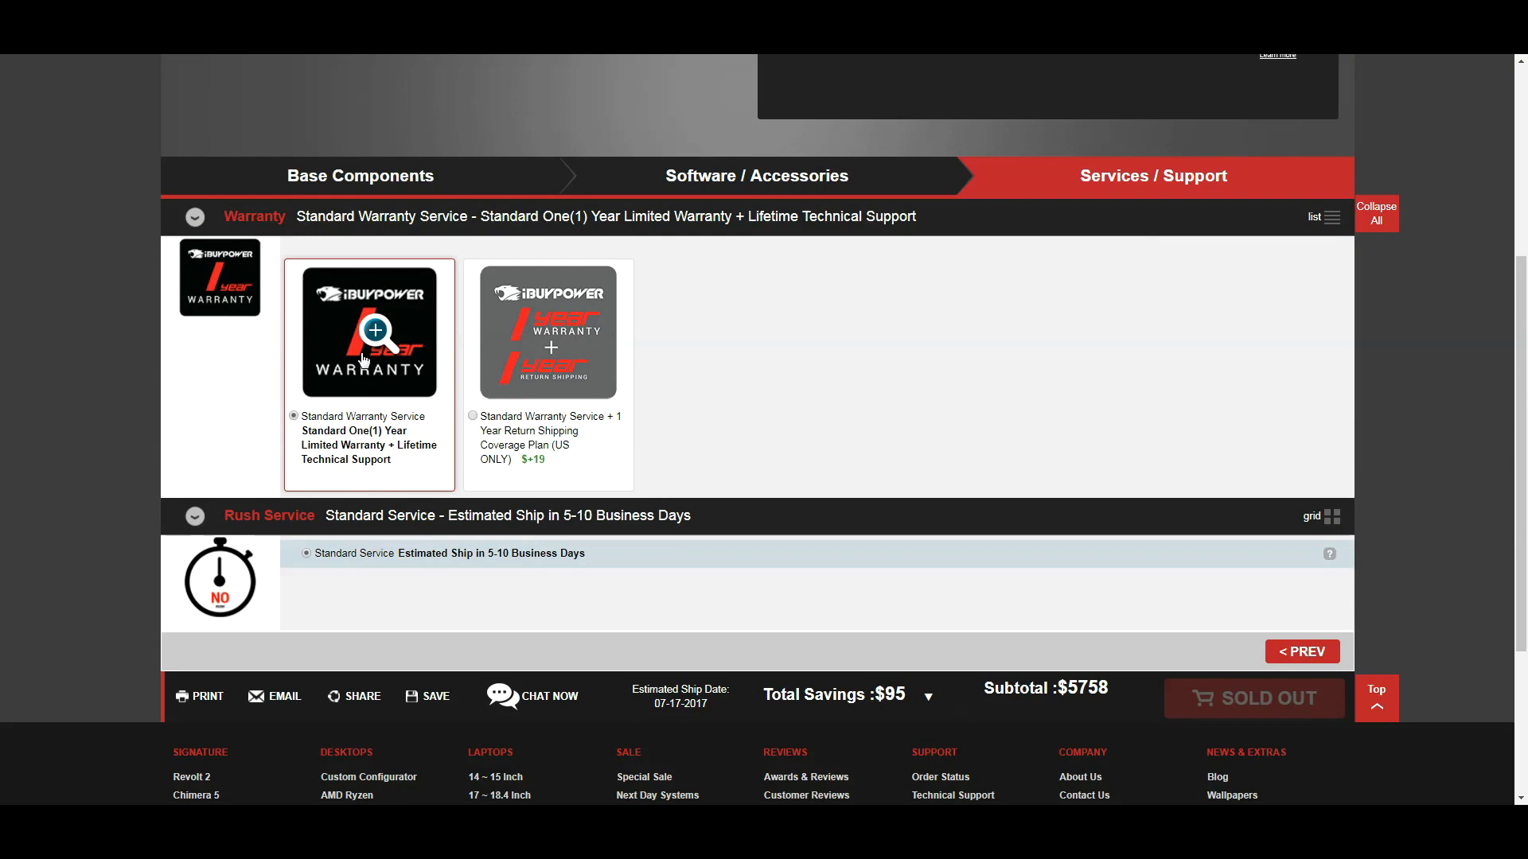
mouse_move(372, 440)
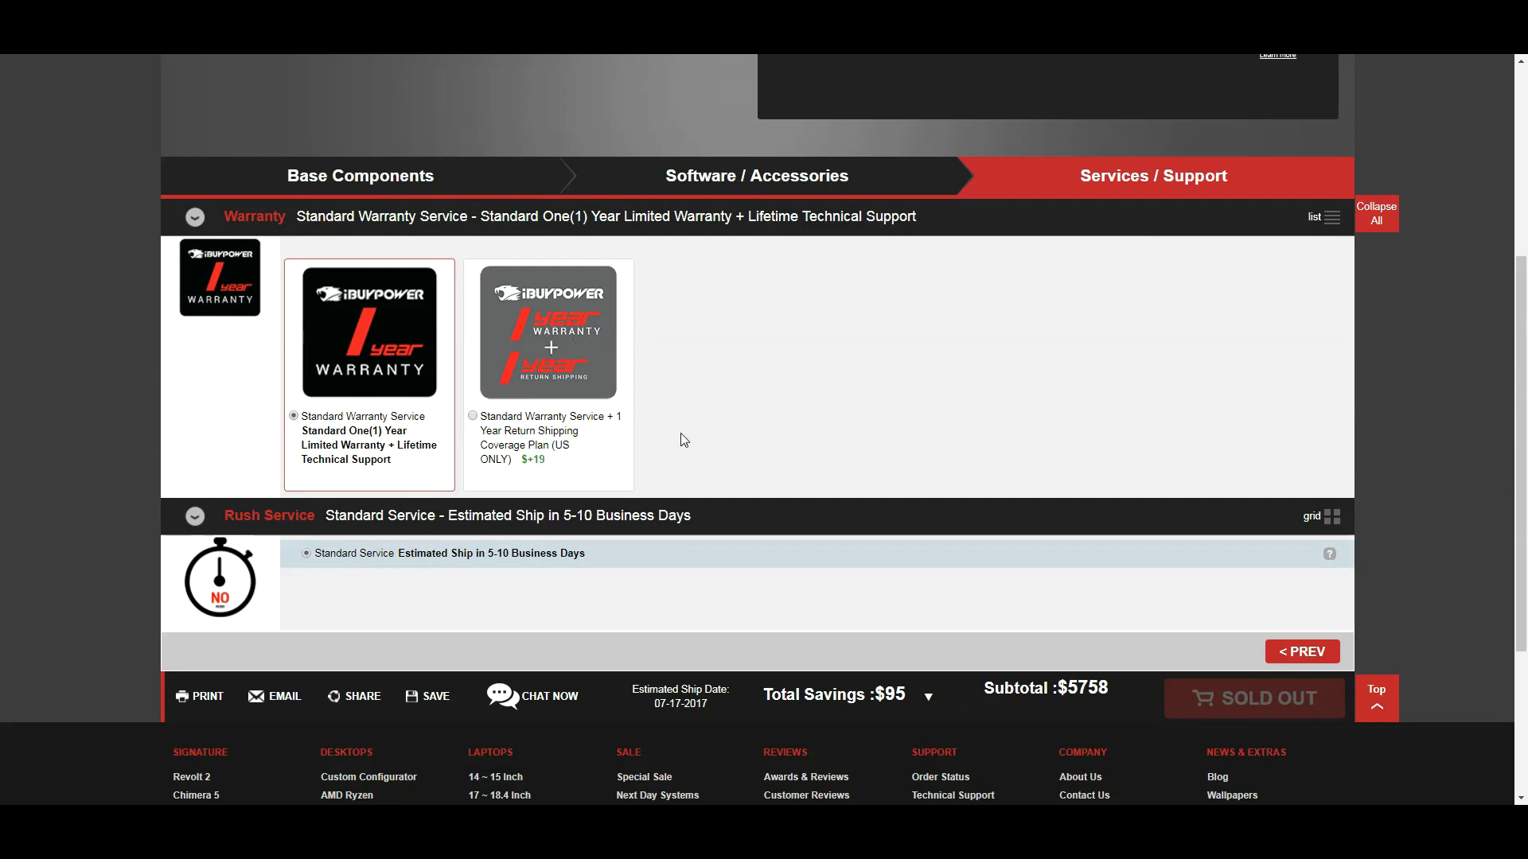
Step: Review the Services / Support step with the Standard One-Year Limited Warranty kept at $5,758
scroll("down", 3)
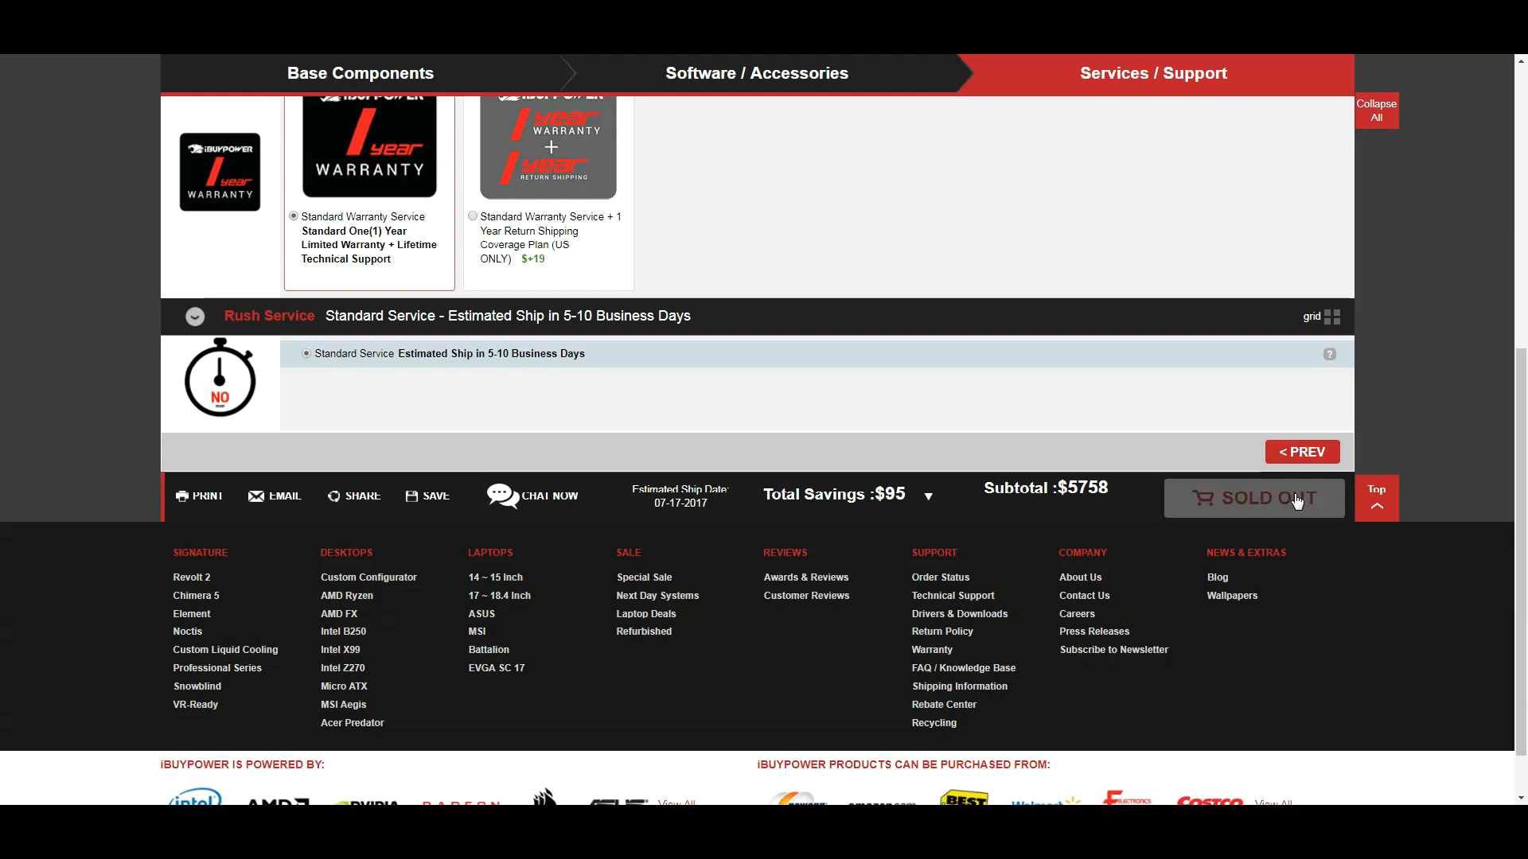
mouse_move(940, 536)
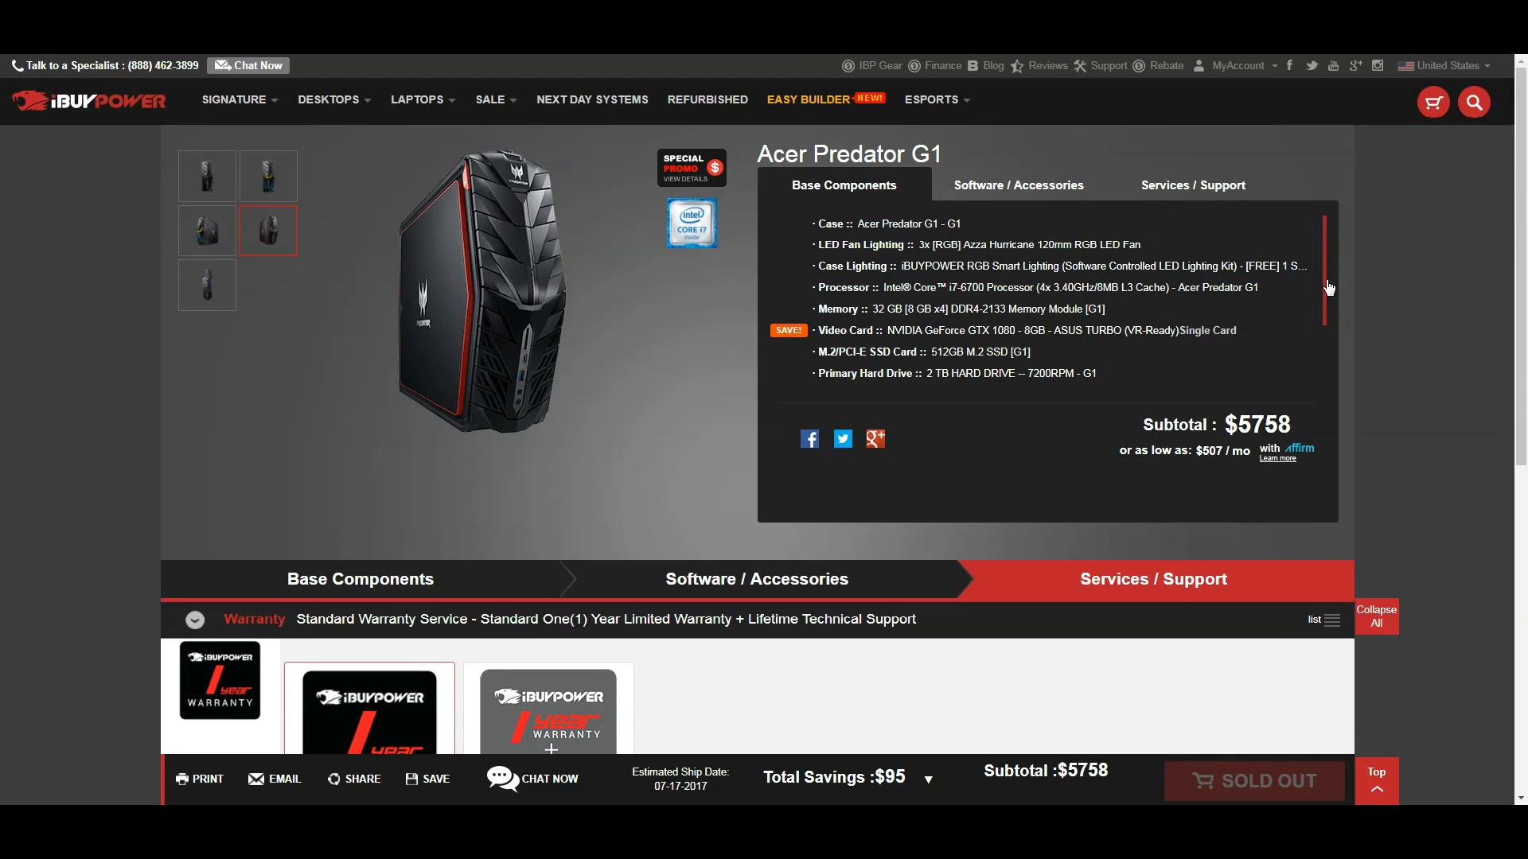
scroll("down", 3)
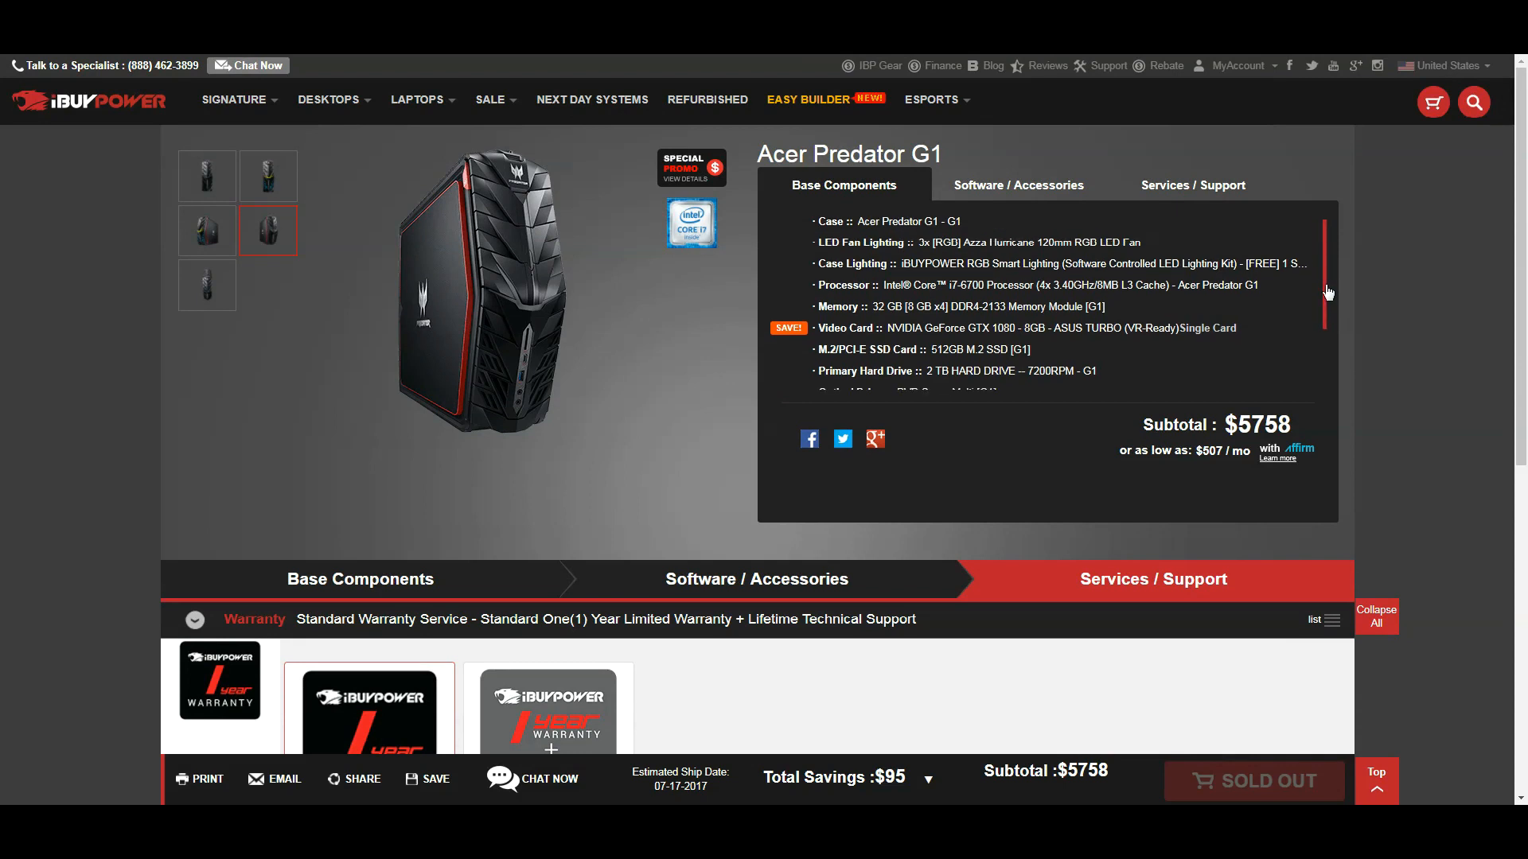
scroll("down", 3)
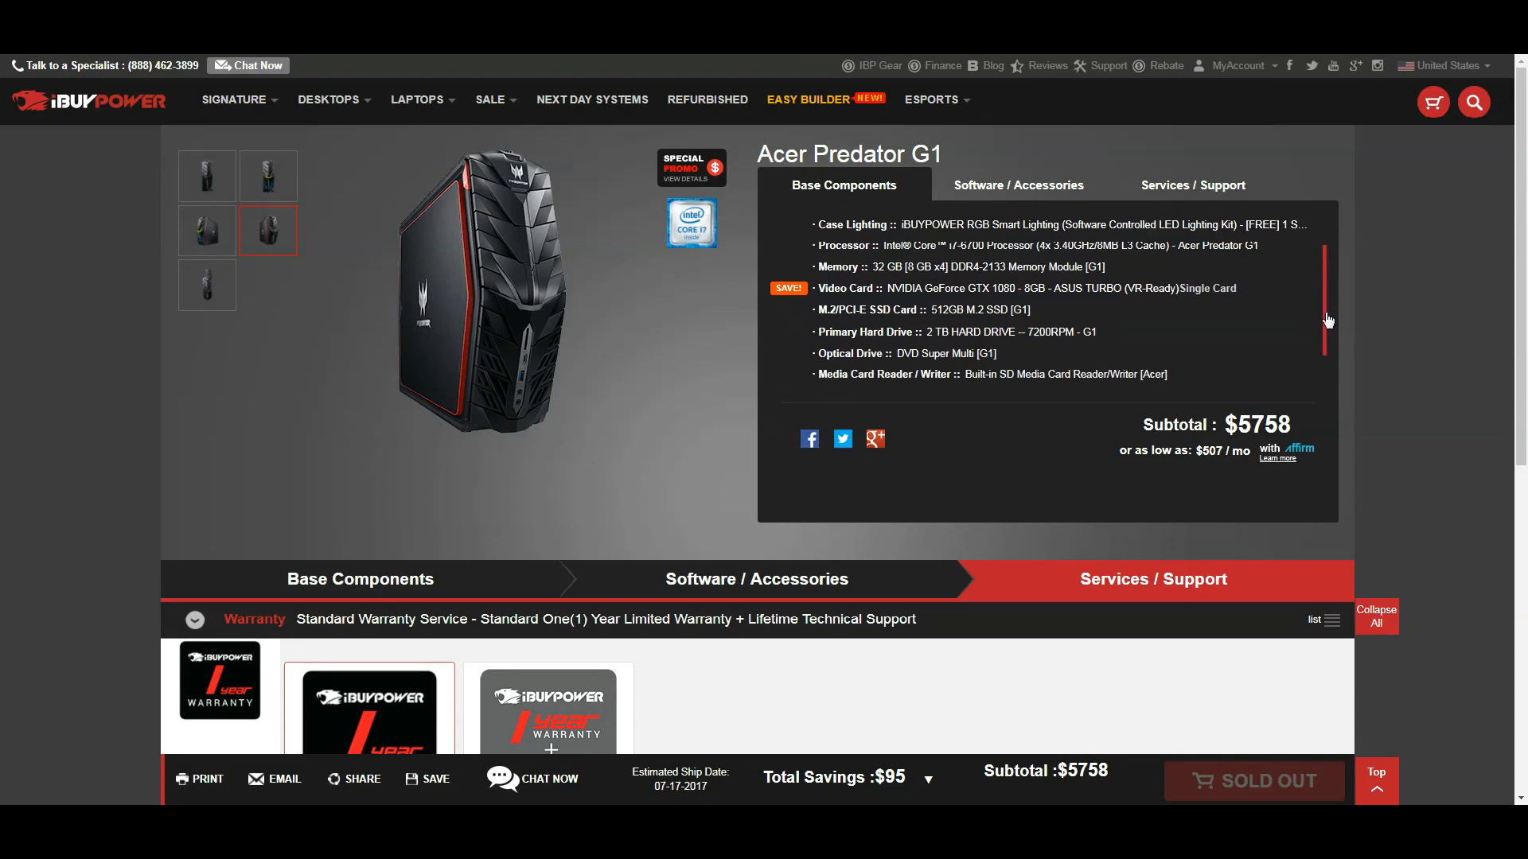
scroll("down", 3)
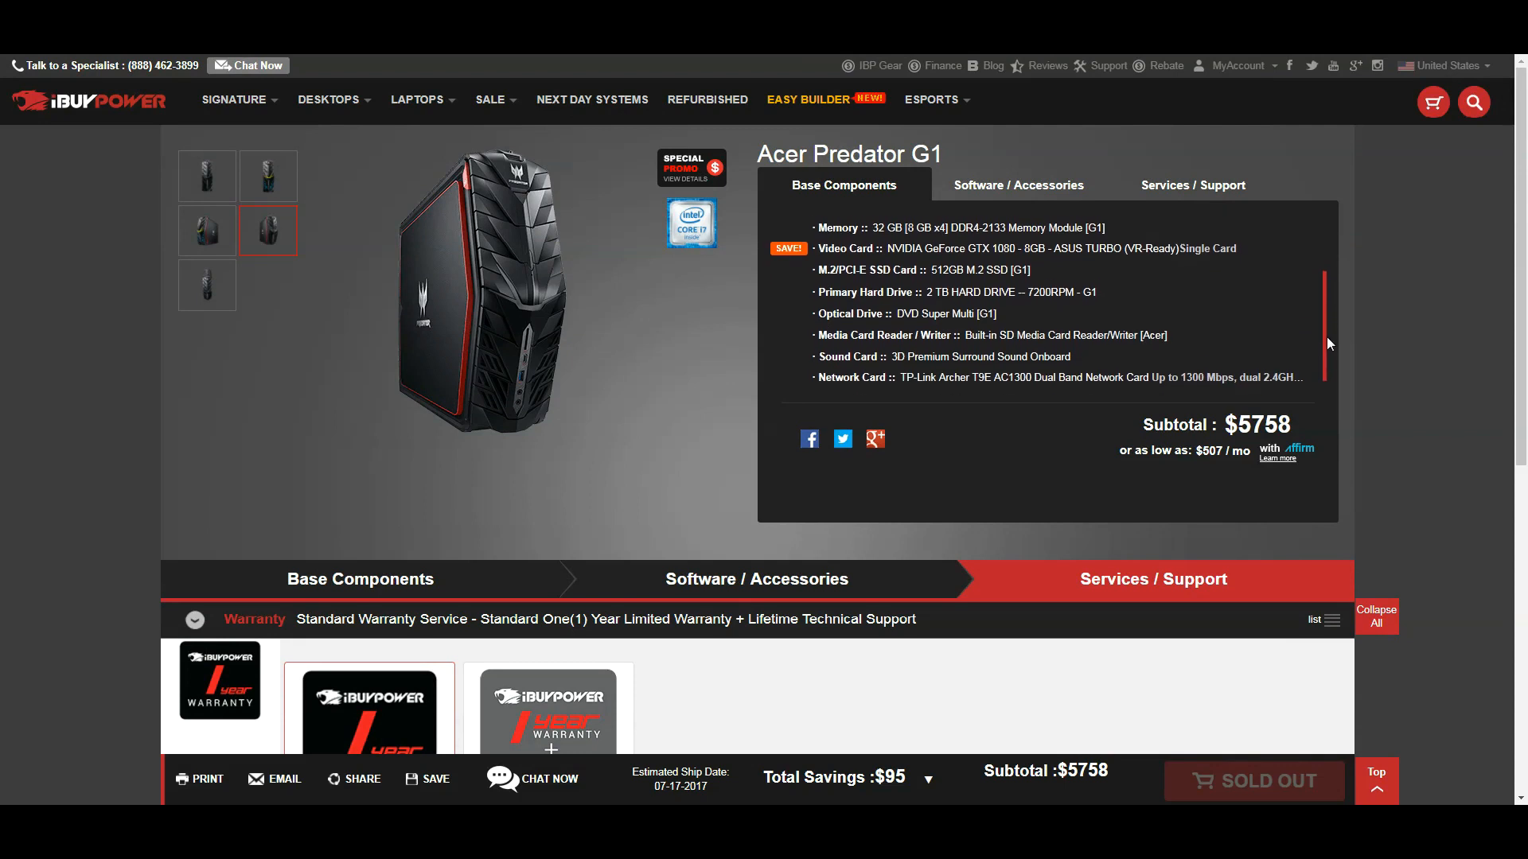
scroll("down", 3)
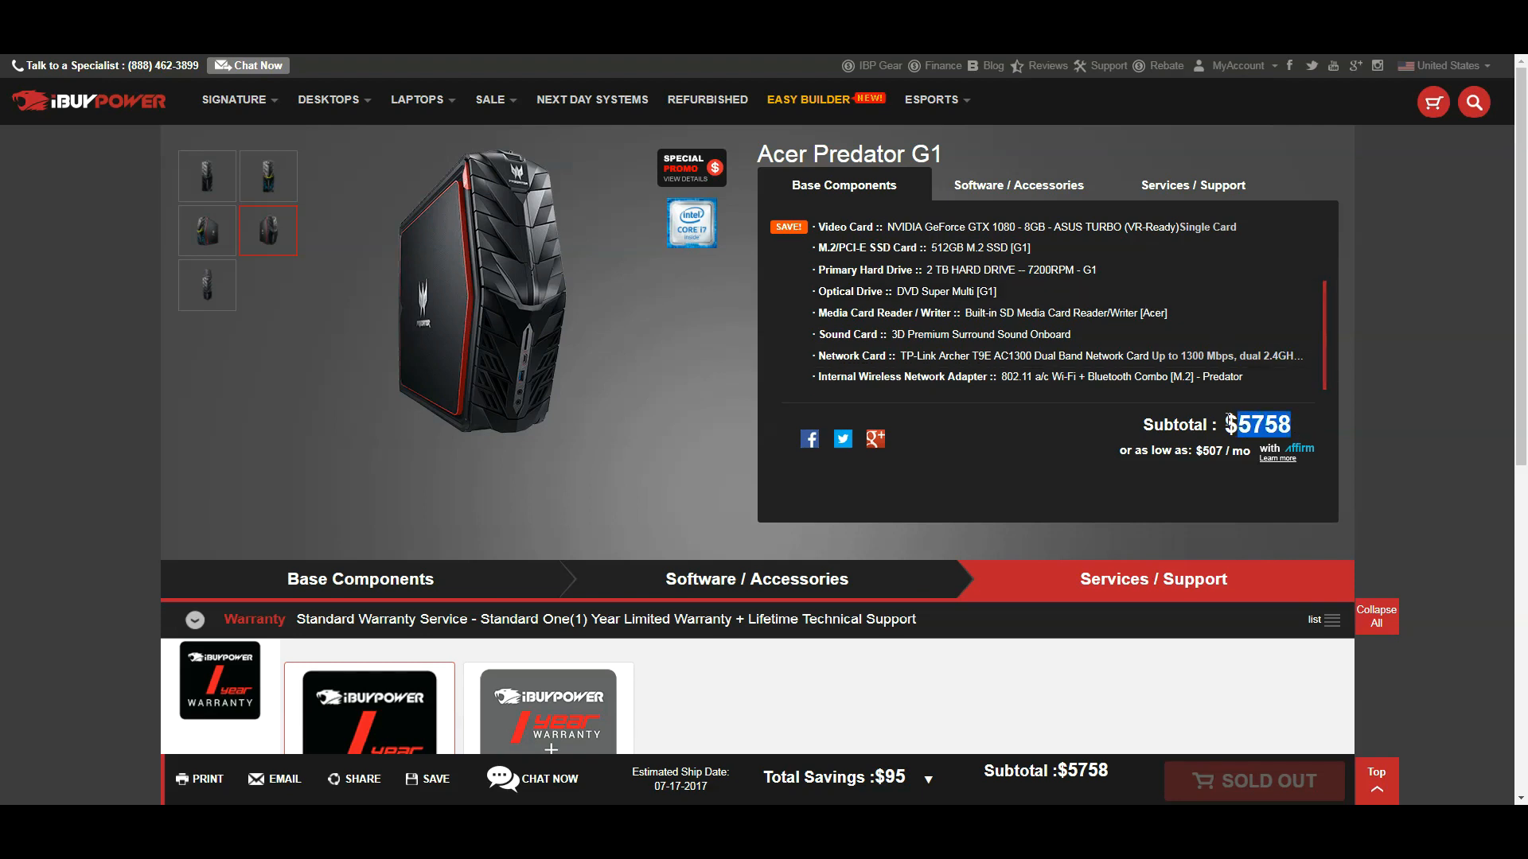
mouse_move(1179, 506)
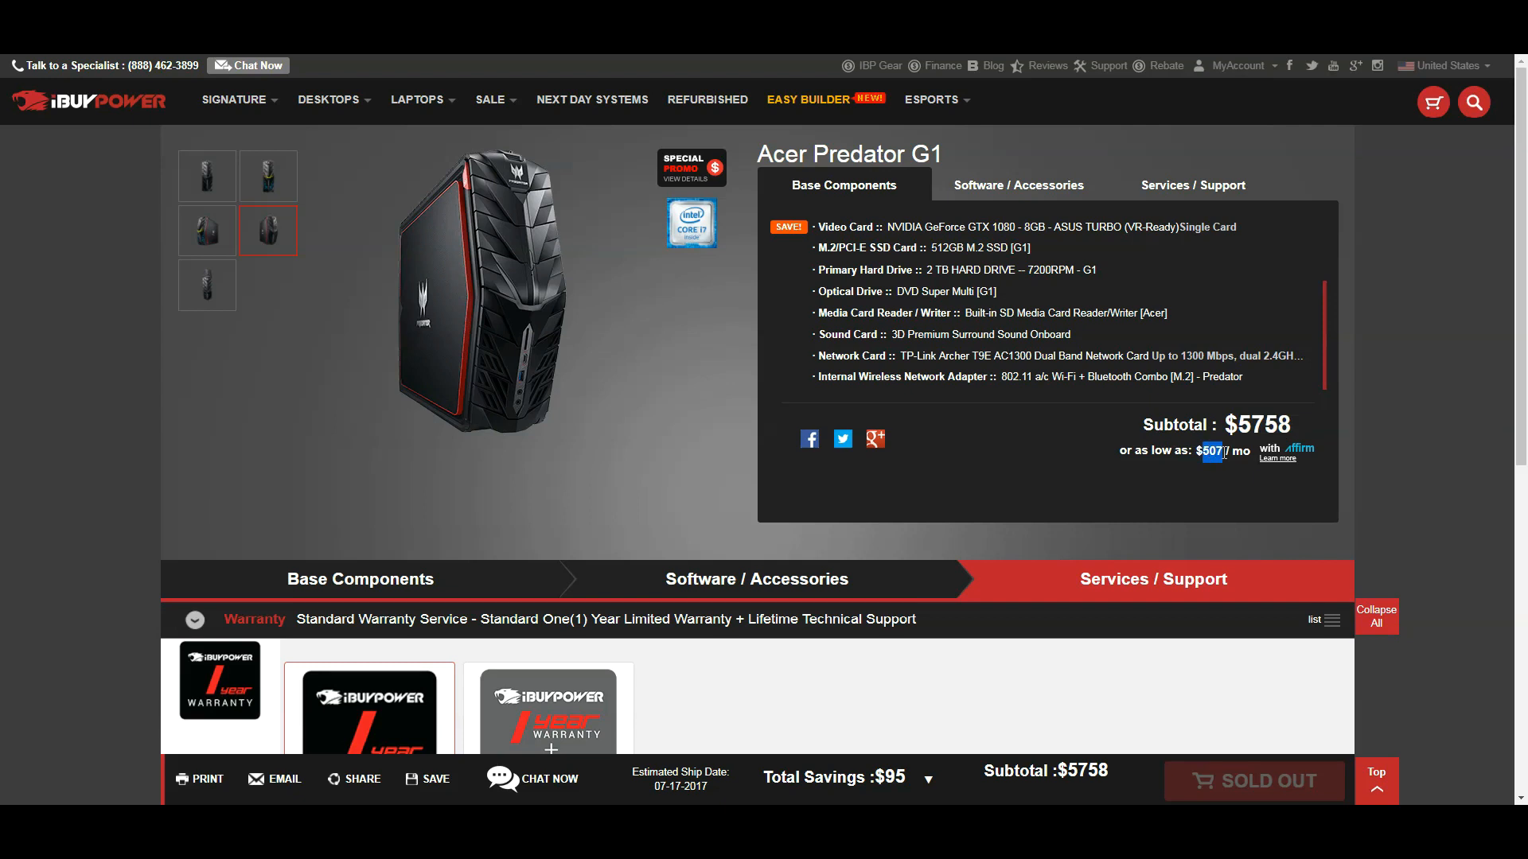
mouse_move(1250, 458)
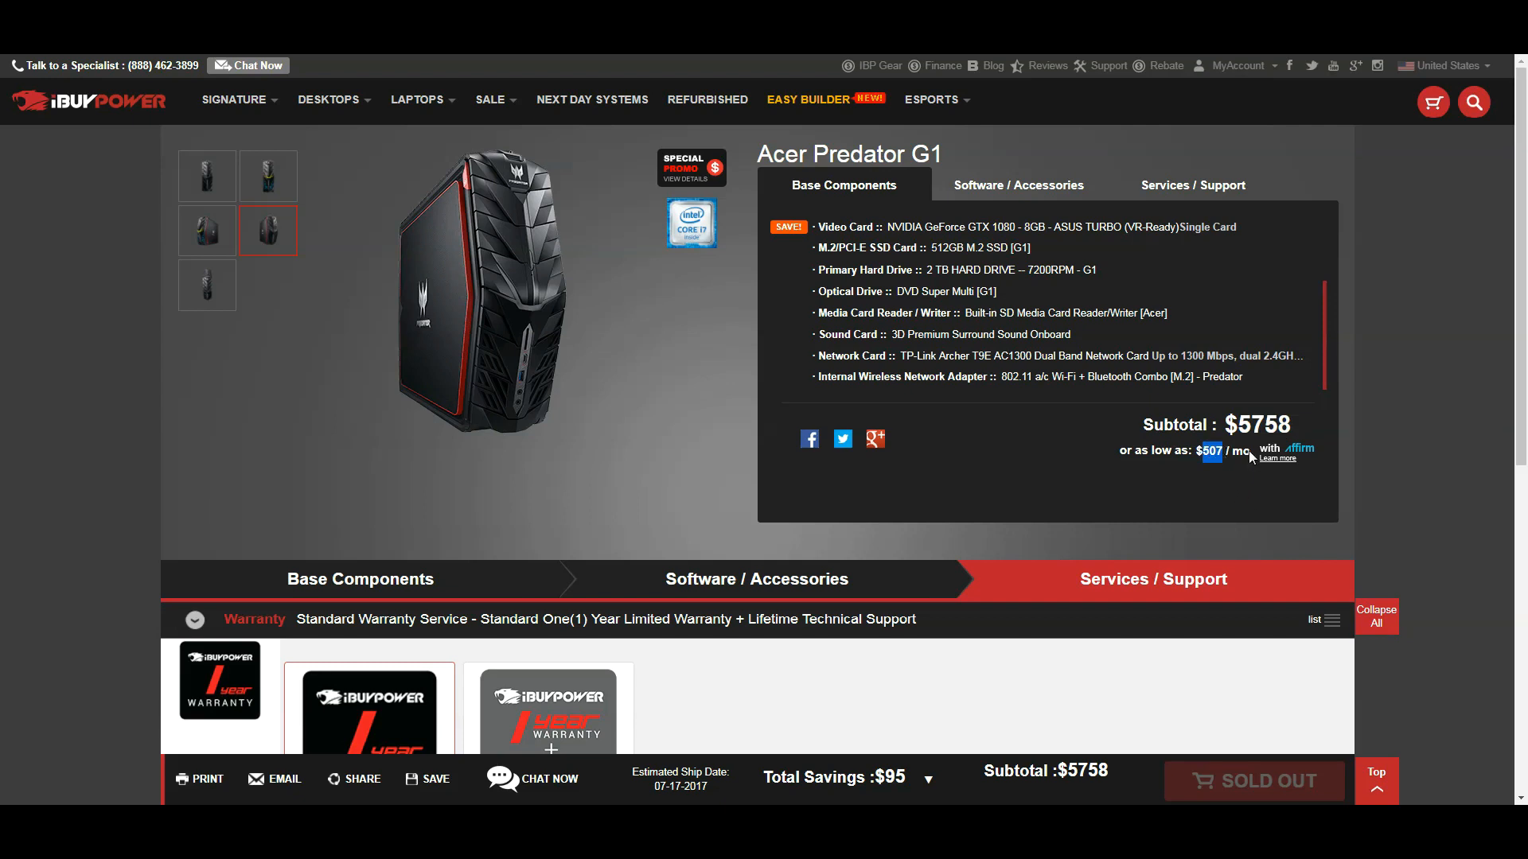
scroll("down", 3)
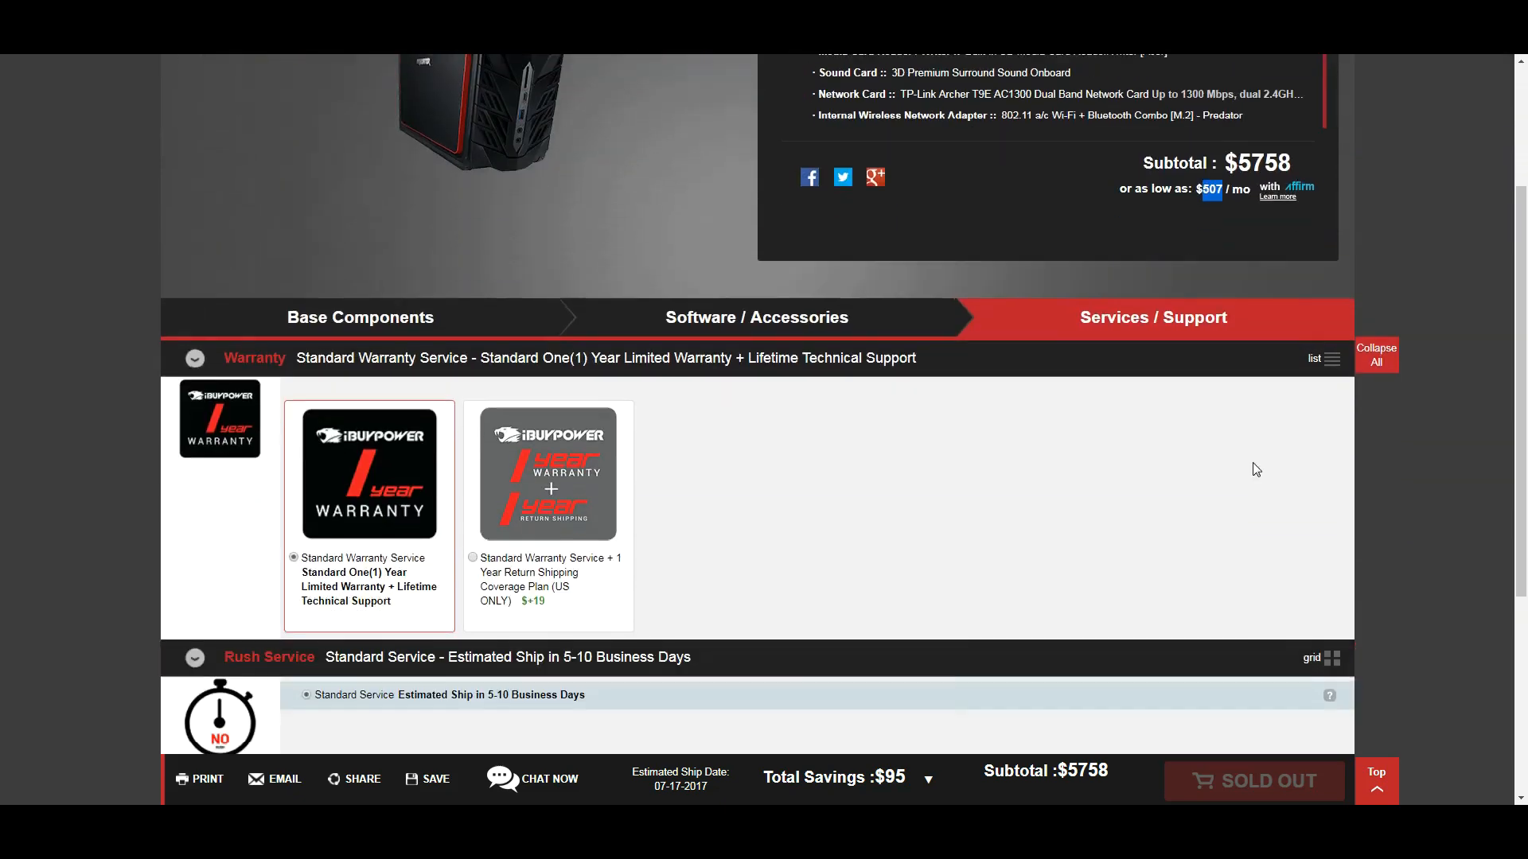
scroll("down", 3)
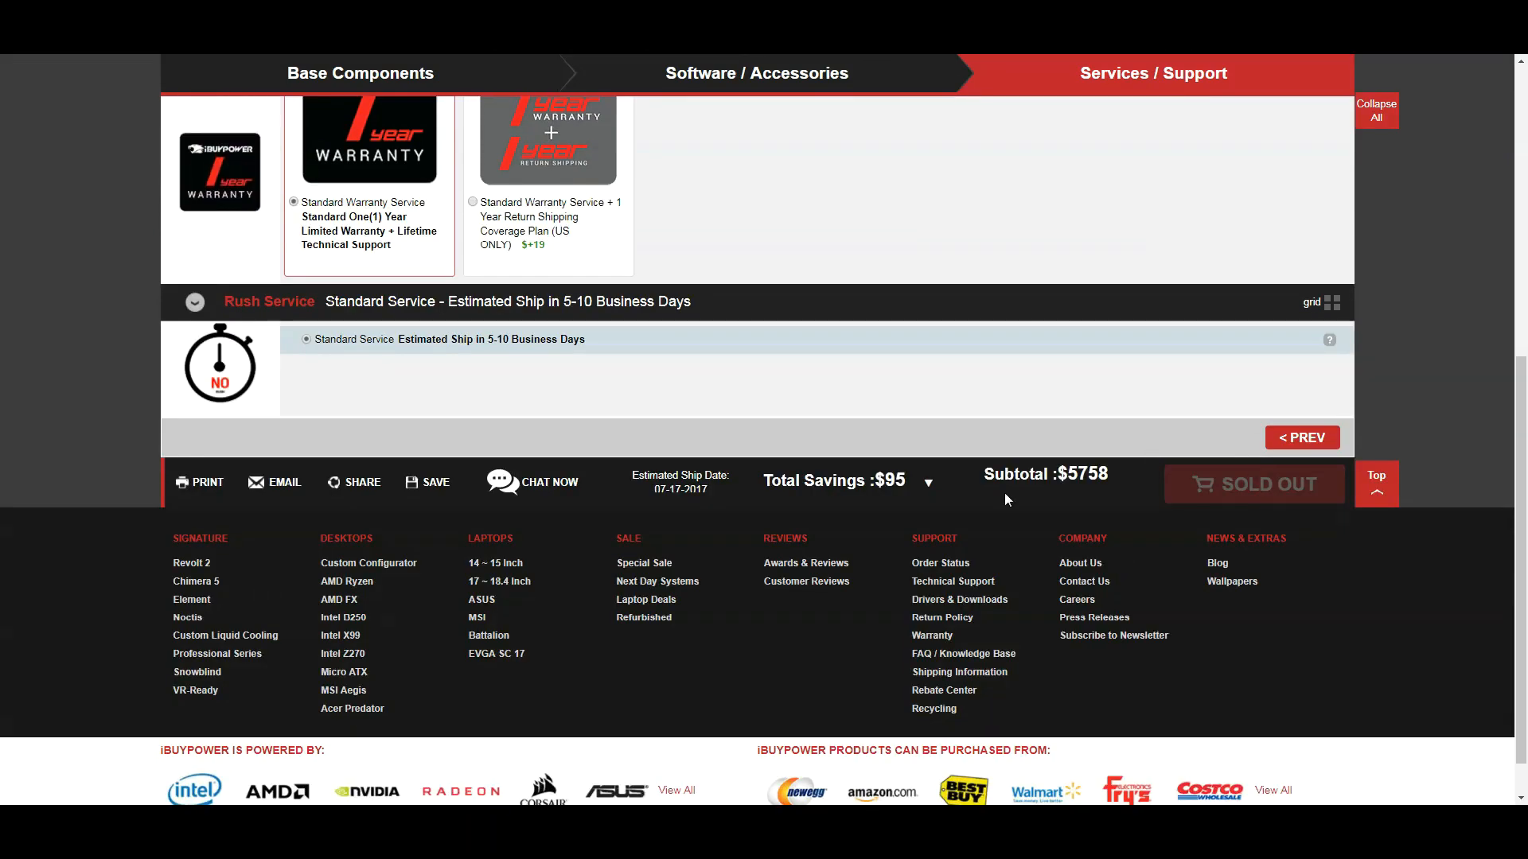
mouse_move(926, 484)
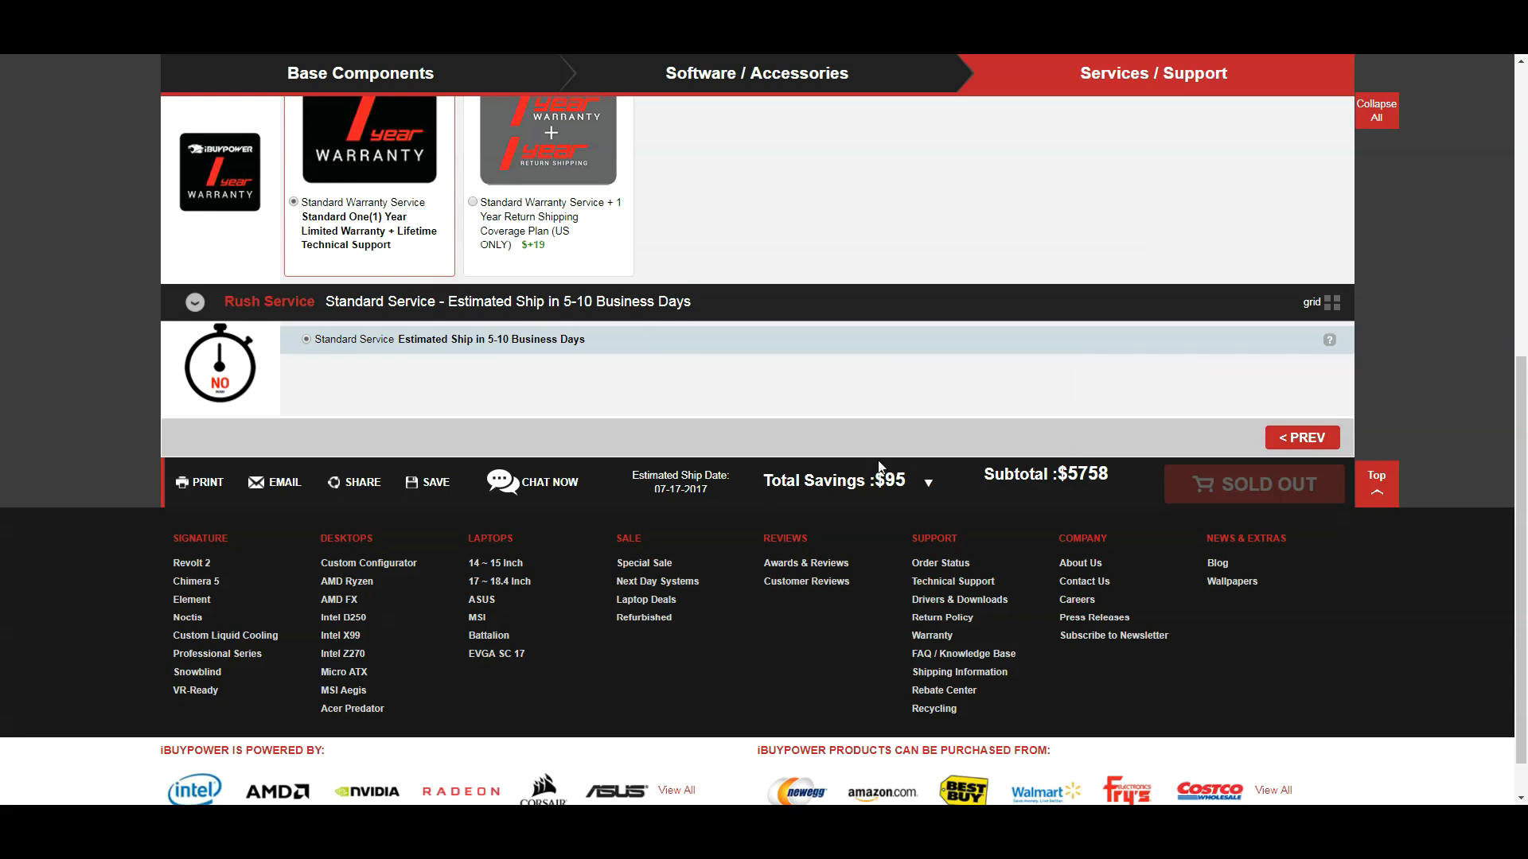
mouse_move(926, 481)
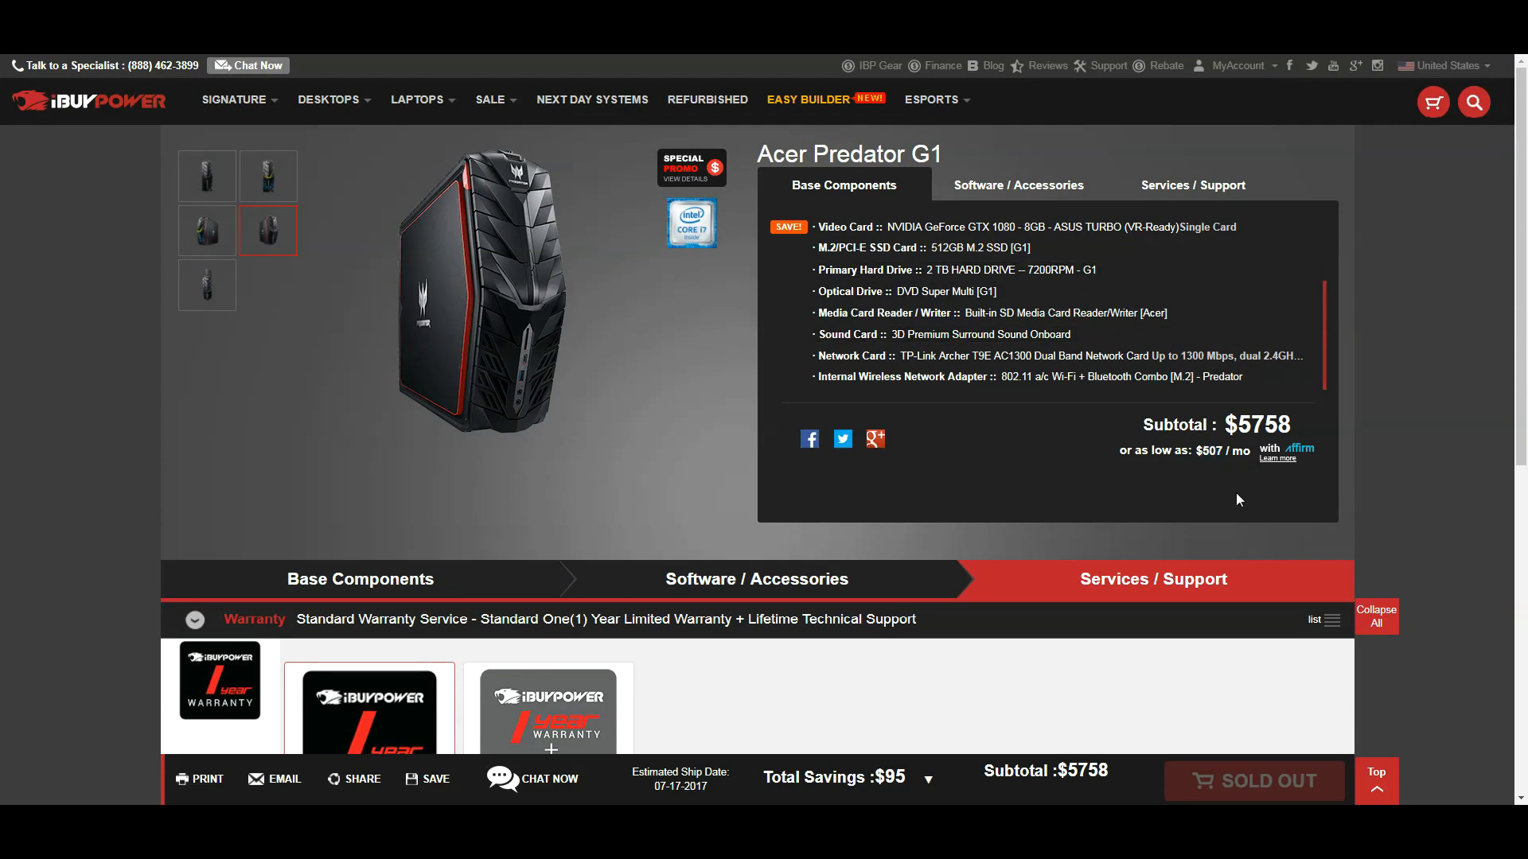
mouse_move(940, 314)
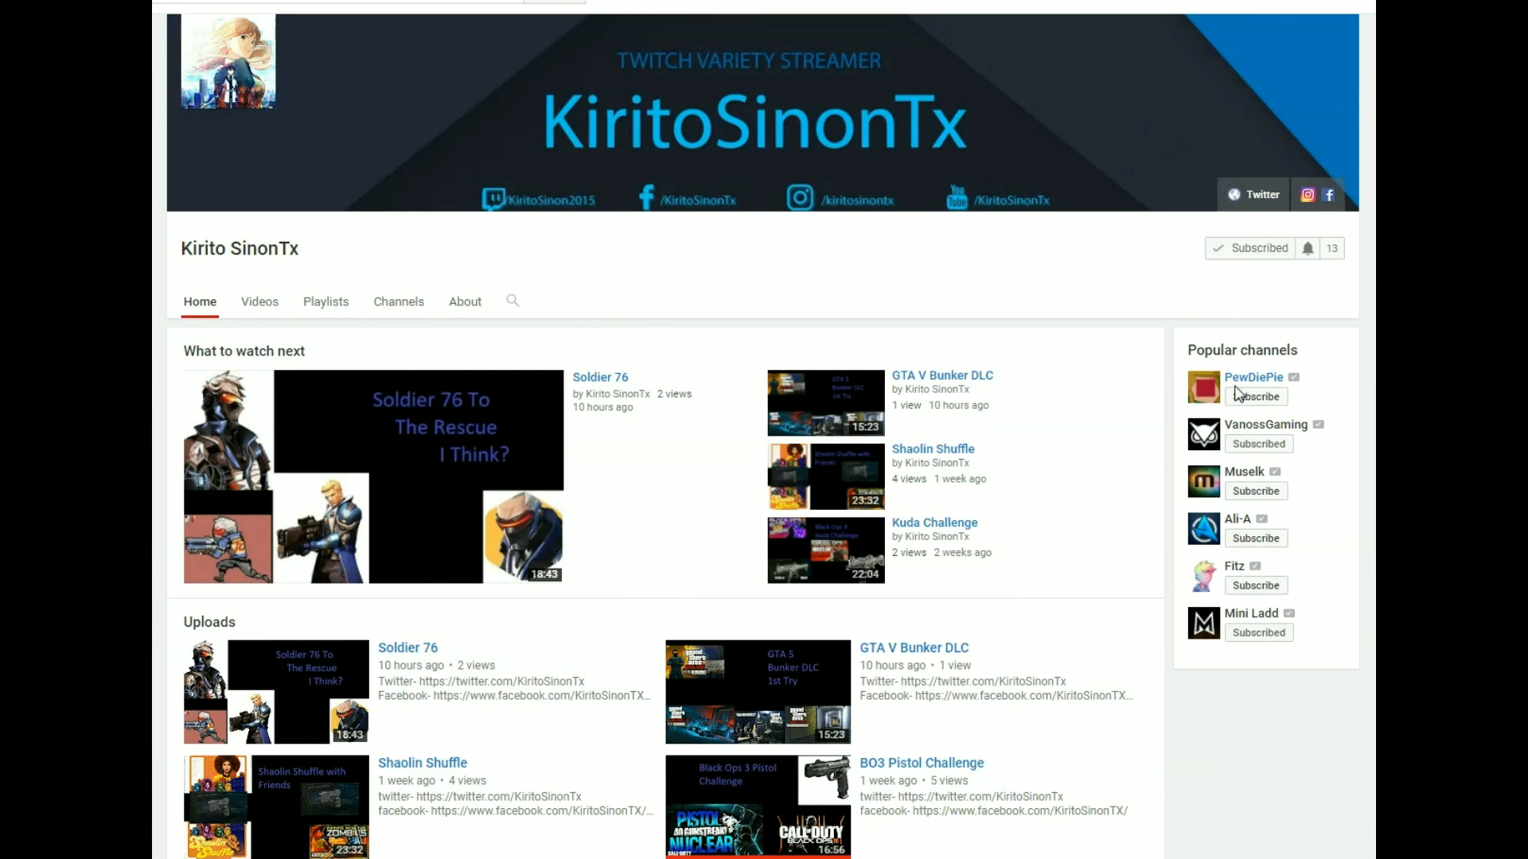
mouse_move(1323, 289)
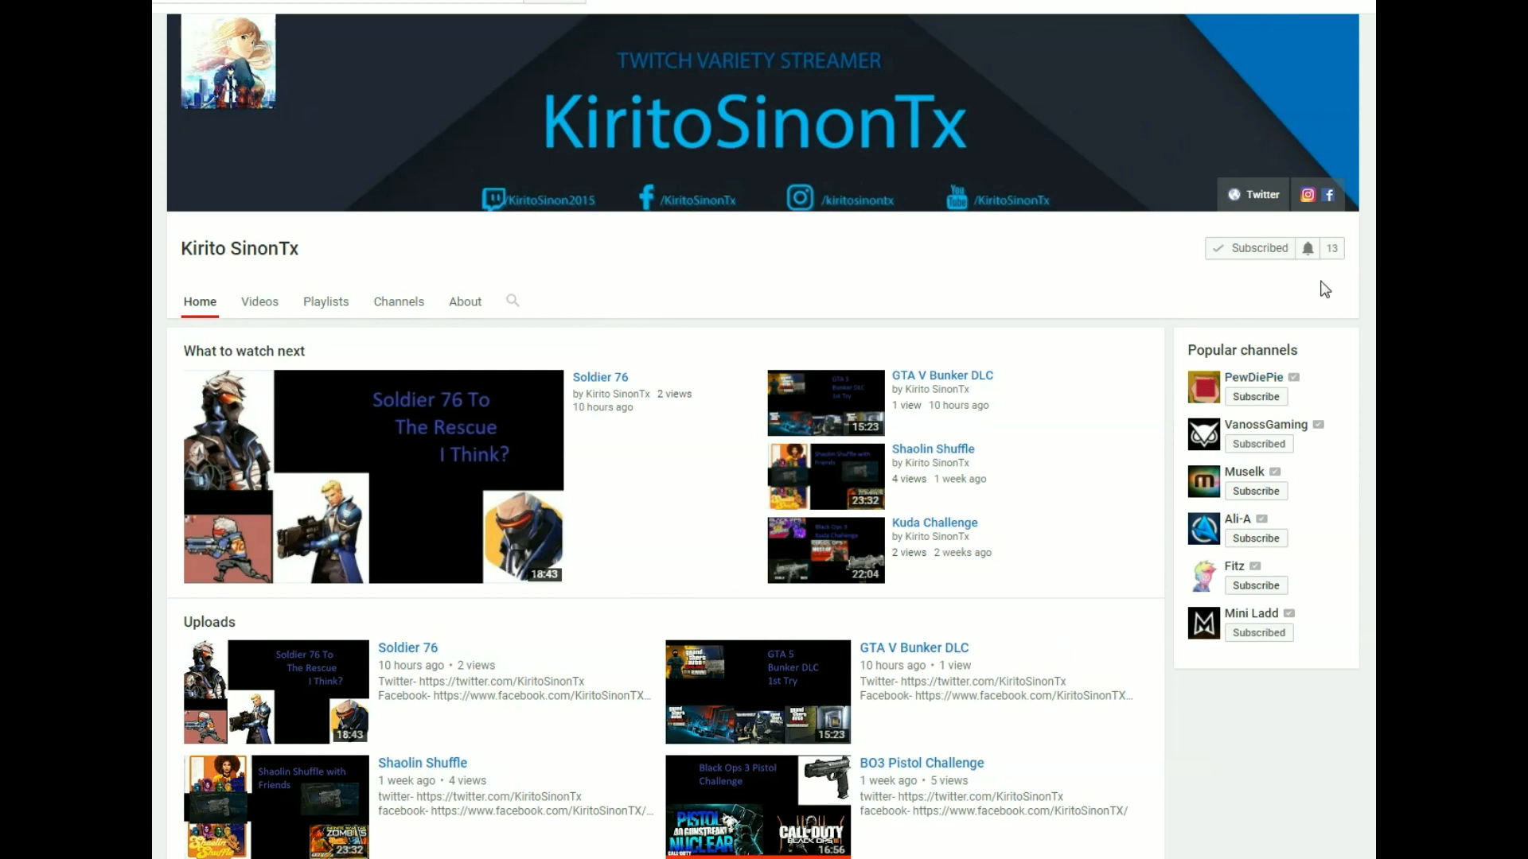
mouse_move(1292, 303)
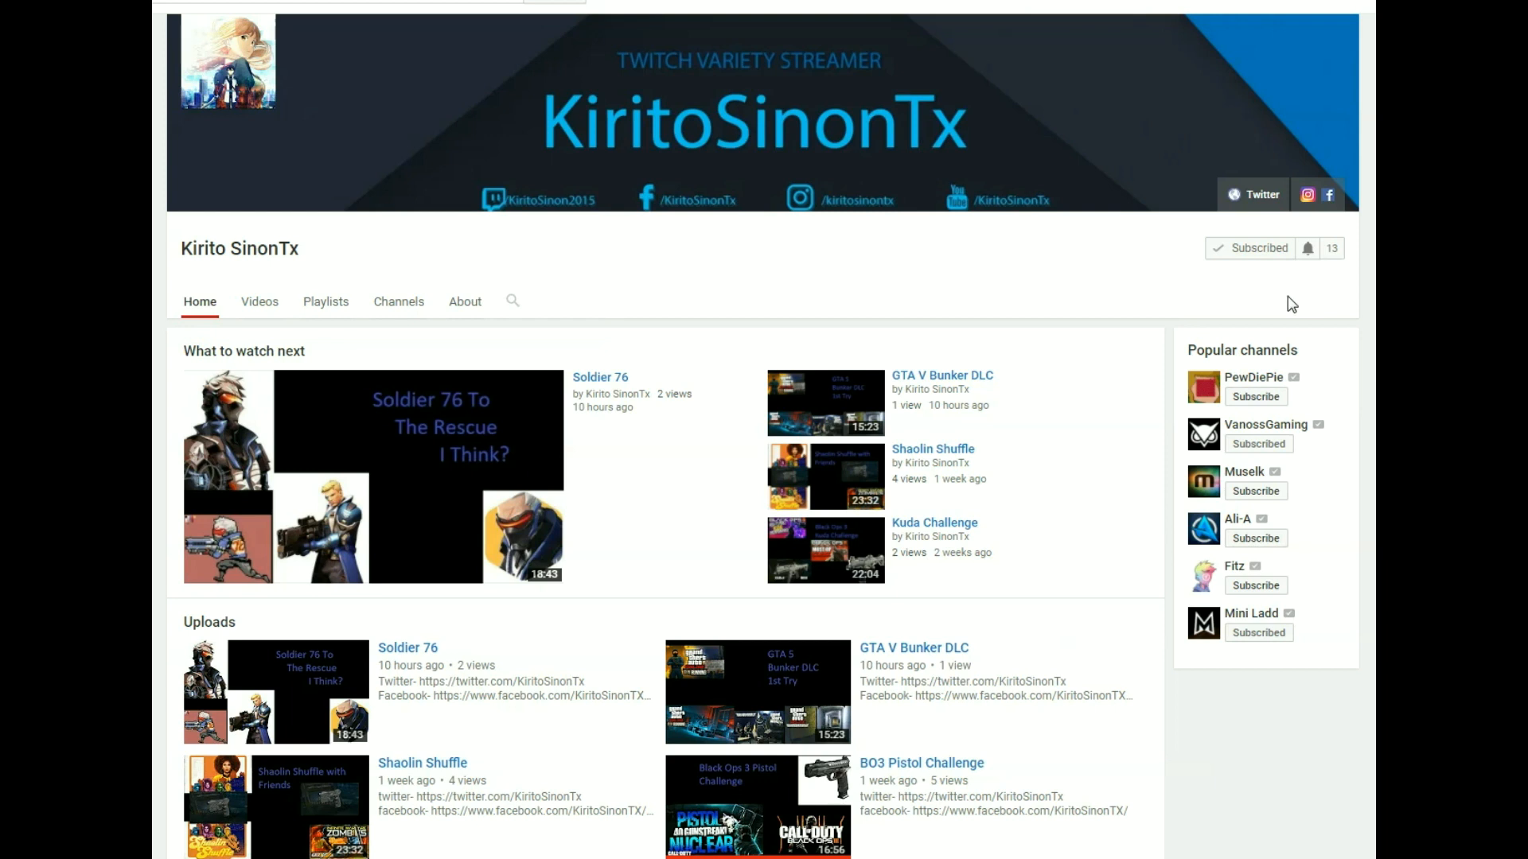
mouse_move(1064, 320)
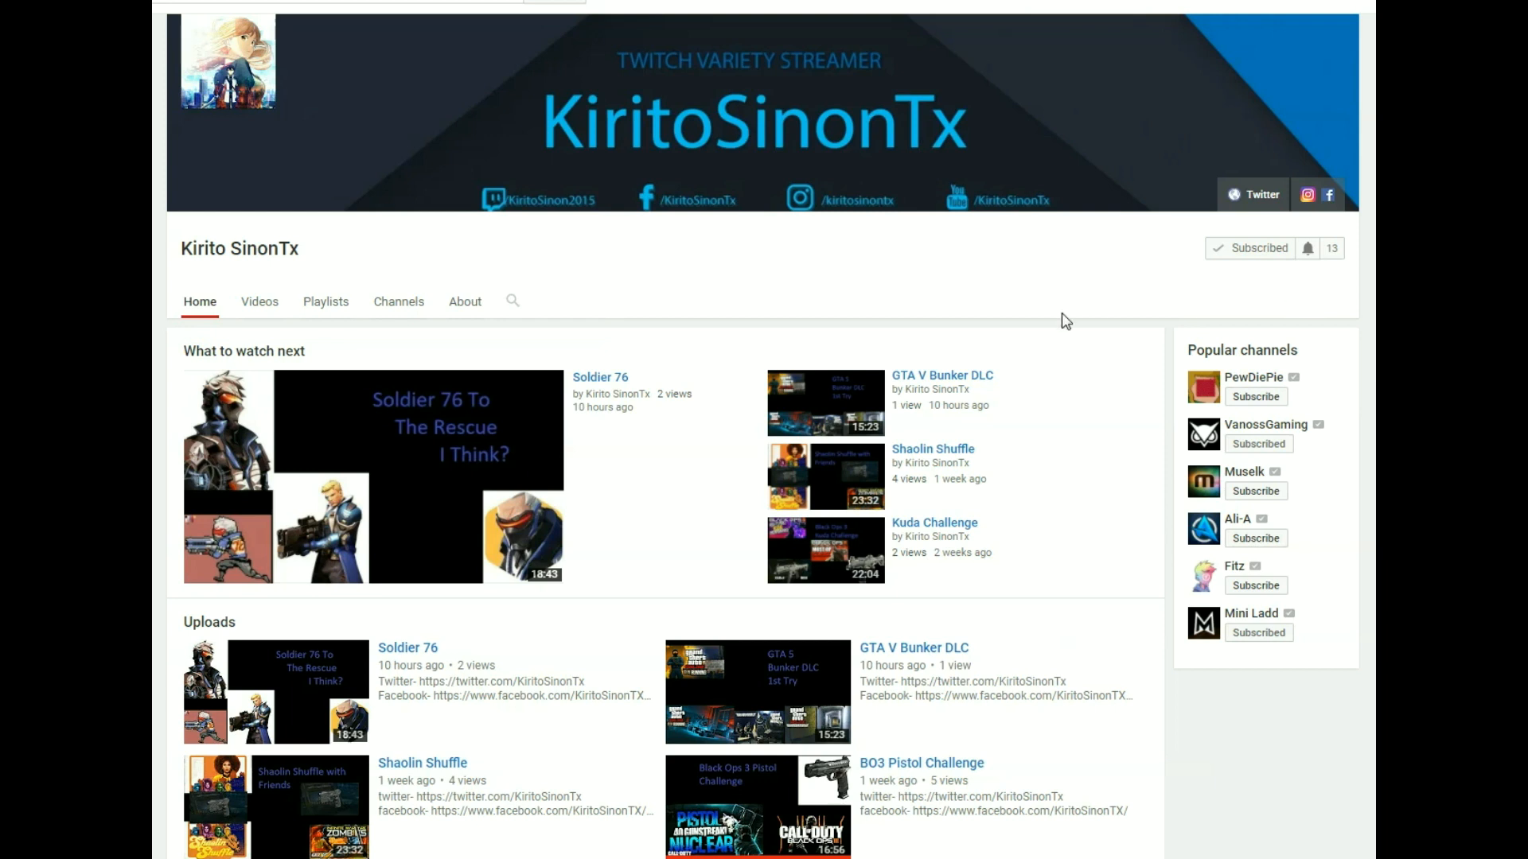
mouse_move(1070, 325)
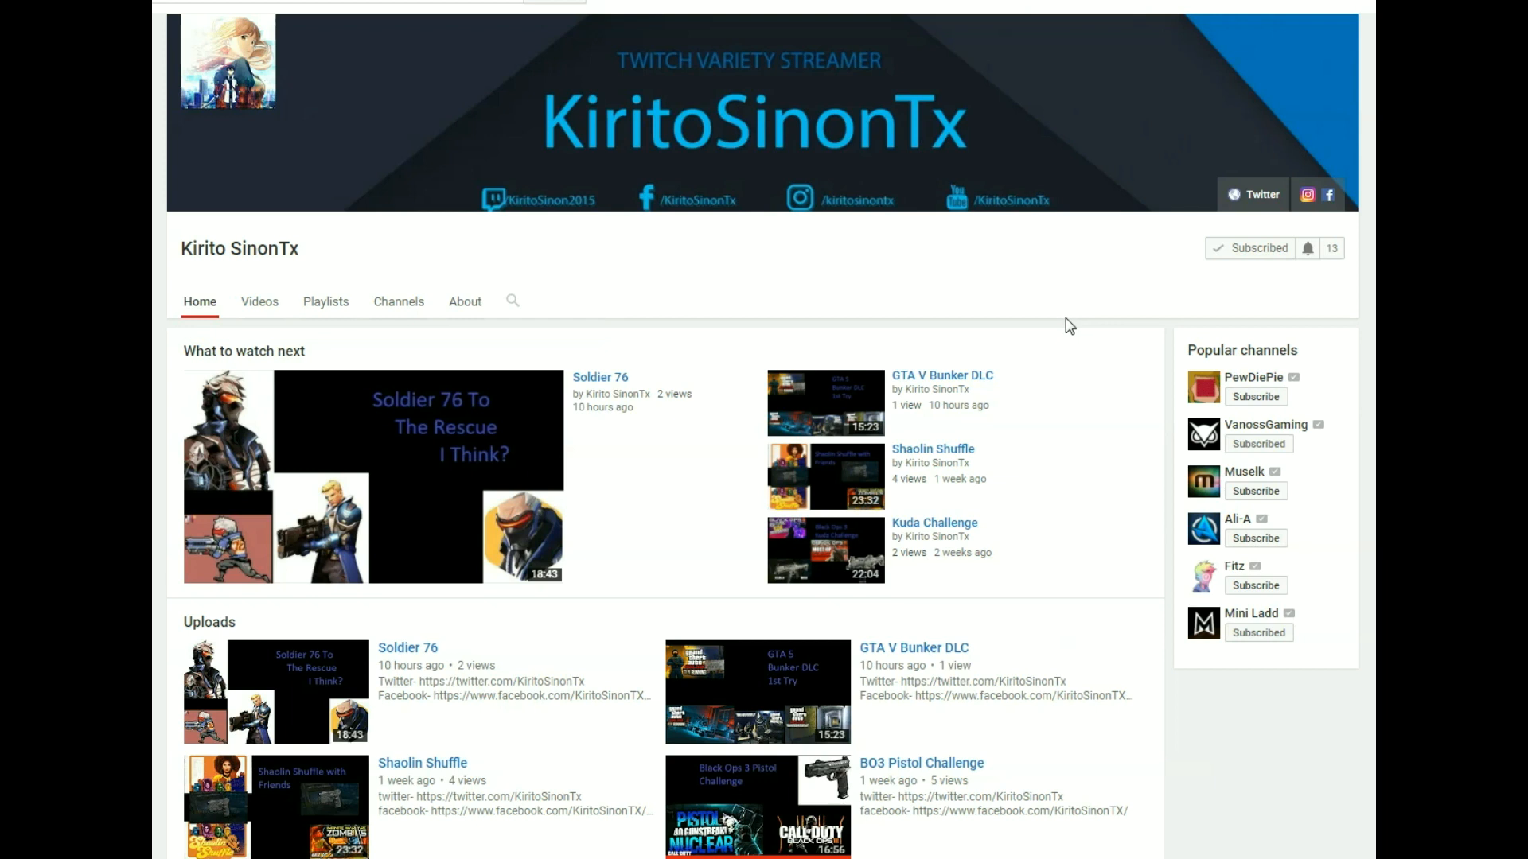
mouse_move(849, 285)
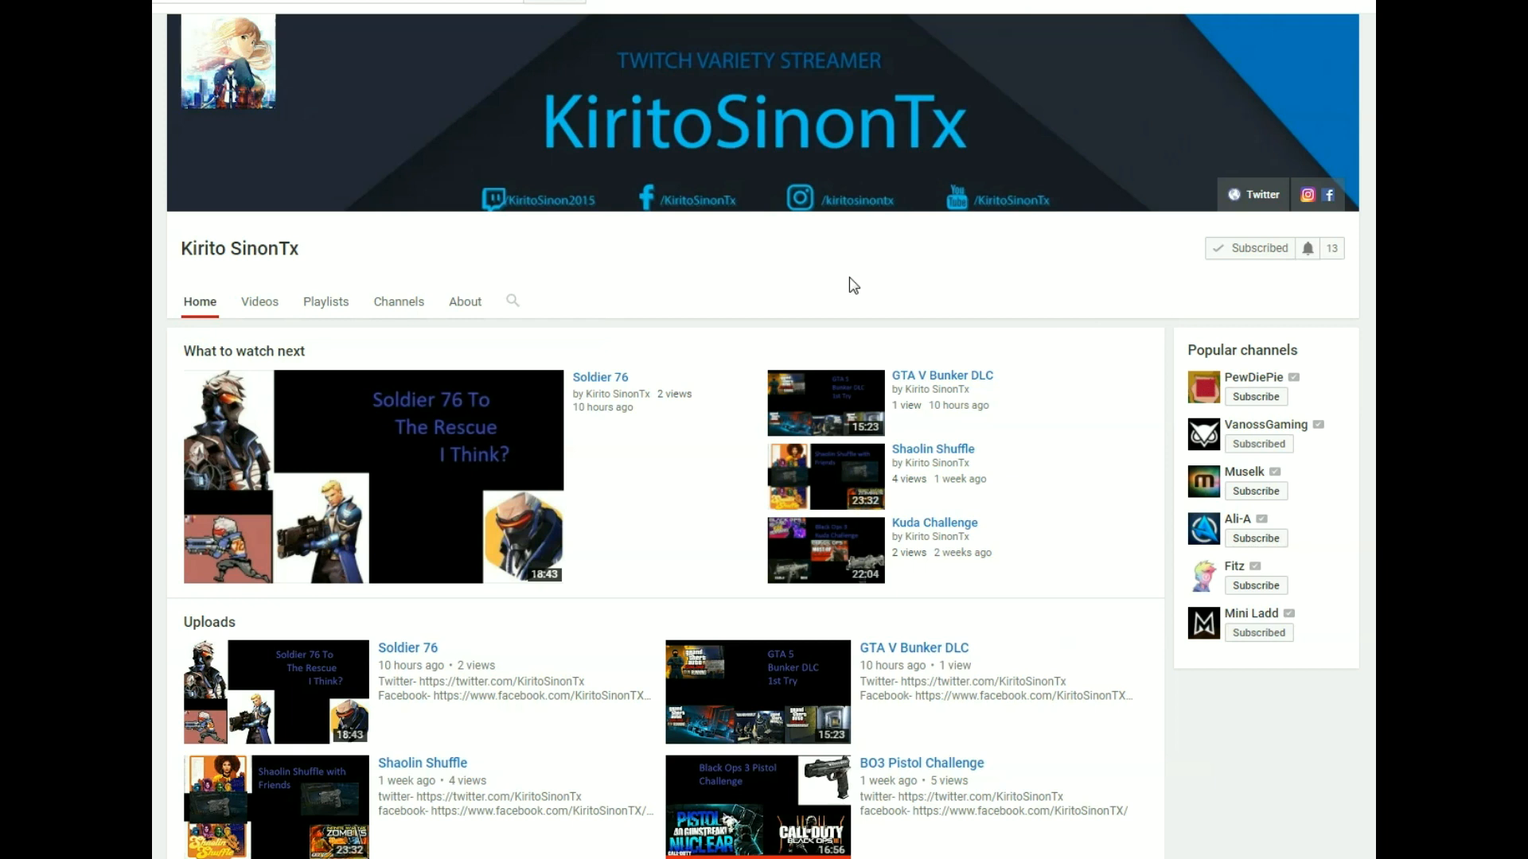
mouse_move(740, 259)
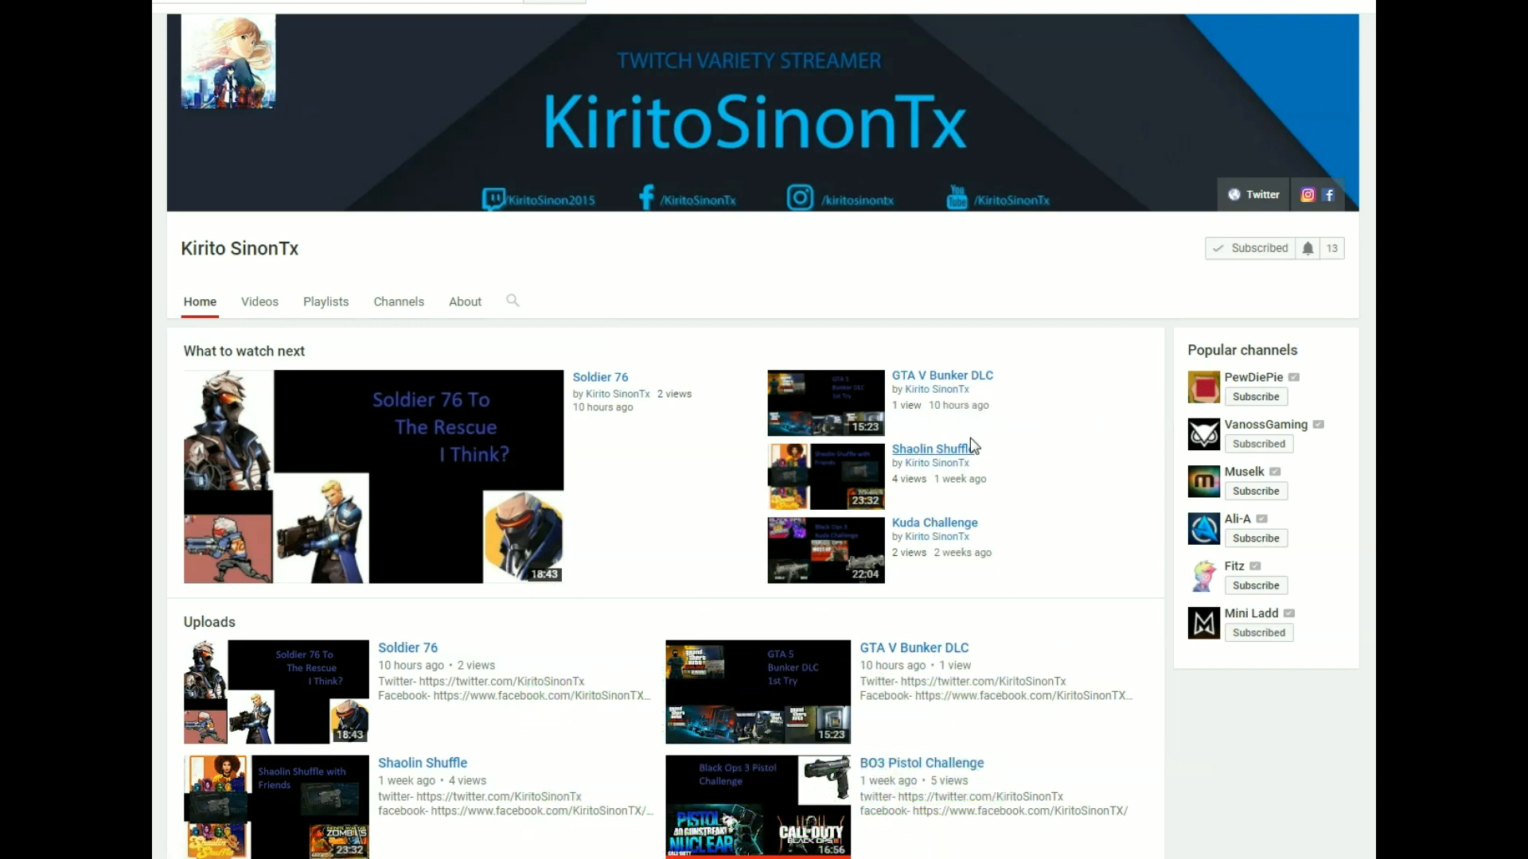
mouse_move(1159, 381)
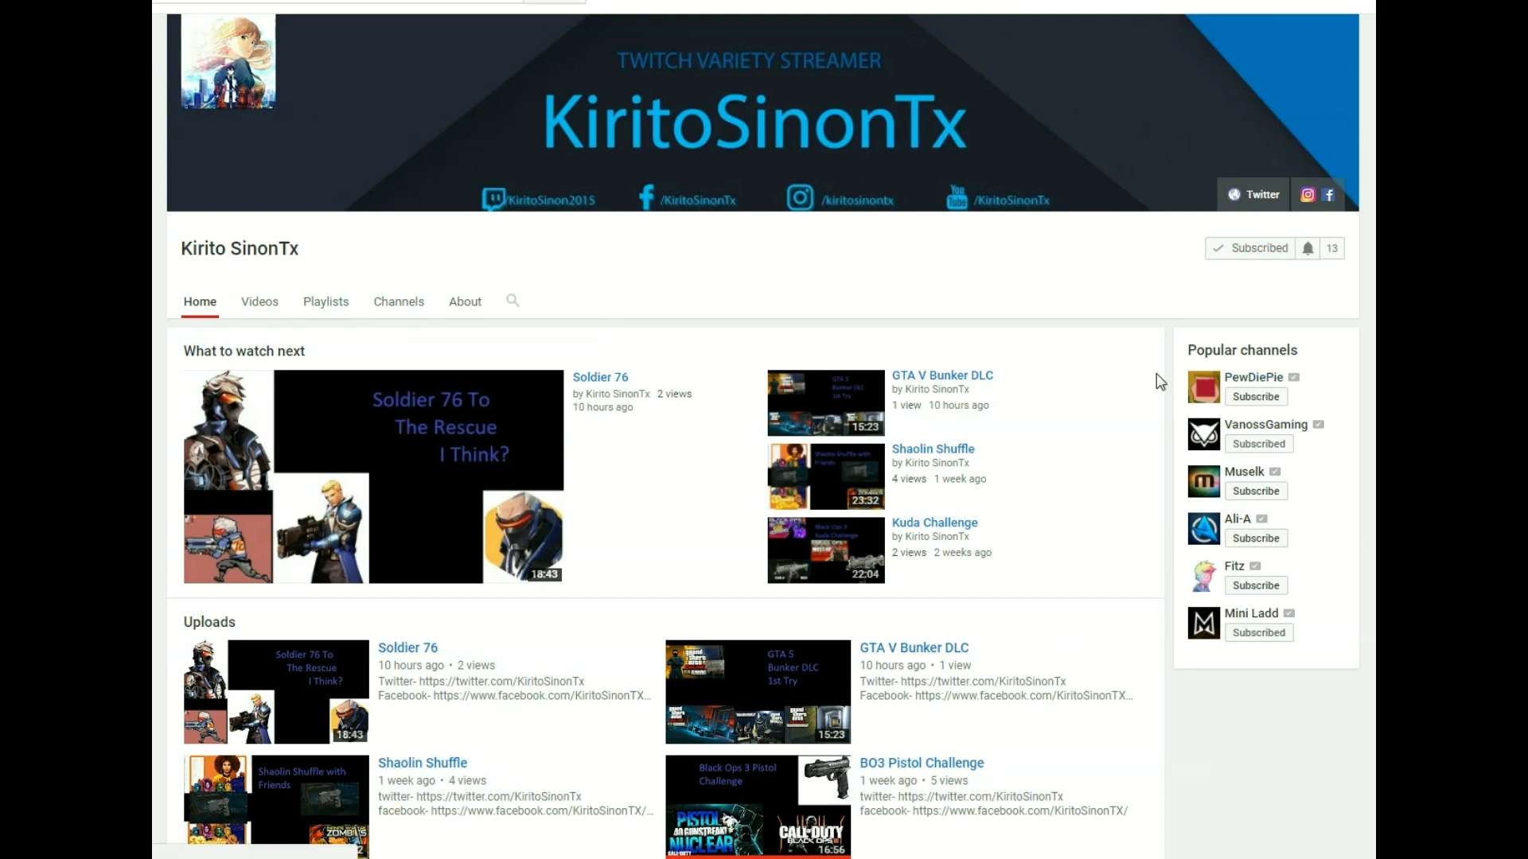
mouse_move(1092, 363)
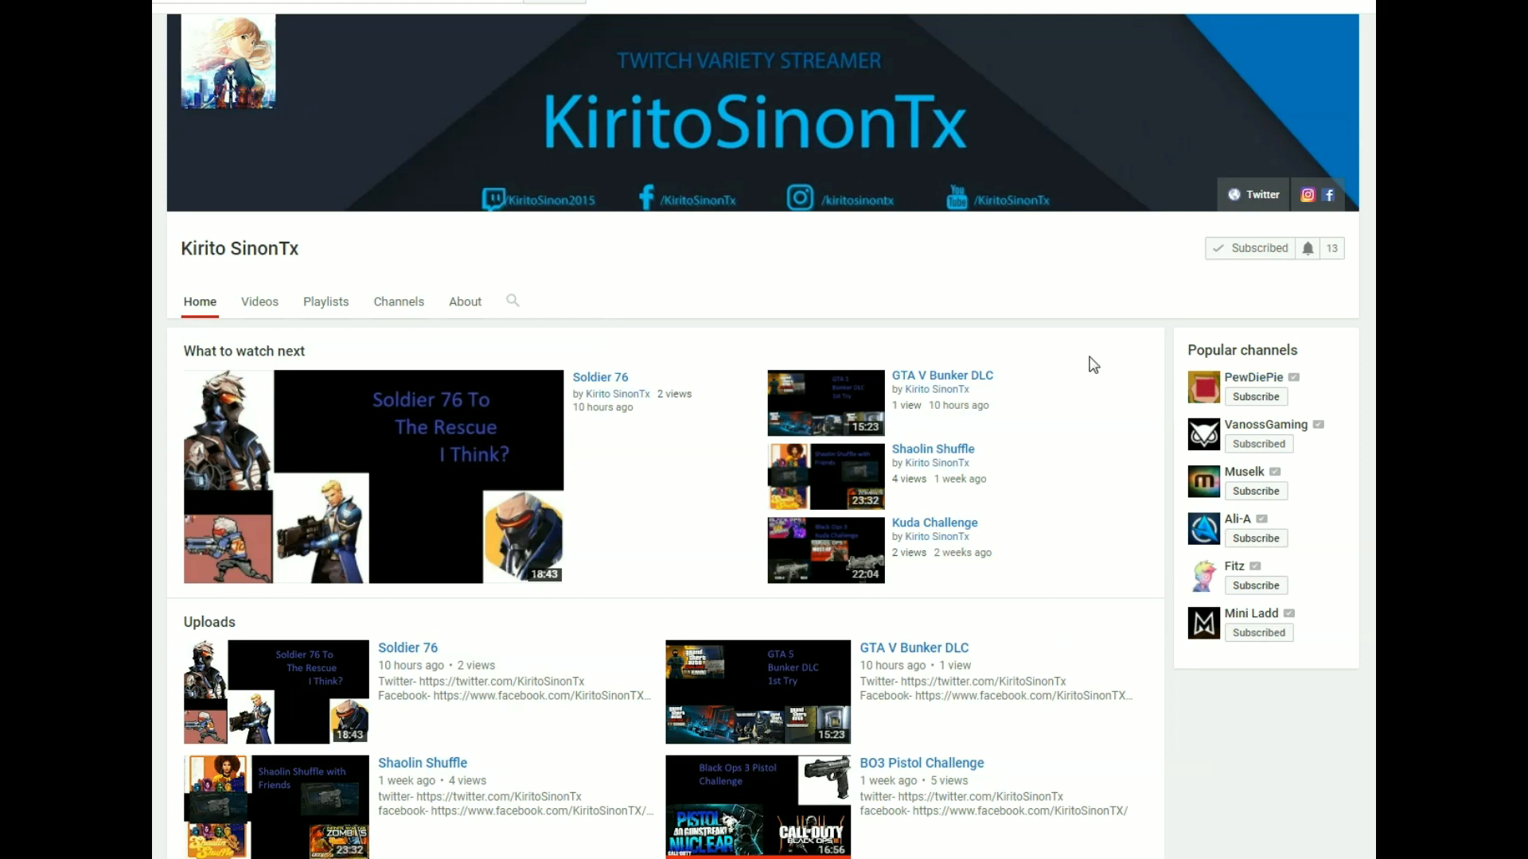